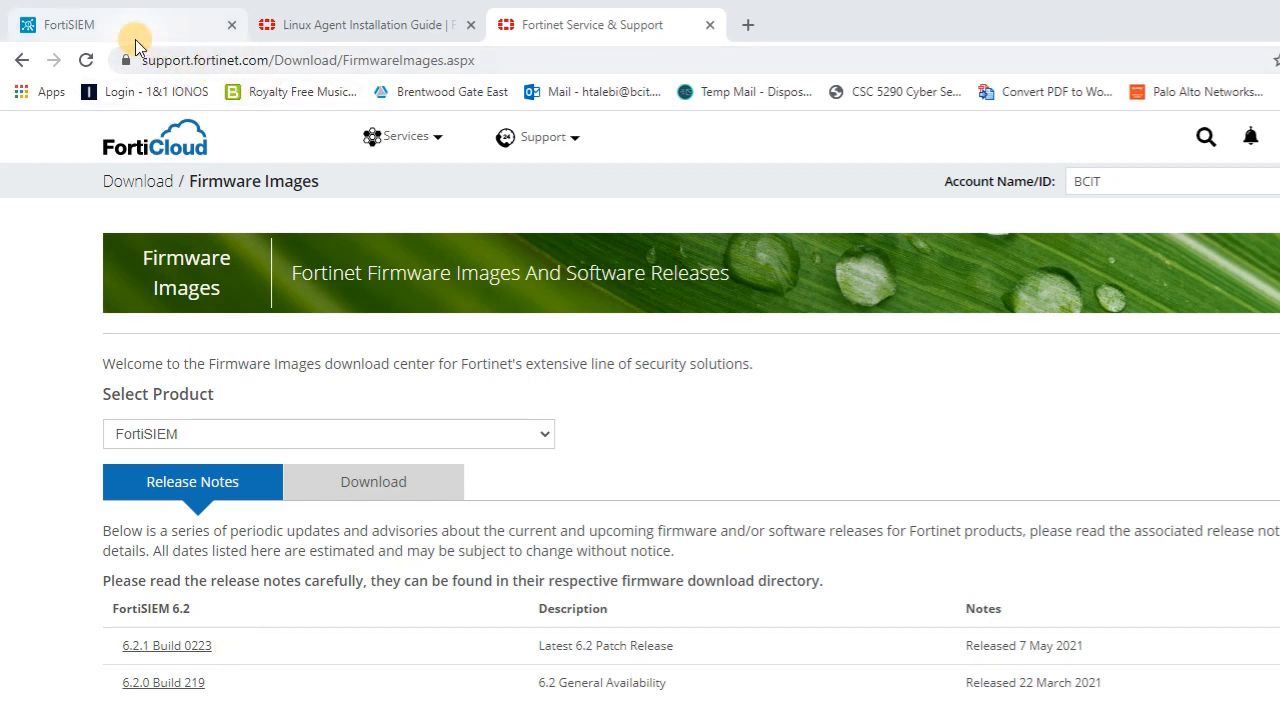
mouse_move(136, 24)
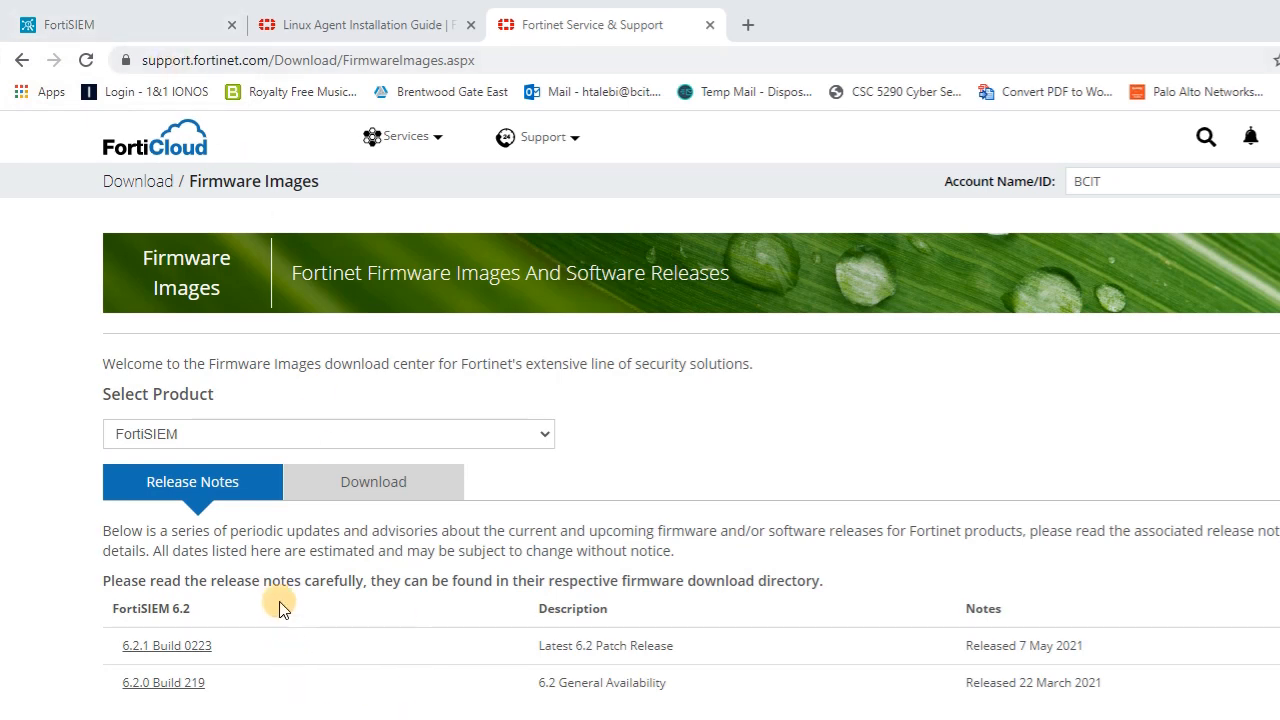
- Confirm the console runs FortiSIEM 6.2.0, then show FortiSIEM's downloadable firmware files
scroll(down, 3)
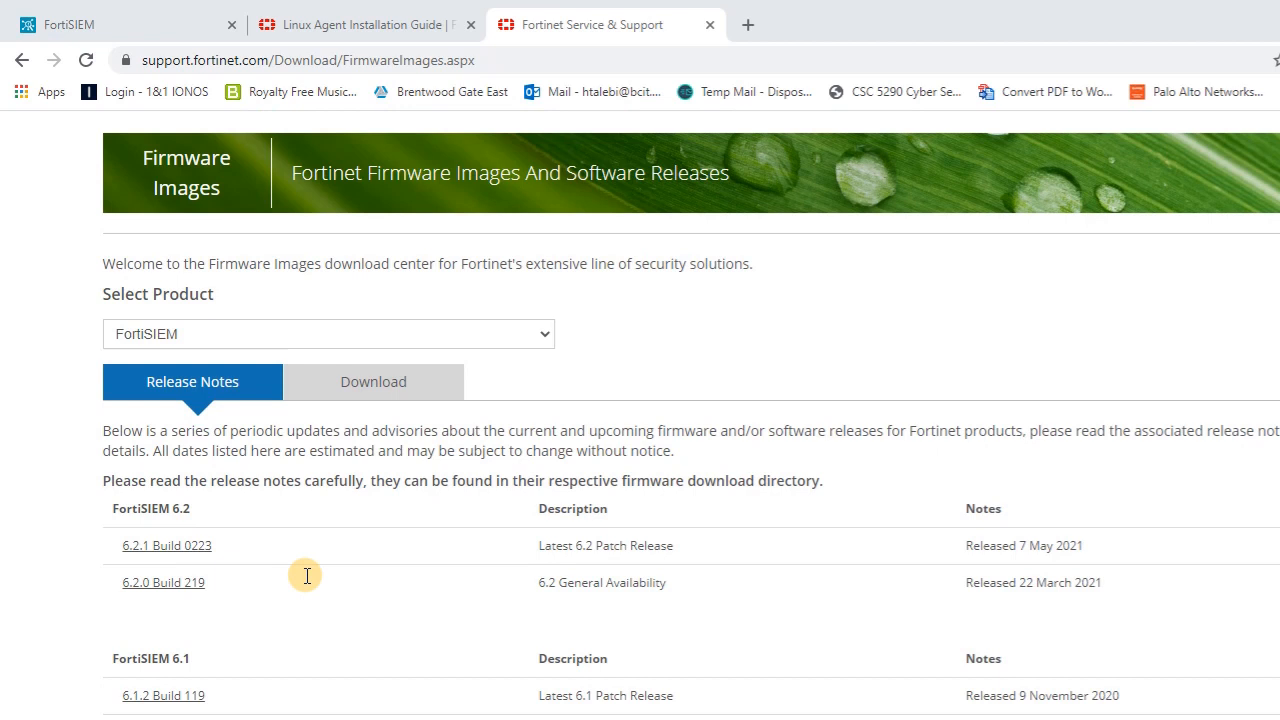
mouse_move(336, 340)
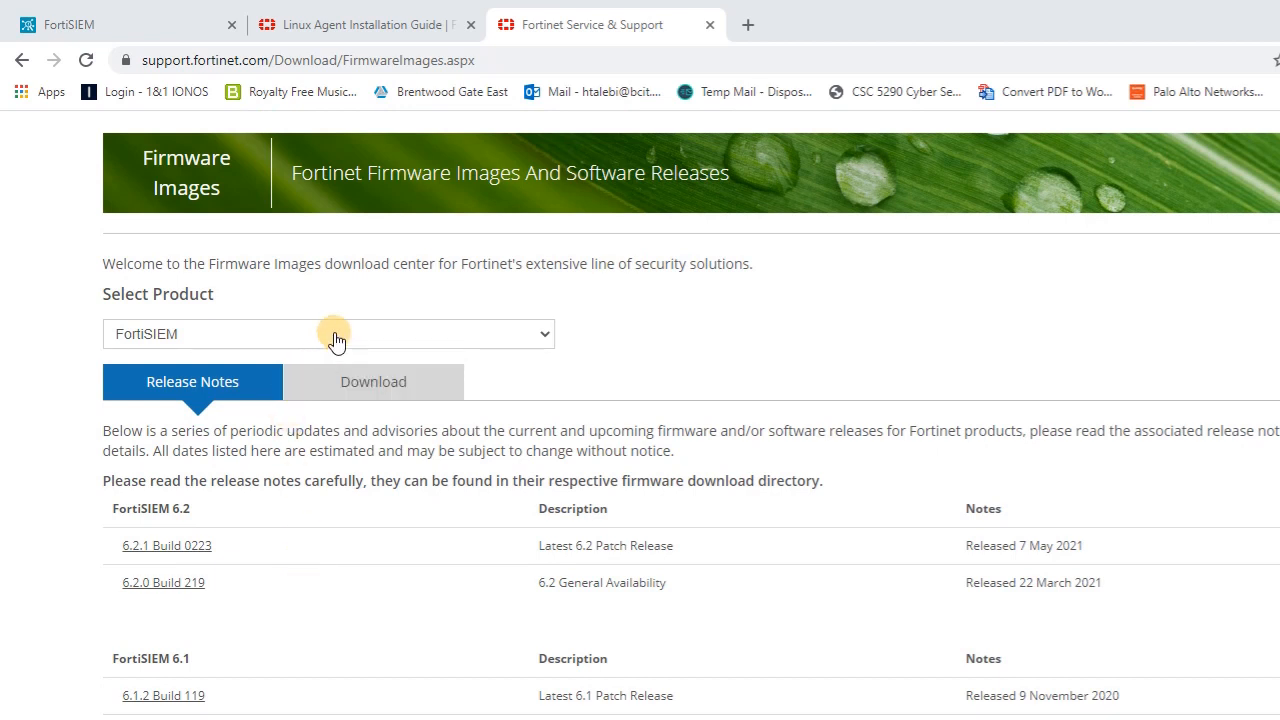
mouse_move(336, 340)
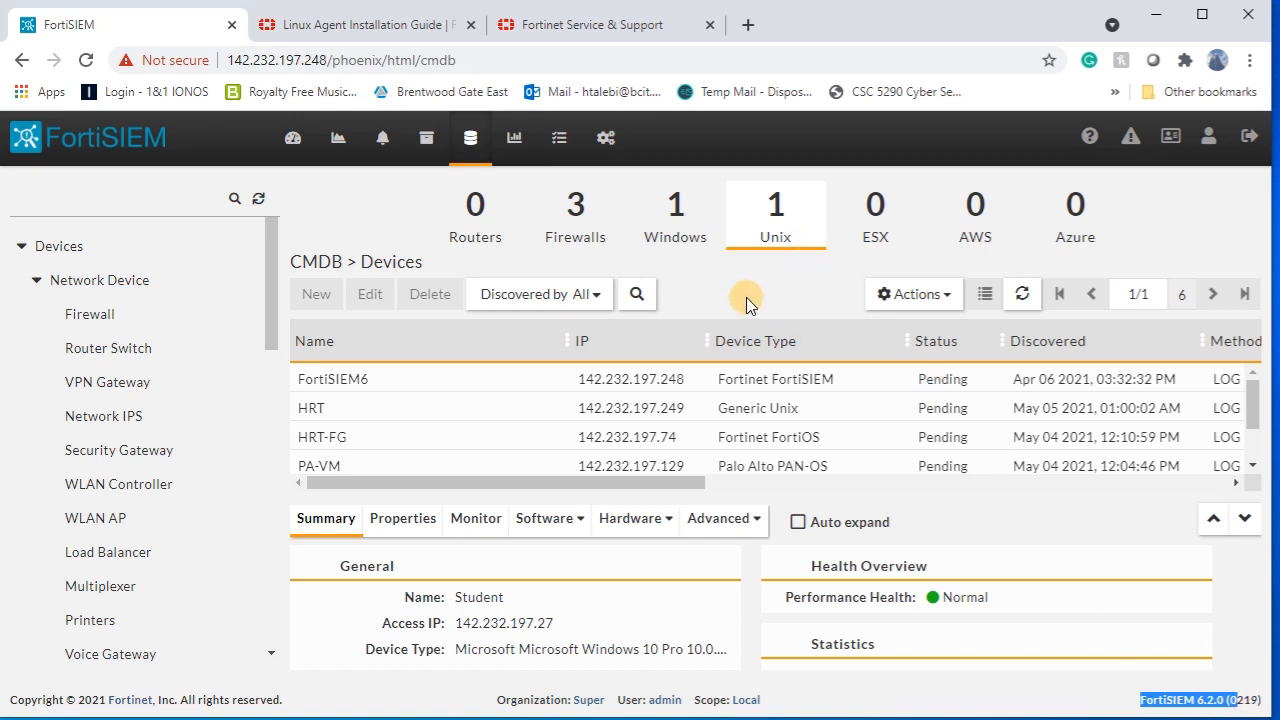
click(592, 24)
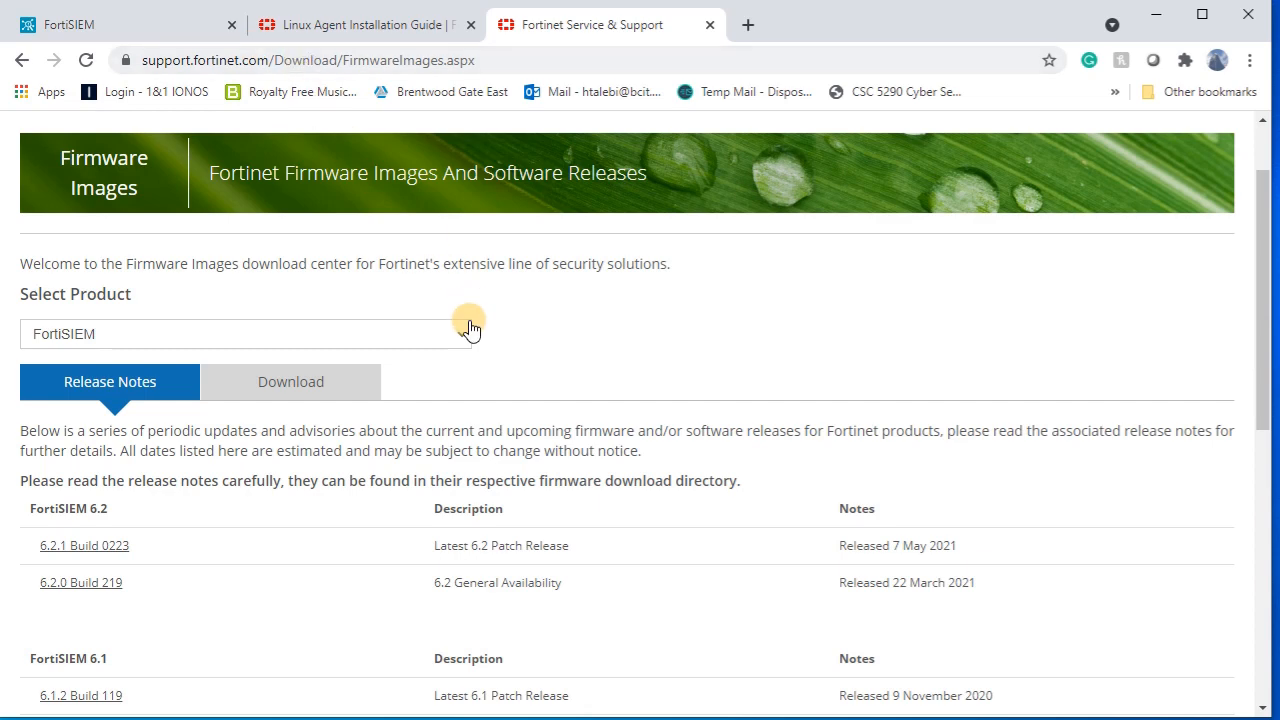
scroll(down, 3)
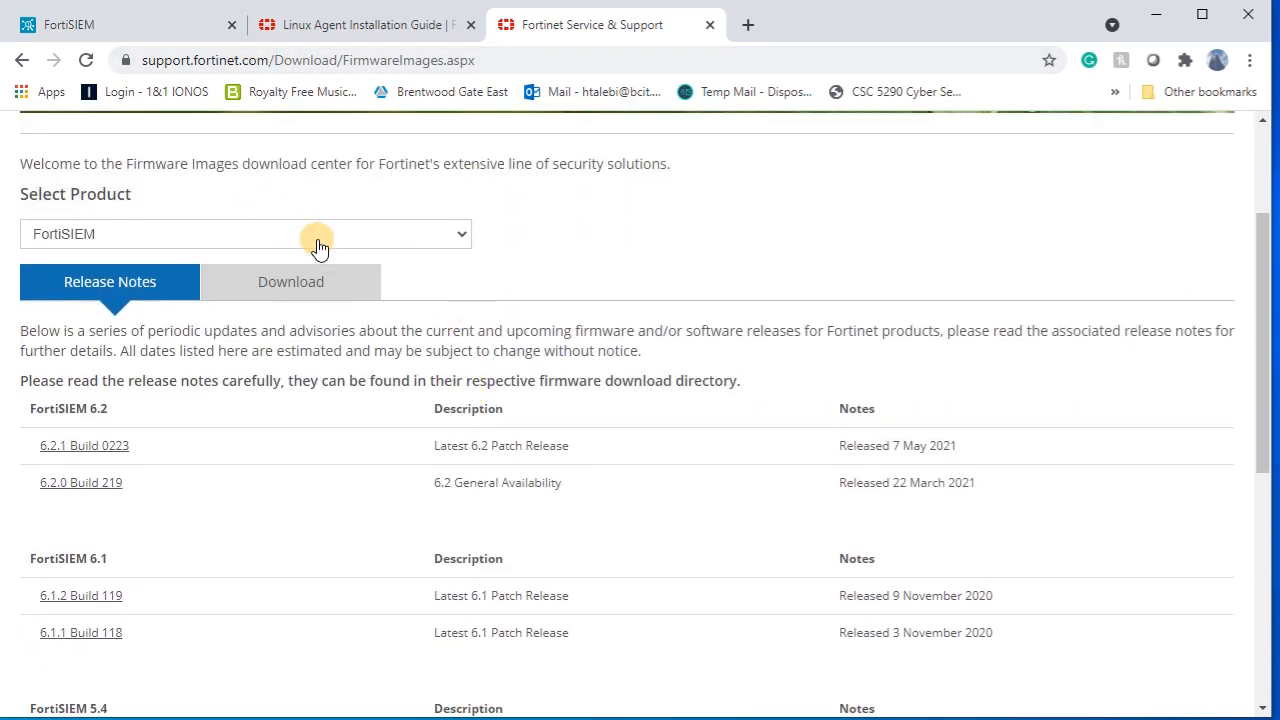
mouse_move(564, 370)
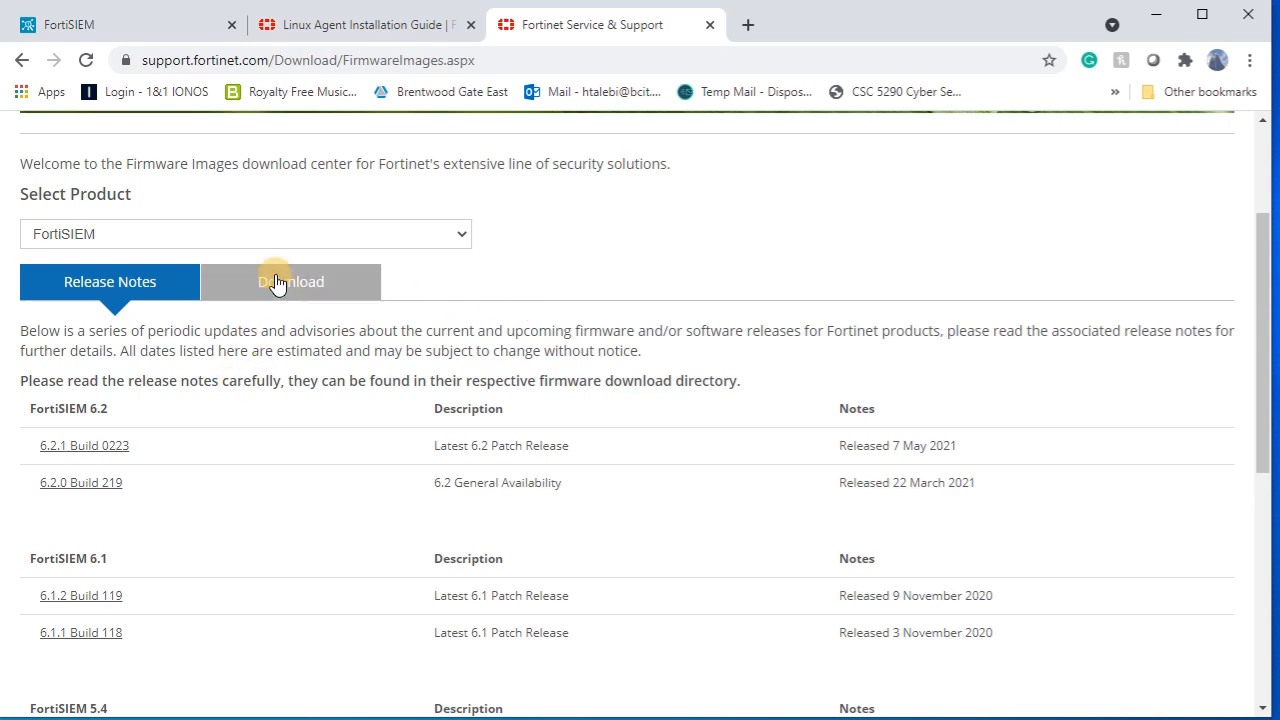
click(290, 280)
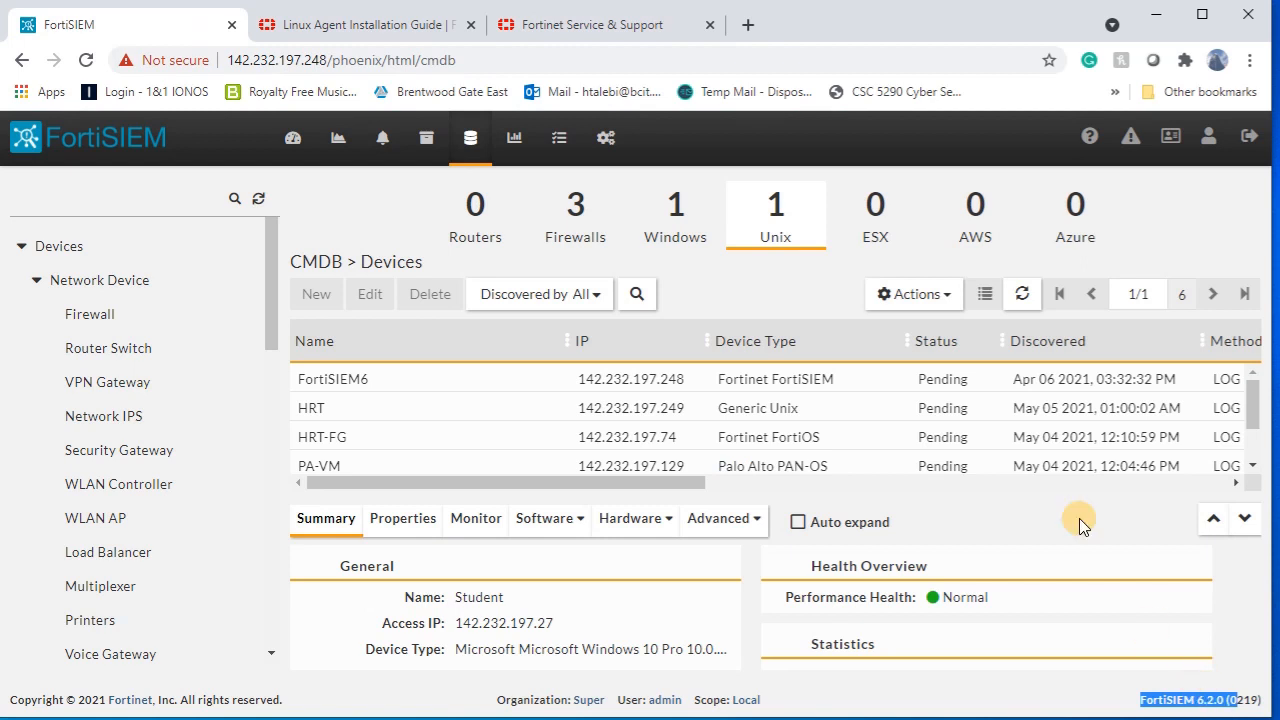
- Download fortisiem-linux-agent-installer-6.2.0.0219.sh.zip over HTTPS from the 6.2.0 file list
click(592, 24)
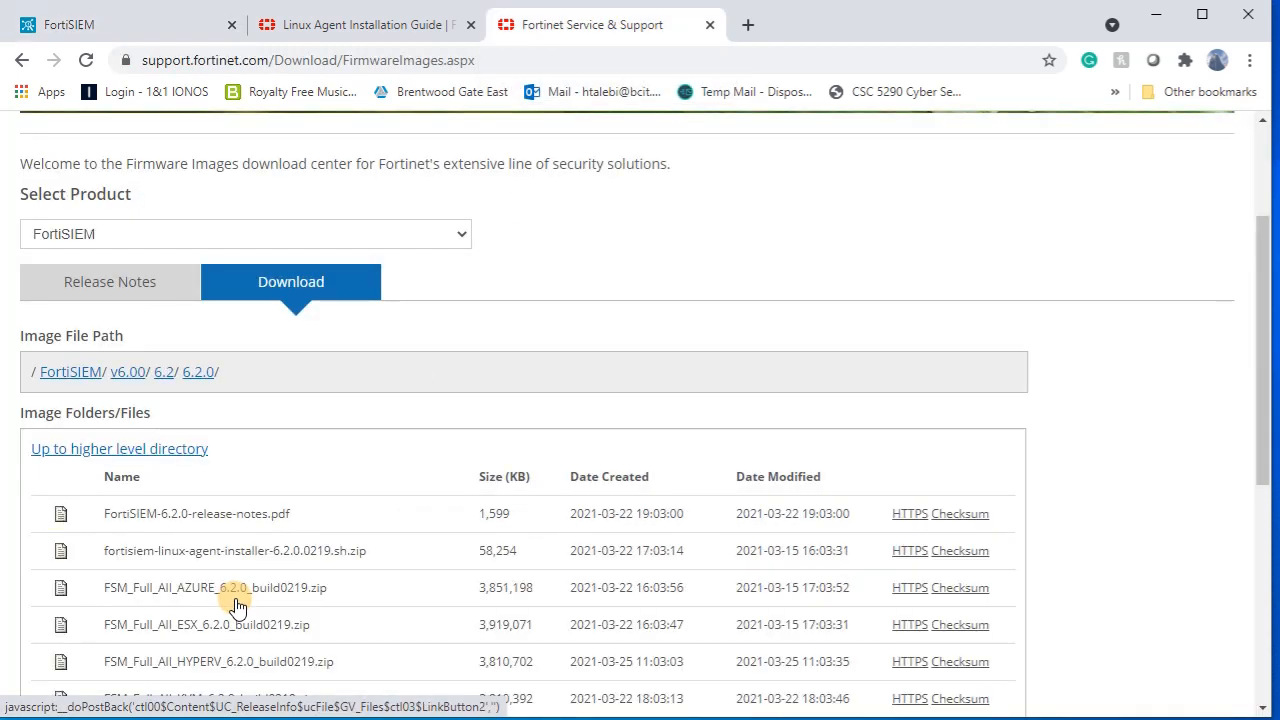
mouse_move(412, 532)
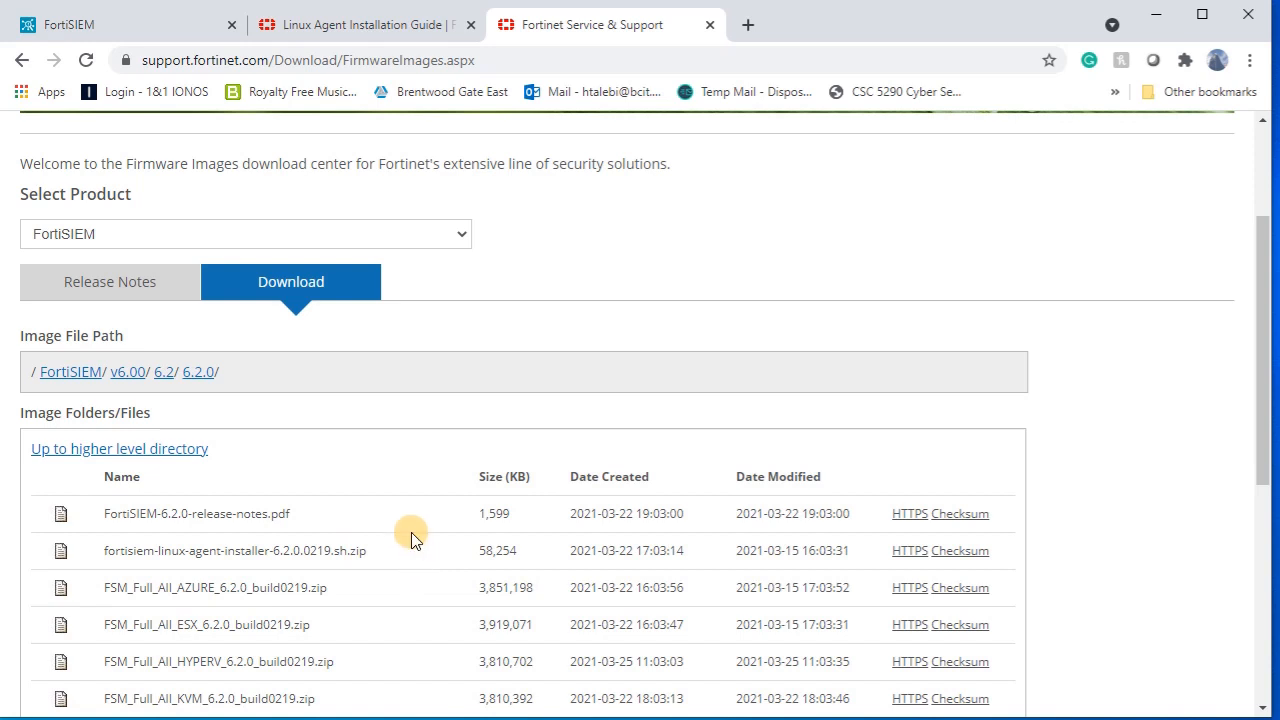
scroll(down, 3)
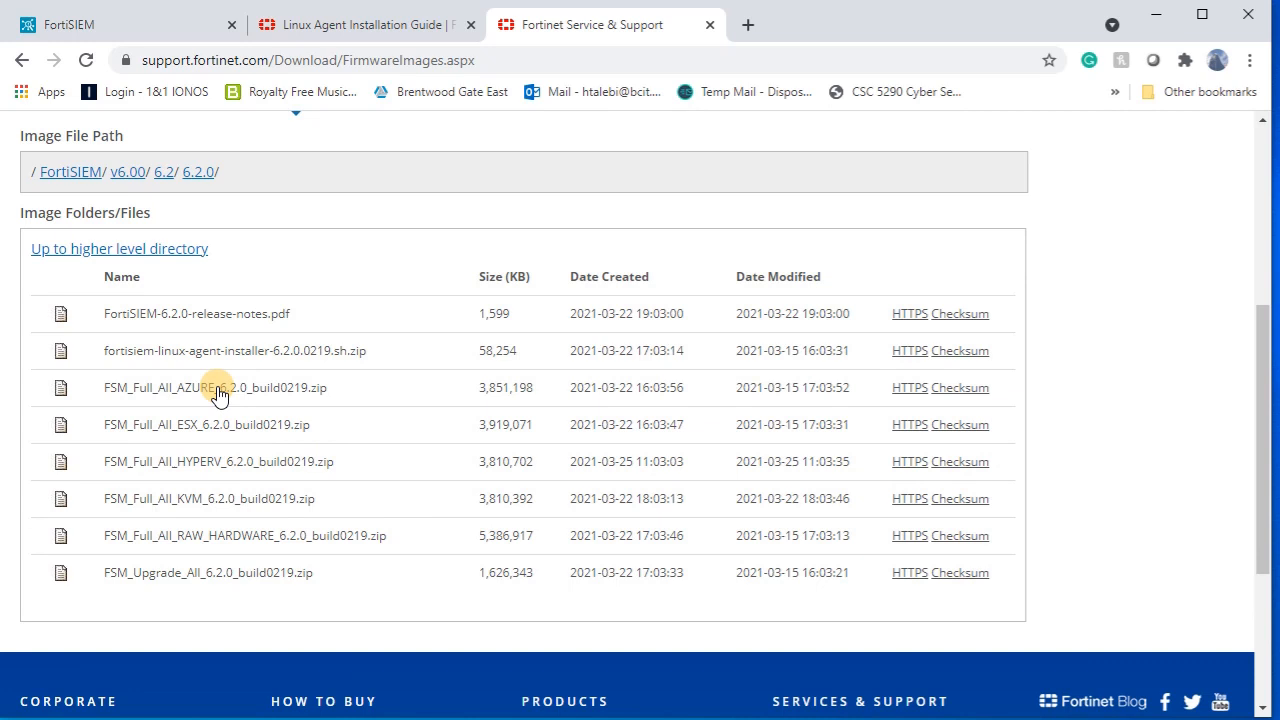
mouse_move(312, 350)
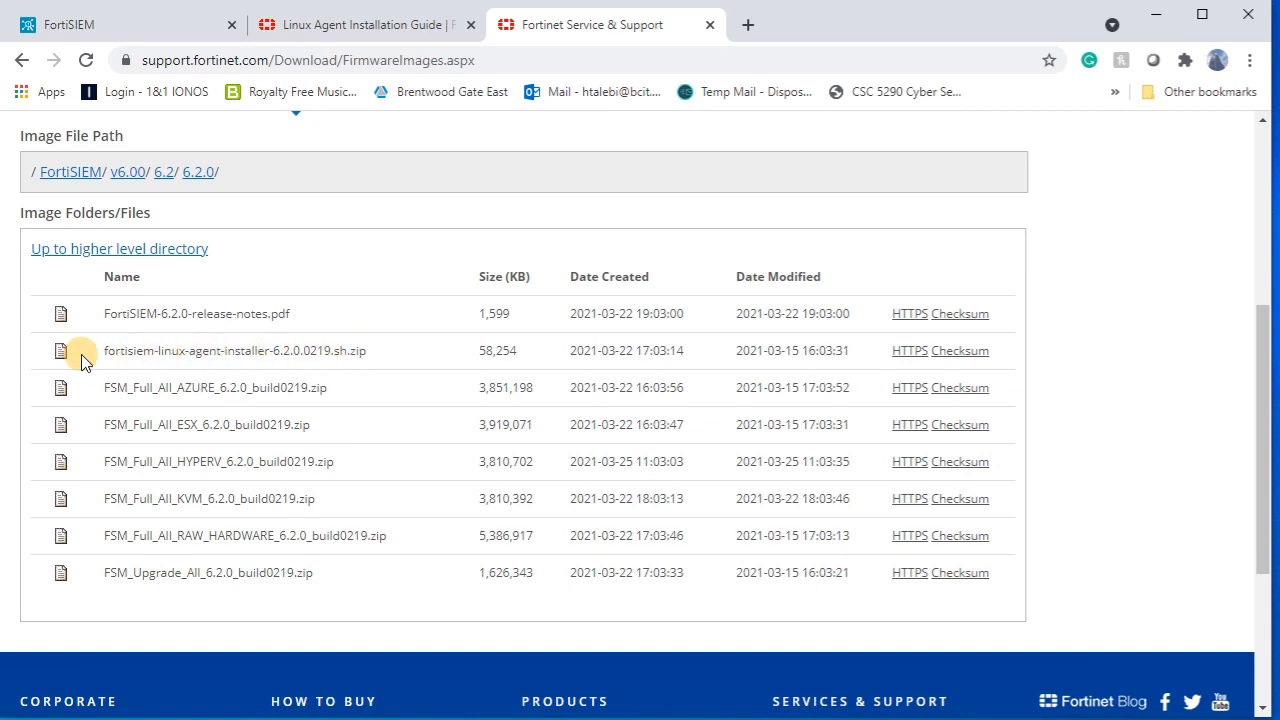
mouse_move(908, 352)
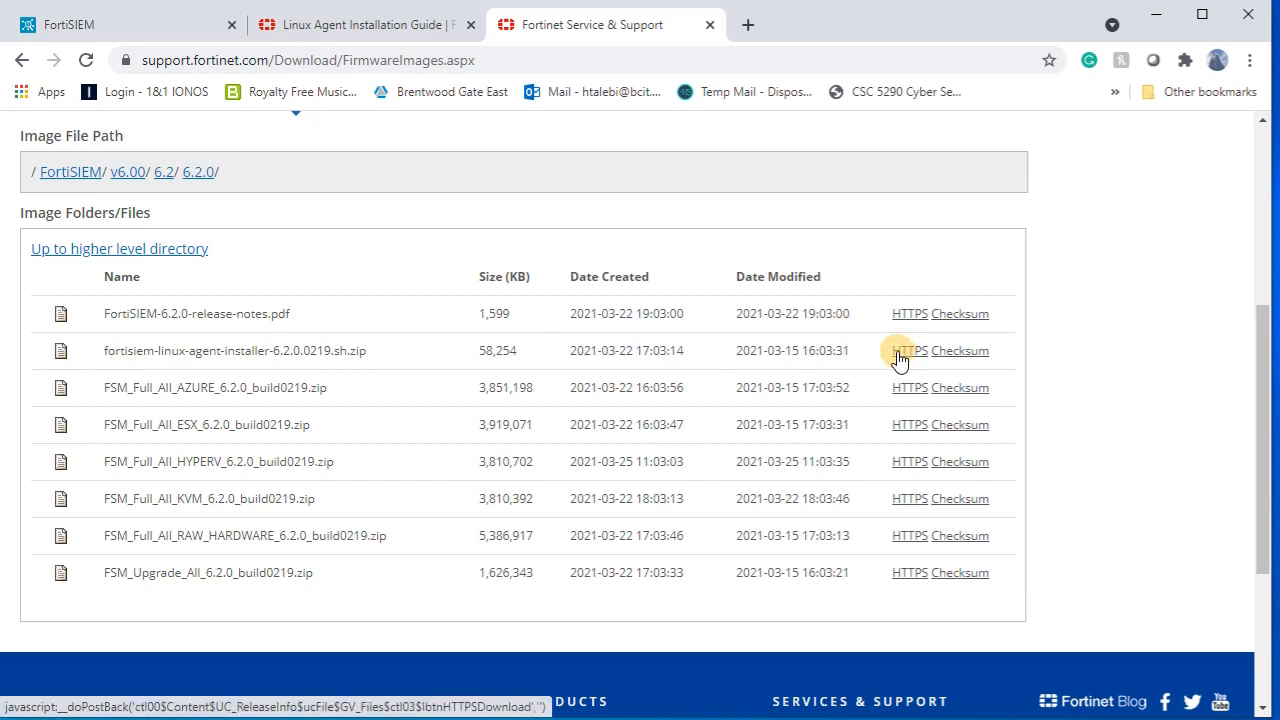
click(908, 350)
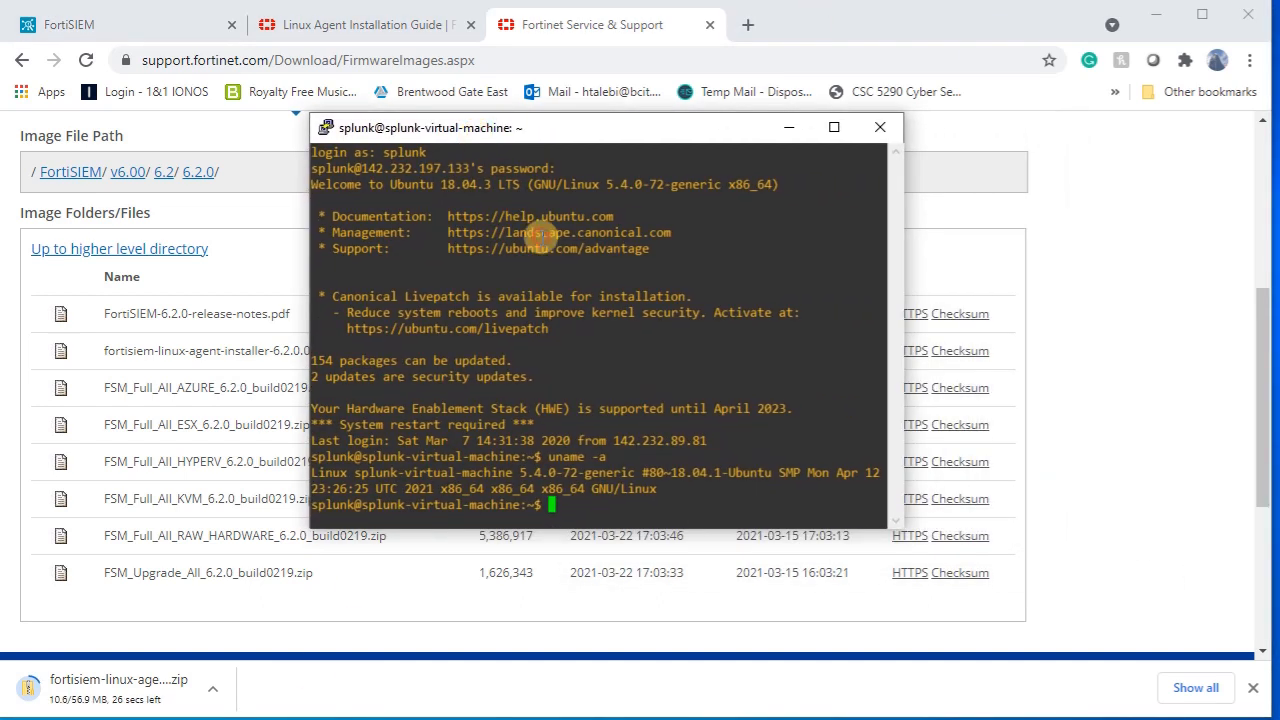
mouse_move(596, 490)
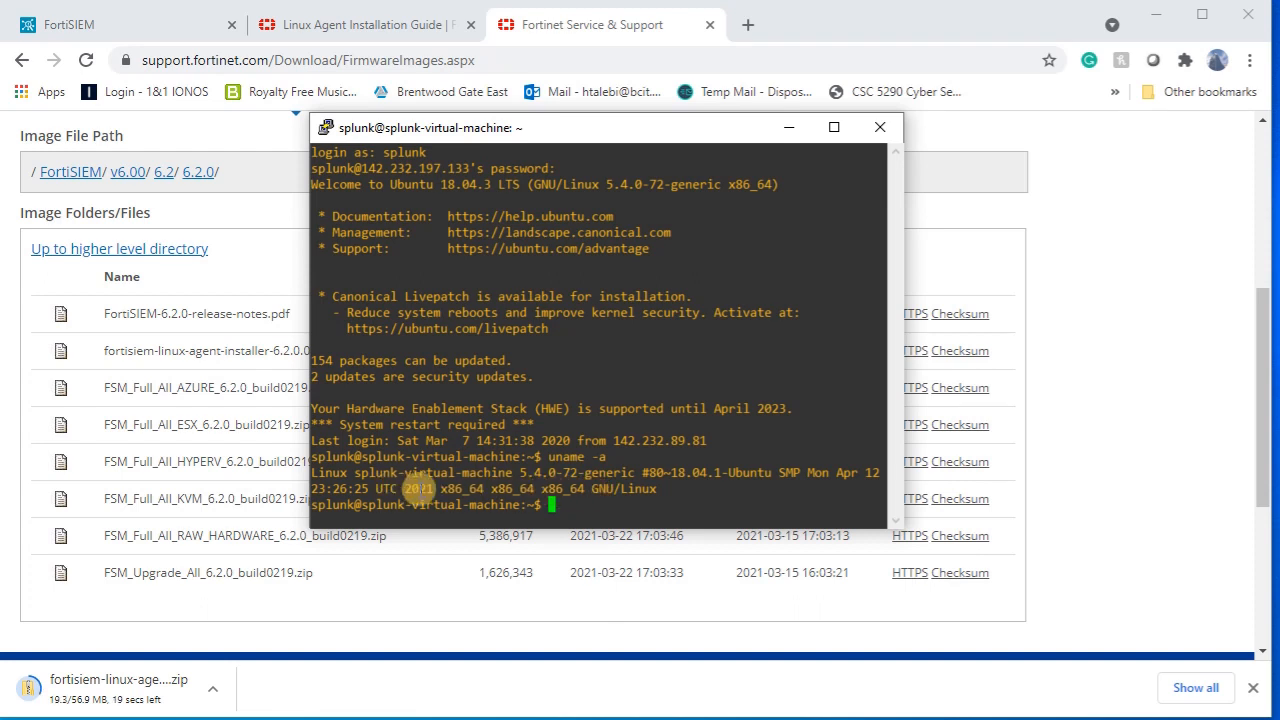
mouse_move(720, 472)
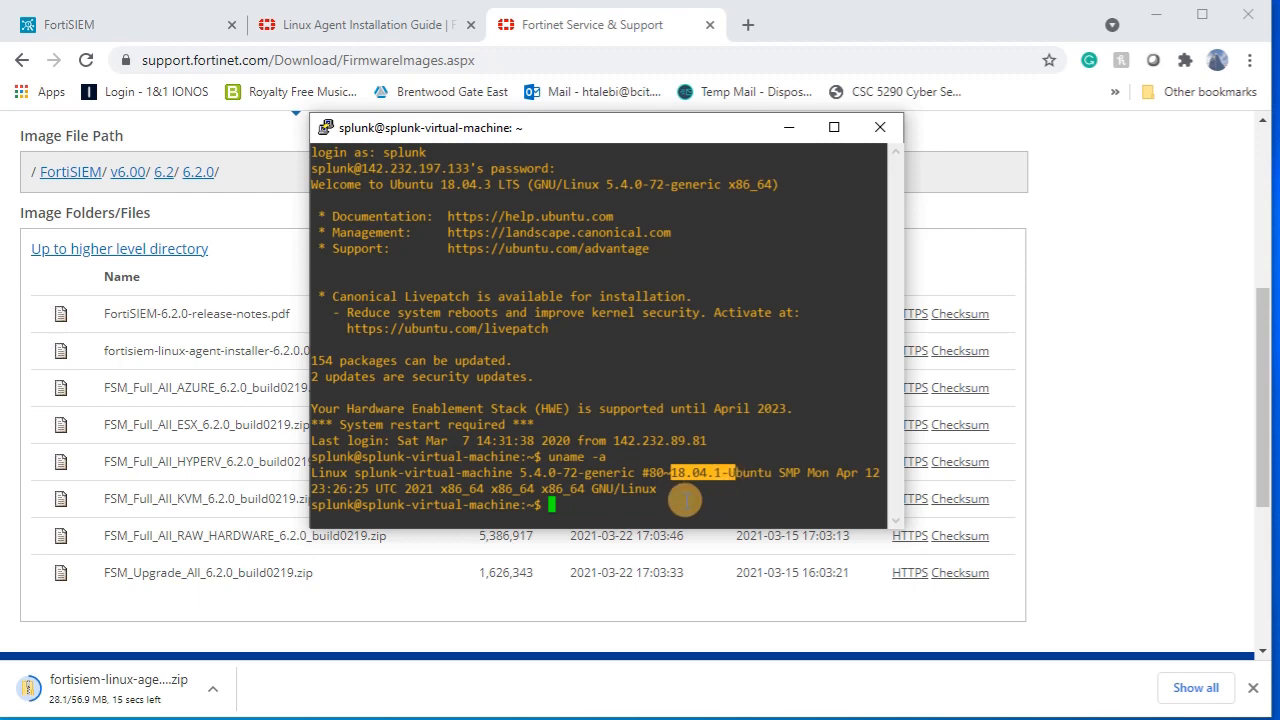
click(360, 24)
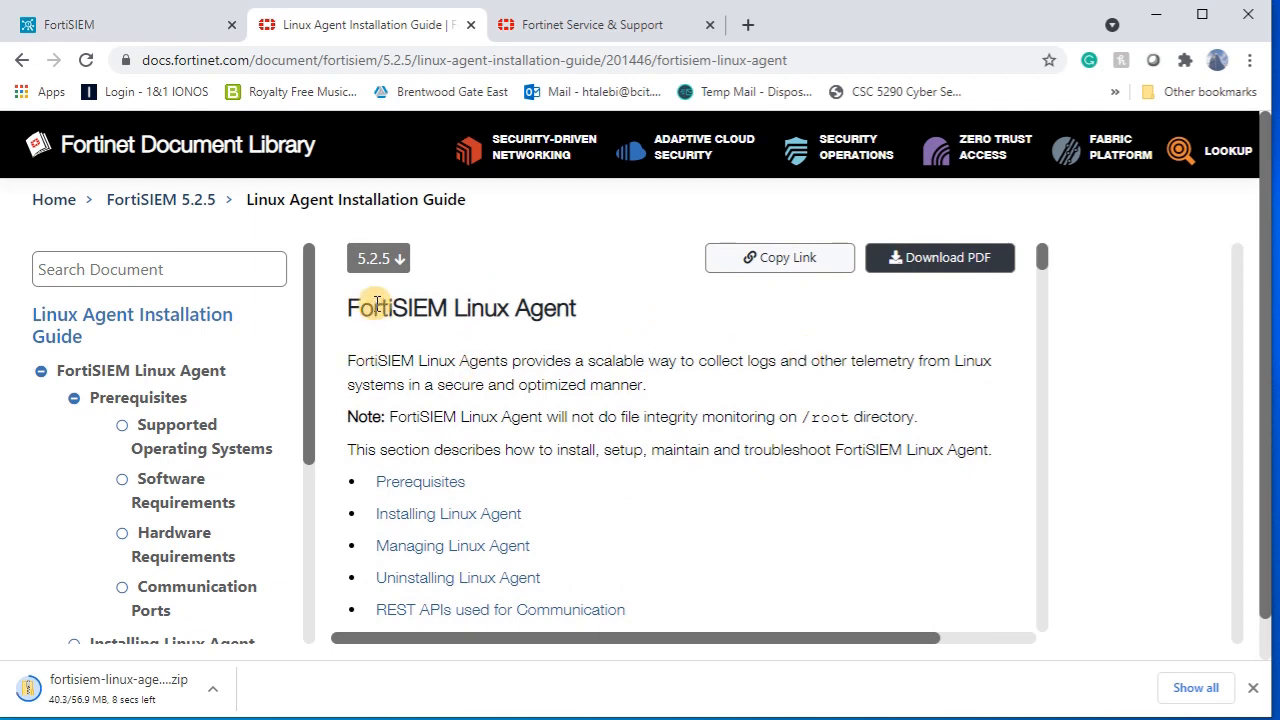
- Highlight the guide's list of supported Linux operating systems, including Ubuntu 18.04
scroll(down, 3)
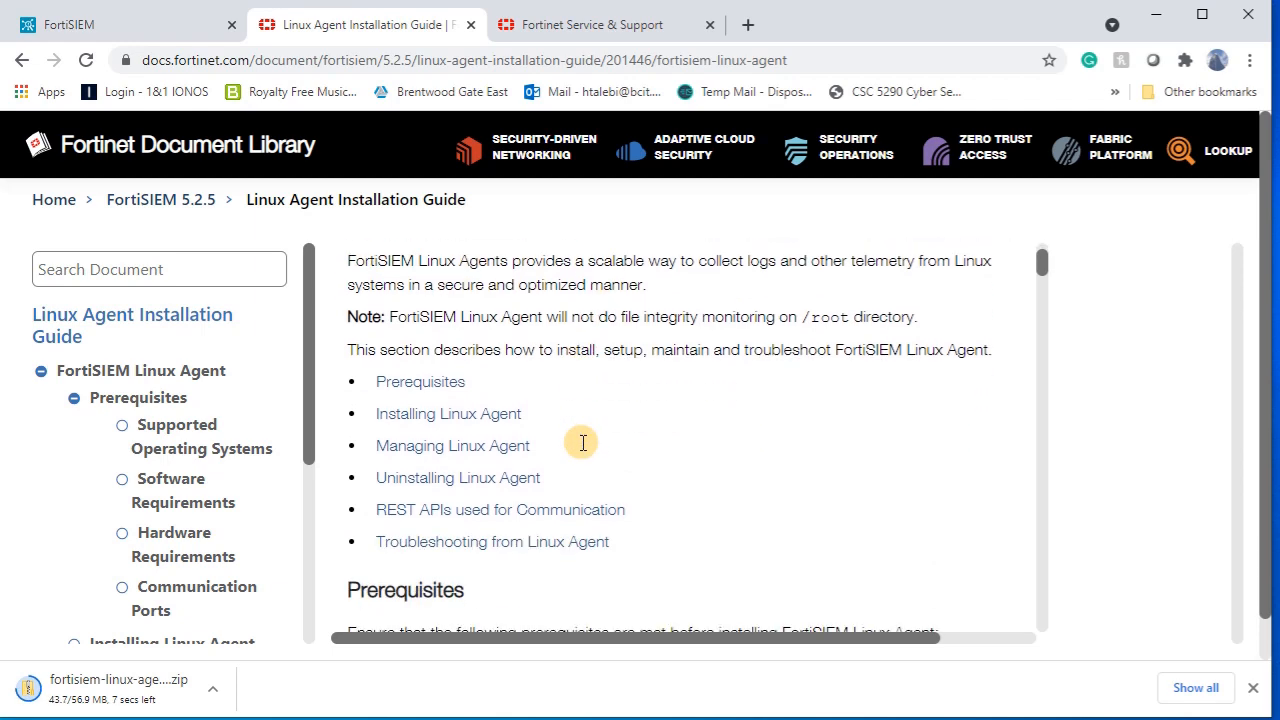
scroll(down, 3)
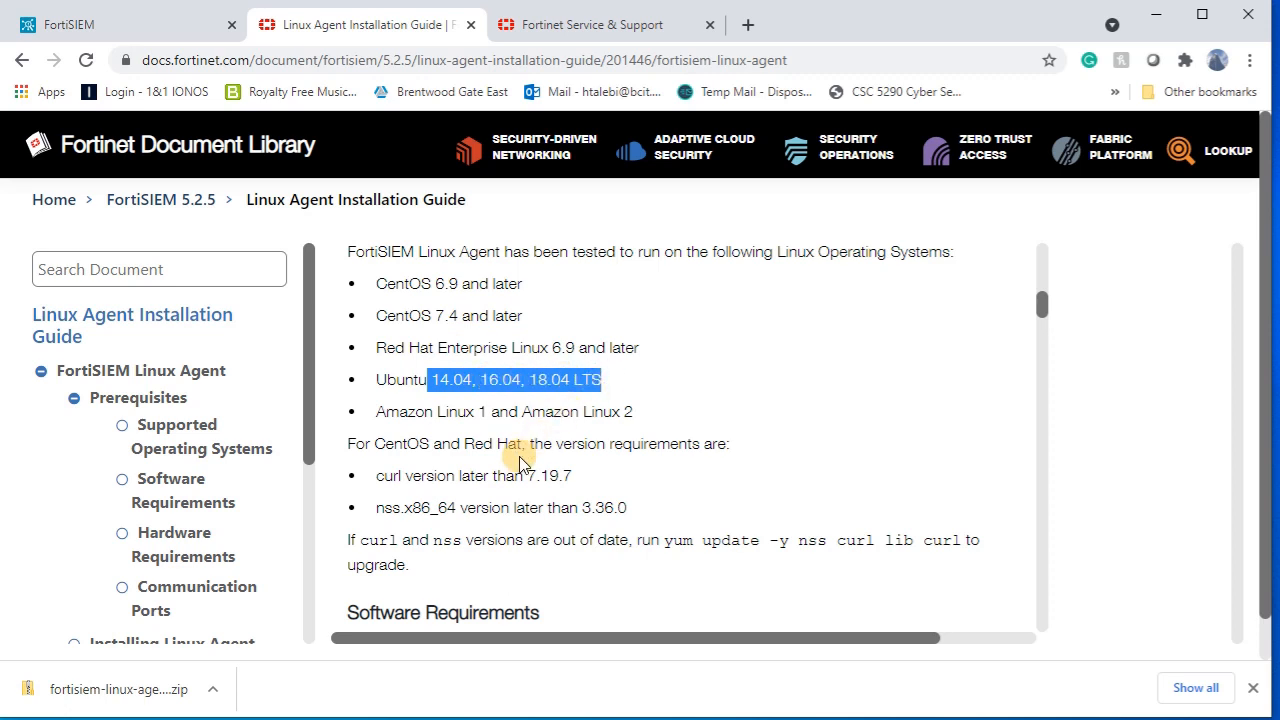
mouse_move(508, 460)
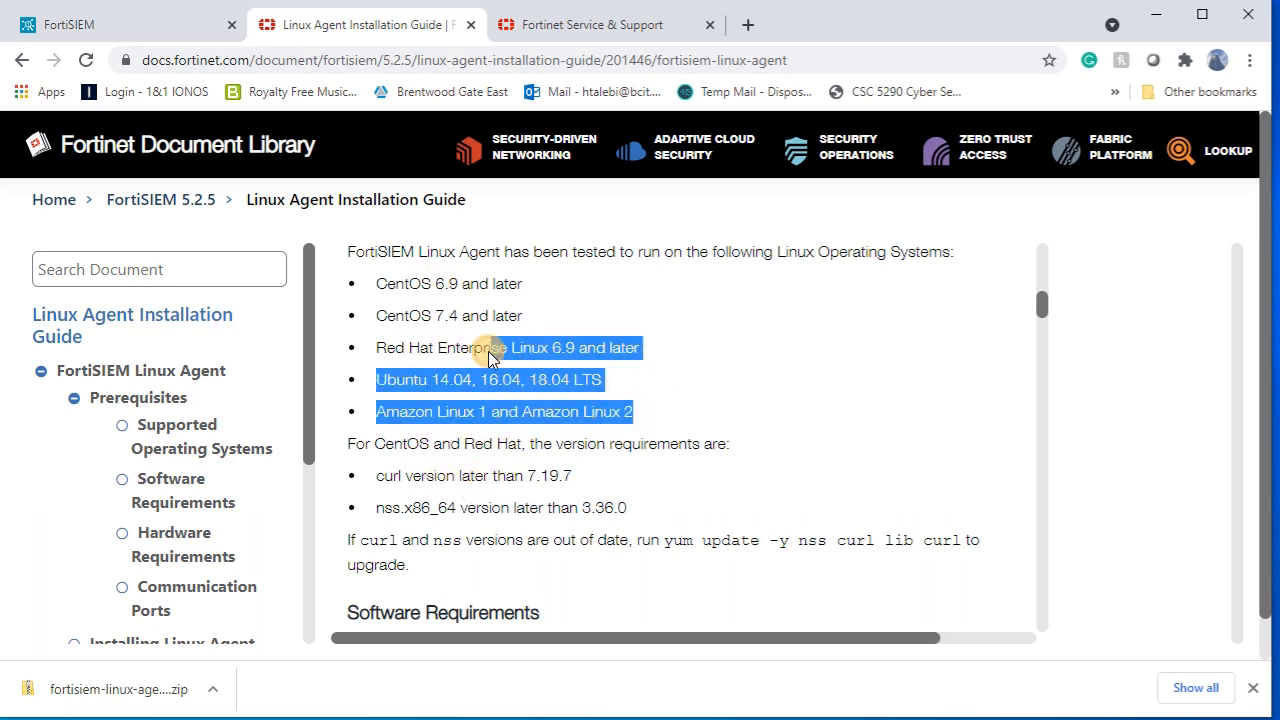
drag(490, 356, 372, 268)
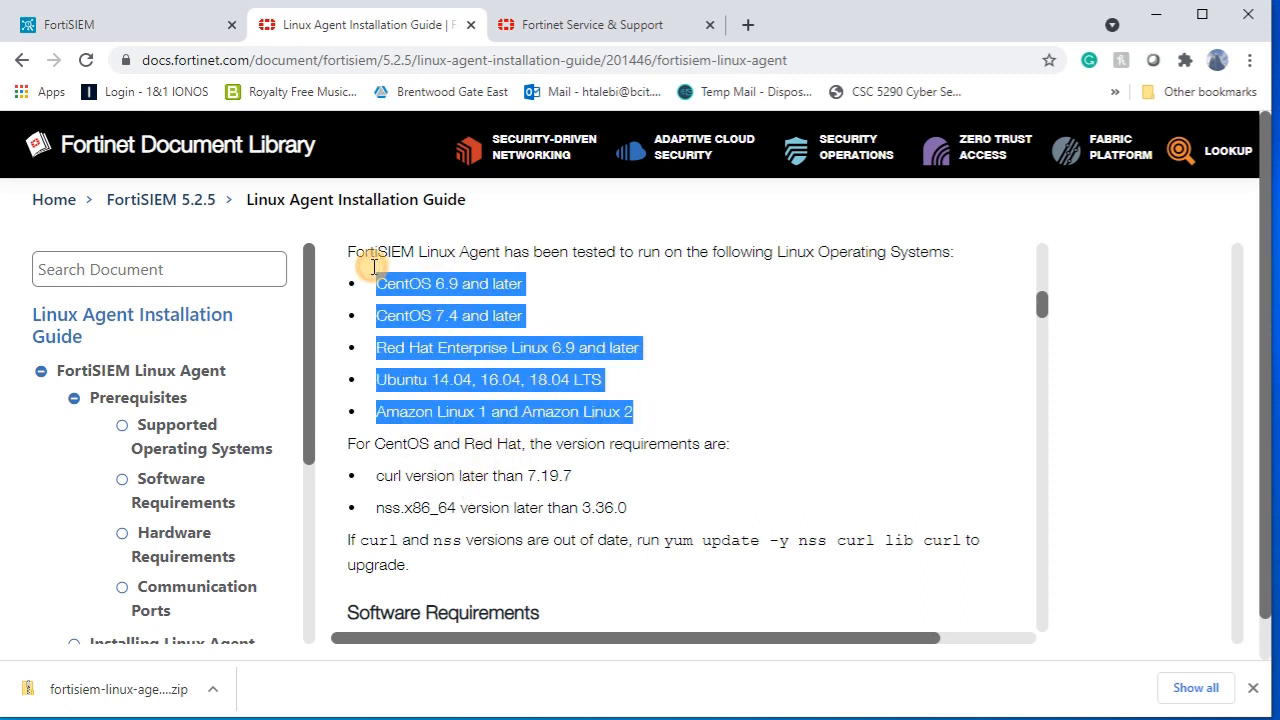
- Highlight the Ubuntu prerequisite package names in the package table
scroll(down, 3)
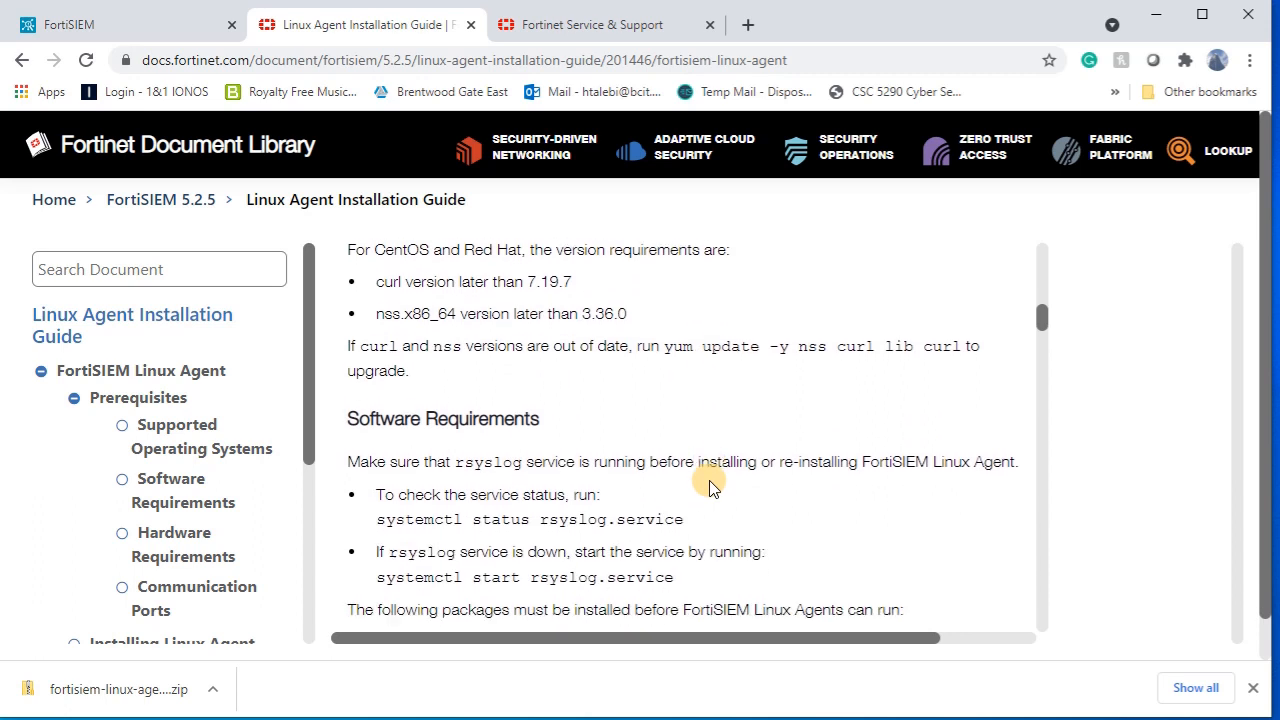
scroll(down, 3)
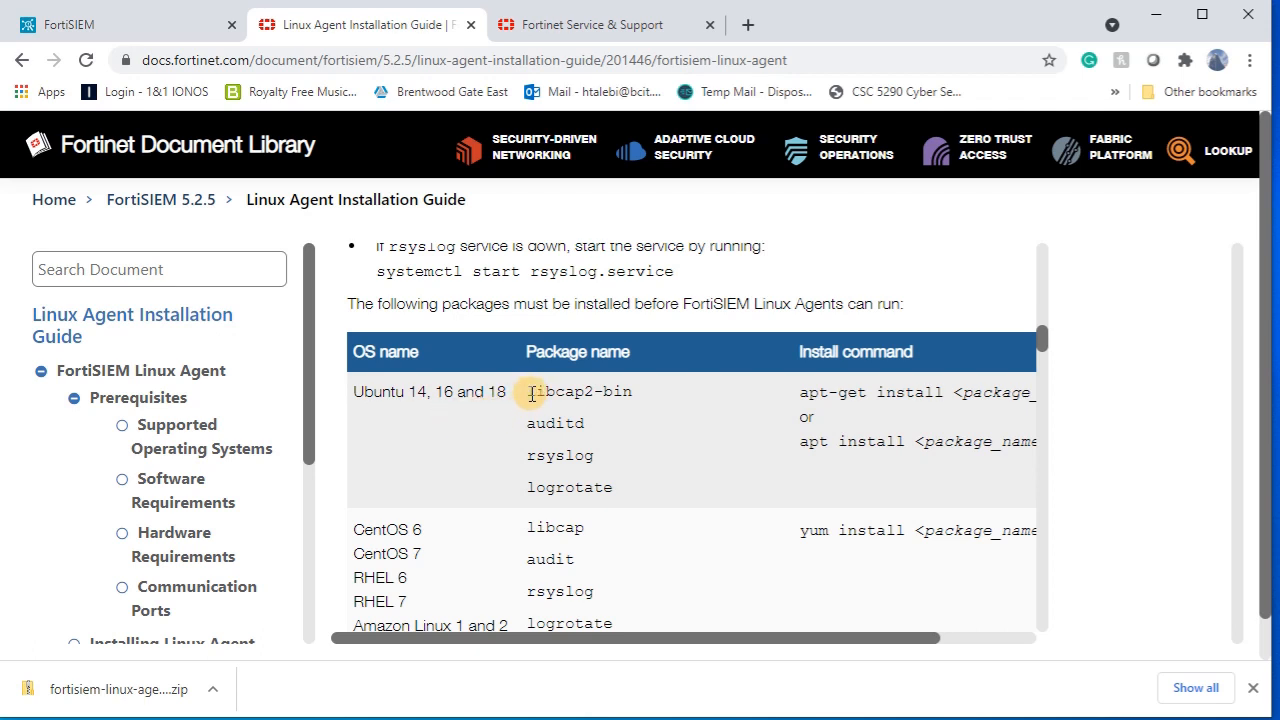
drag(528, 390, 620, 488)
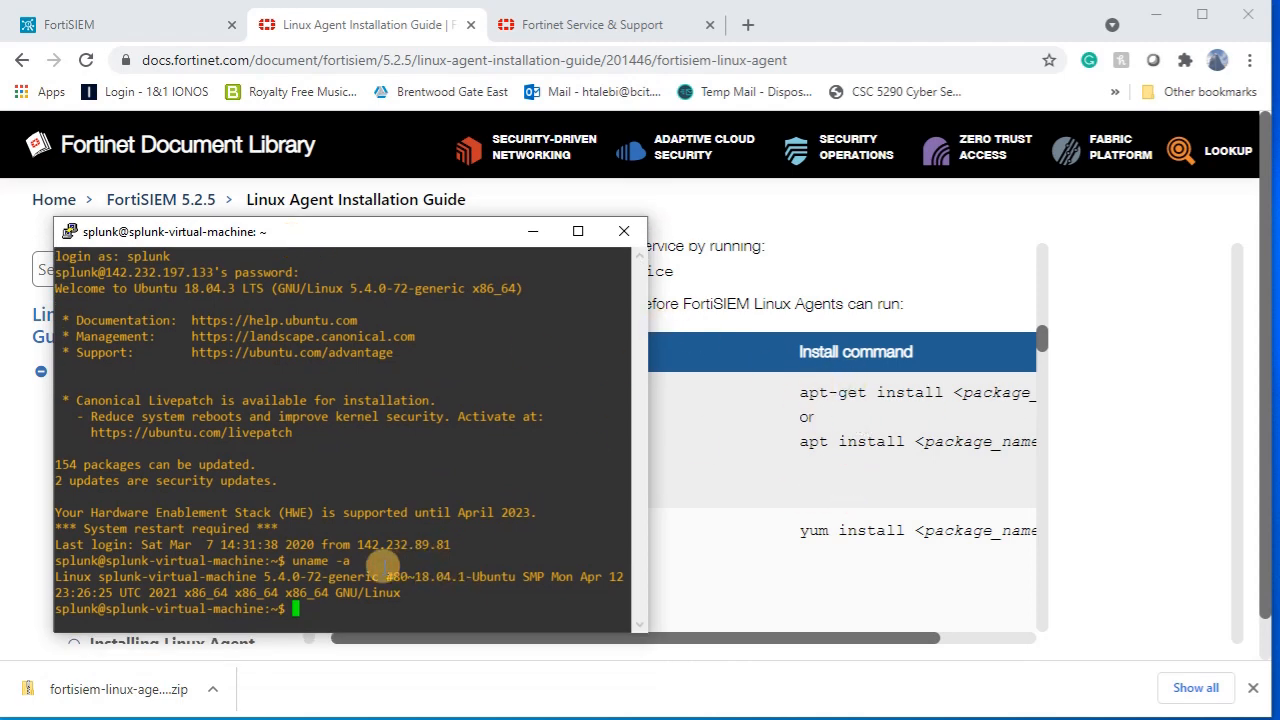
- Run sudo apt-get install libcap2-bin auditd rsyslog logrotate and let it finish
text(sudo ap)
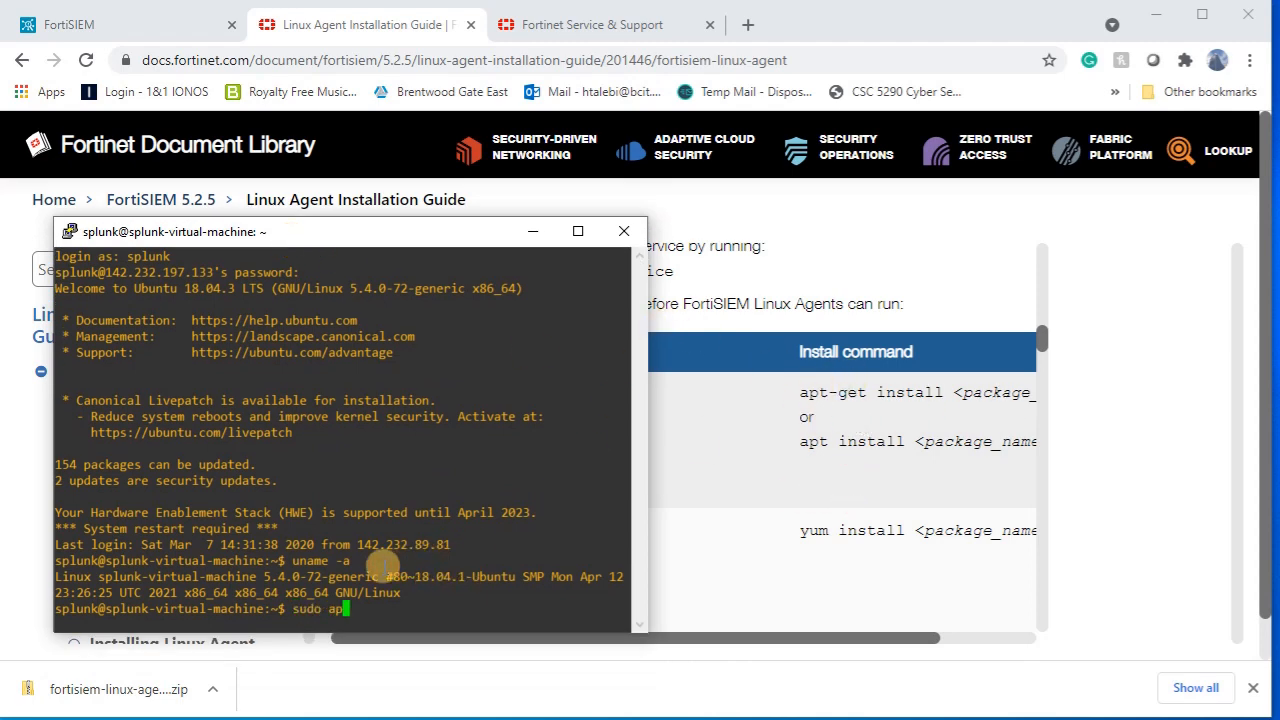
text(t-get install)
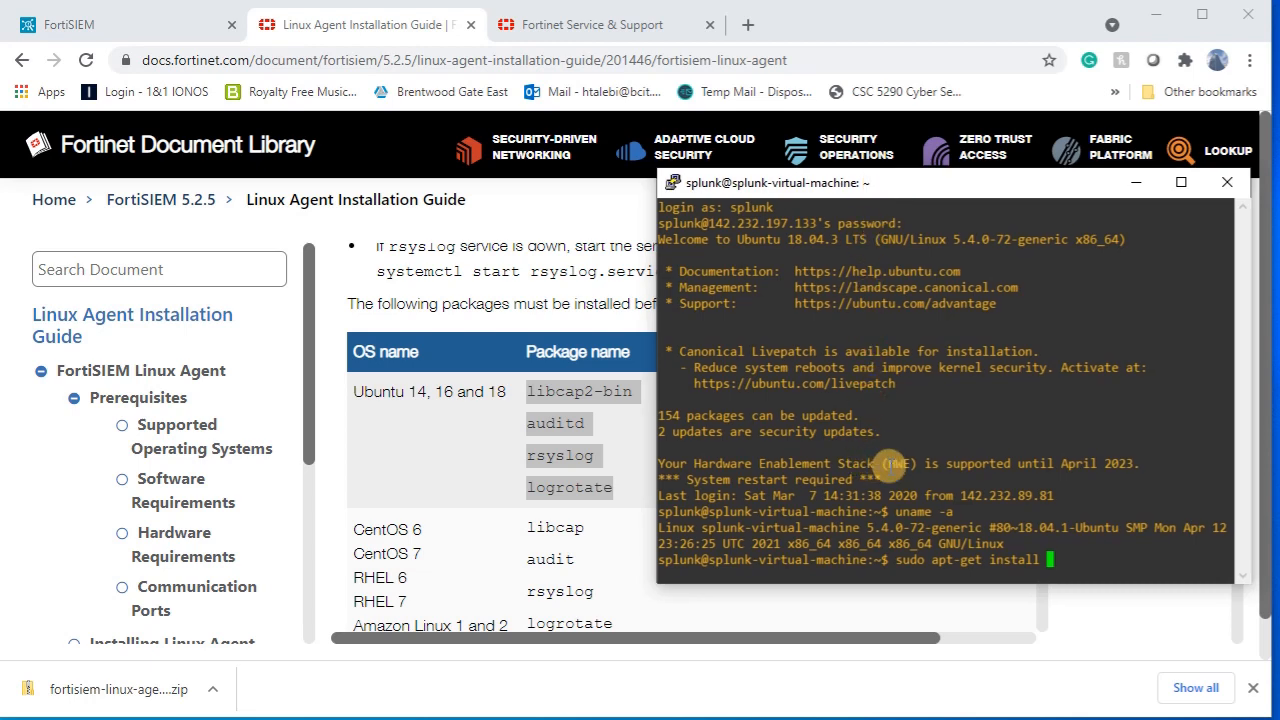
text(libcap2)
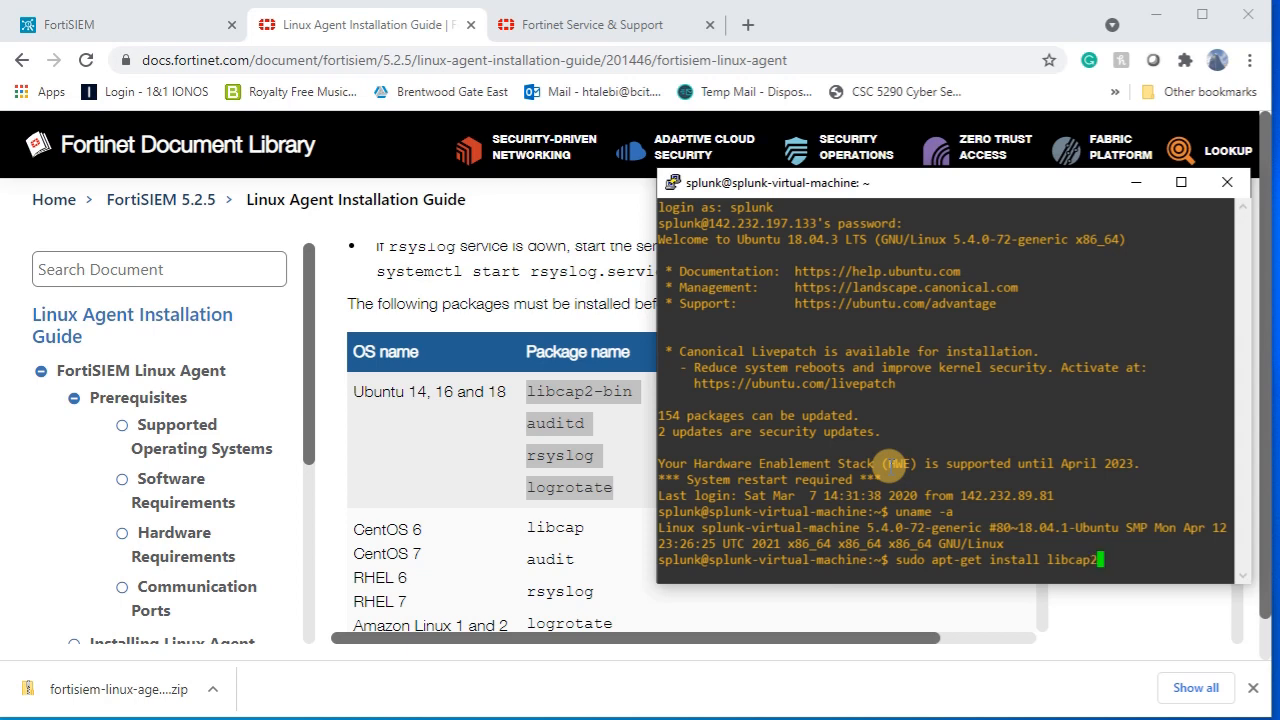
text(-bin)
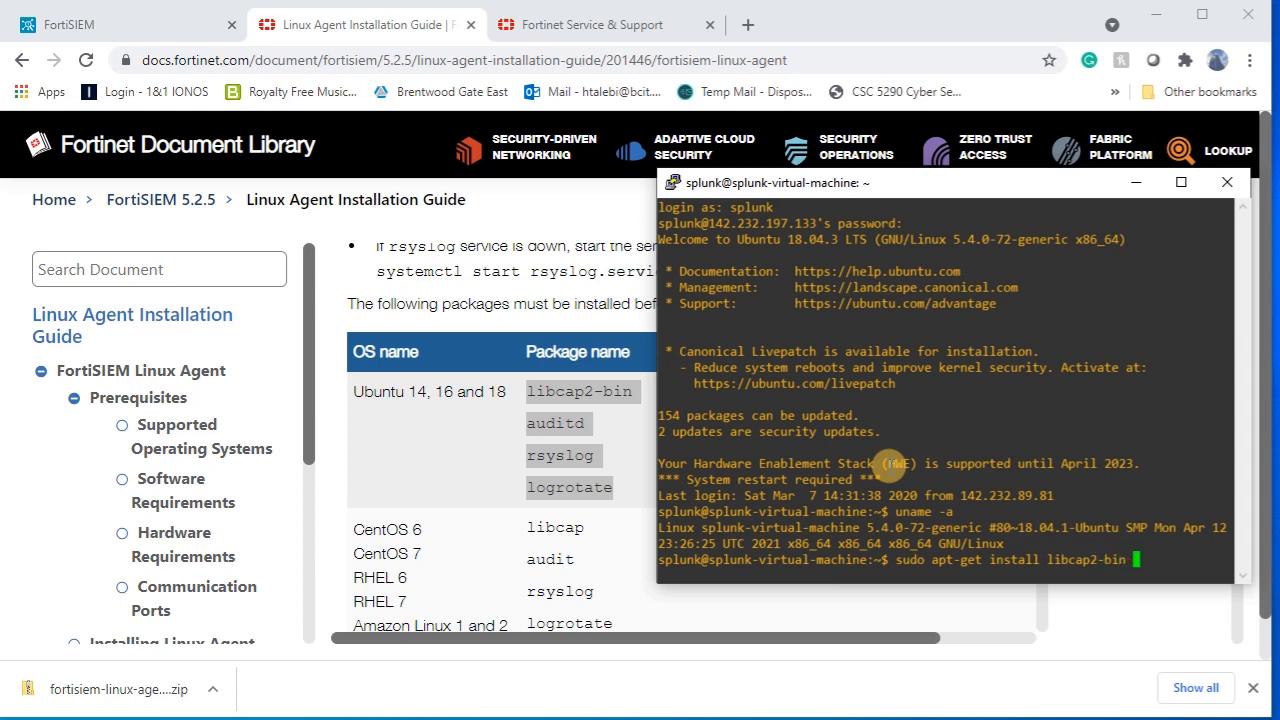
text(audi)
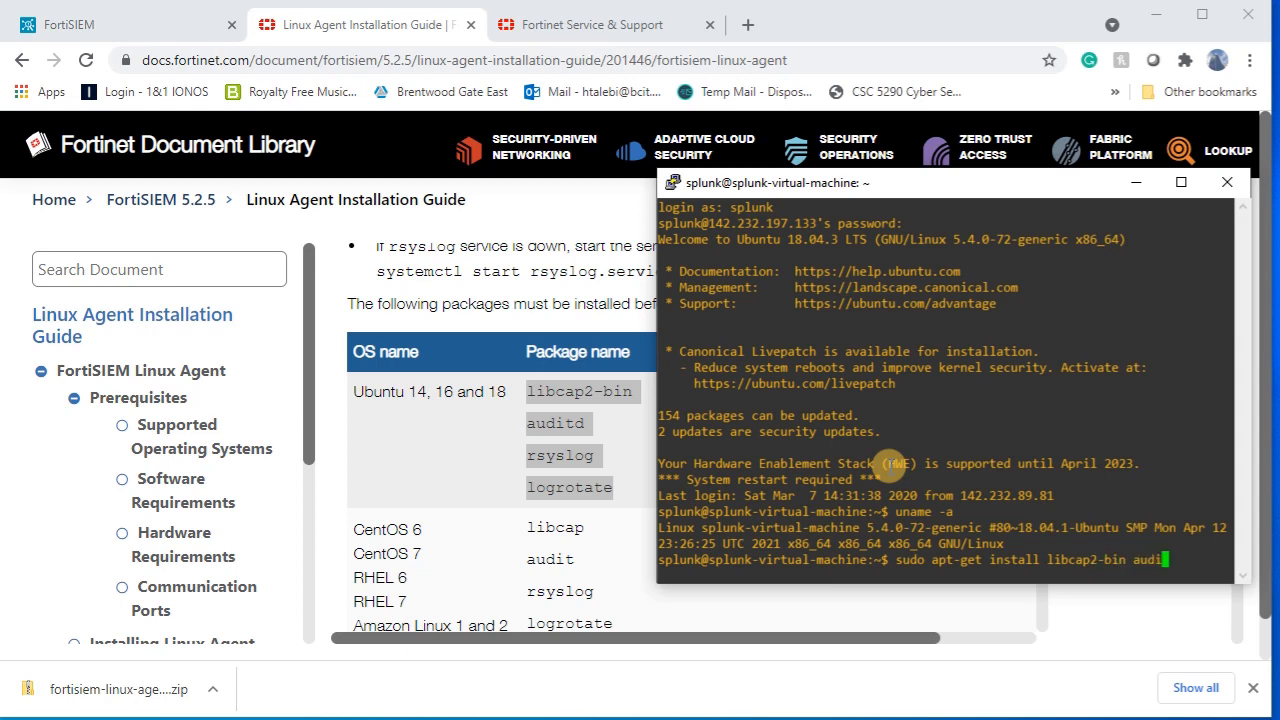
text(td)
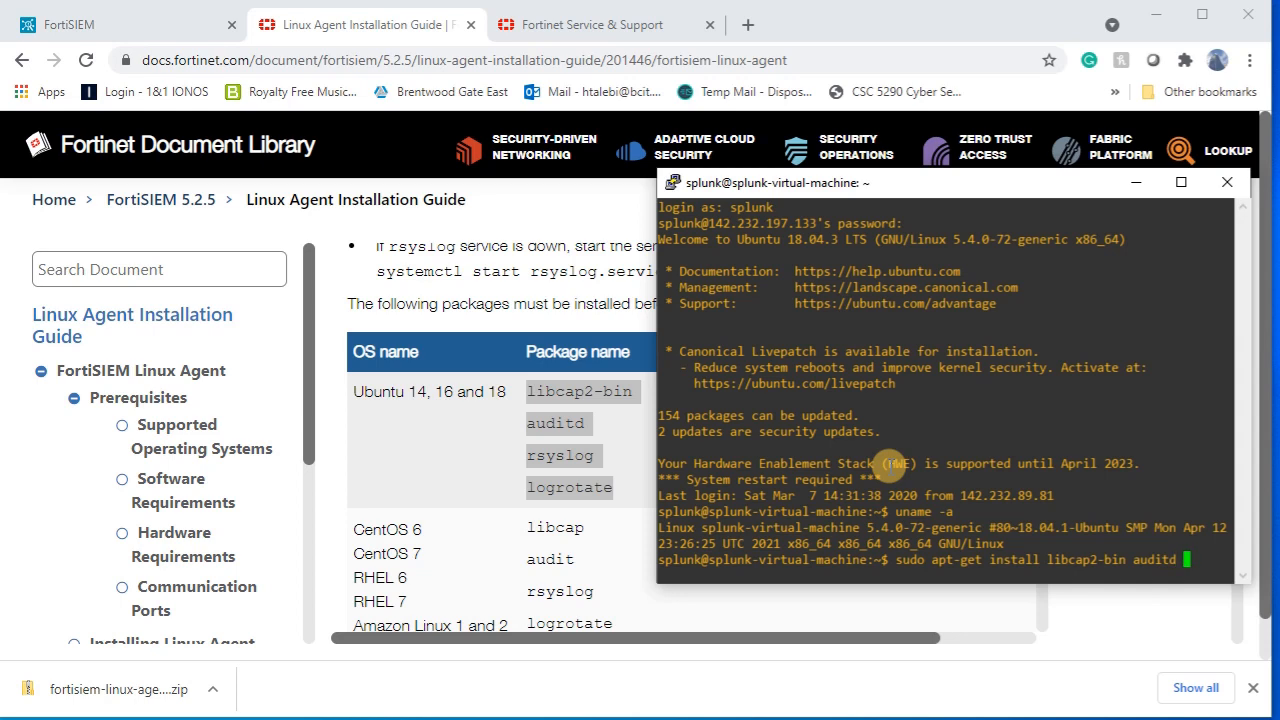
text(rsyslog)
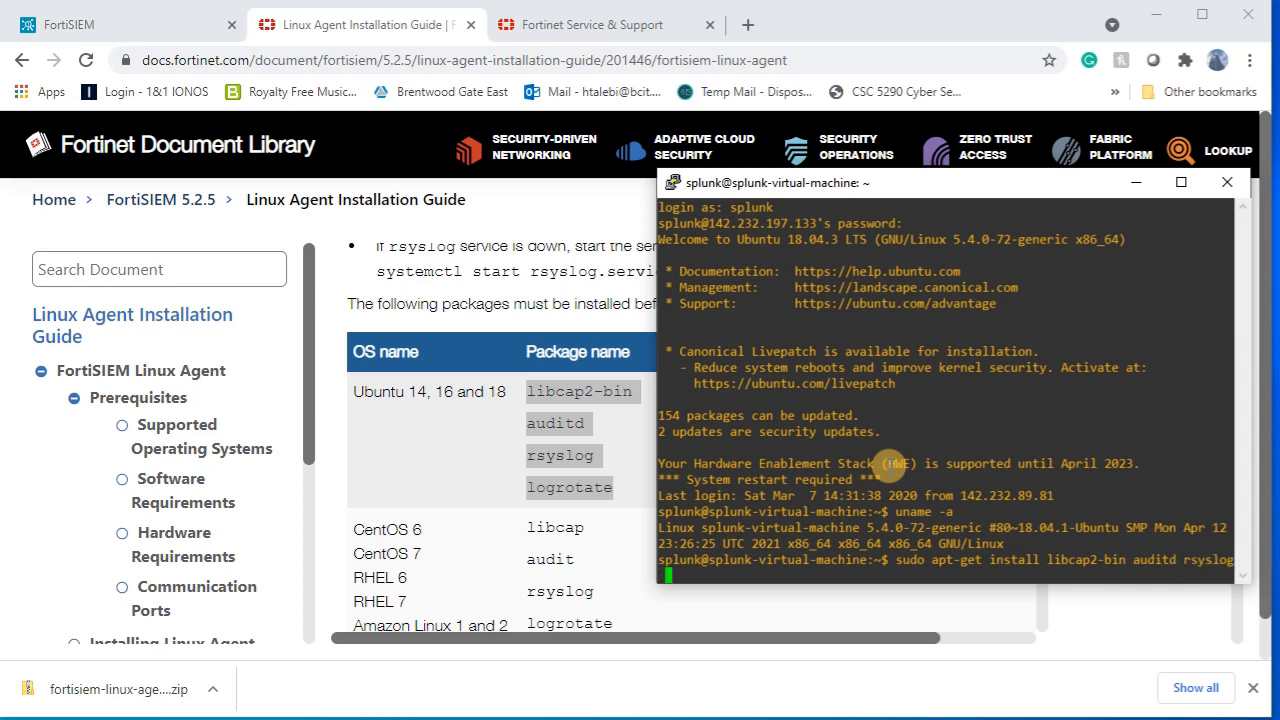
text(log)
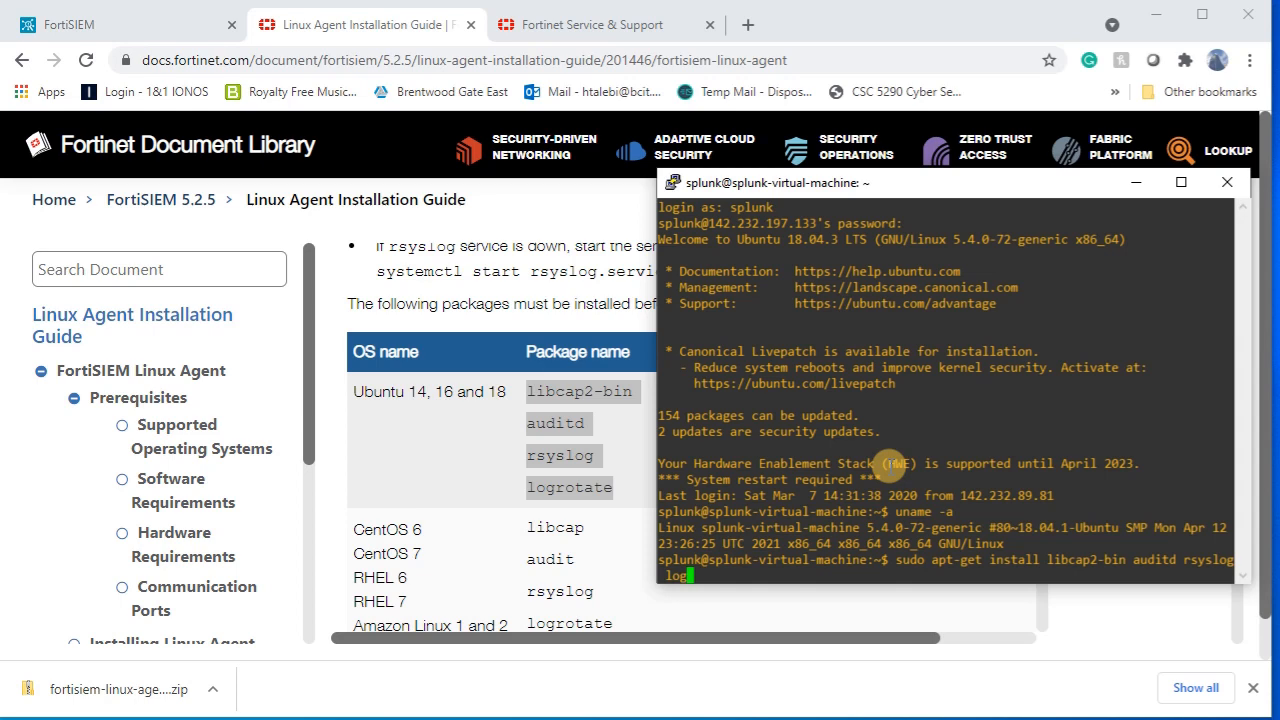
text(ro)
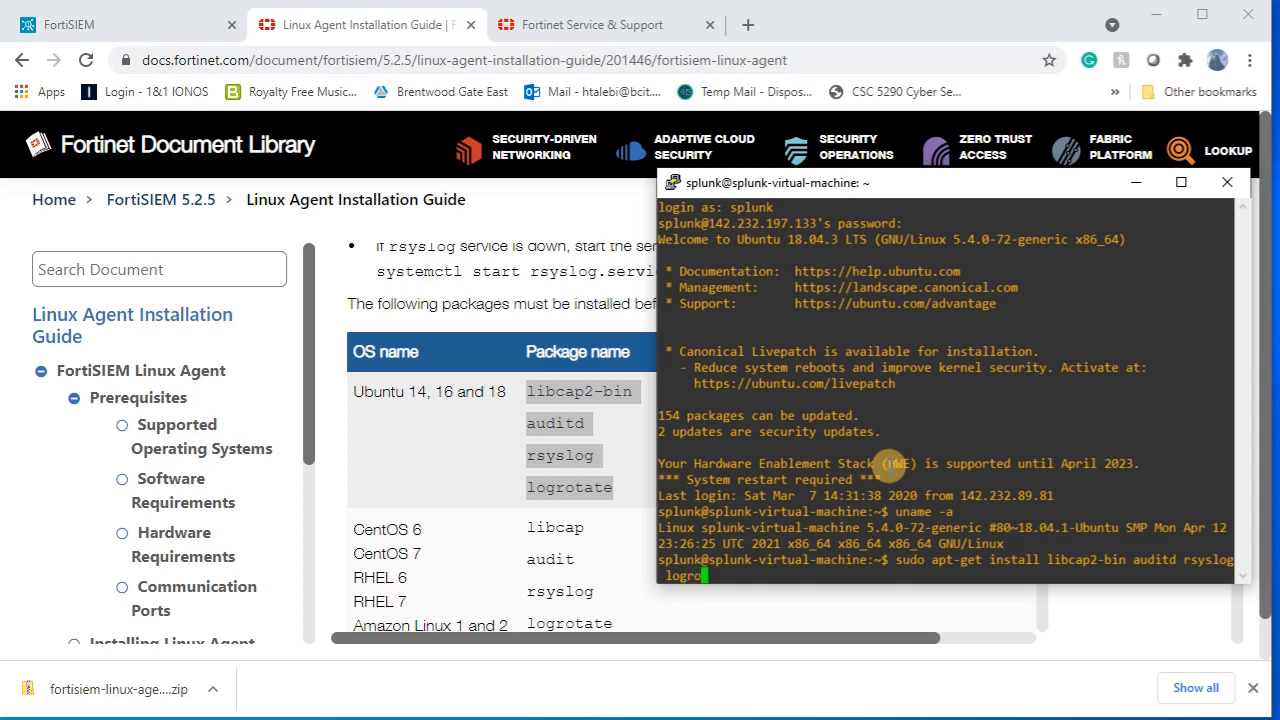
key(Return)
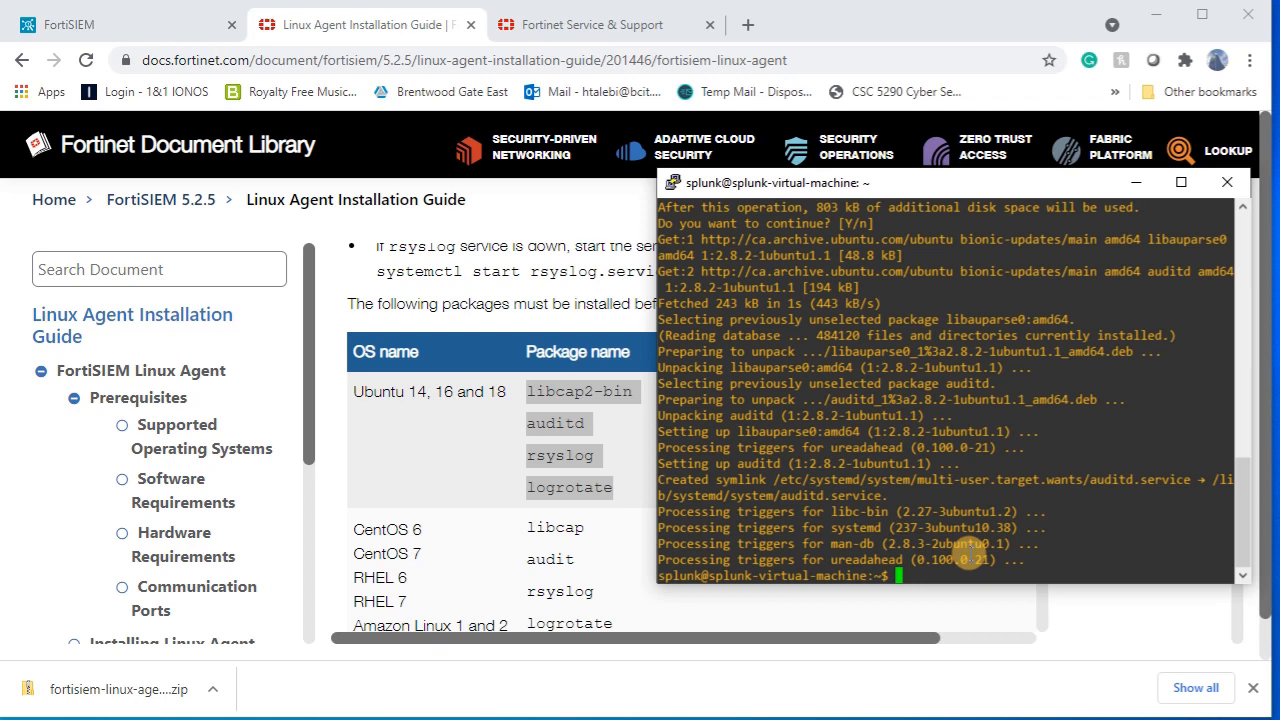
text(cd Desktop)
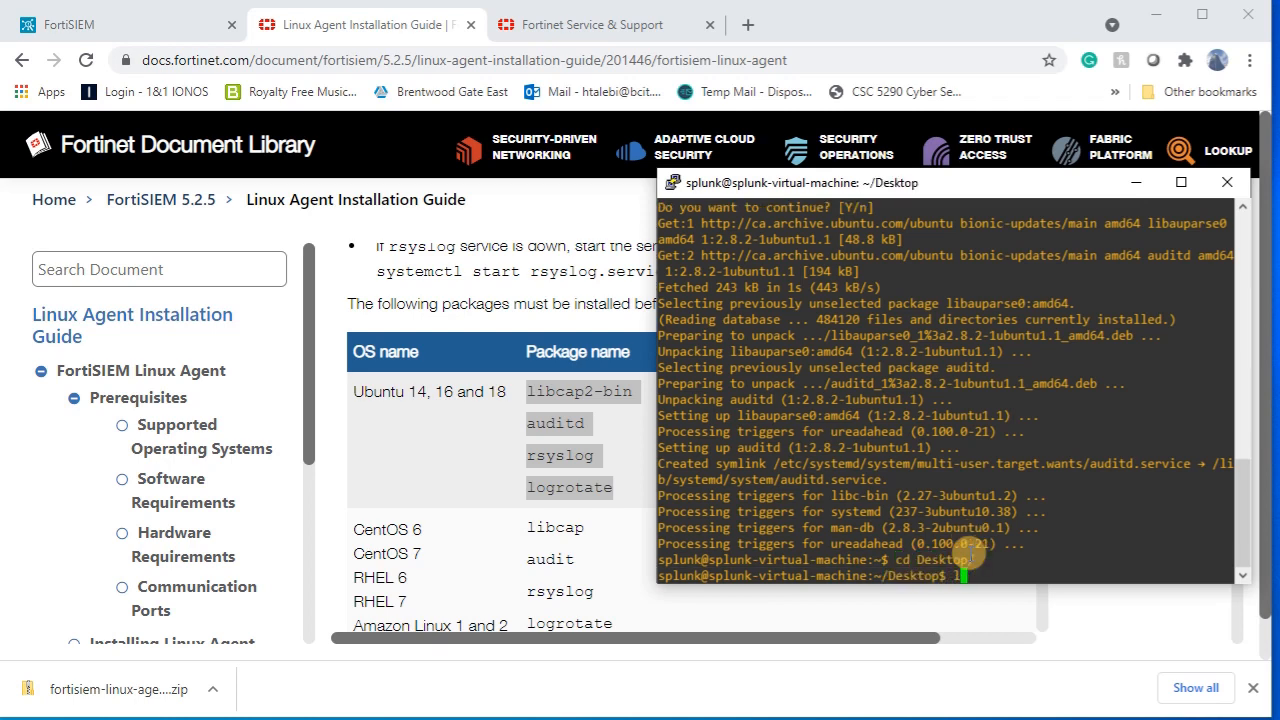
- List the Desktop contents showing the FortiSIEM agent installer files
text(ls)
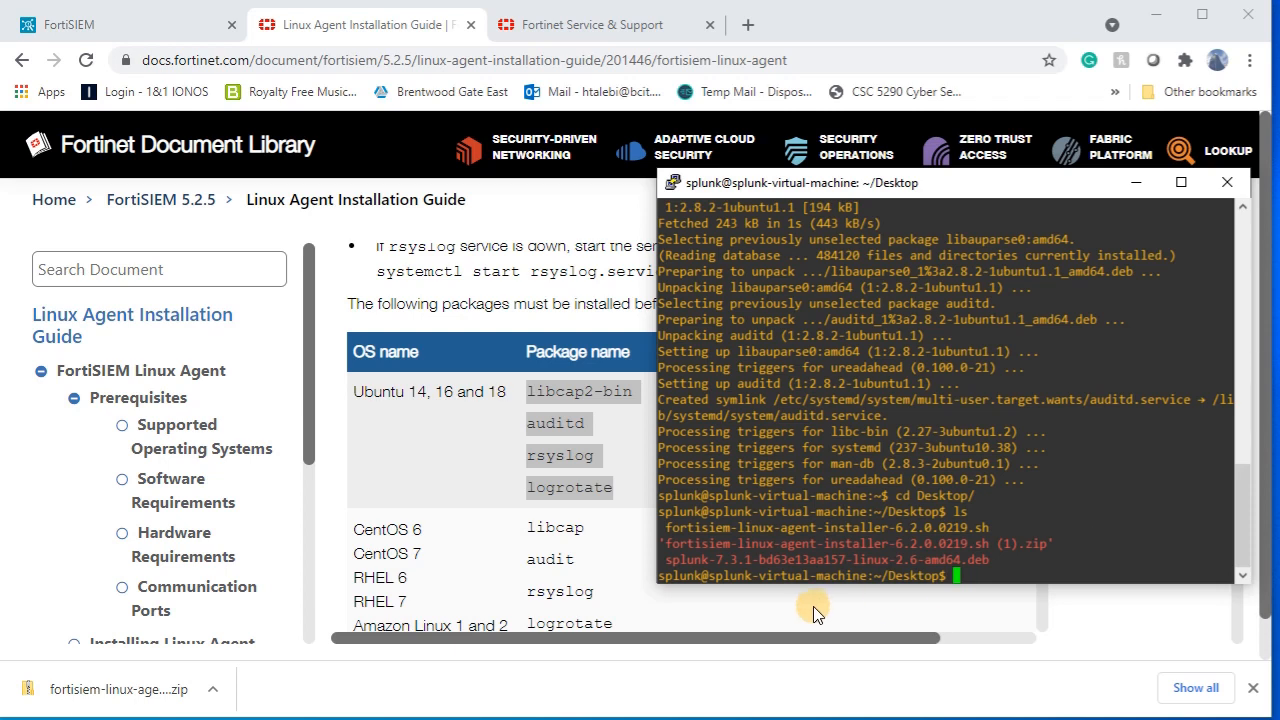
mouse_move(1072, 618)
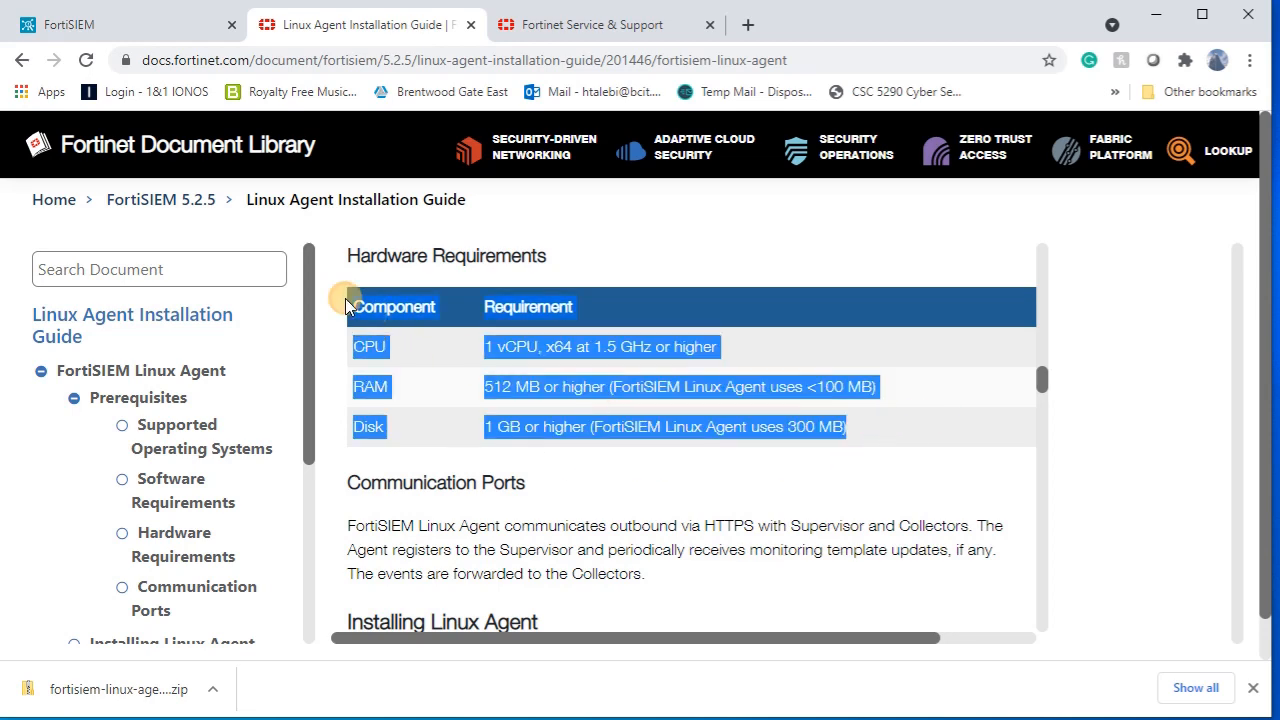
- Copy the 'bash fortisiem-linux-agent-installer…' command from the Installing Linux Agent section
scroll(down, 3)
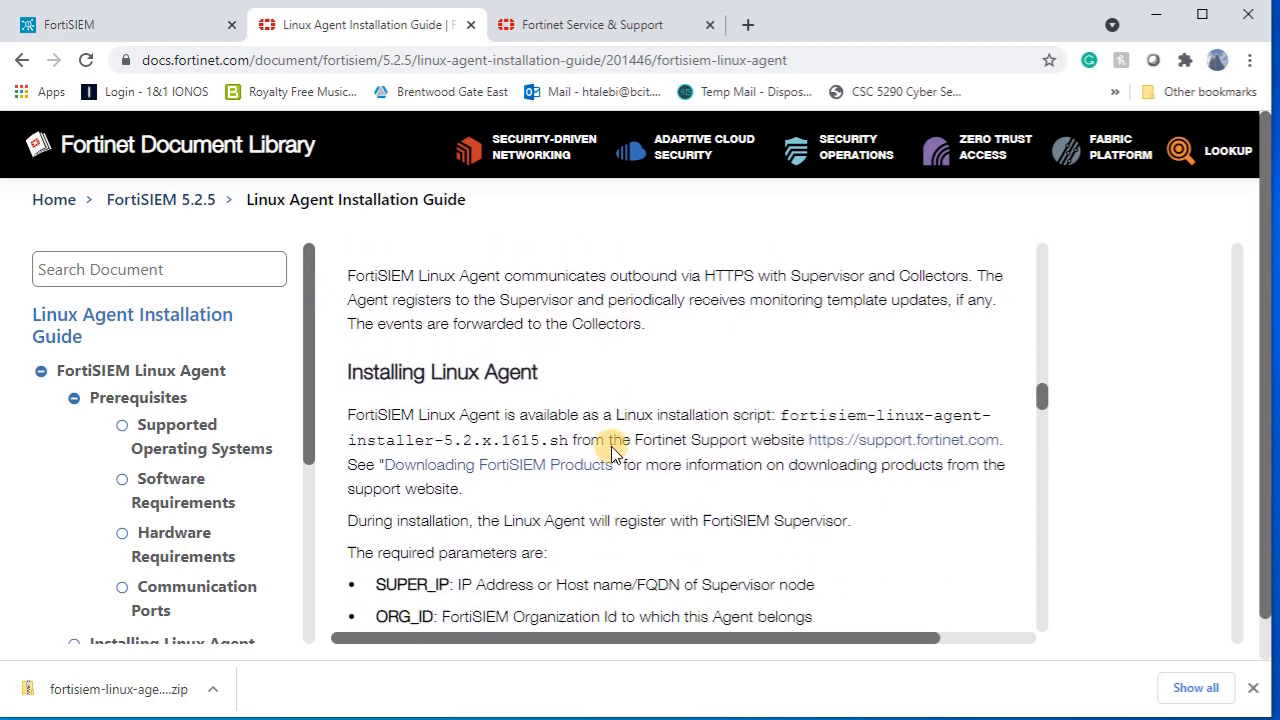
scroll(down, 3)
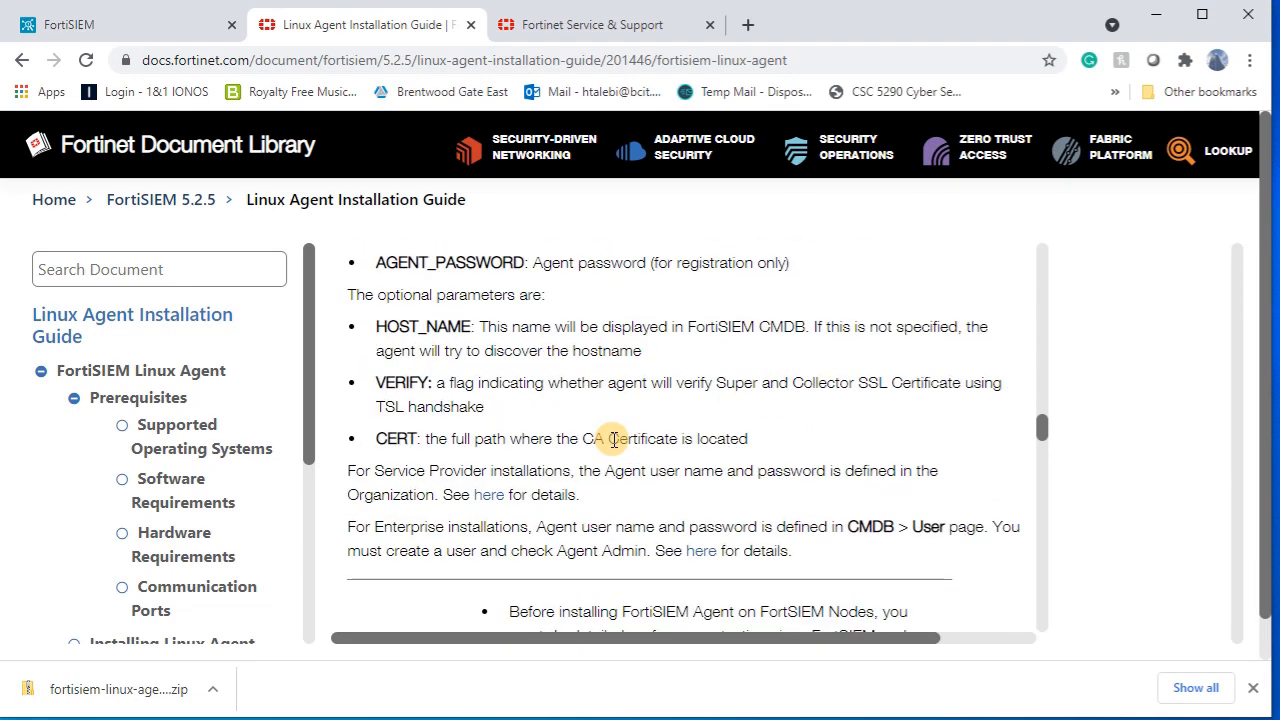
scroll(down, 3)
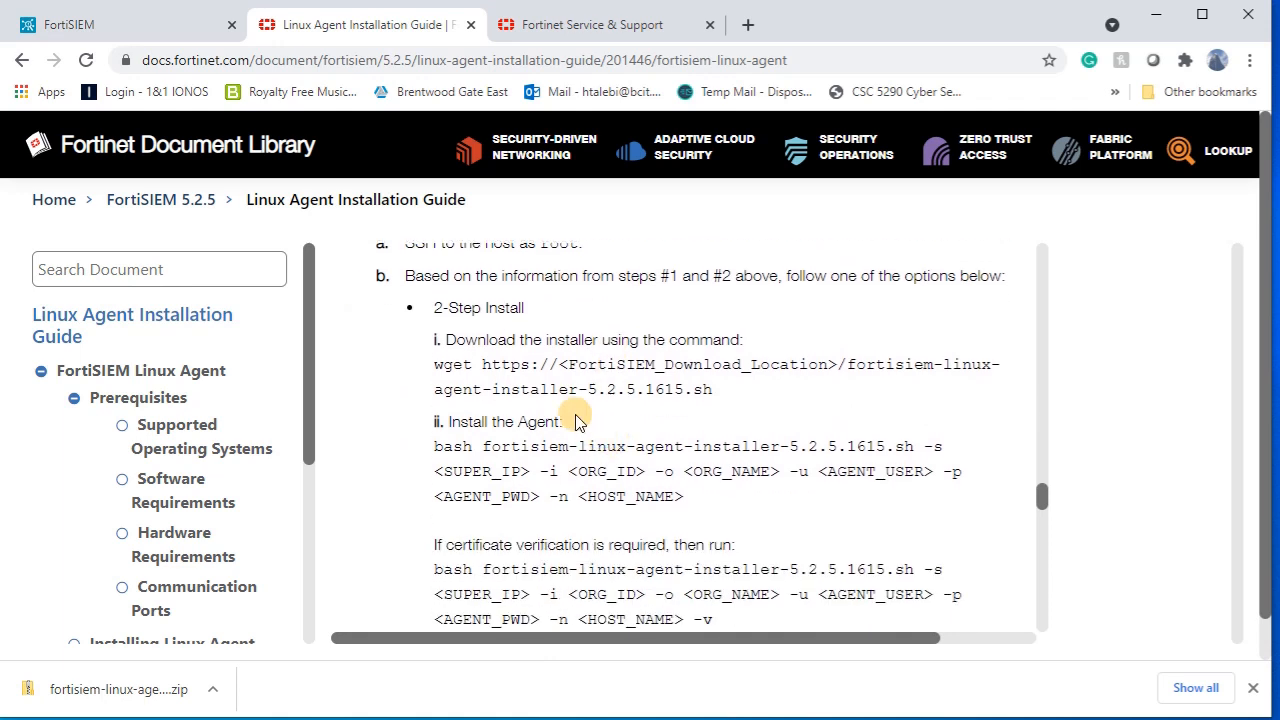
mouse_move(548, 372)
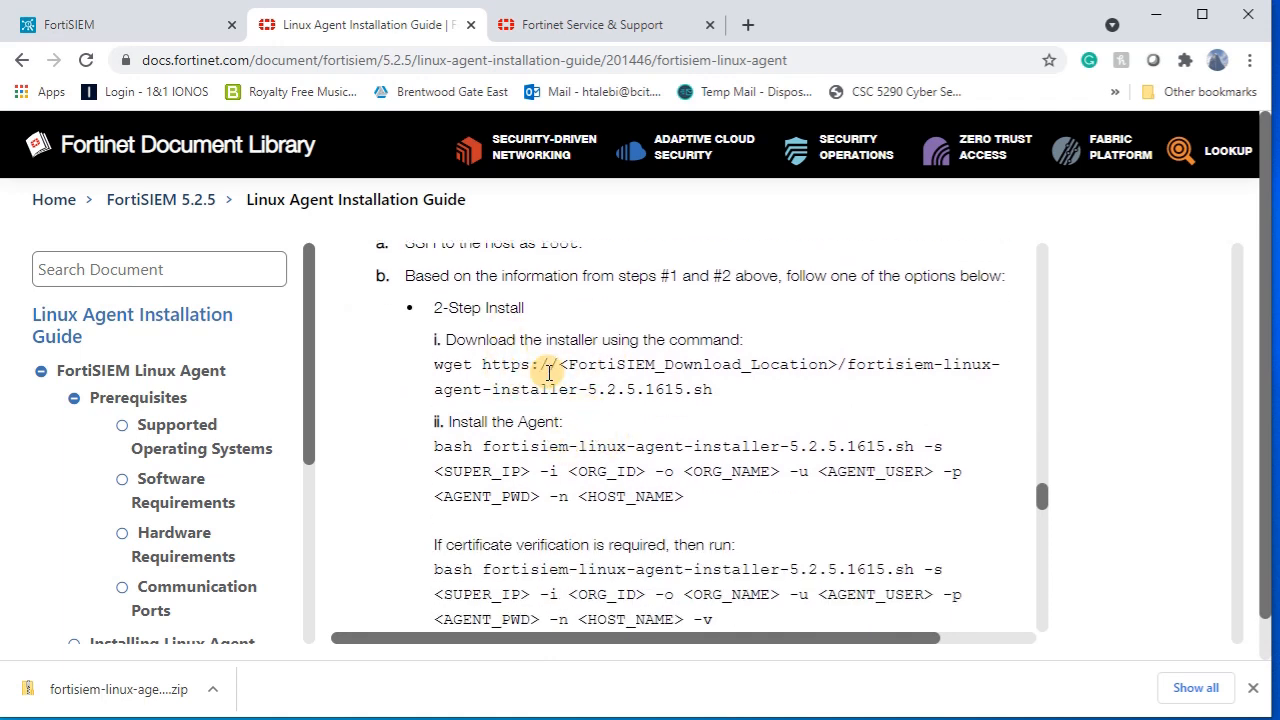
mouse_move(432, 364)
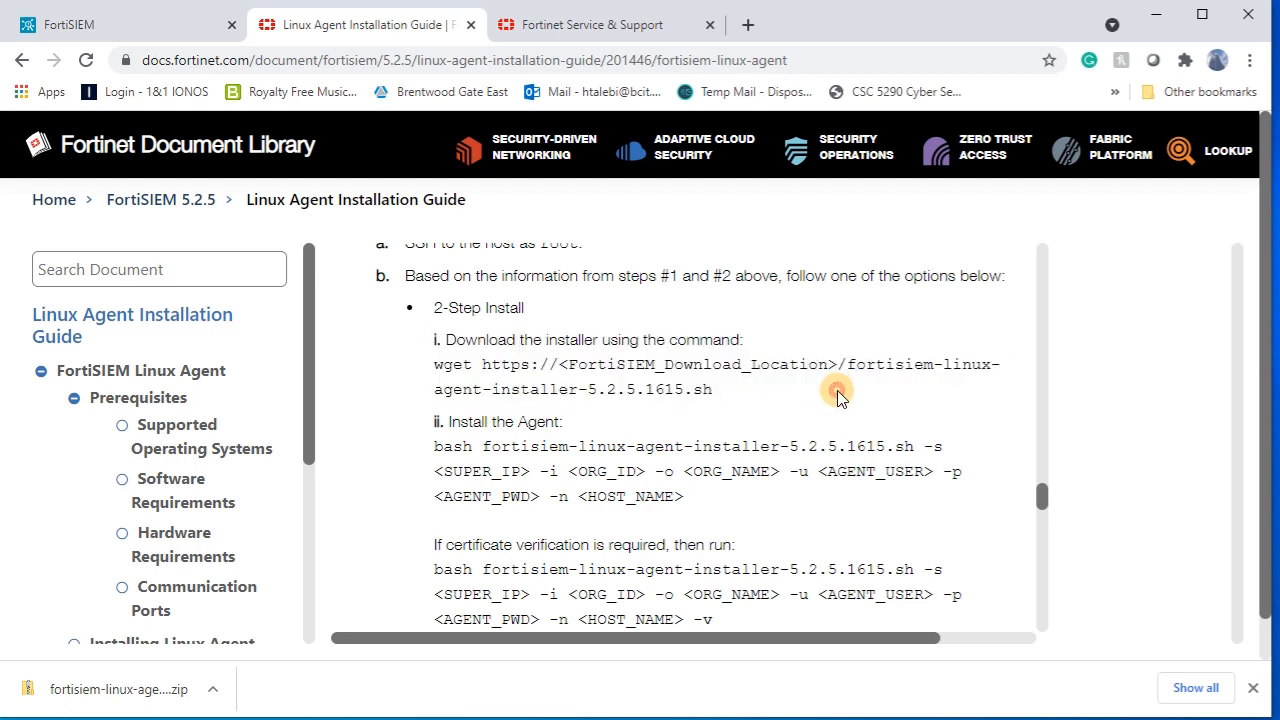
scroll(down, 3)
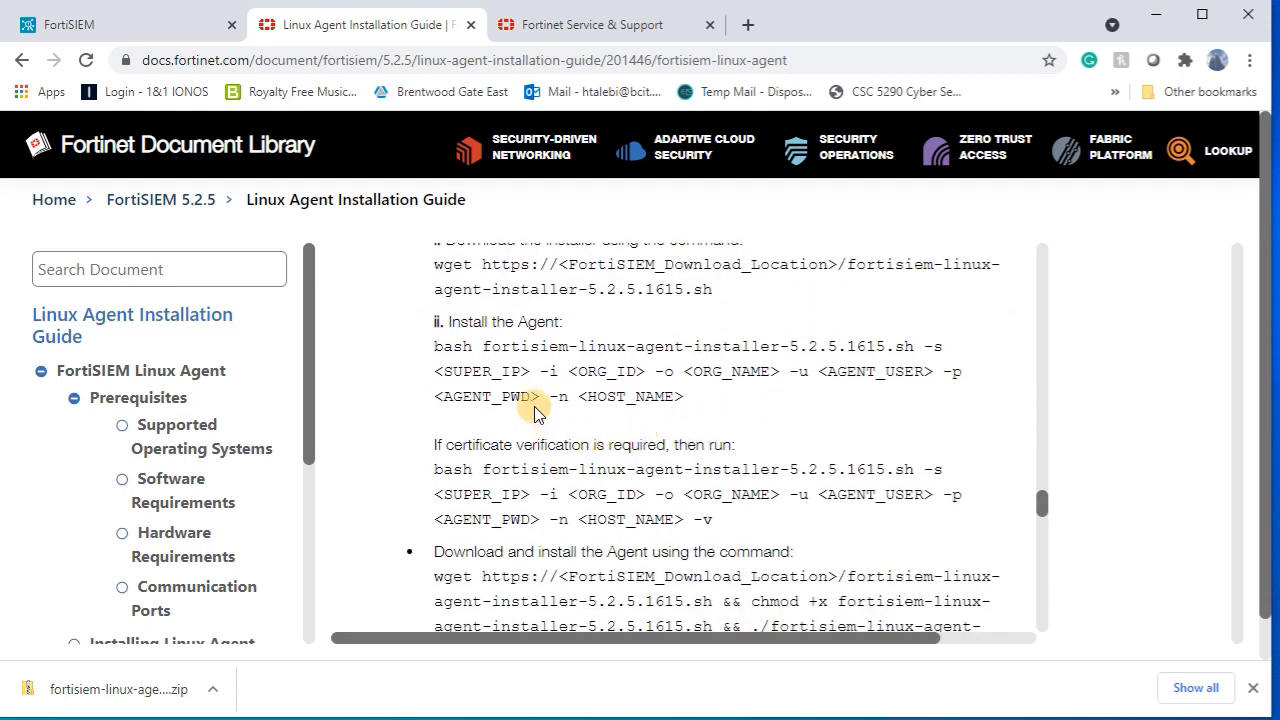
mouse_move(554, 404)
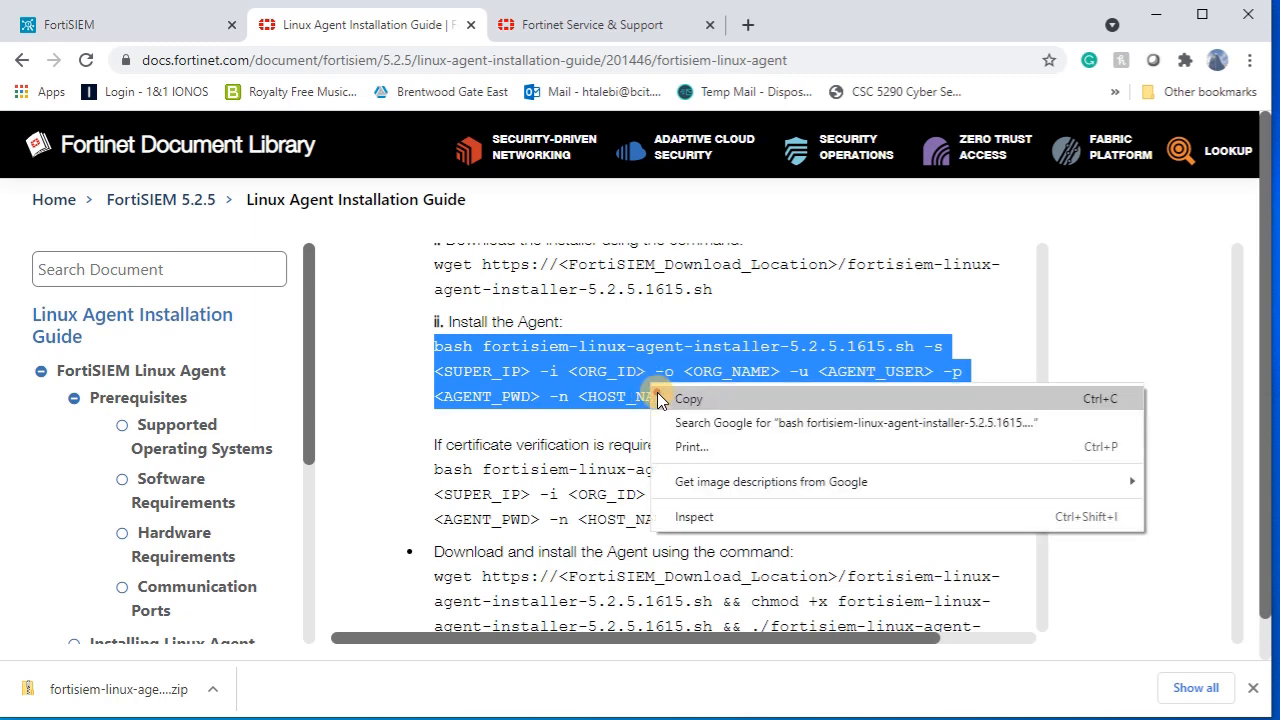
click(688, 398)
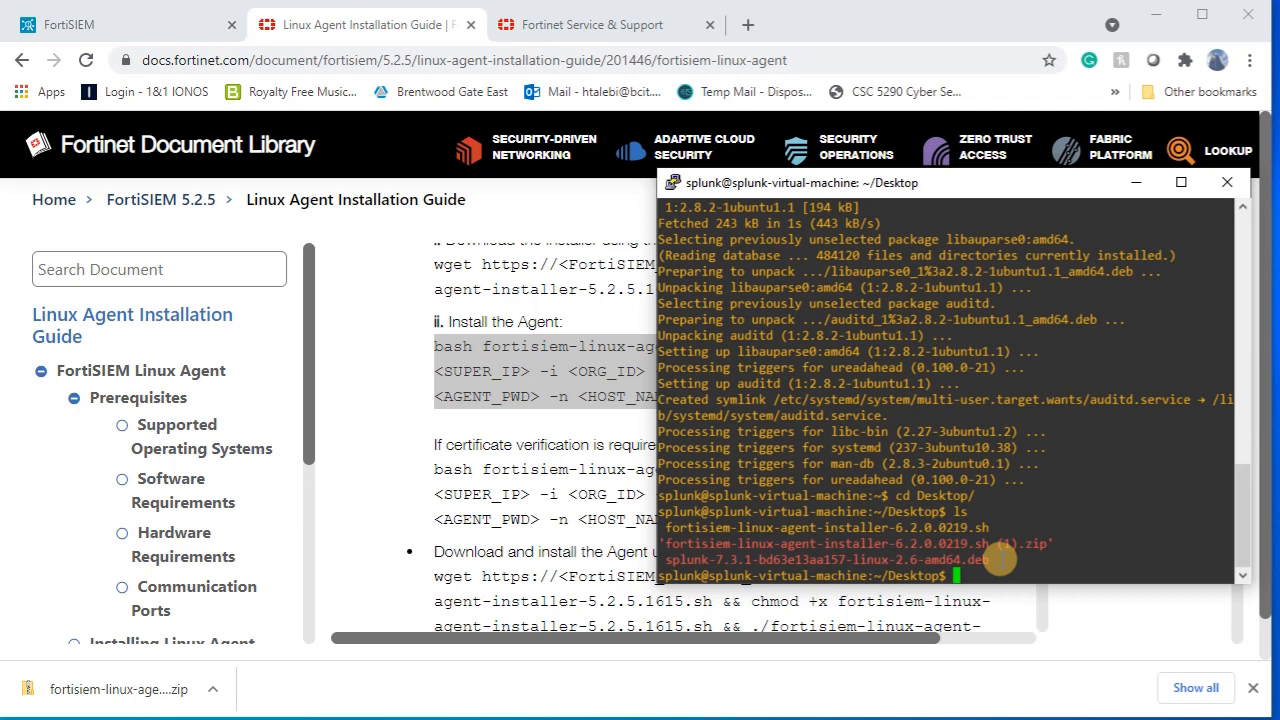
- Give fortisiem-linux-agent-installer-6.2.0.0219.sh permissions 777
text(chmod)
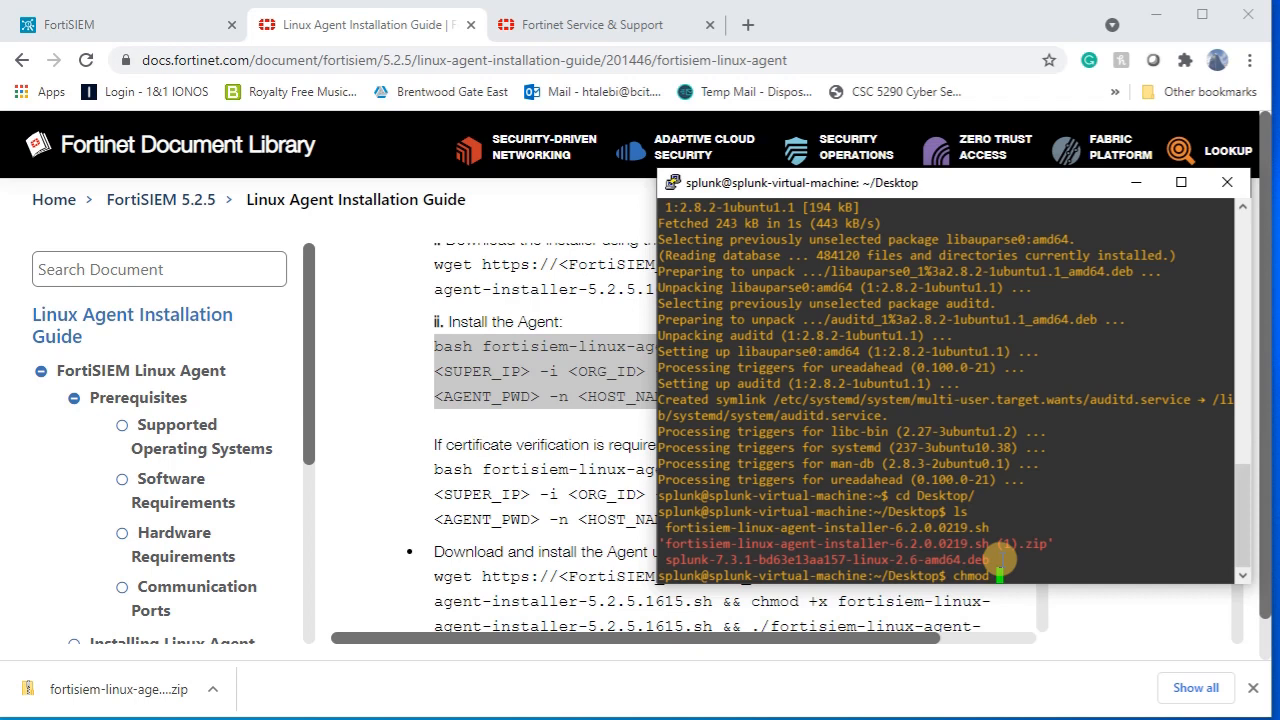
text(777)
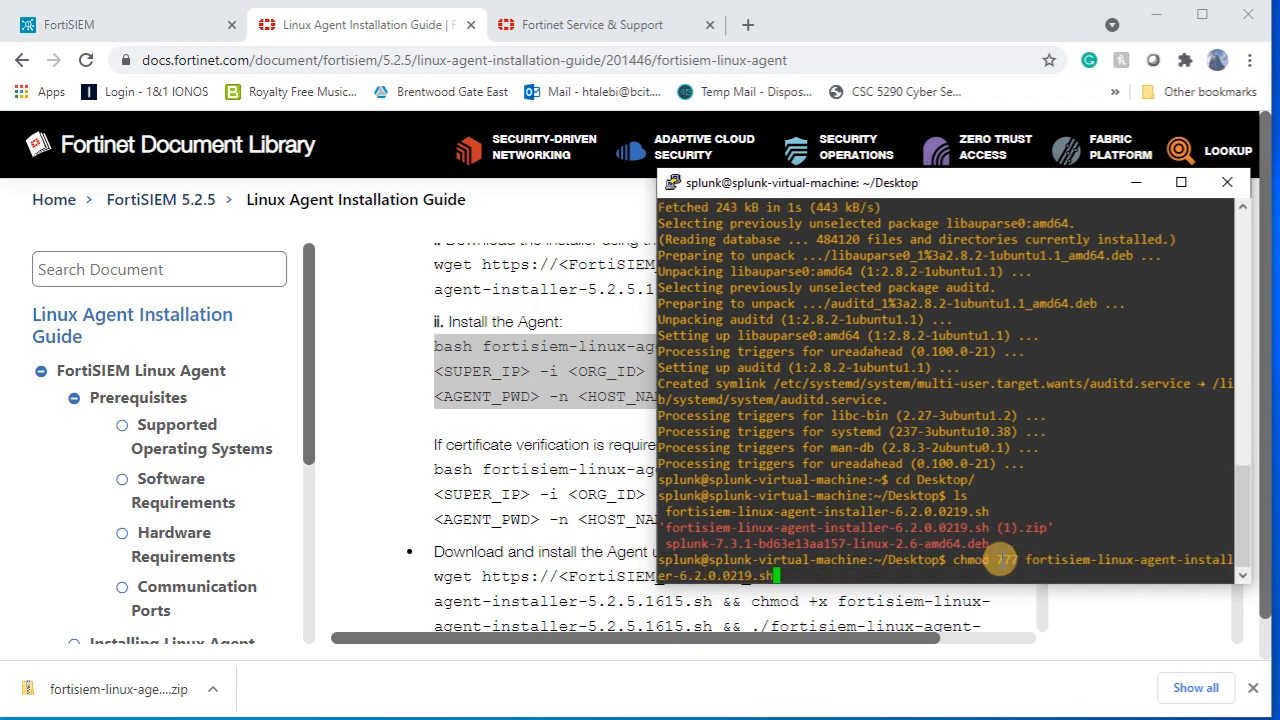
key(Return)
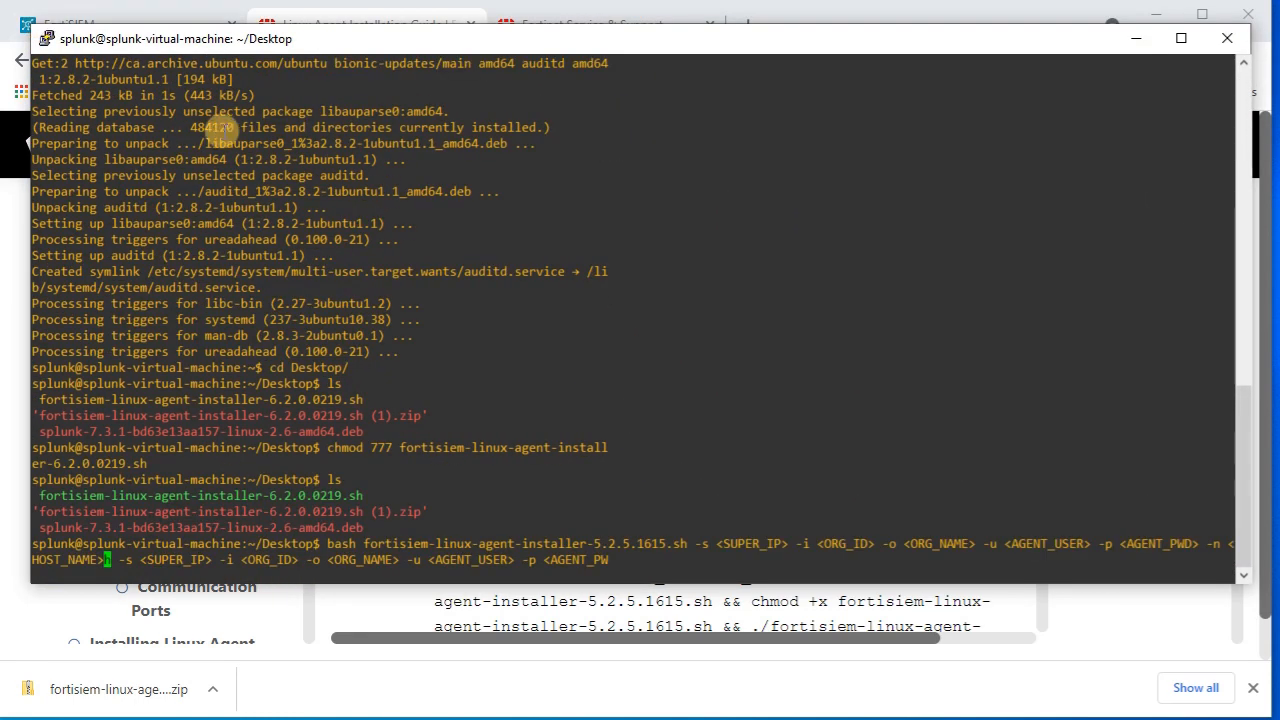
mouse_move(504, 312)
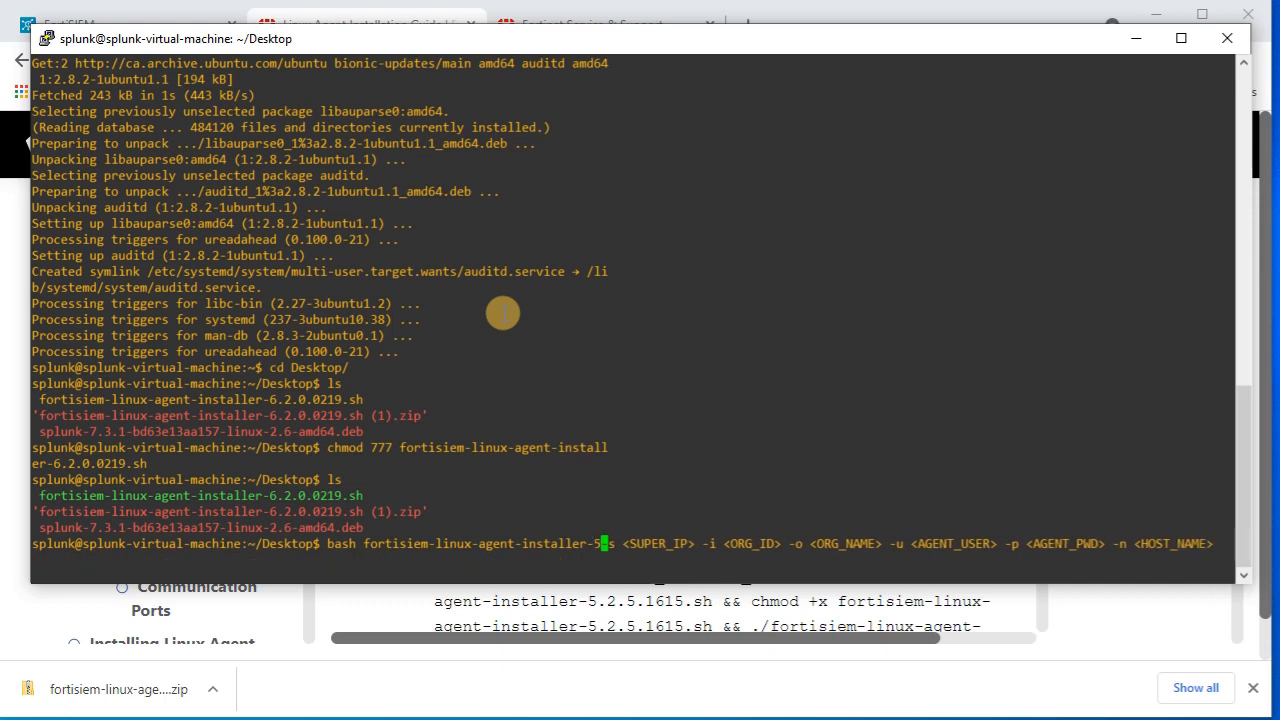
- Fill the install command with script 6.2.0.0219.sh, Supervisor IP 142.232.197.248 and org ID 1
text(6.2.0.0219.sh)
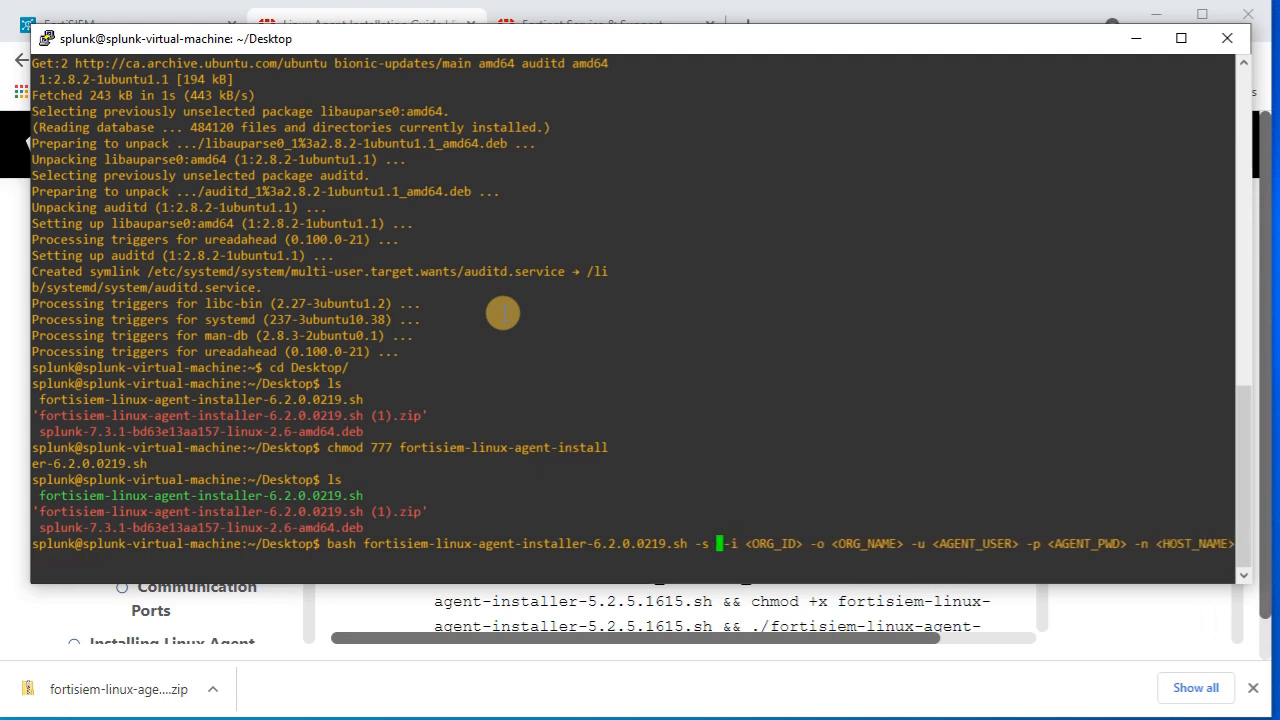
text(142.232.197)
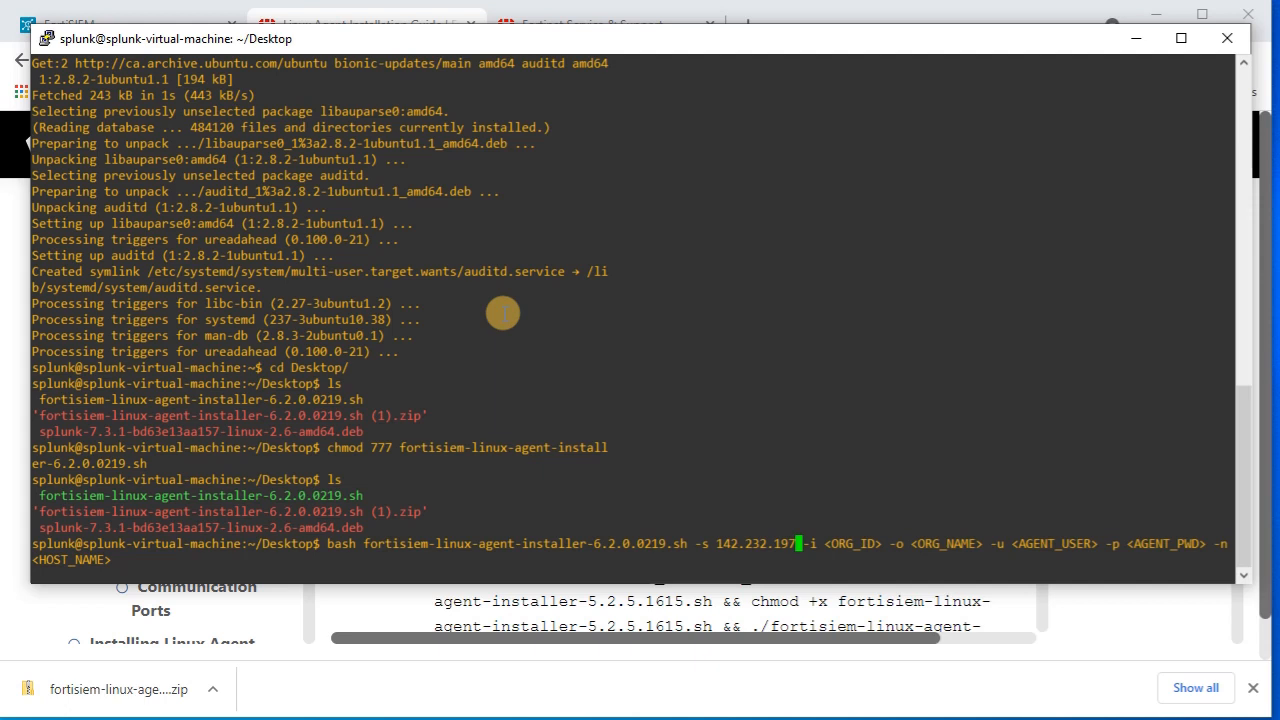
text(/248)
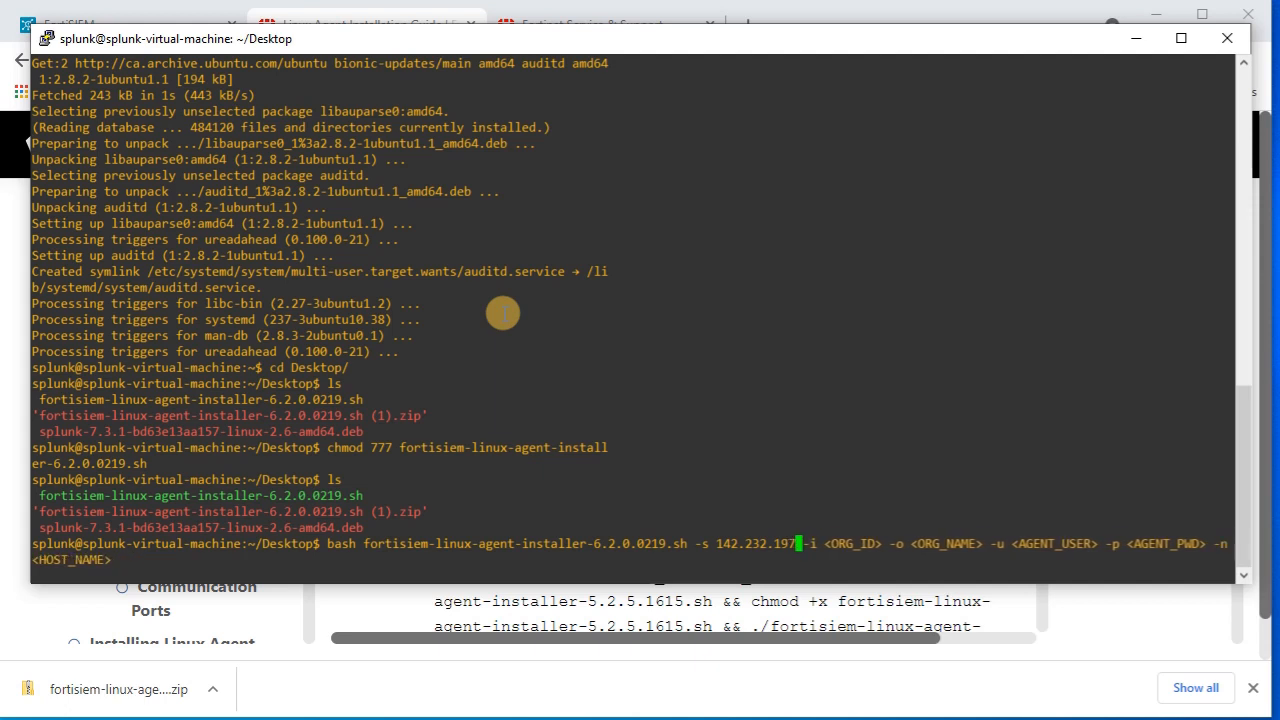
text(.248)
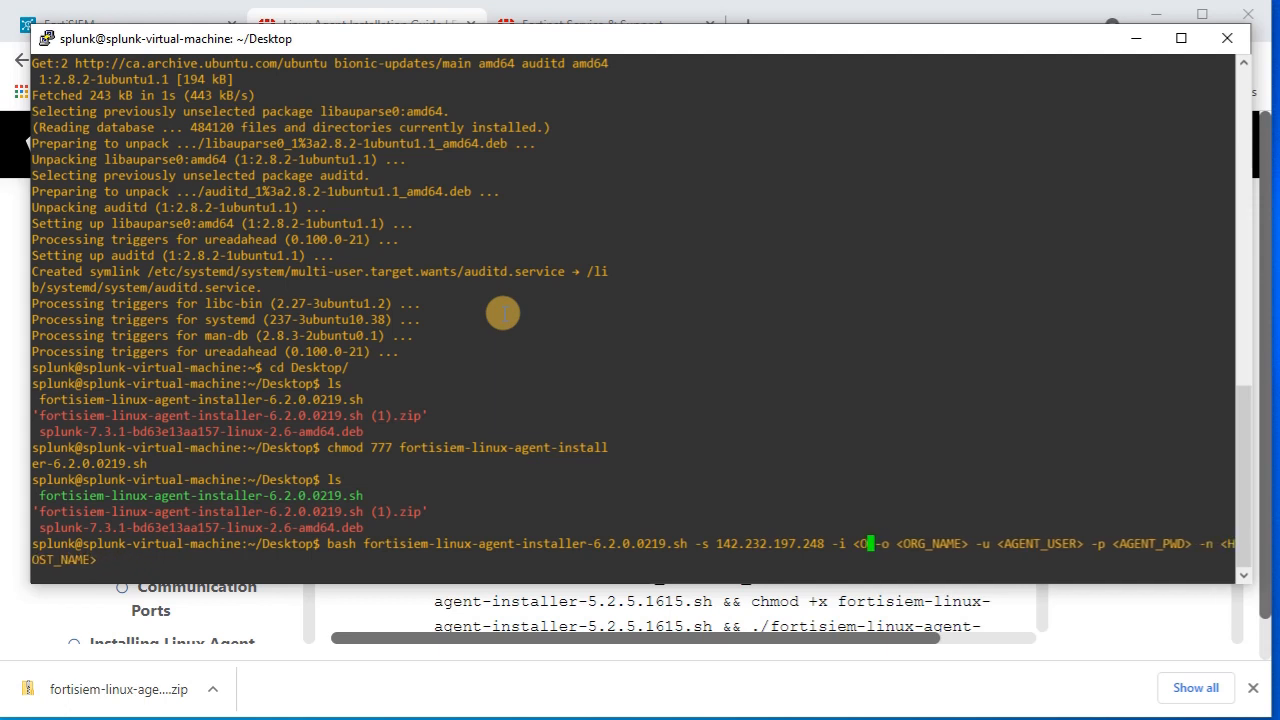
text(1)
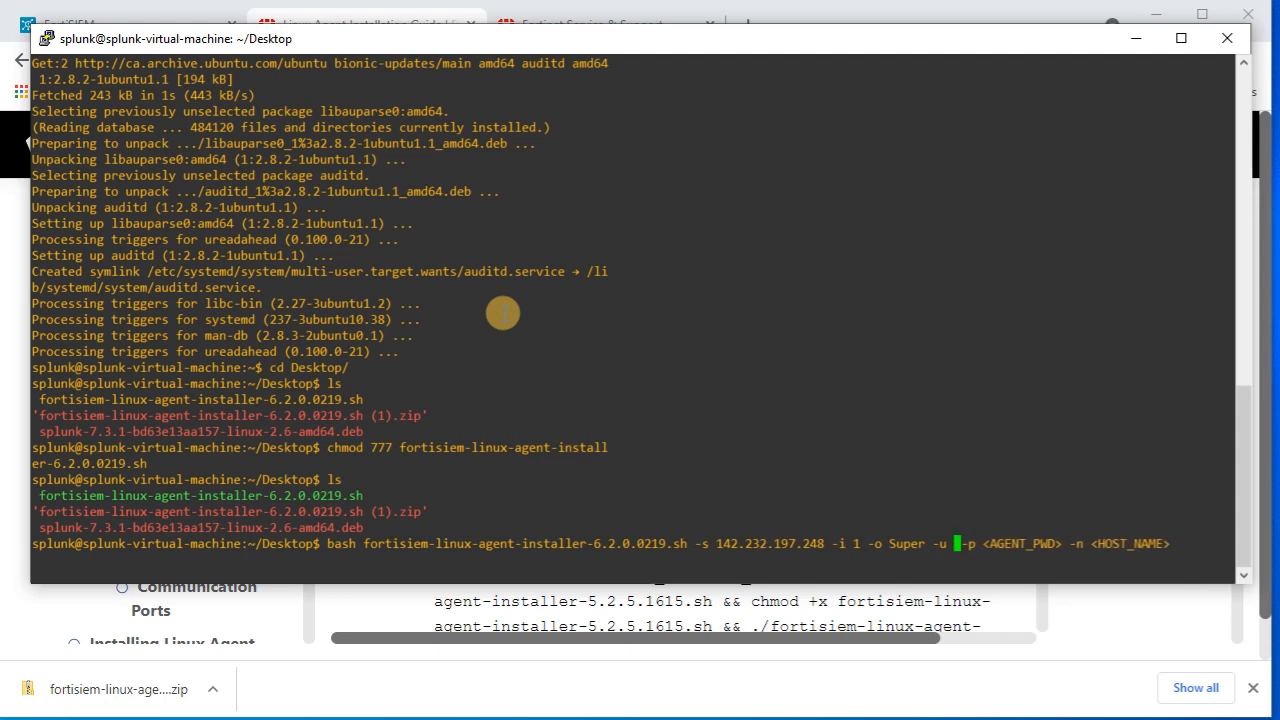
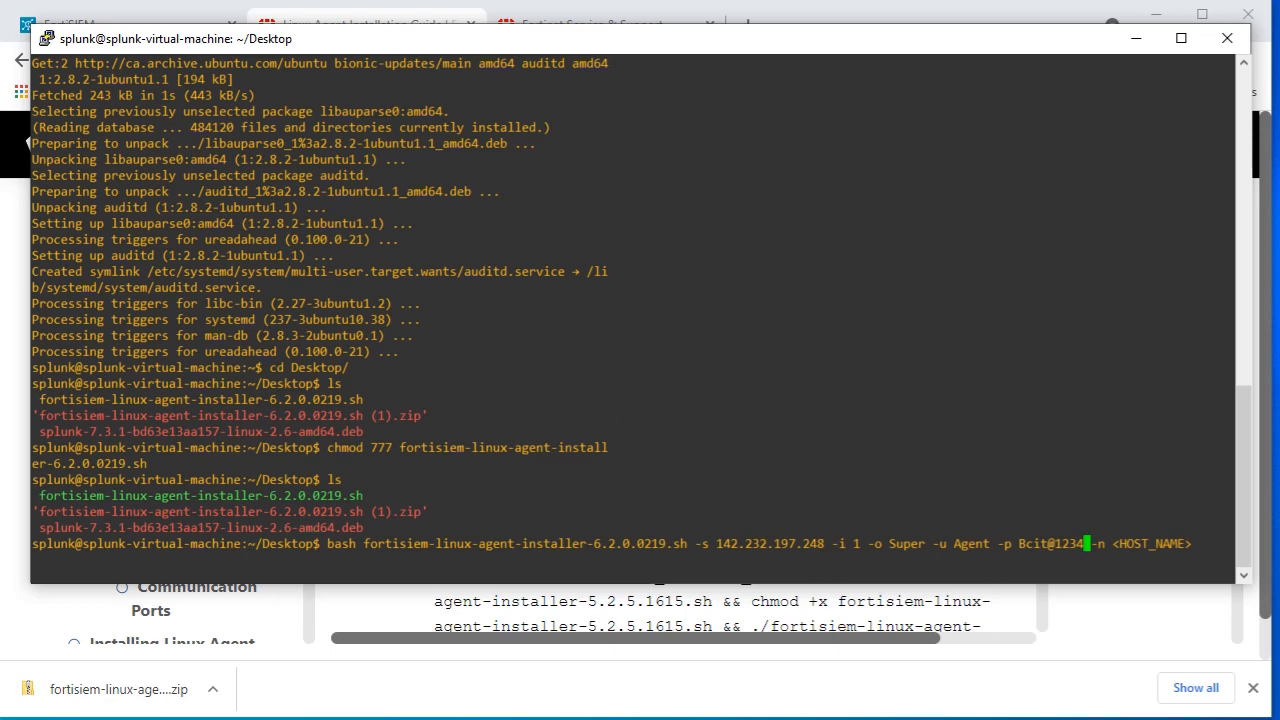
- Enter agent user Agent and its password, then bring the installation guide back into view
mouse_move(1028, 600)
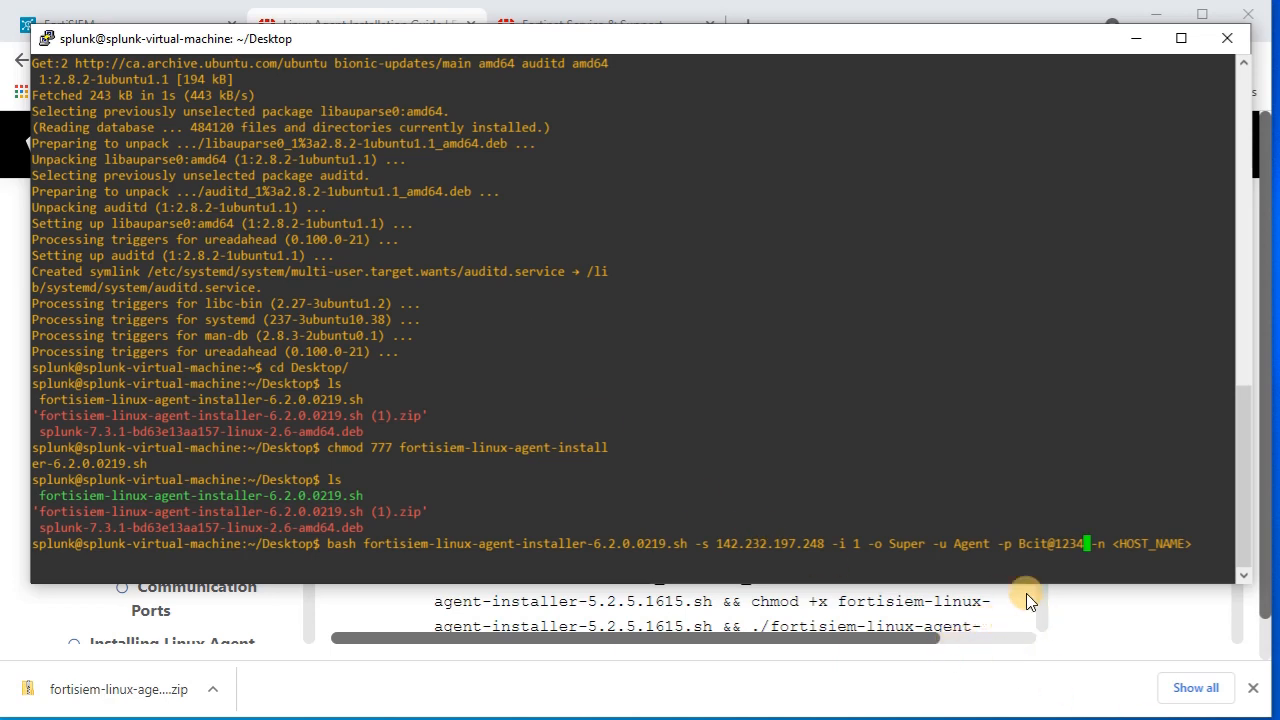
click(364, 24)
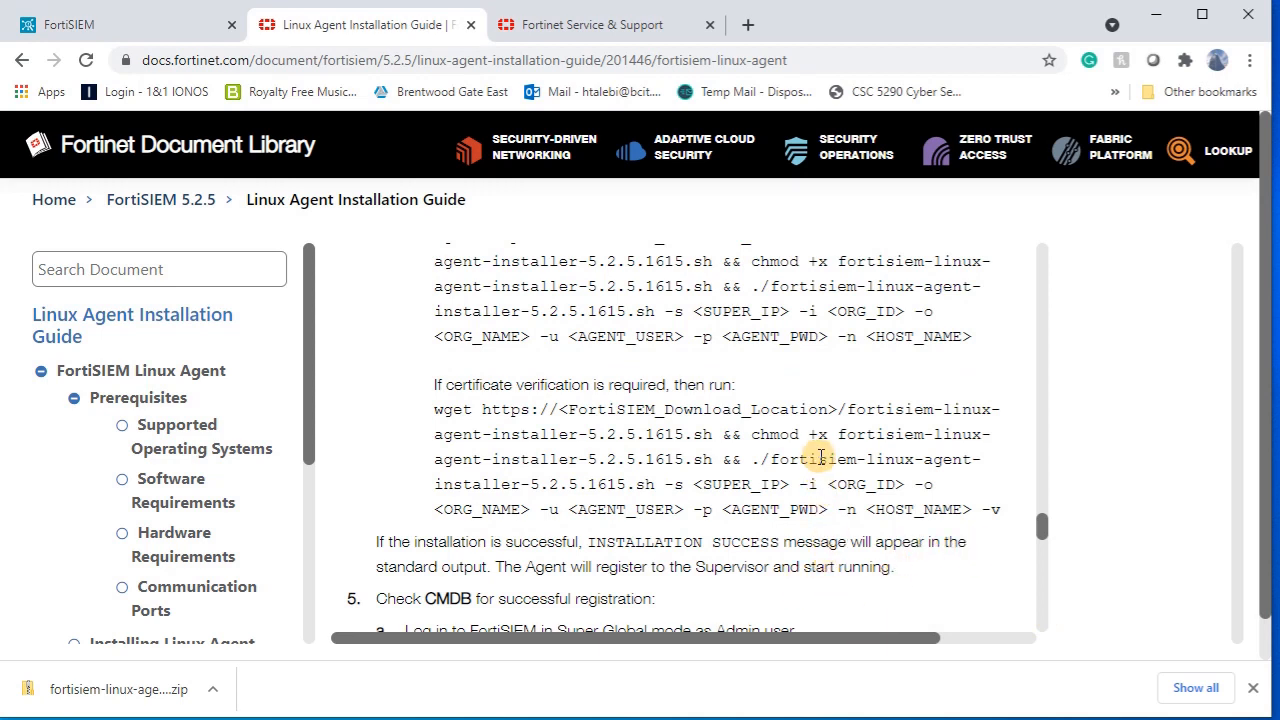
mouse_move(788, 430)
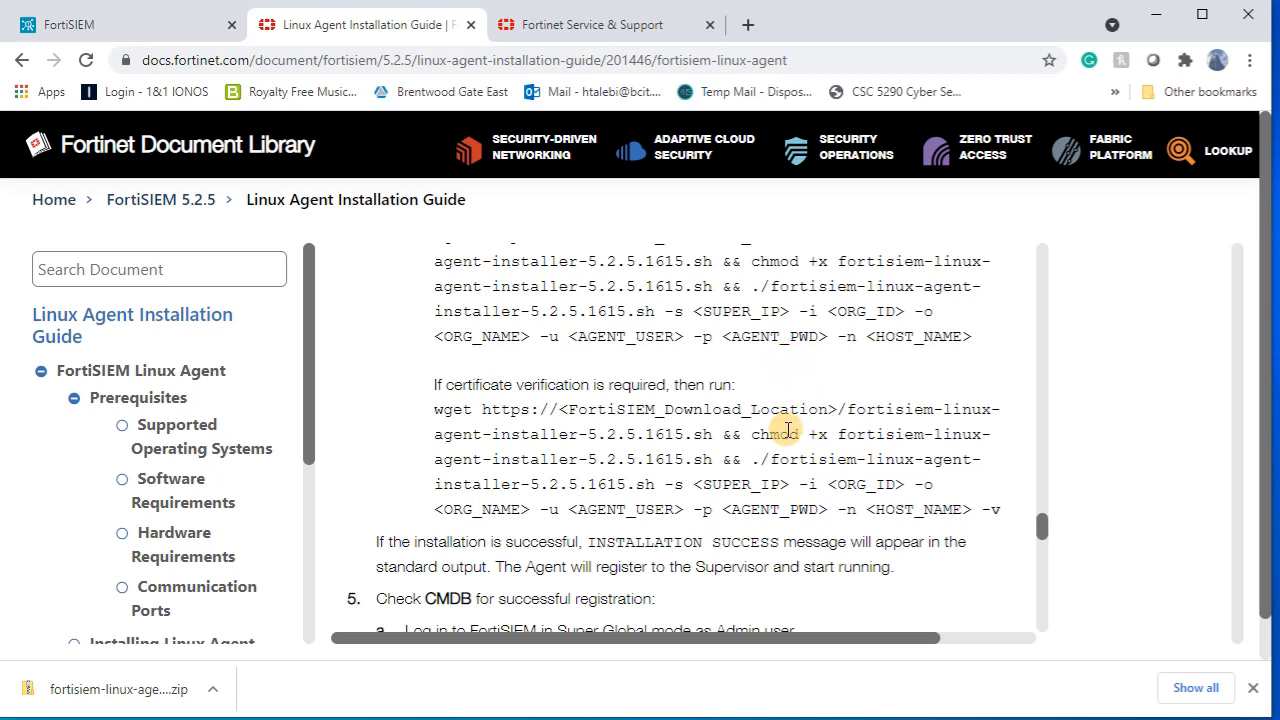
- Review the guide and start entering the host name for the installer command
scroll(down, 3)
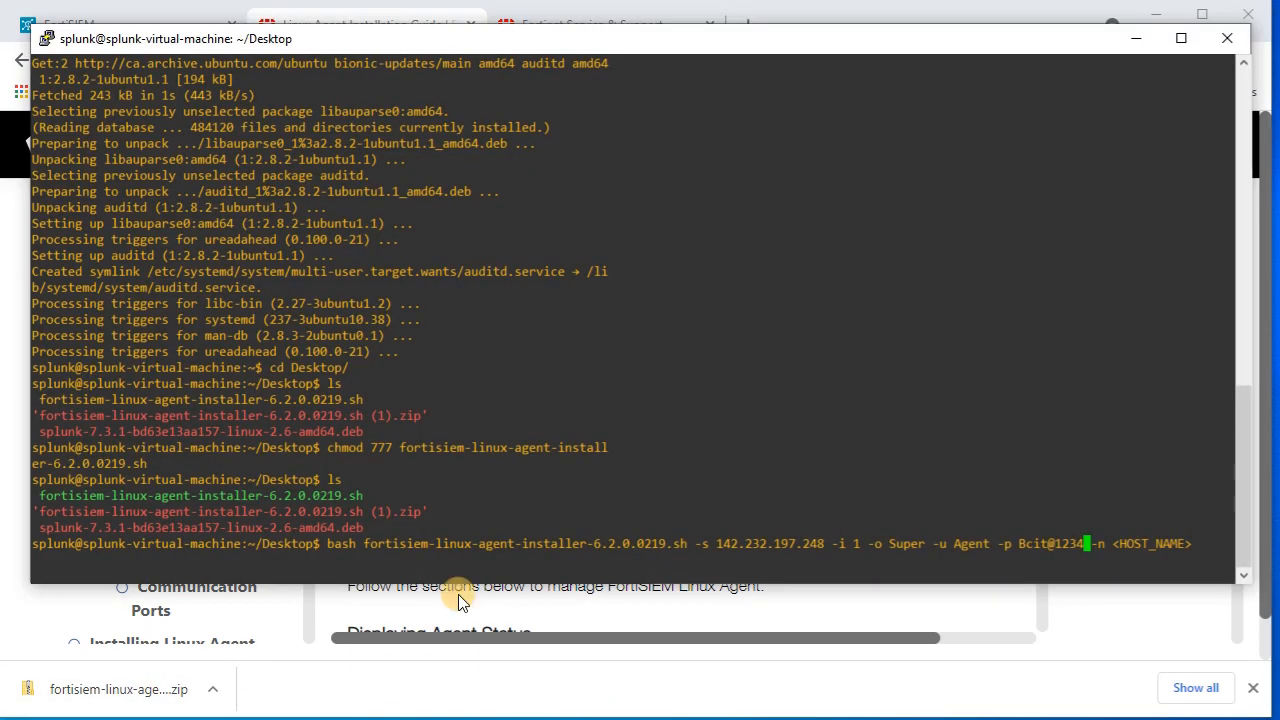
mouse_move(960, 588)
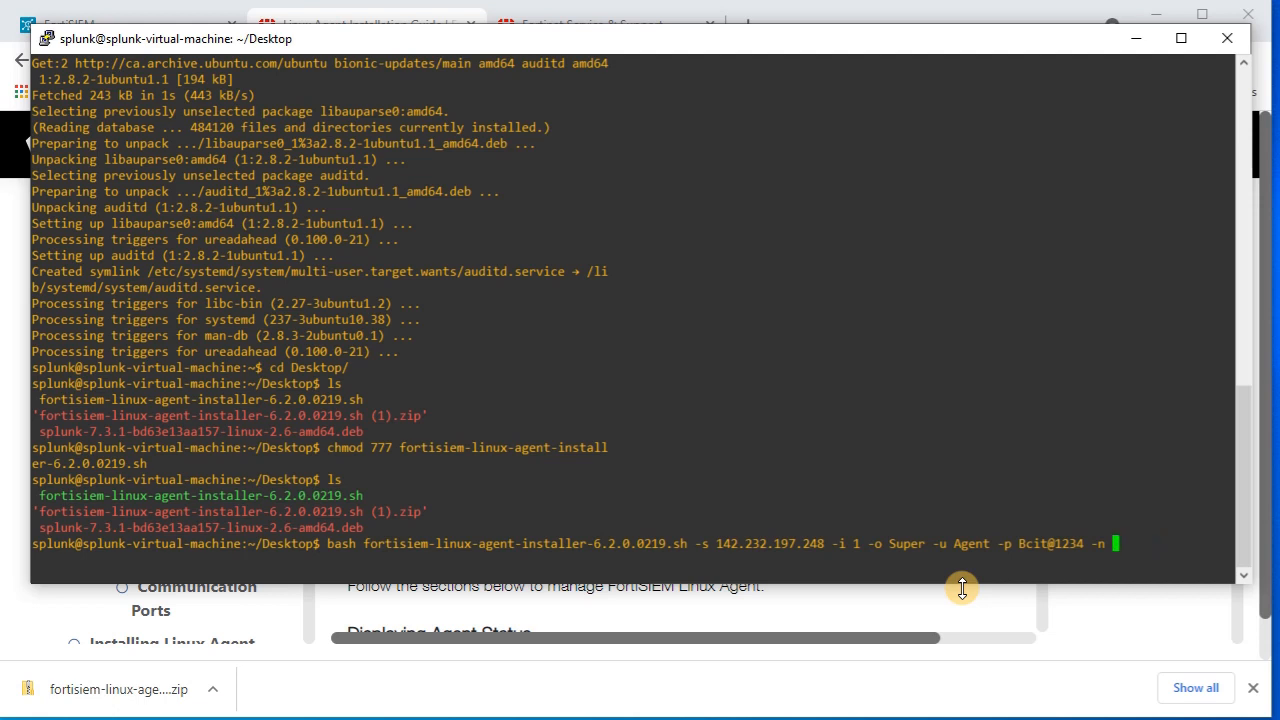
text(Spl)
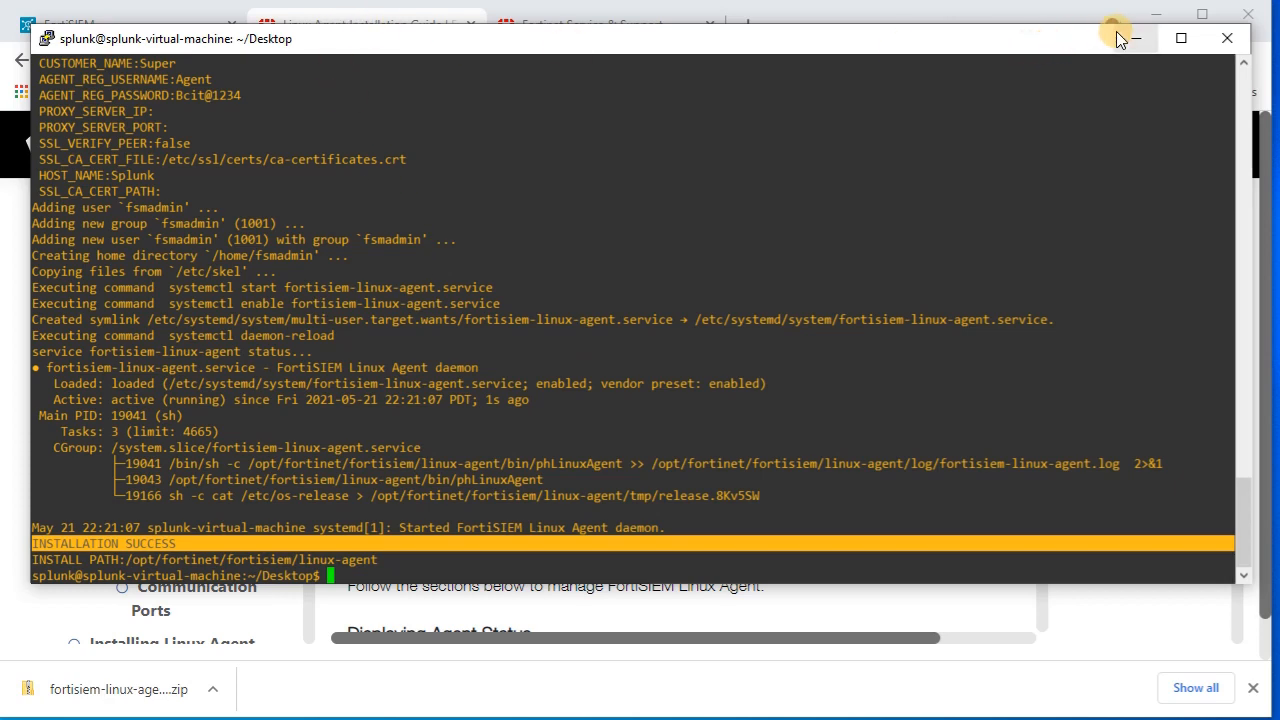
mouse_move(1136, 38)
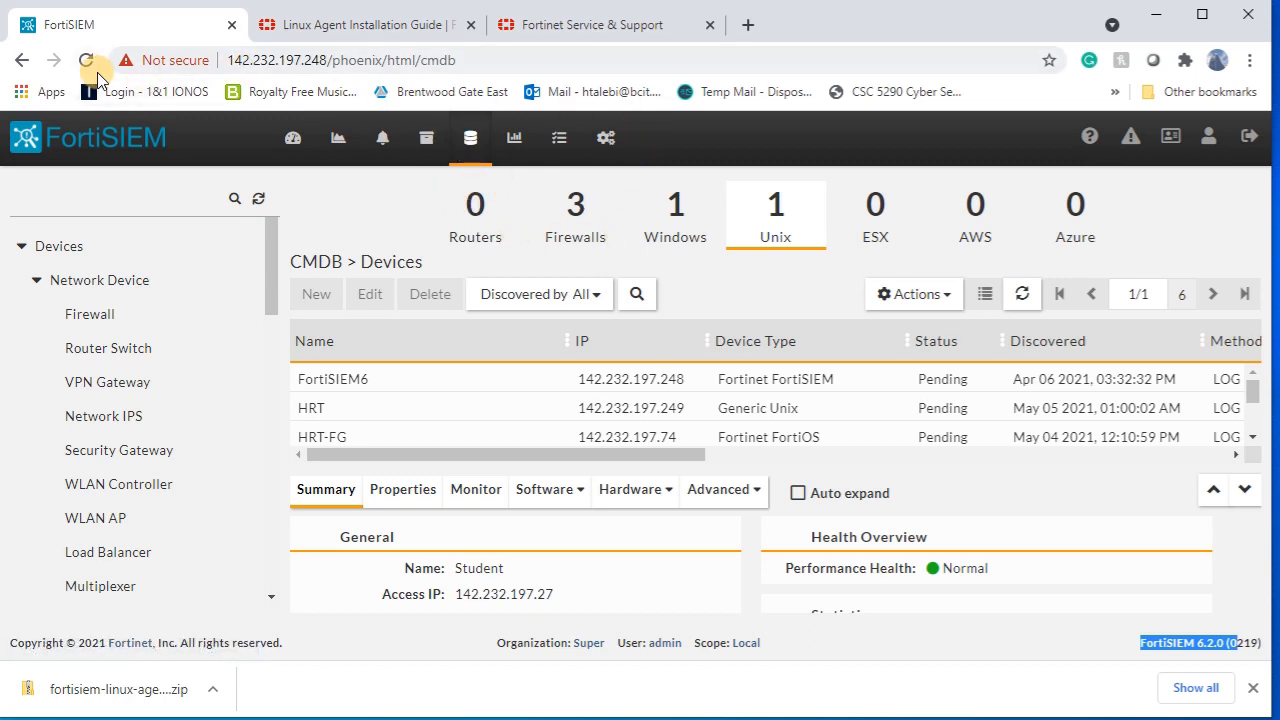
- Reload FortiSIEM and sign back in as admin
click(86, 60)
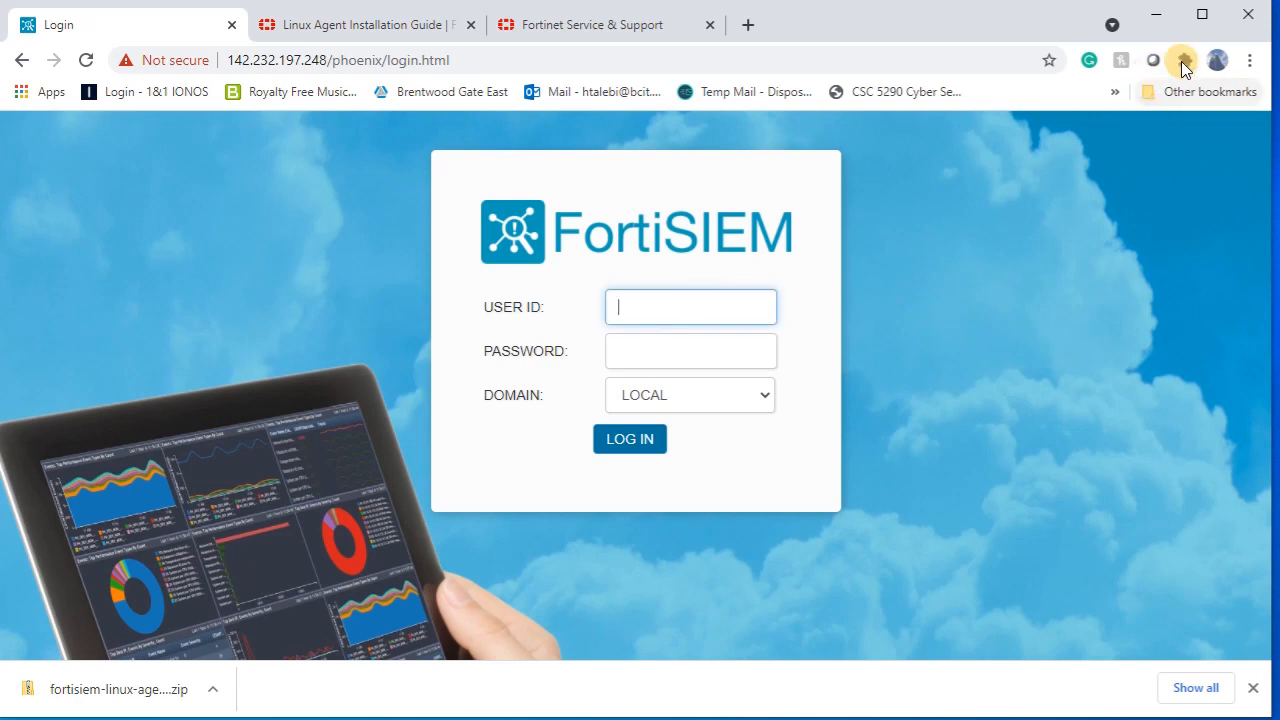
mouse_move(796, 328)
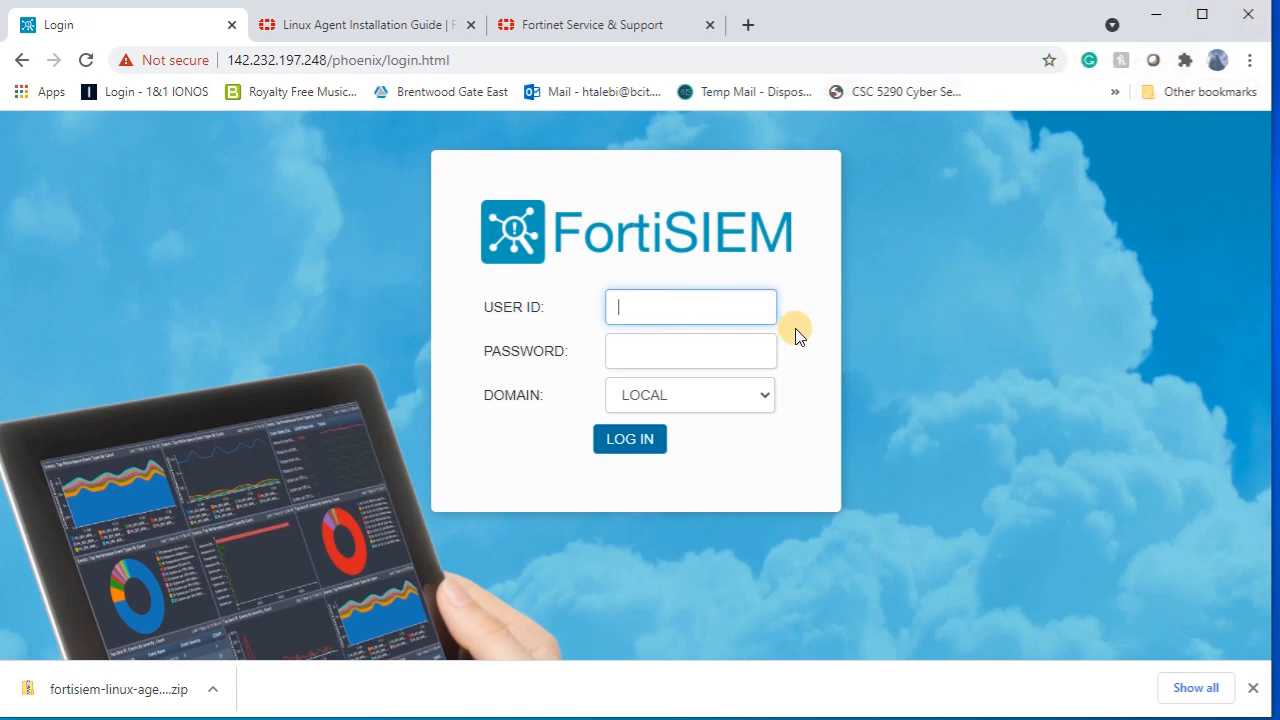
text(admin)
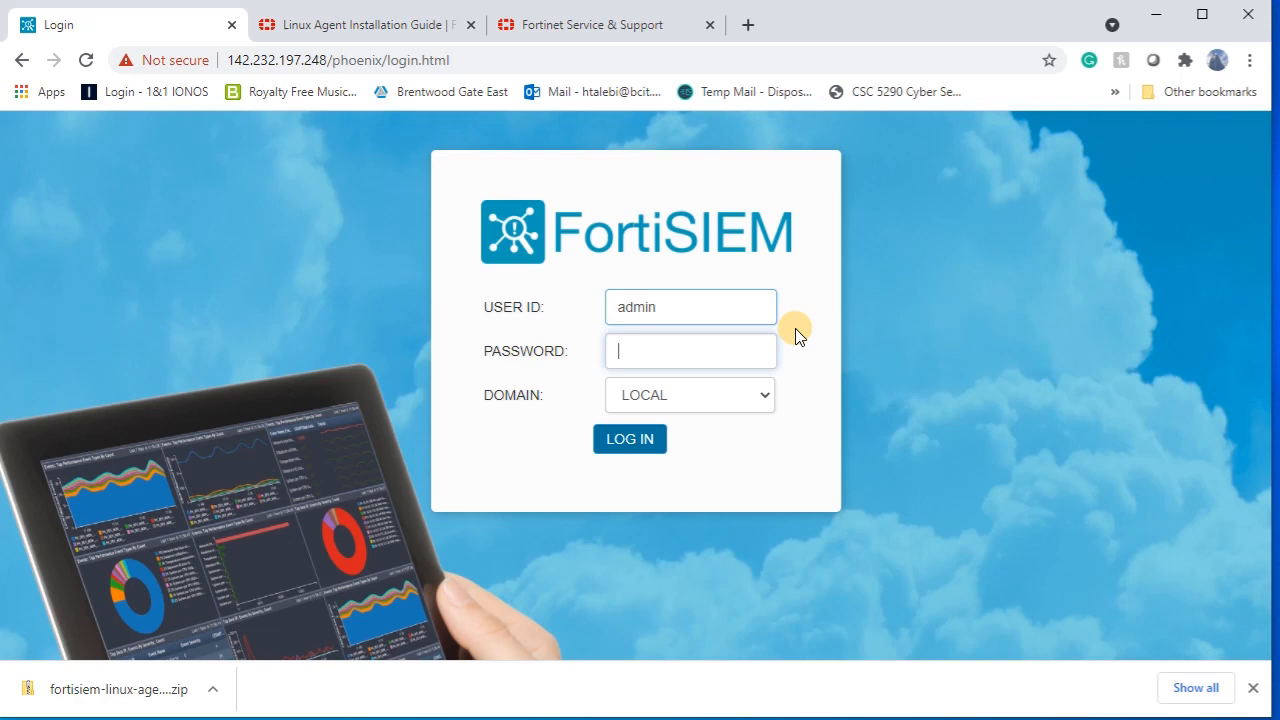
text(*)
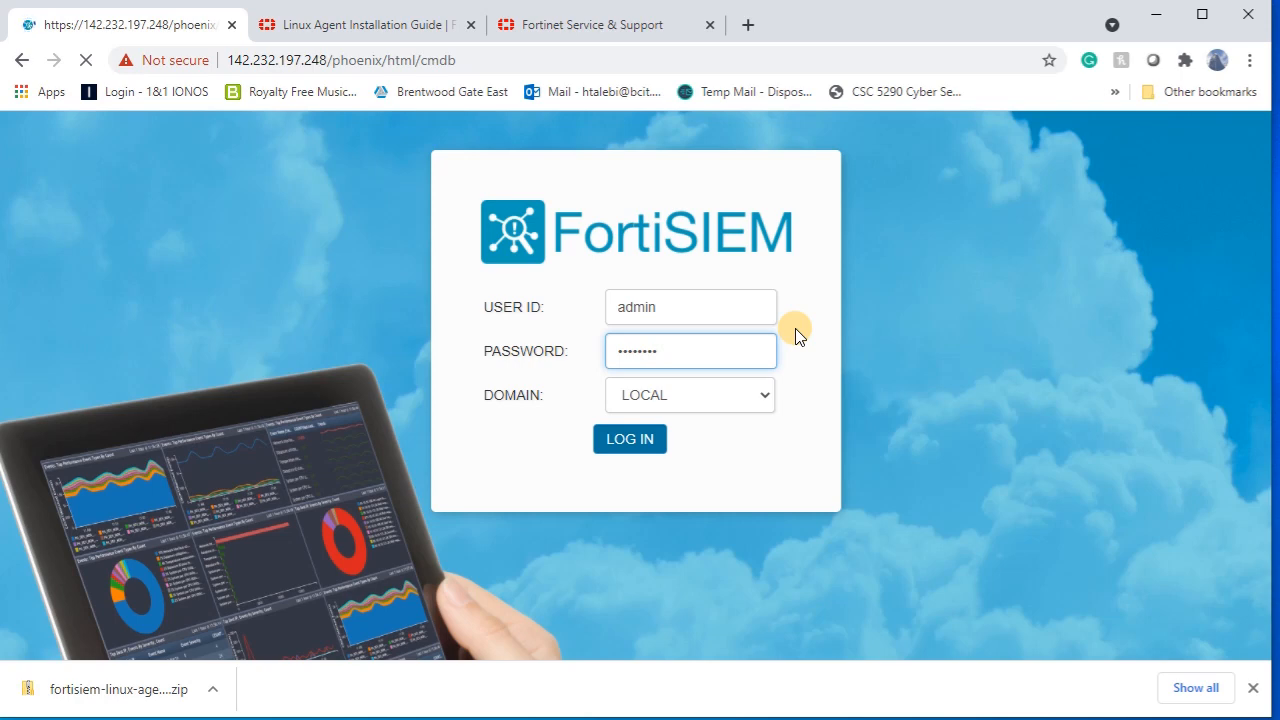
click(630, 440)
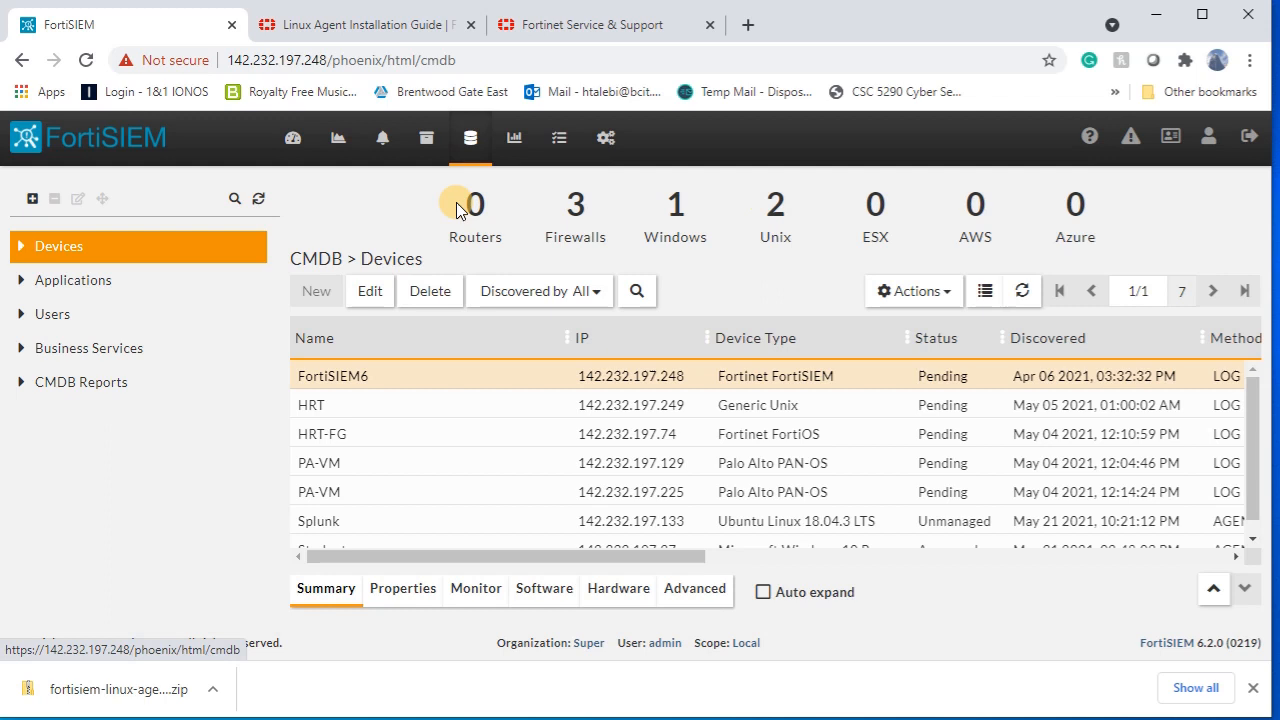
- Filter CMDB to Unix devices, select the Splunk host and reveal its Registered agent status
click(776, 204)
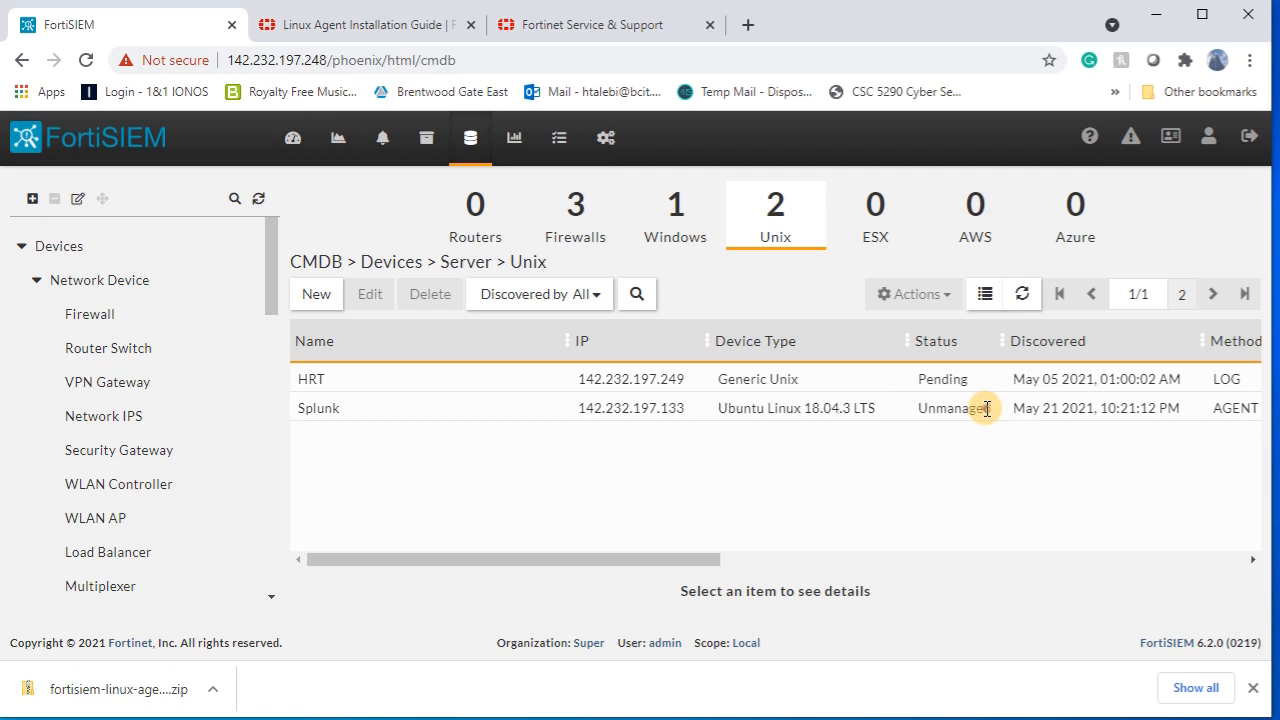
click(318, 408)
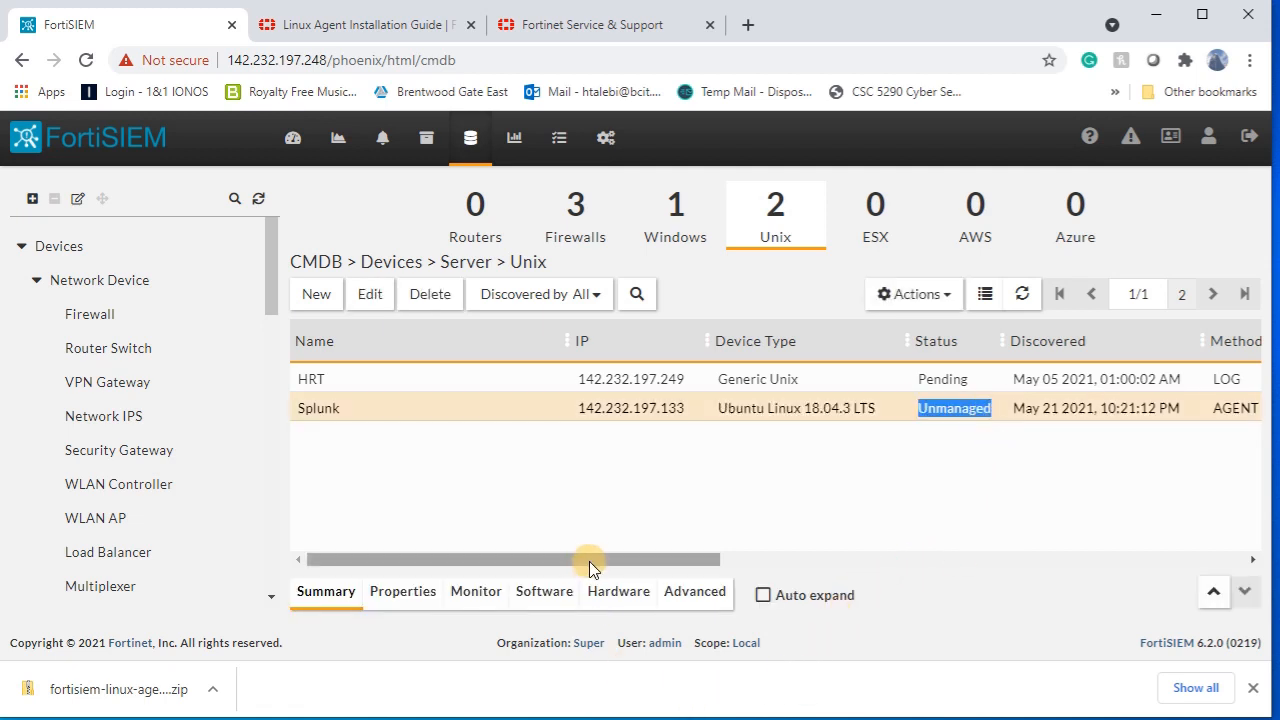
drag(588, 560, 798, 560)
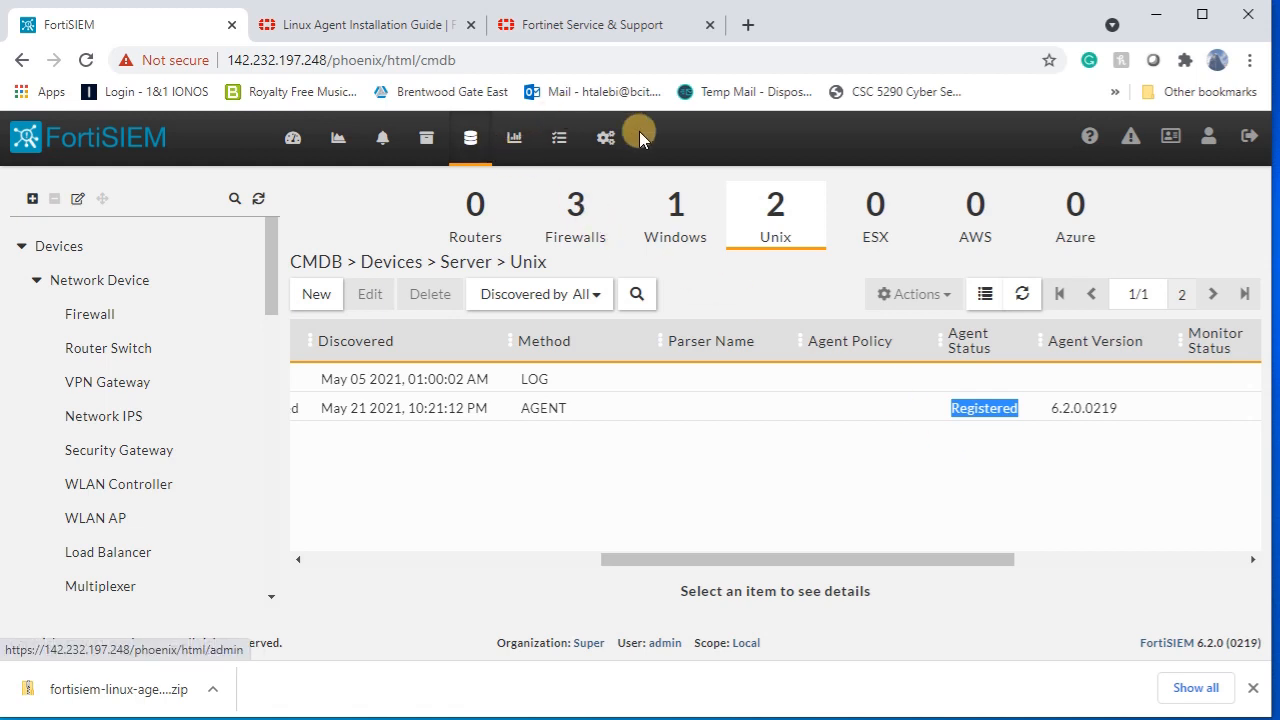
- Go to ADMIN Setup, Linux Agent templates, and begin a new monitor template
click(604, 136)
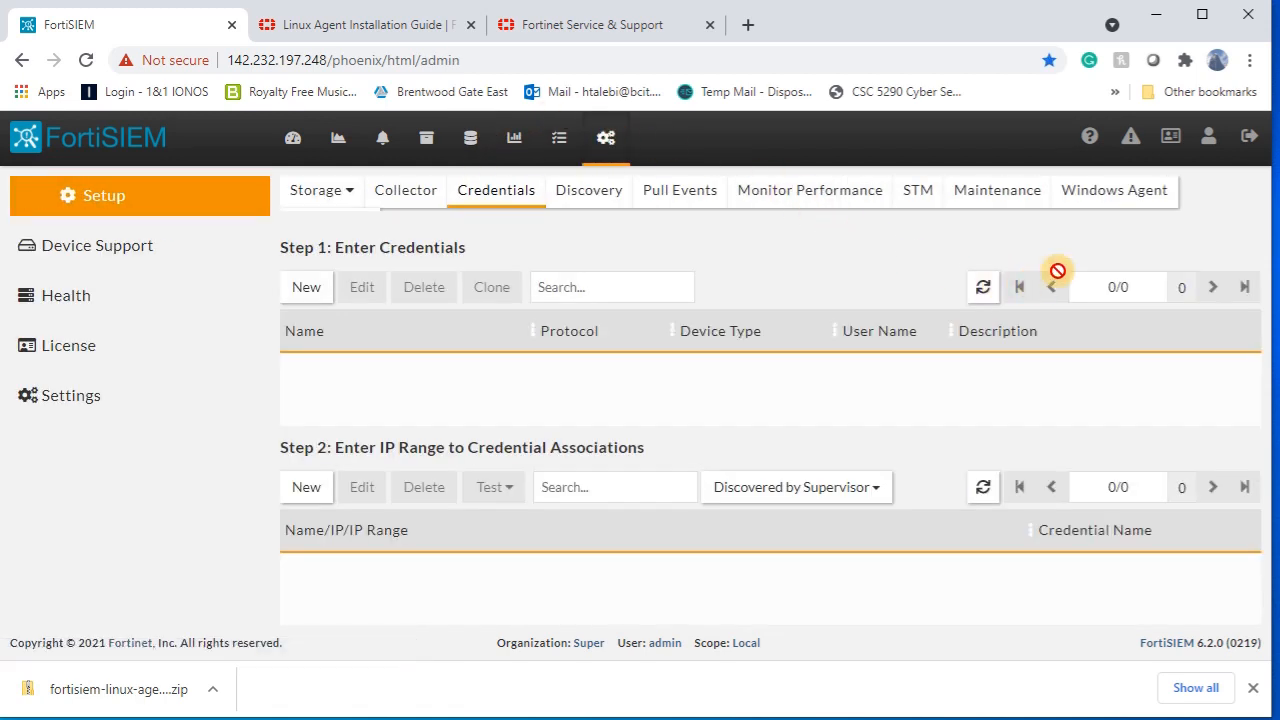
mouse_move(1060, 224)
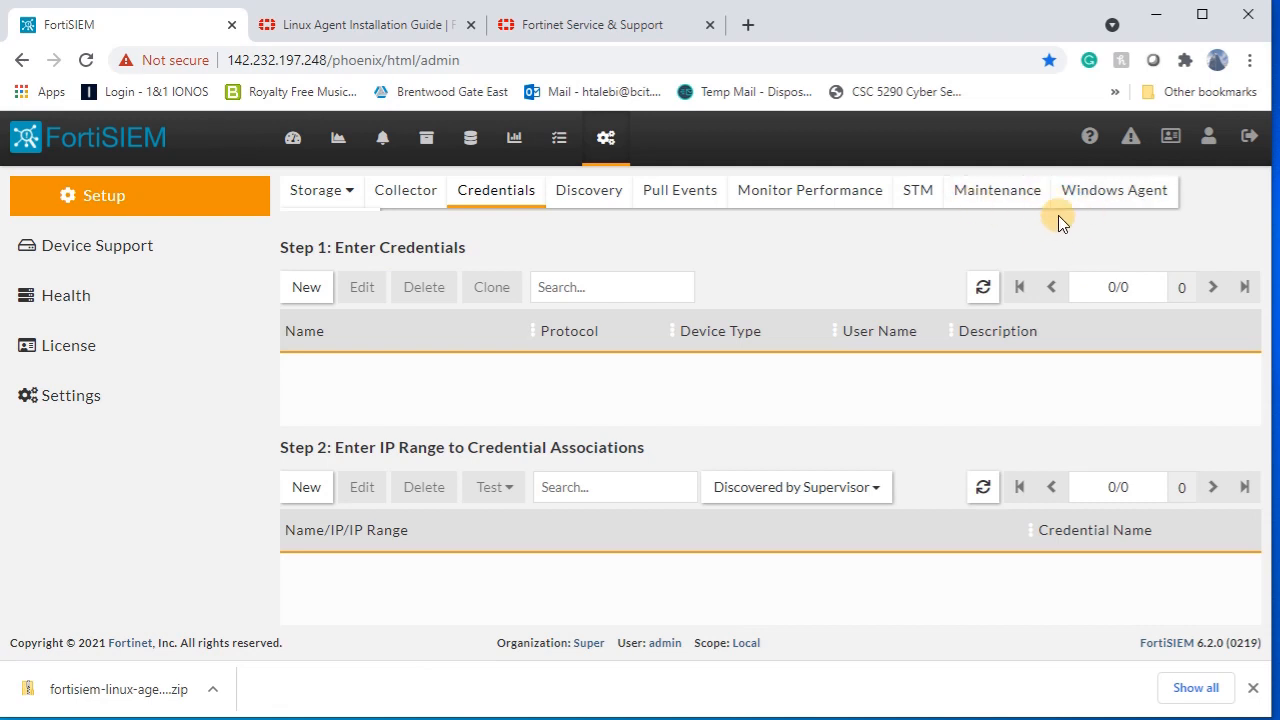
mouse_move(956, 8)
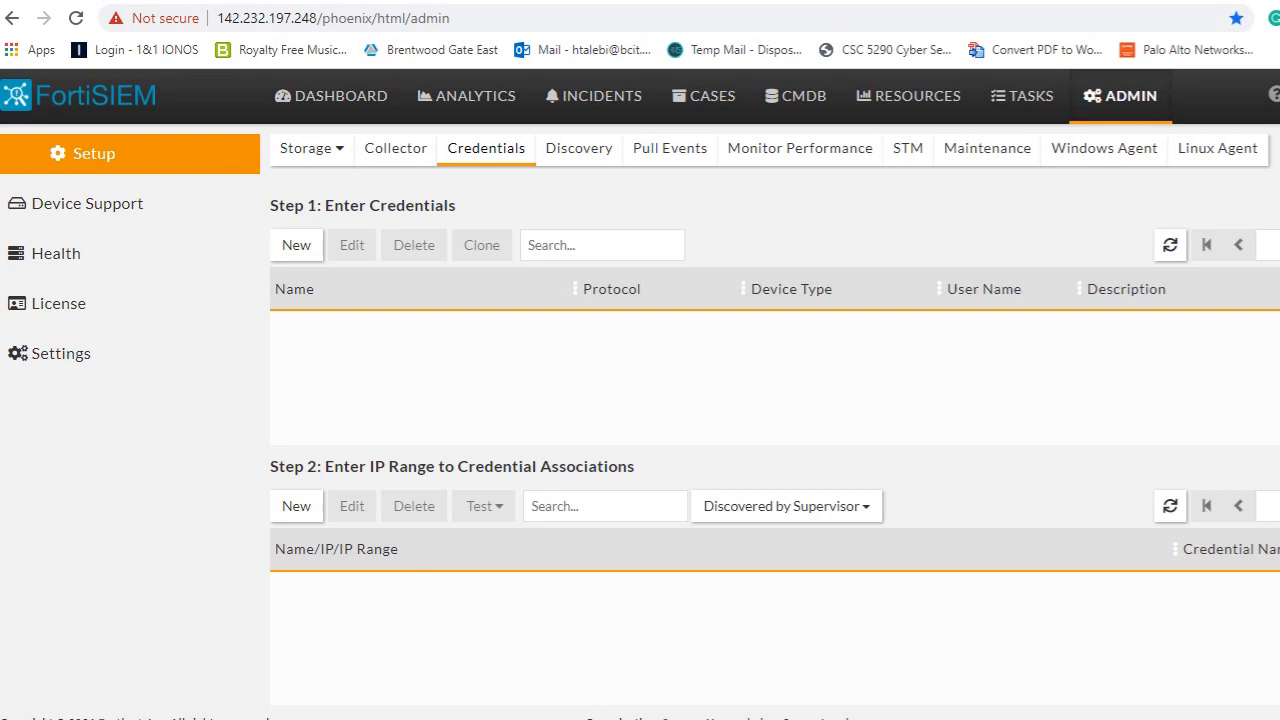
mouse_move(856, 44)
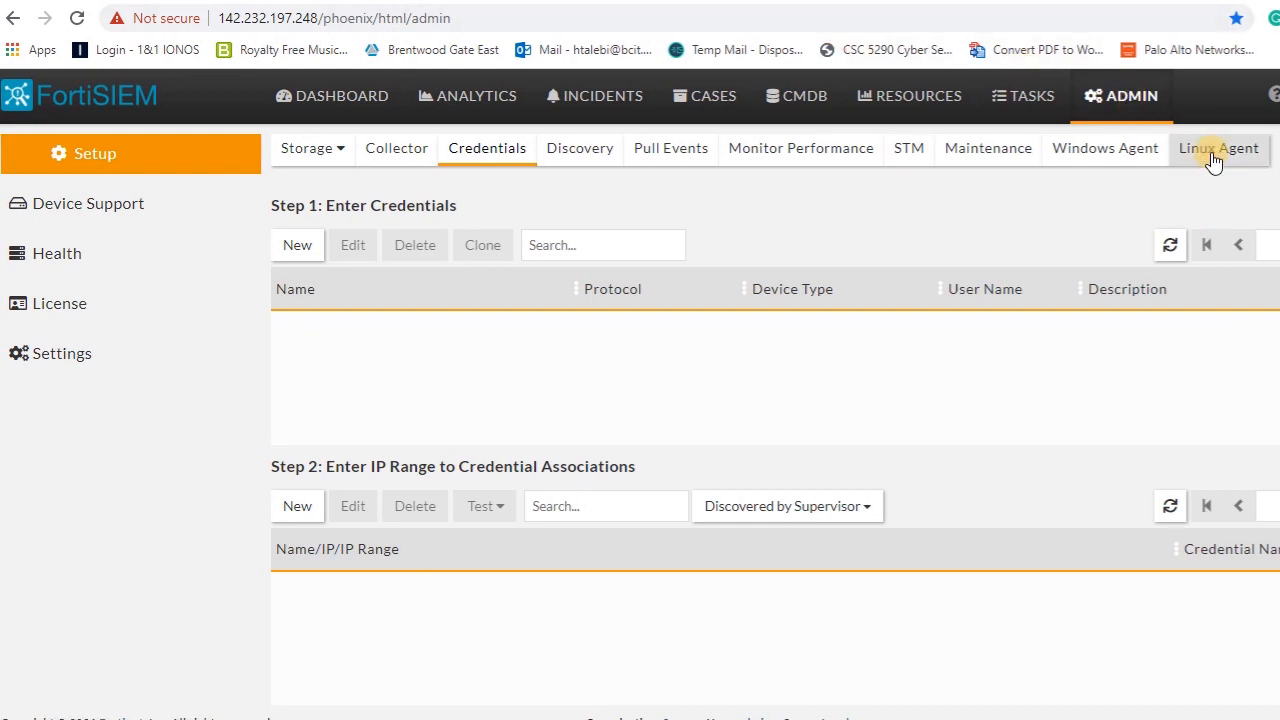
click(1218, 148)
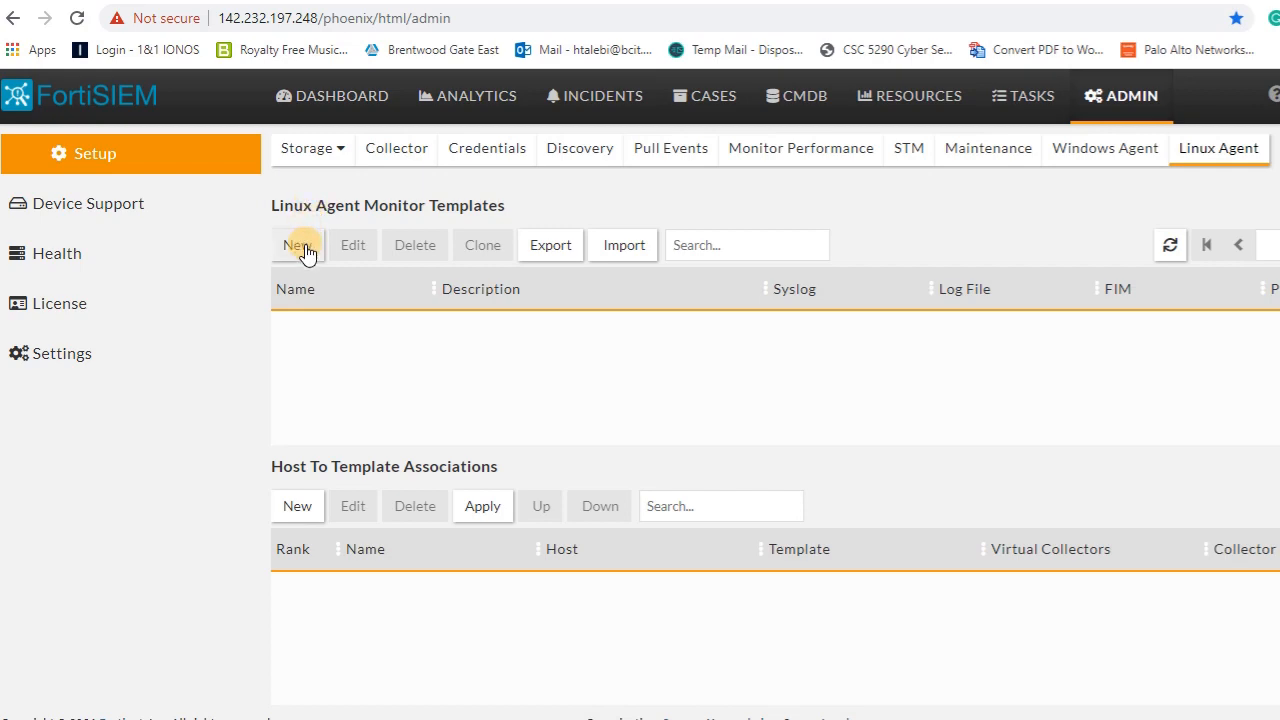
click(298, 244)
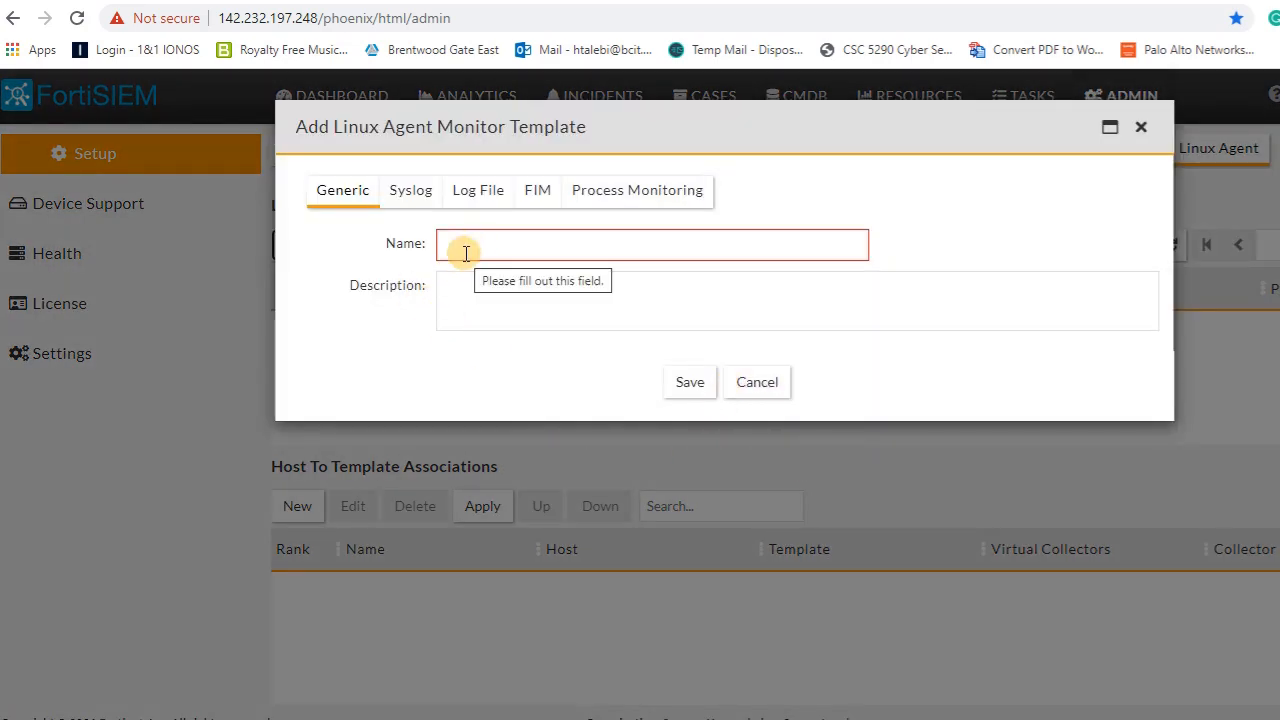
- Name the template LinuxTemplate and move on to its Syslog facility grid
click(652, 244)
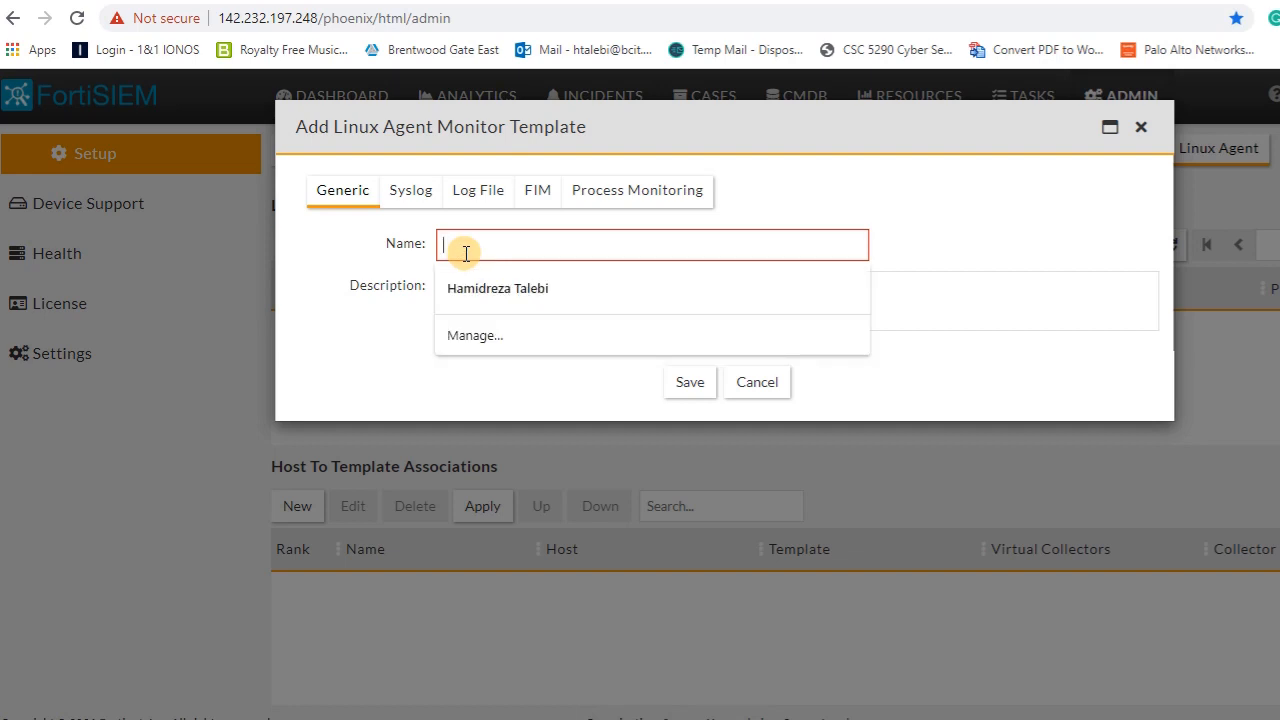
text(/////)
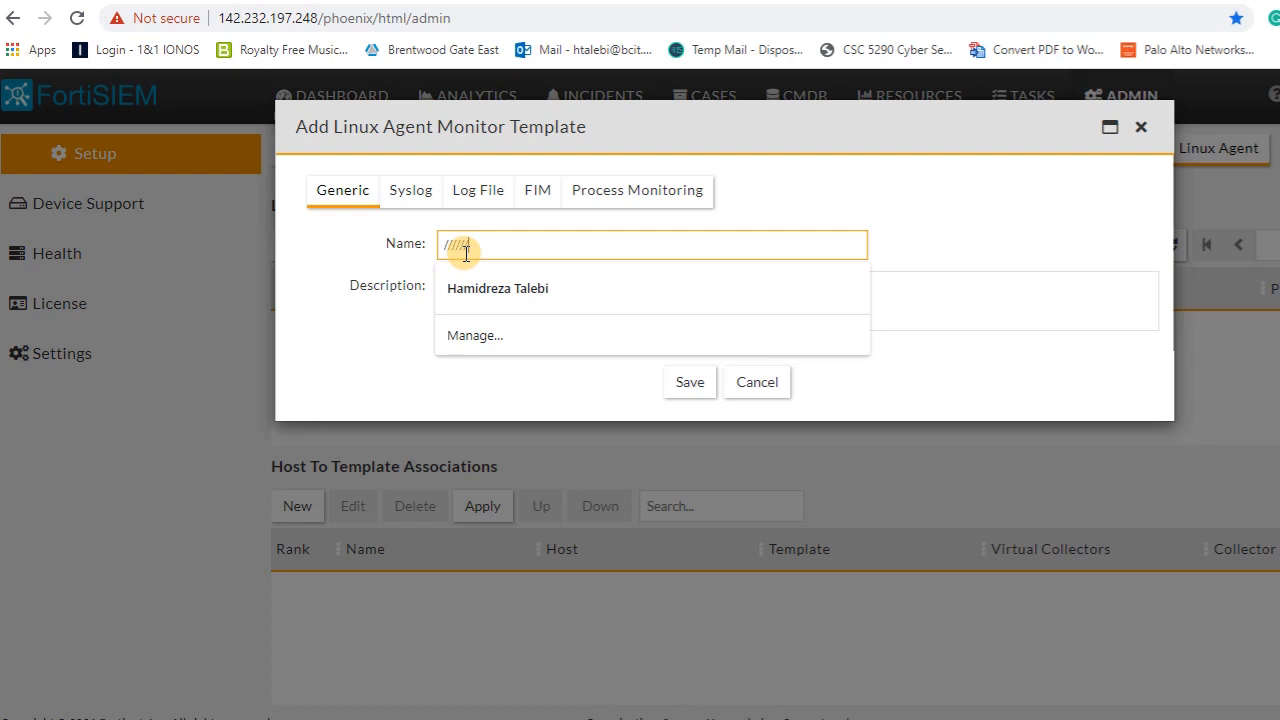
text(Linux)
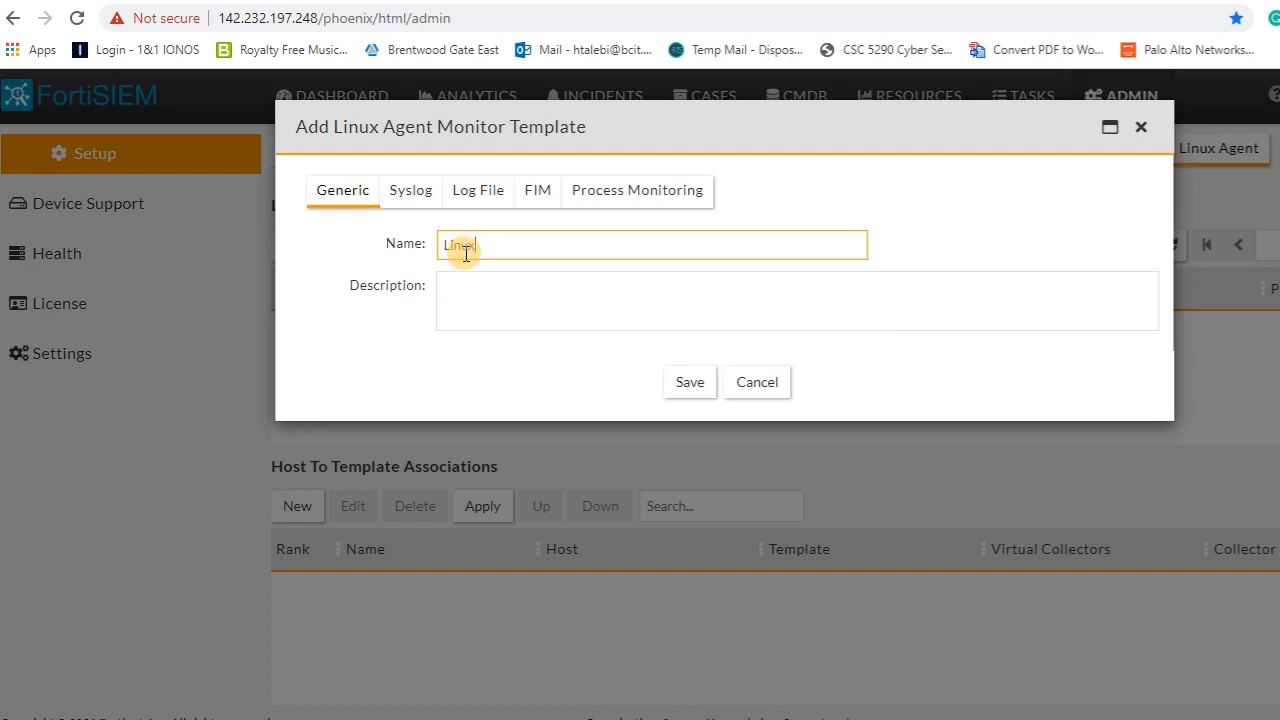
text(Template)
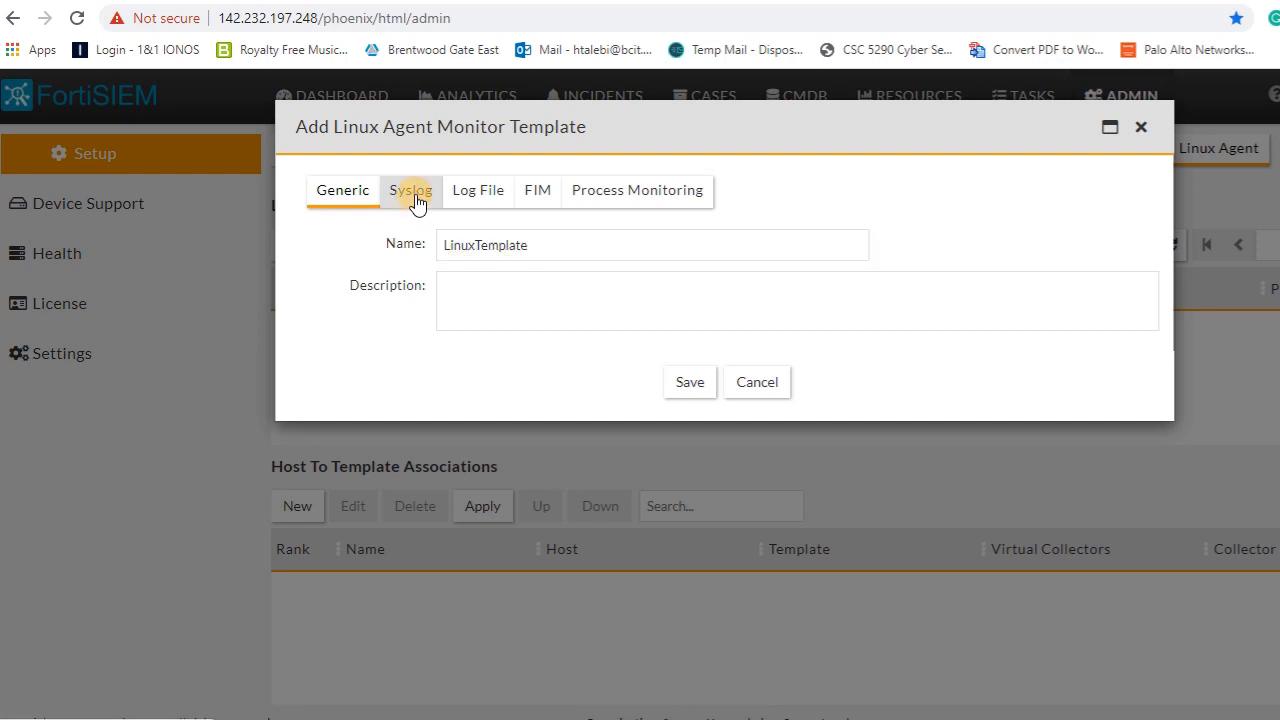
click(410, 190)
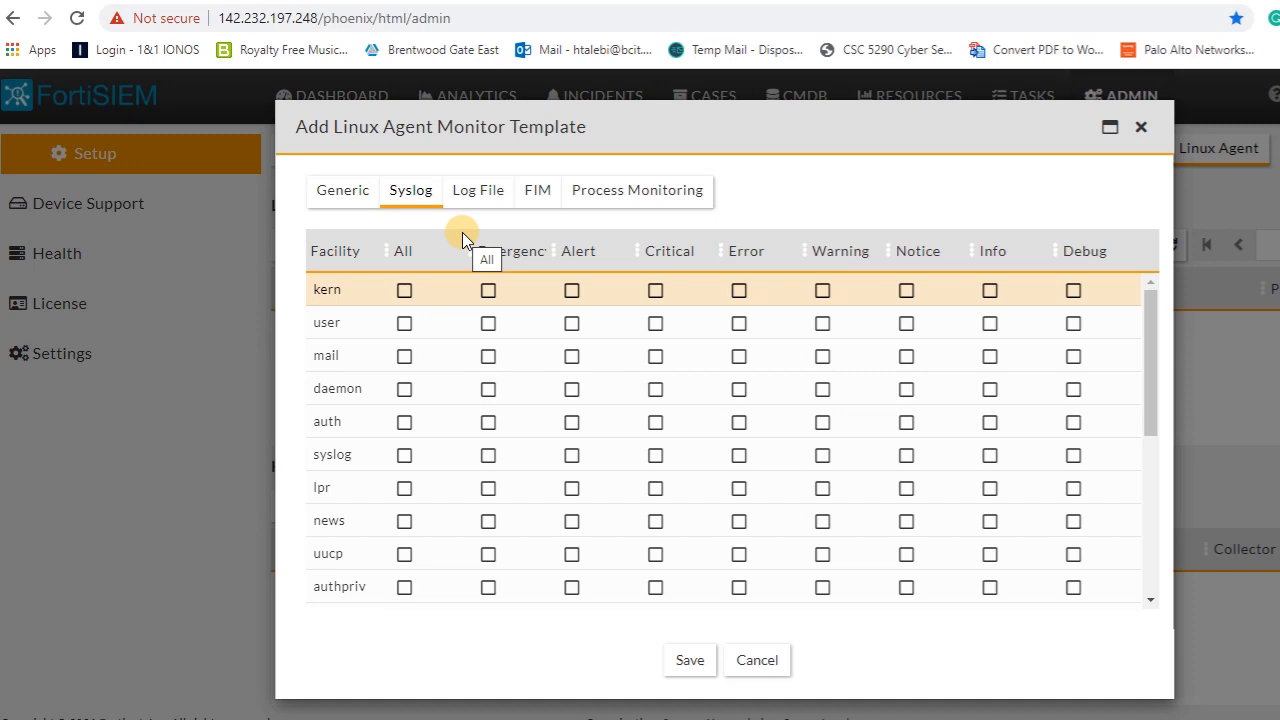
mouse_move(504, 420)
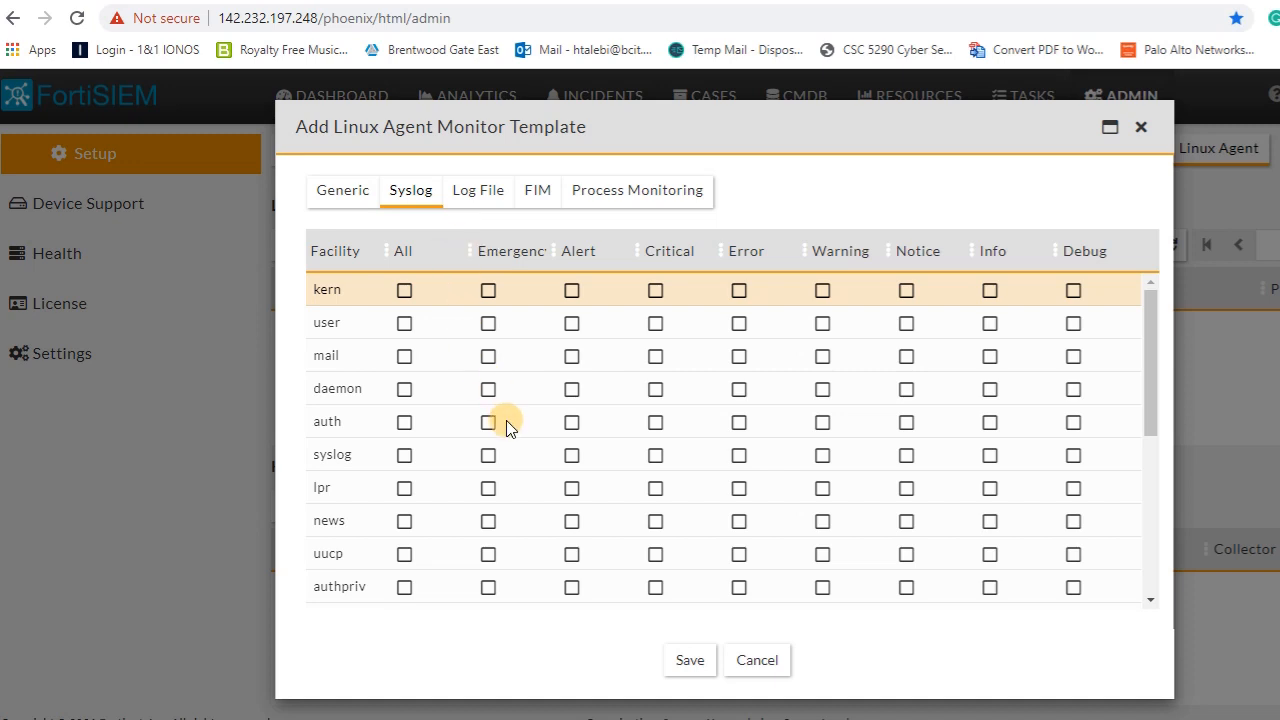
mouse_move(608, 418)
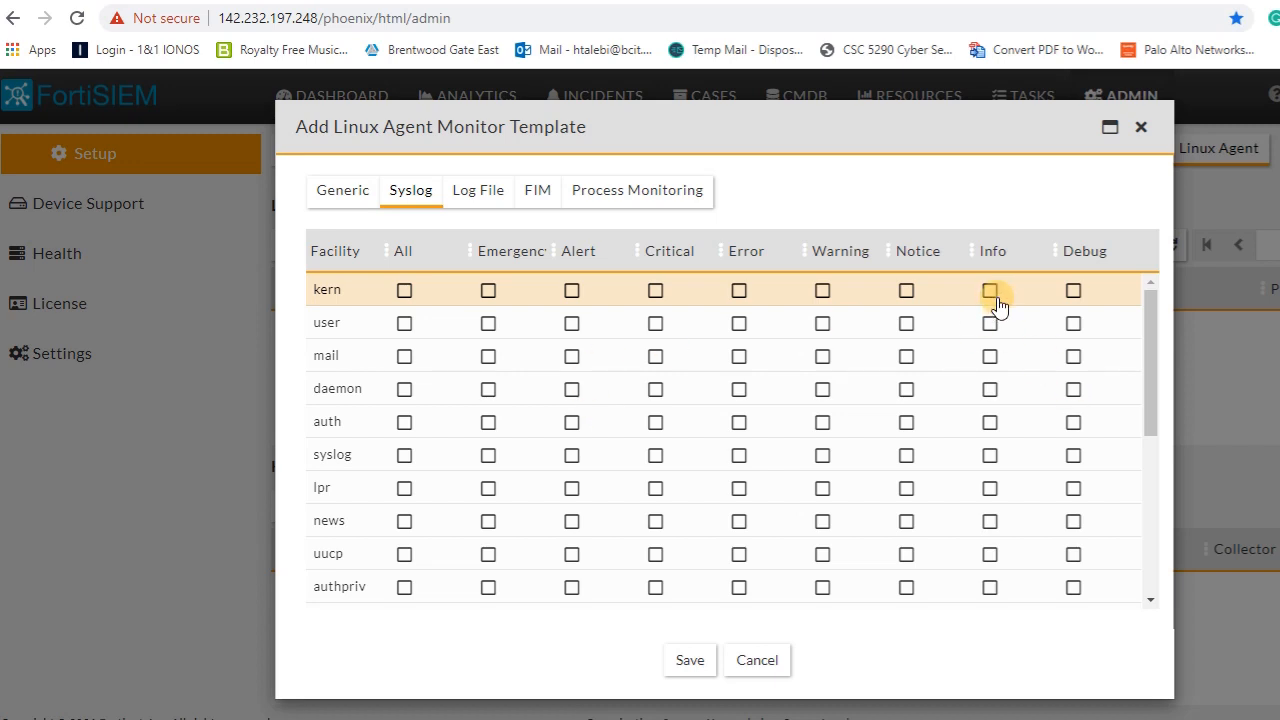
- Tick Info level (Emergency through Info) for kern, user, mail, syslog and authpriv facilities
click(988, 290)
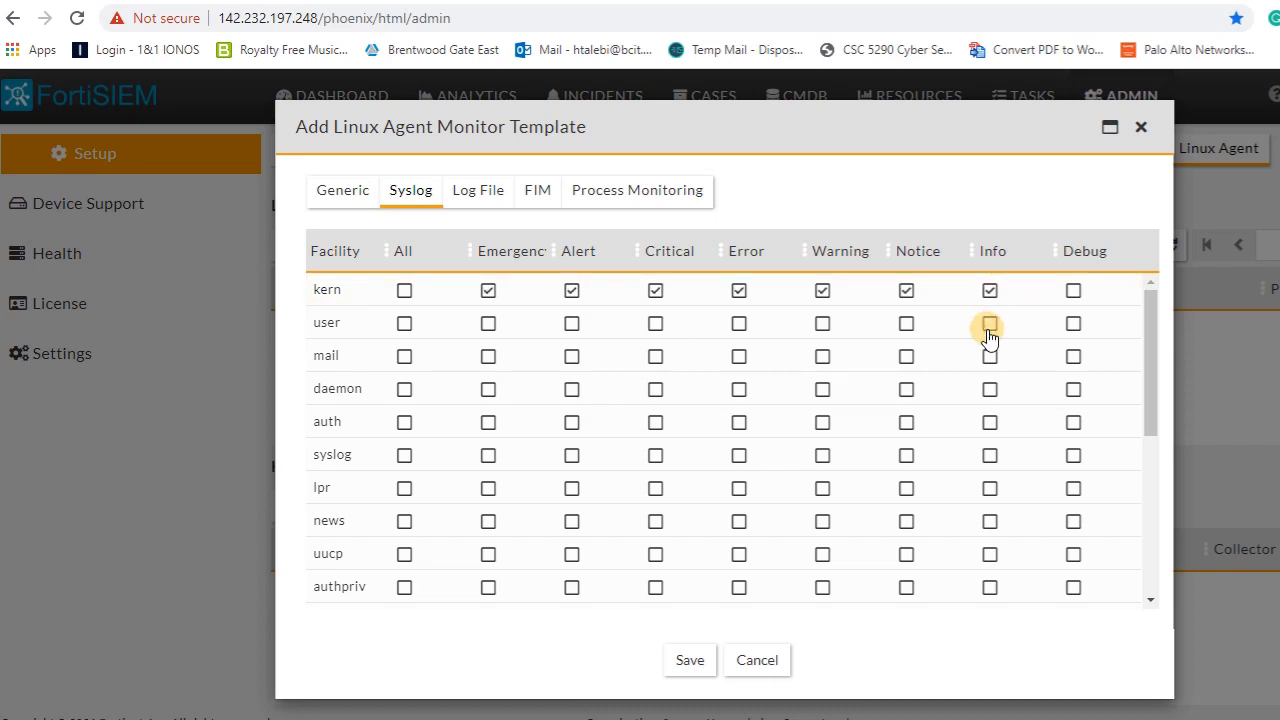
click(988, 322)
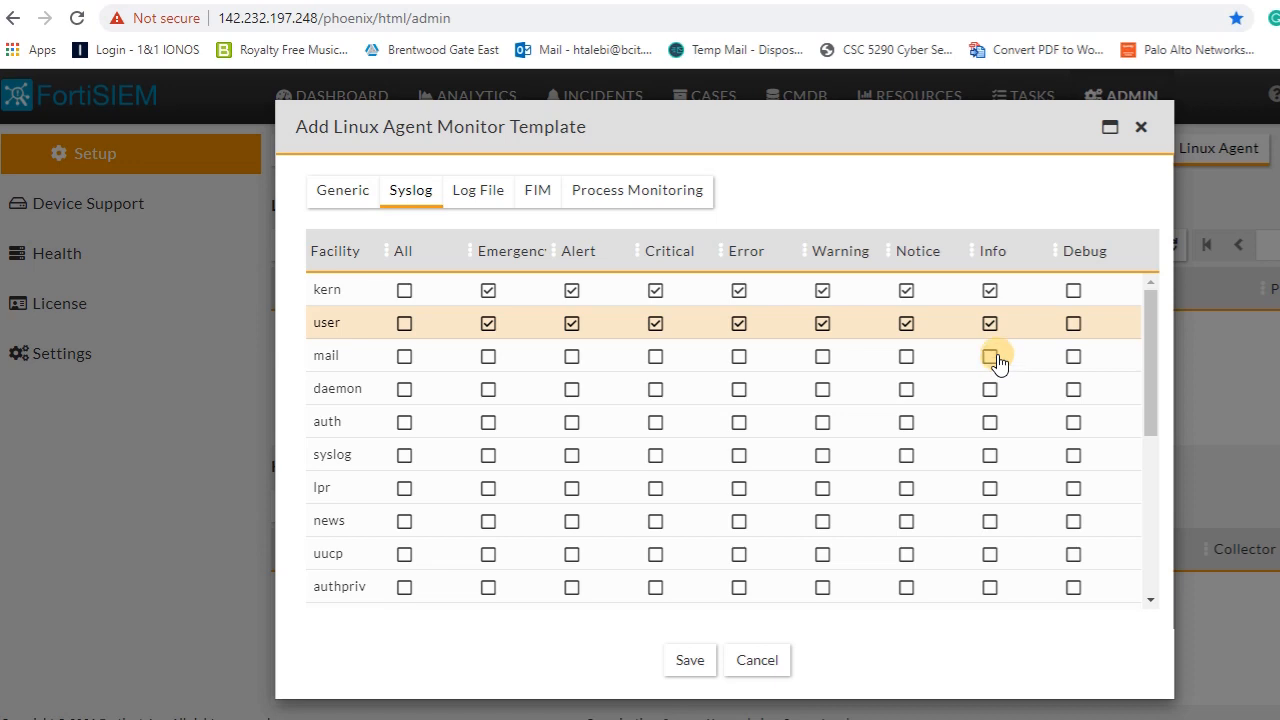
click(990, 356)
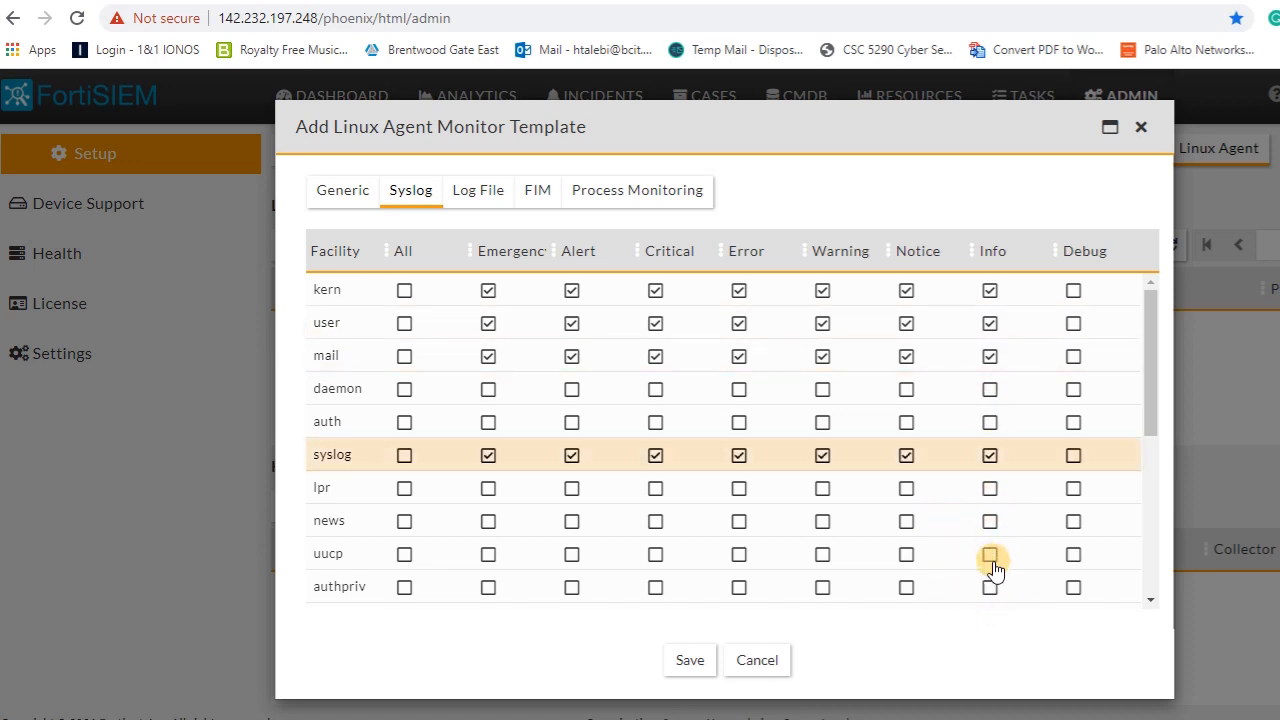
scroll(down, 3)
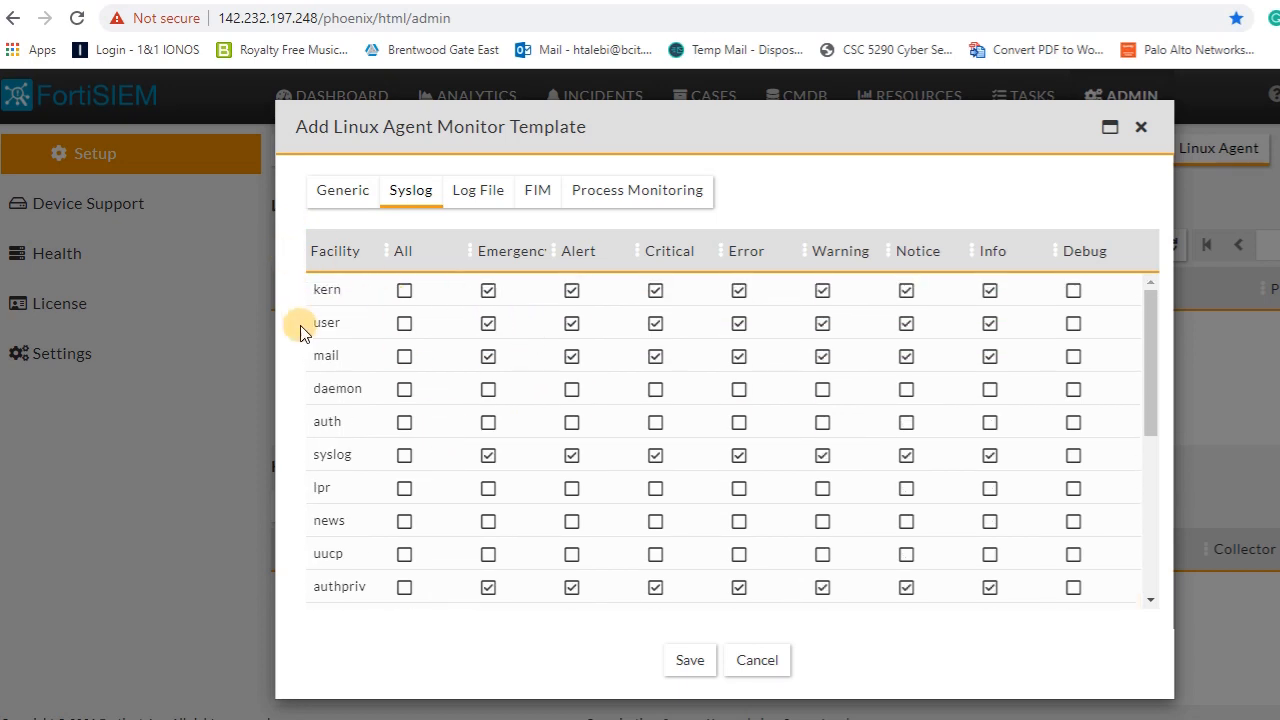
click(476, 190)
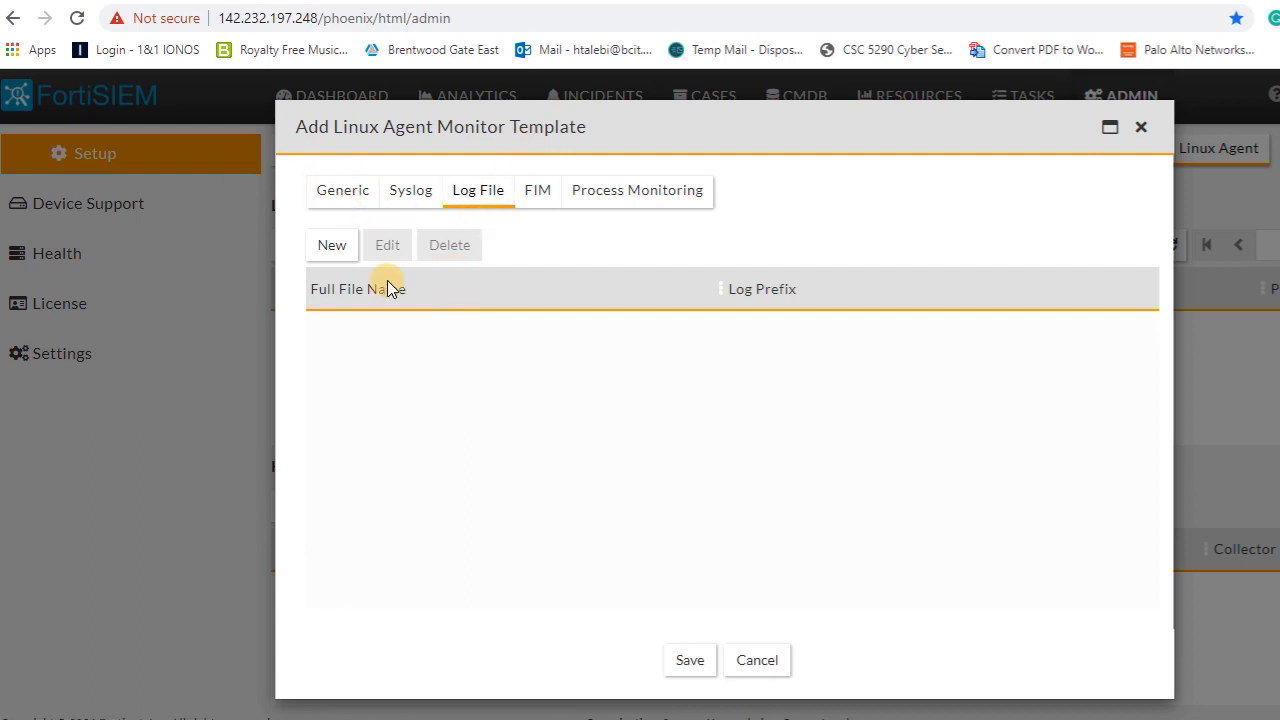
- Start a new log file entry, then list /var/log on the Ubuntu host via ls and cd /var/log
click(332, 244)
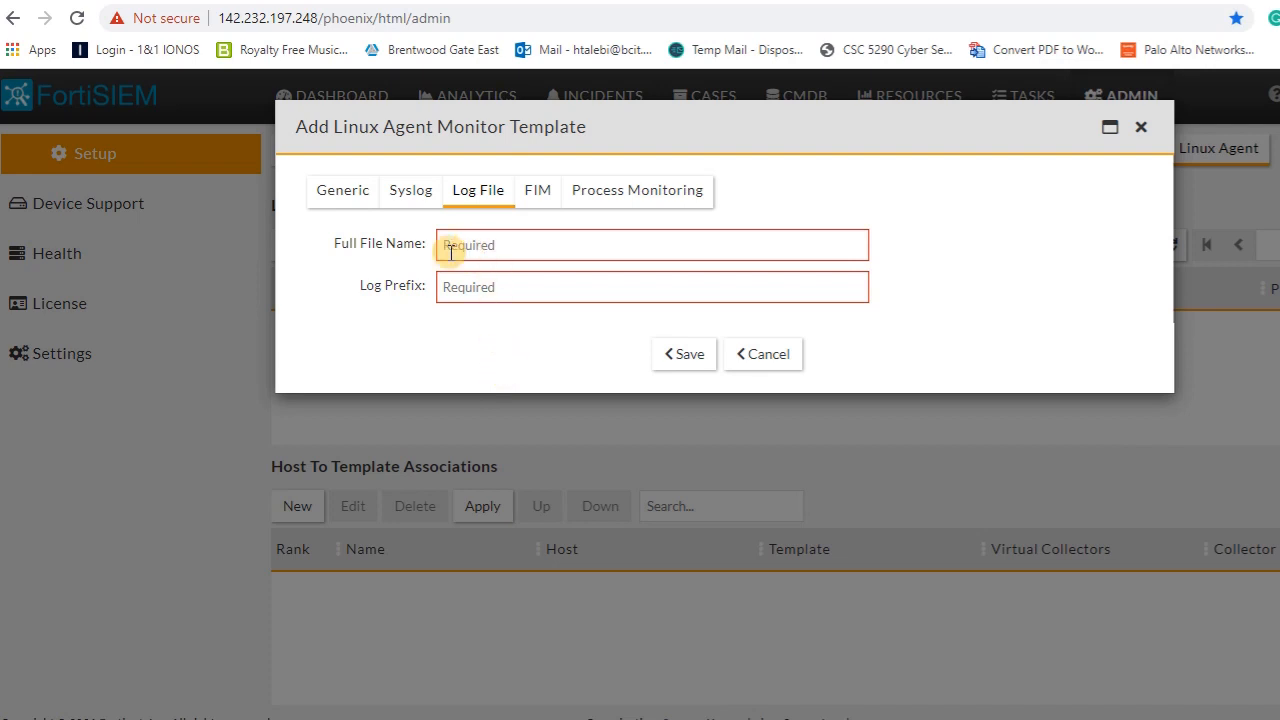
click(684, 354)
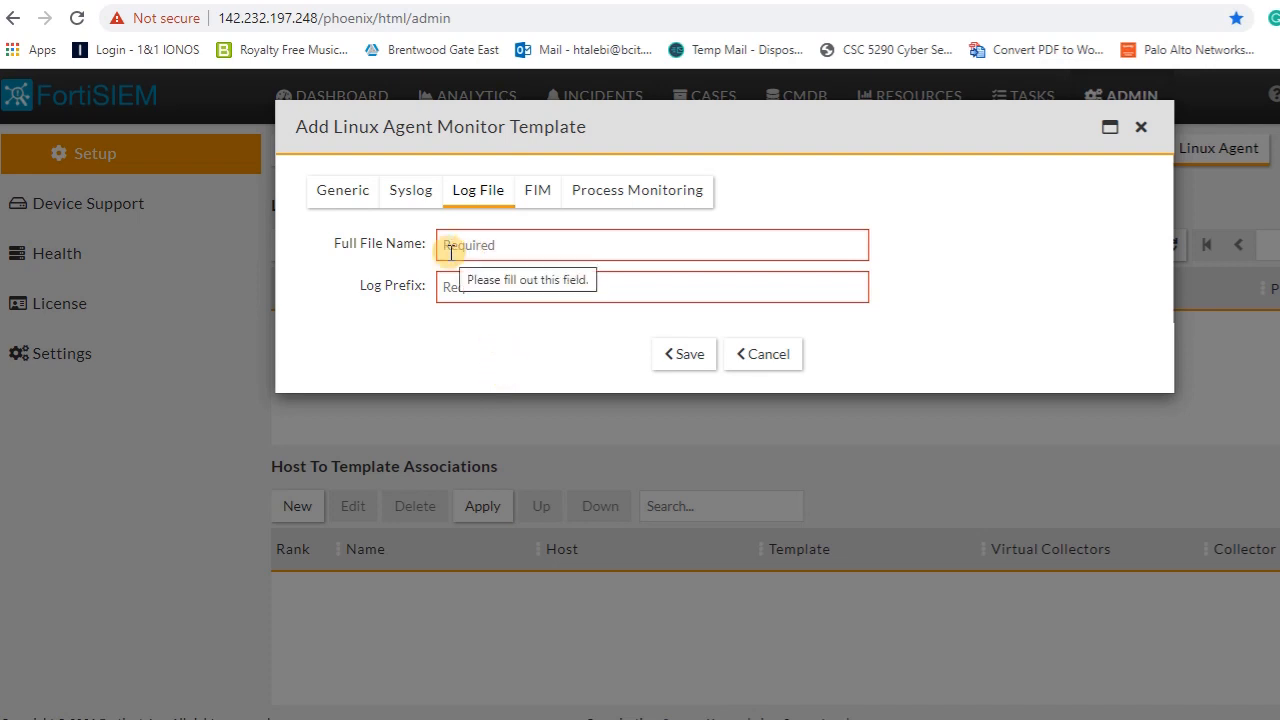
mouse_move(548, 250)
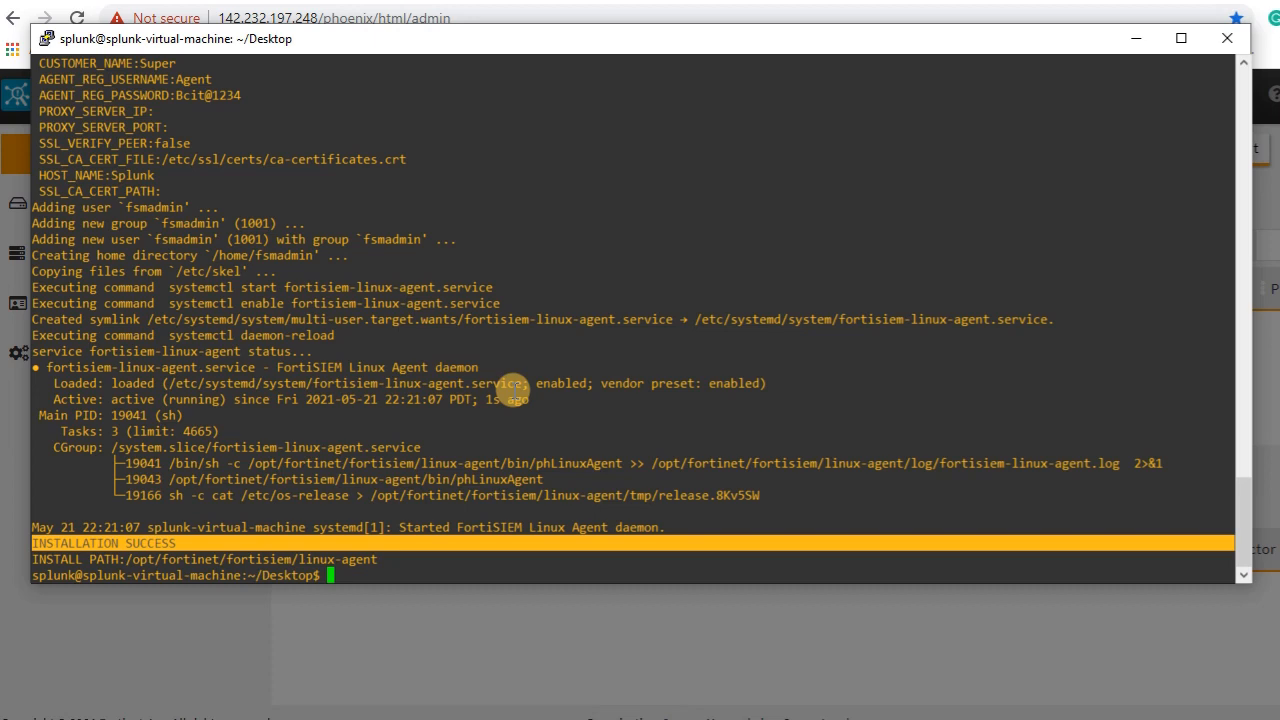
text(ls)
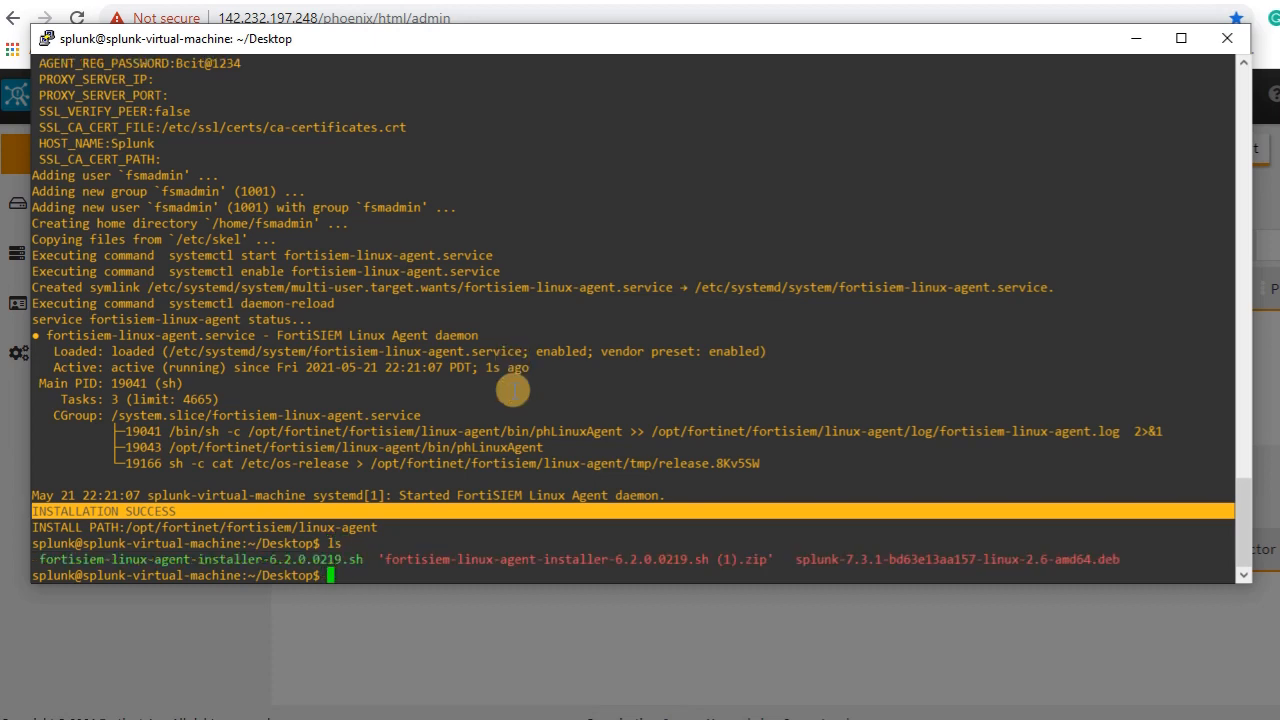
text(cd)
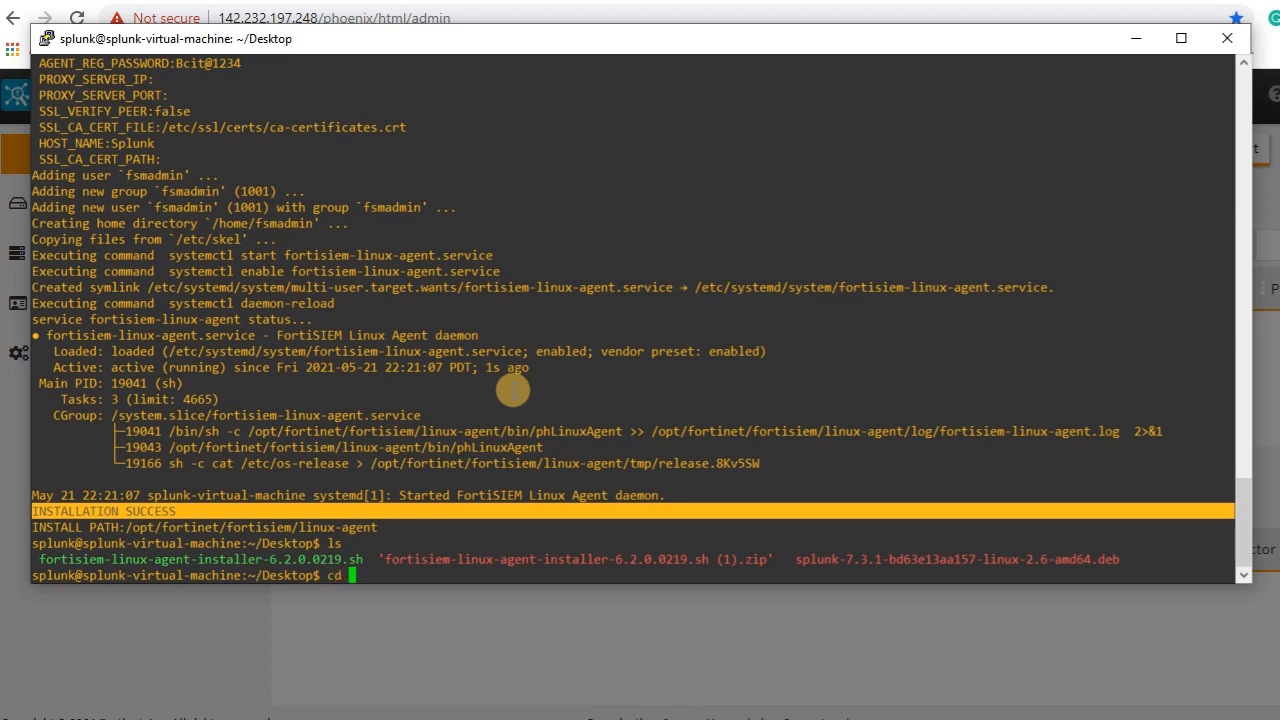
text(/var/log)
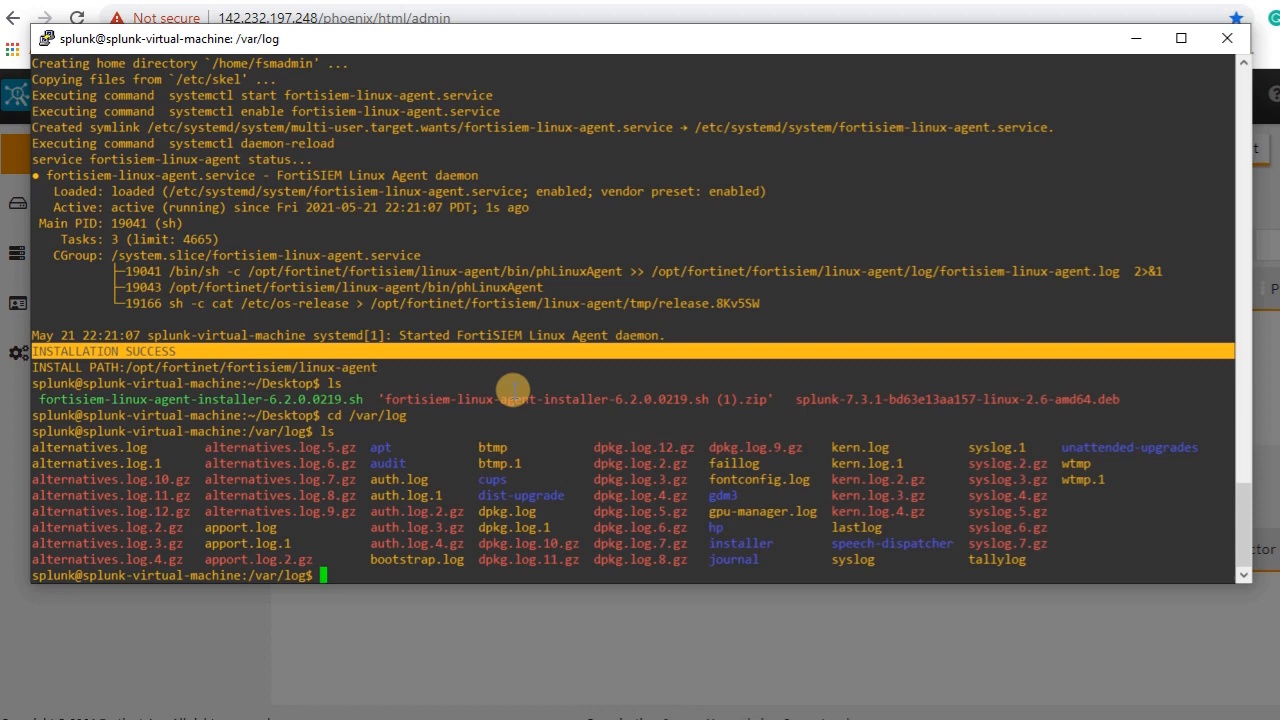
mouse_move(532, 420)
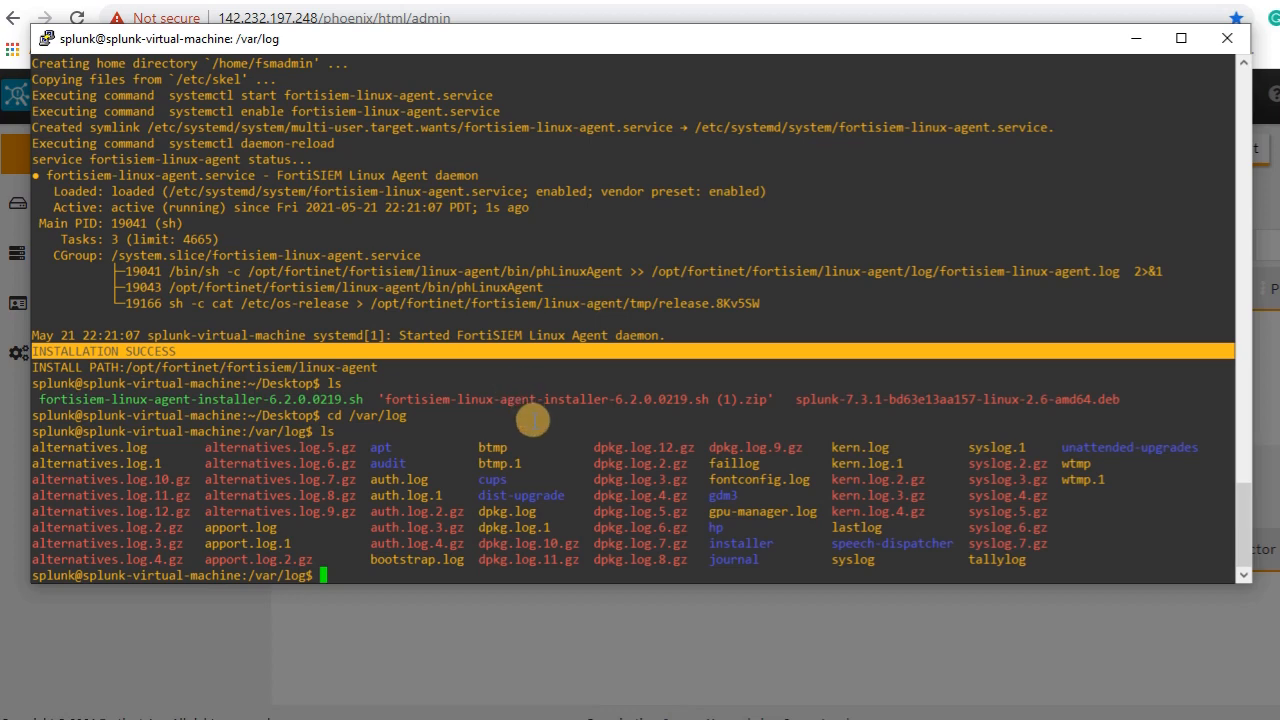
mouse_move(1032, 178)
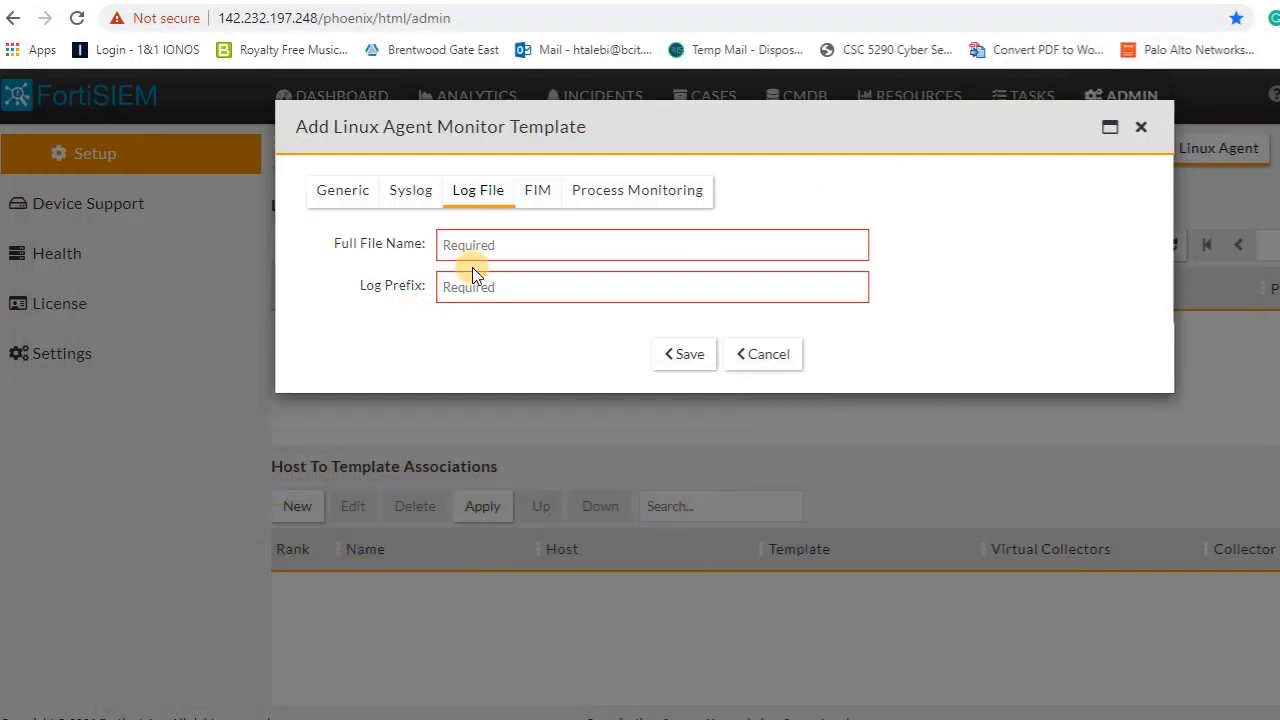
- Add monitored log file /var/log/btmp with log prefix hamid and save the entry
text(/var/log/)
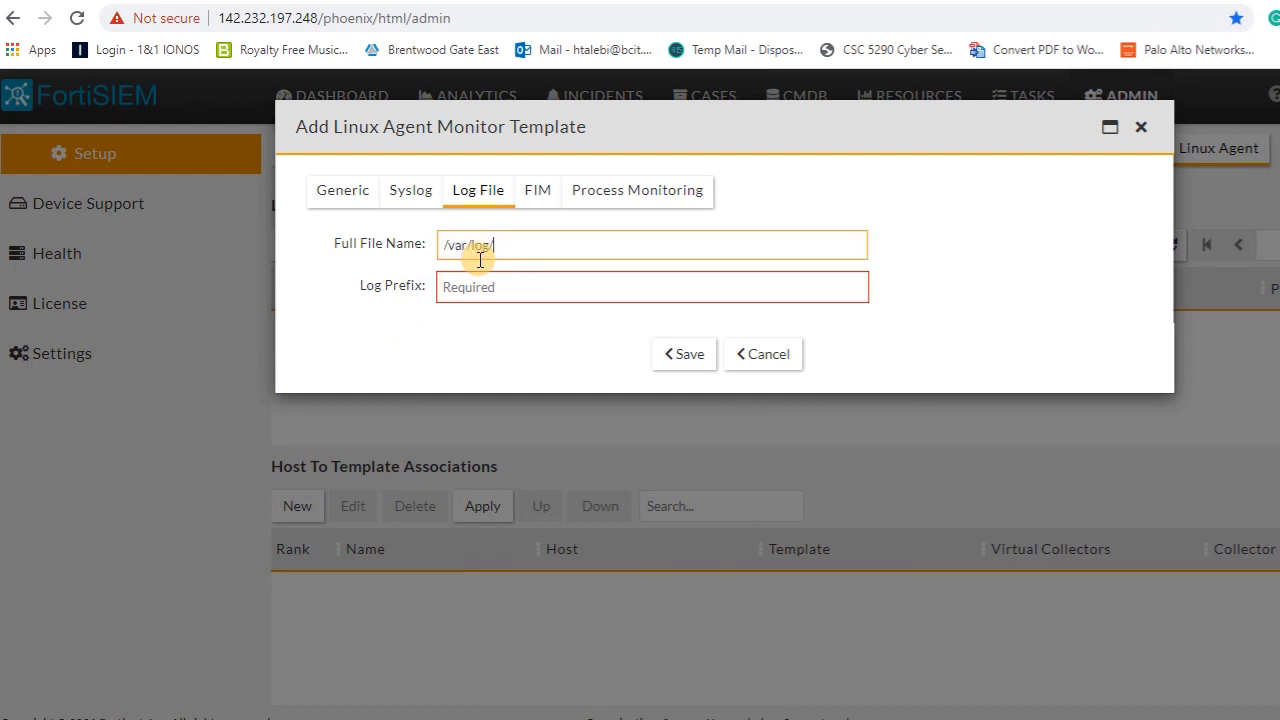
text(btmp)
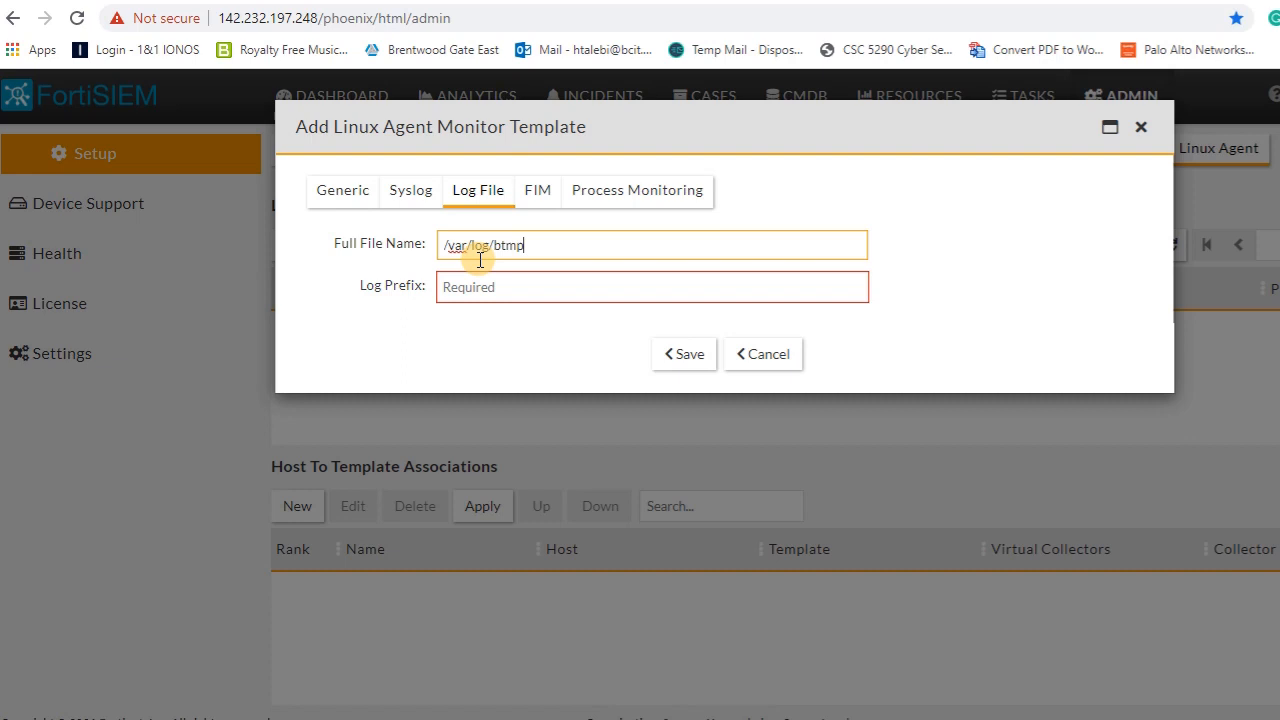
click(650, 288)
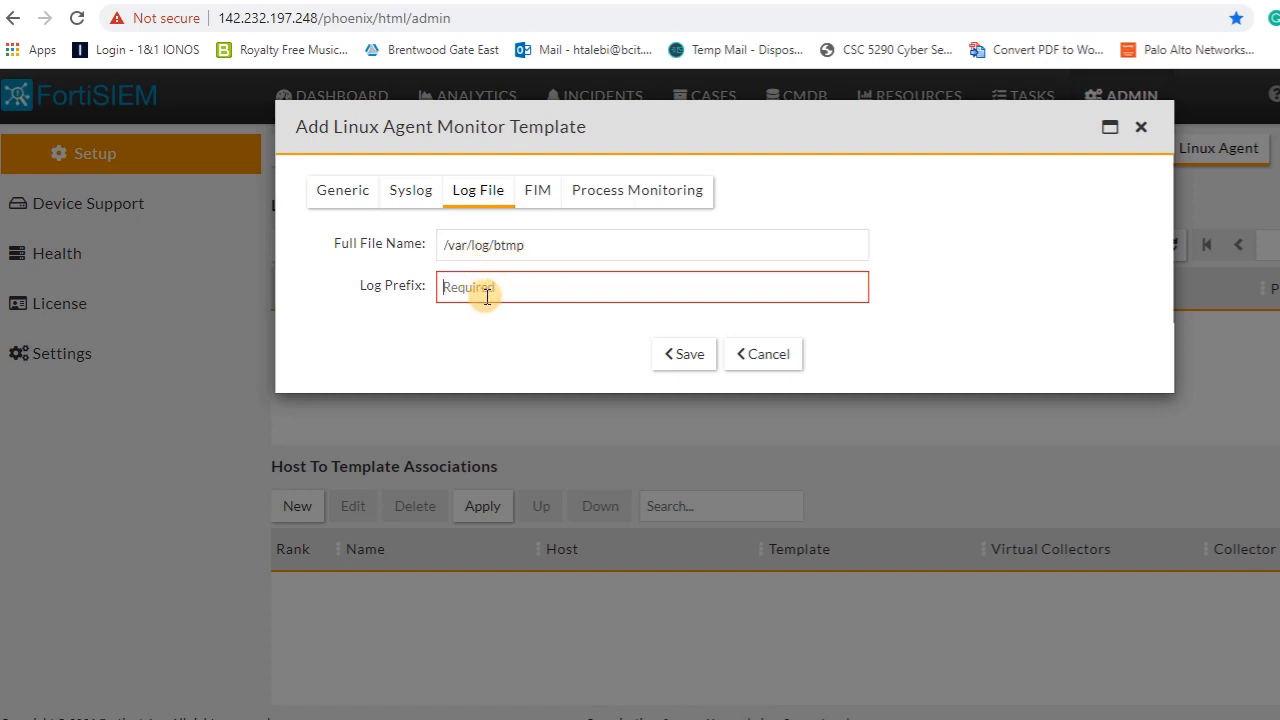
text(hamid)
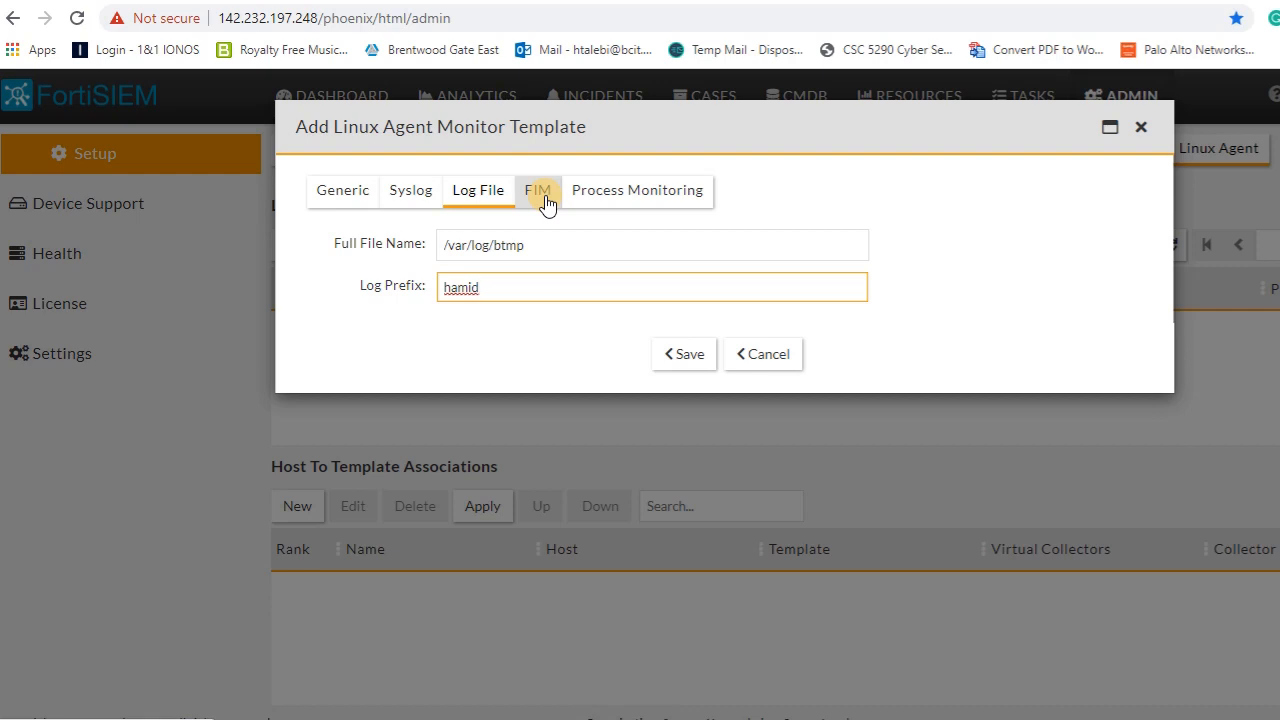
click(684, 354)
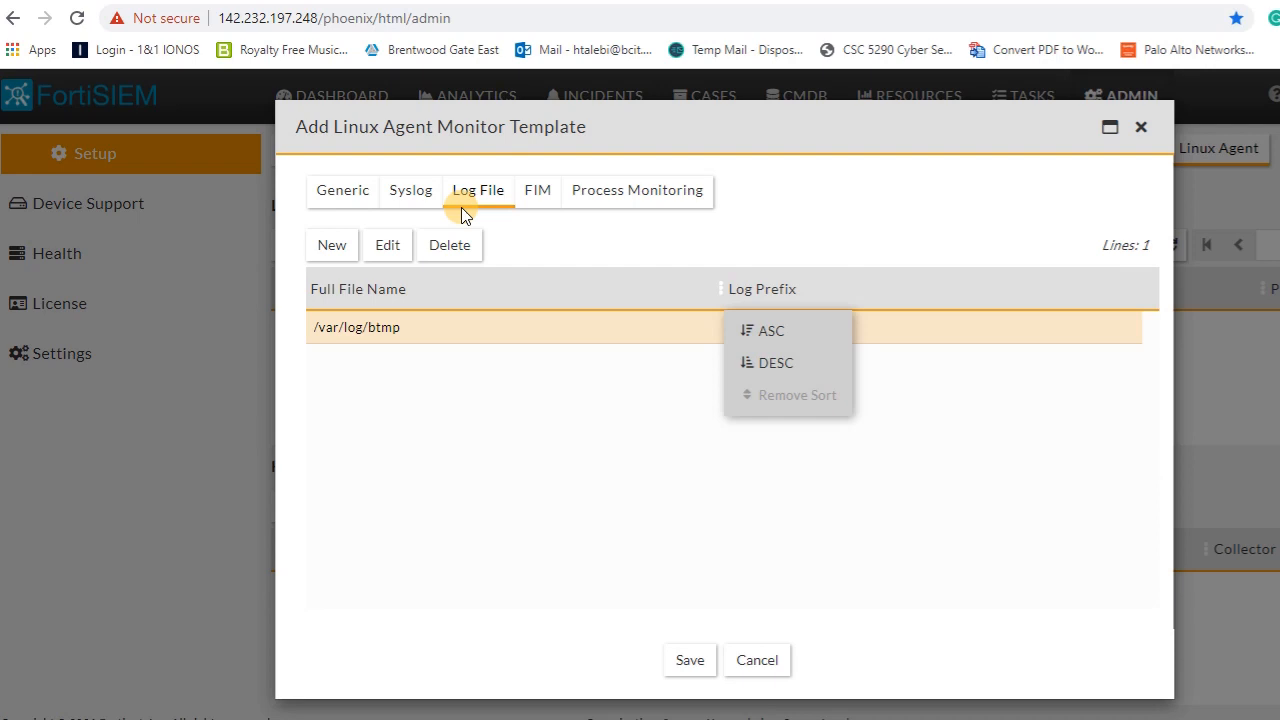
click(536, 190)
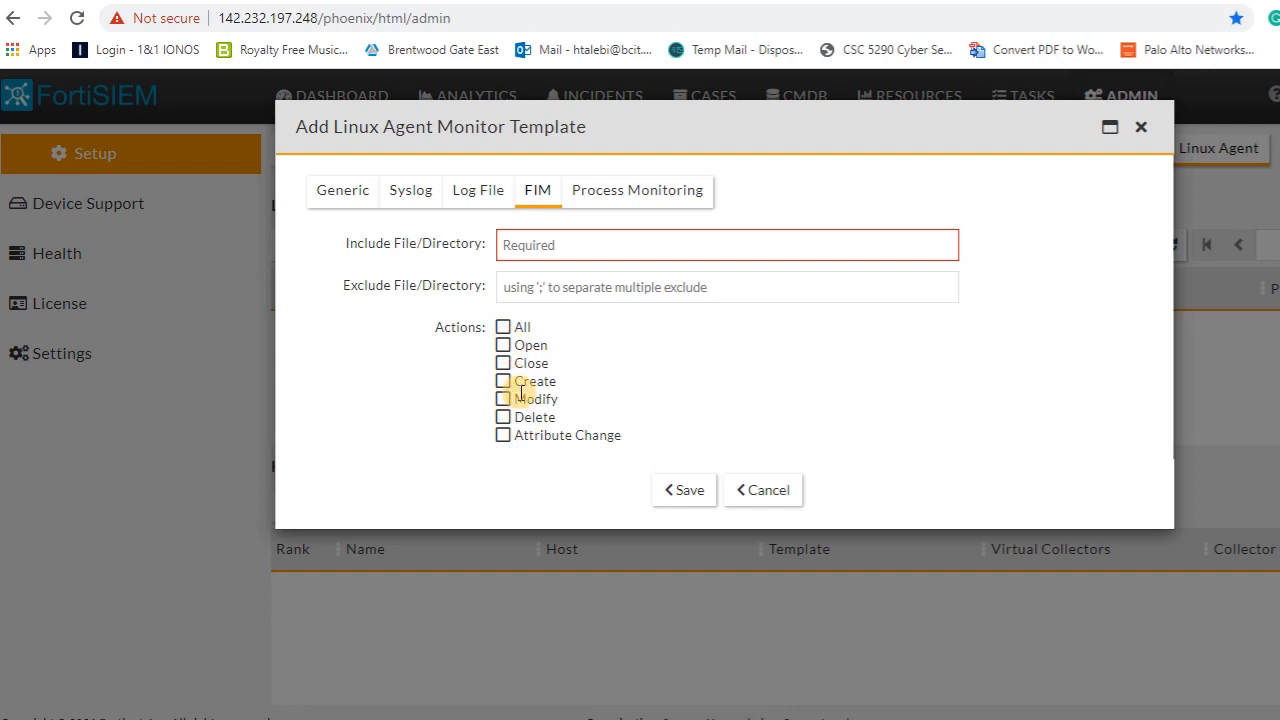
mouse_move(442, 458)
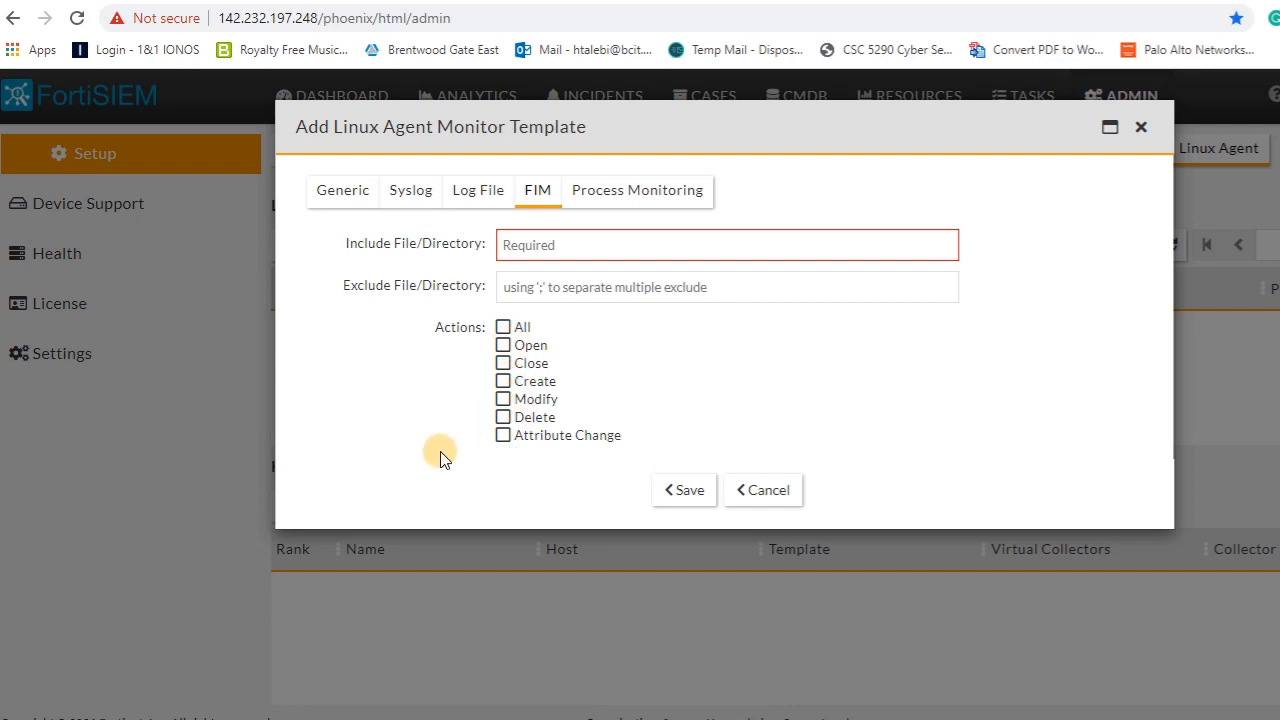
- In FIM settings tick All actions and enter /var/log as the included directory
click(504, 326)
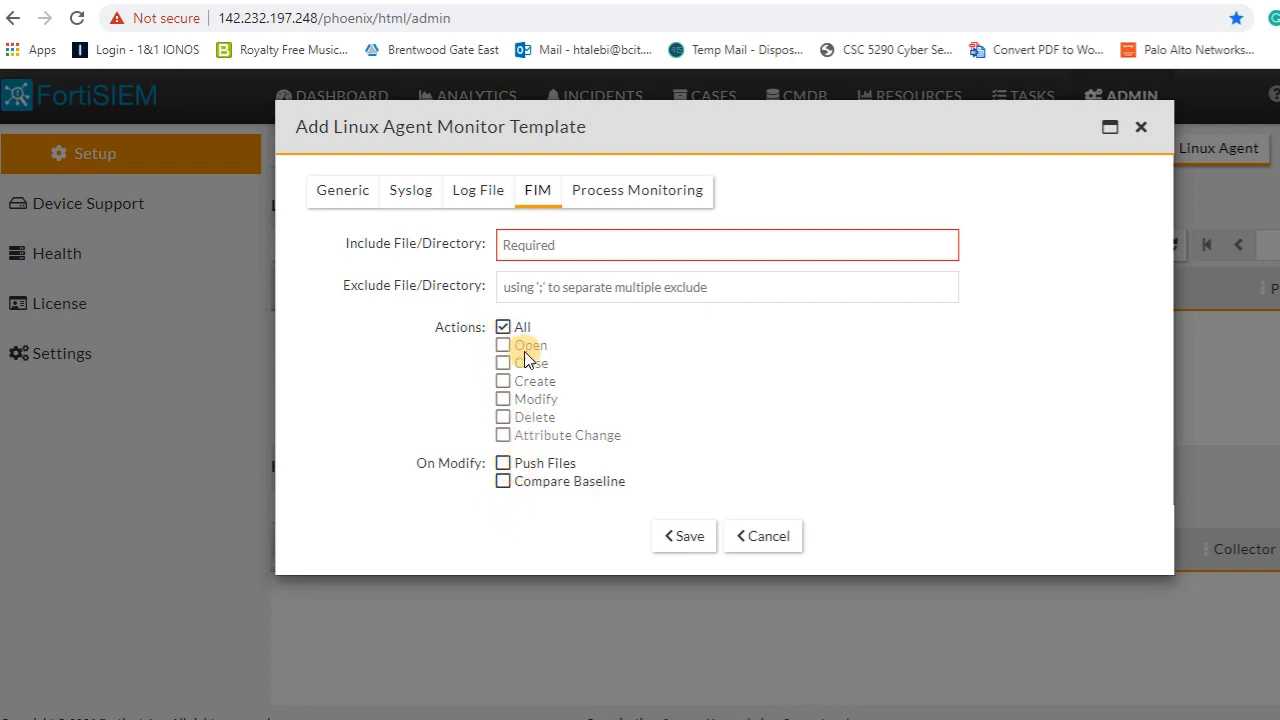
mouse_move(458, 248)
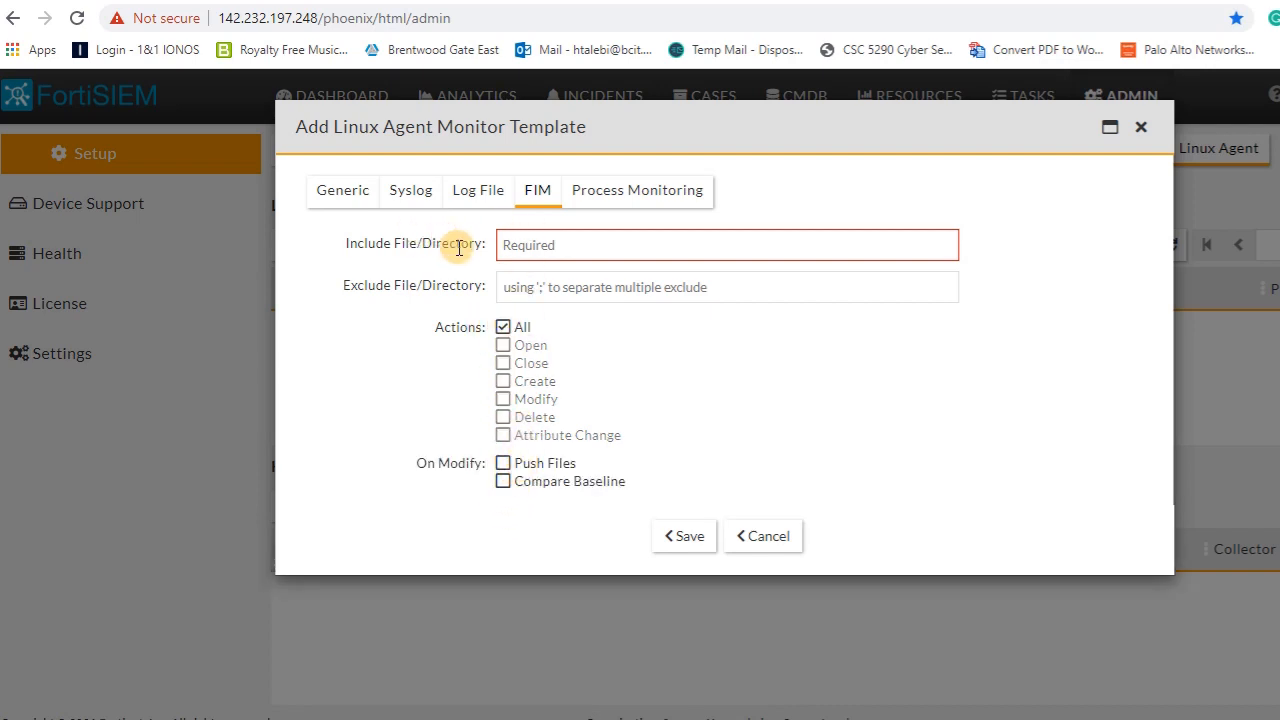
mouse_move(376, 690)
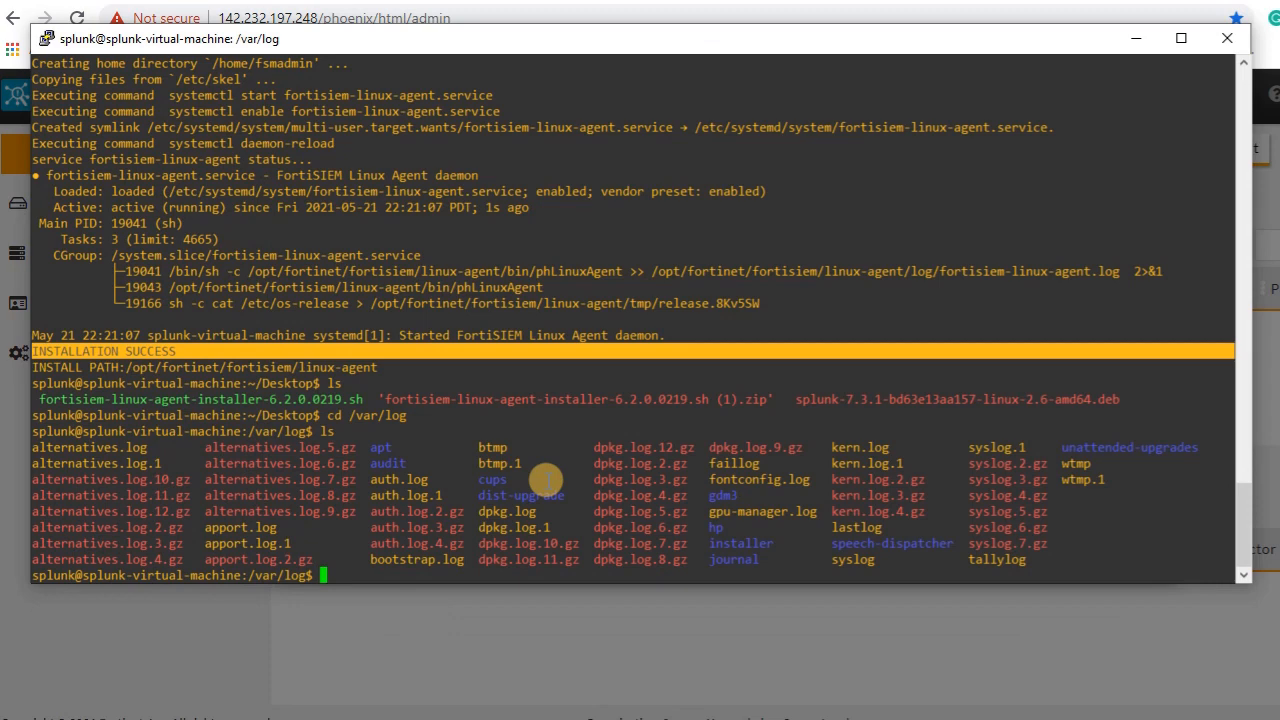
mouse_move(1188, 402)
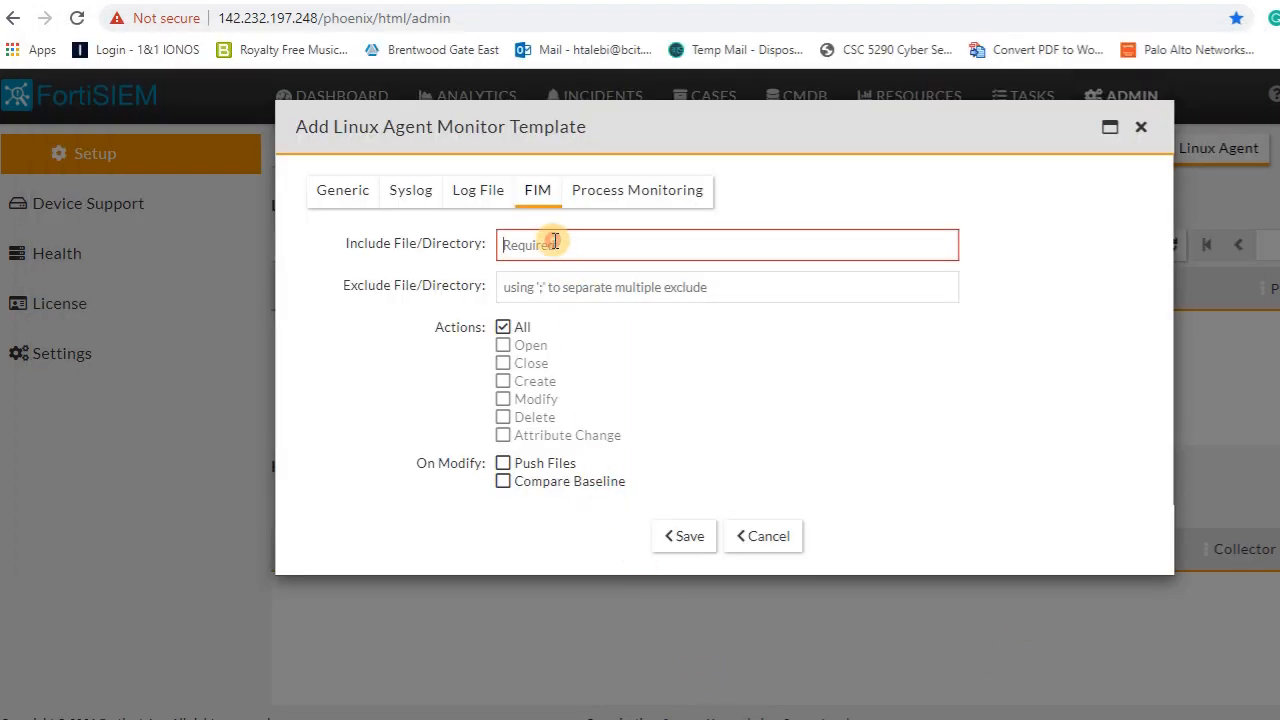
text(/va/r)
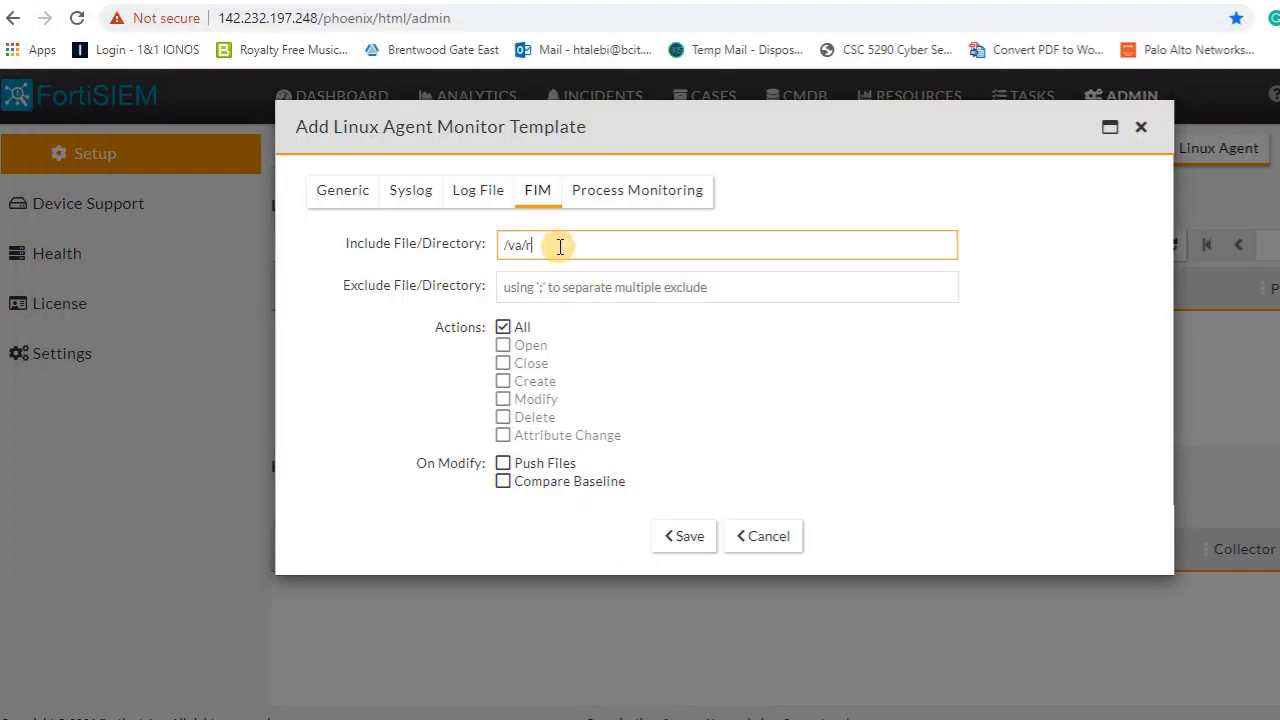
text(/var/)
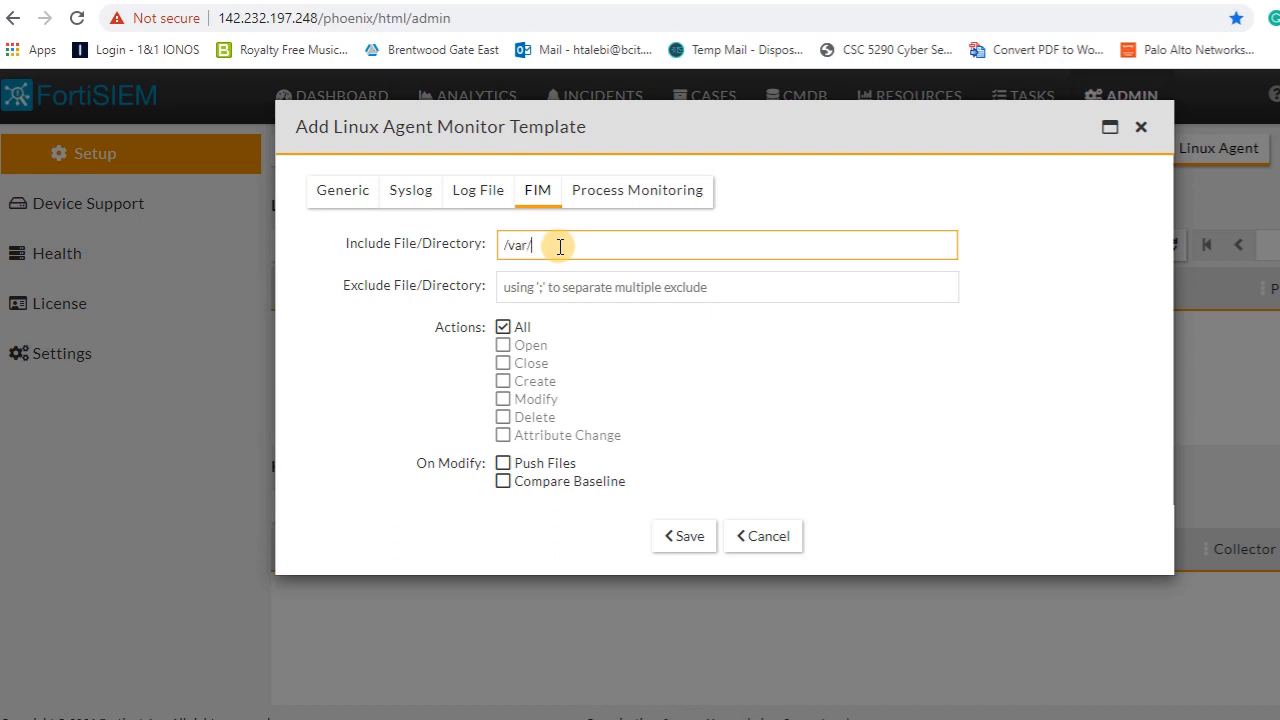
text(log)
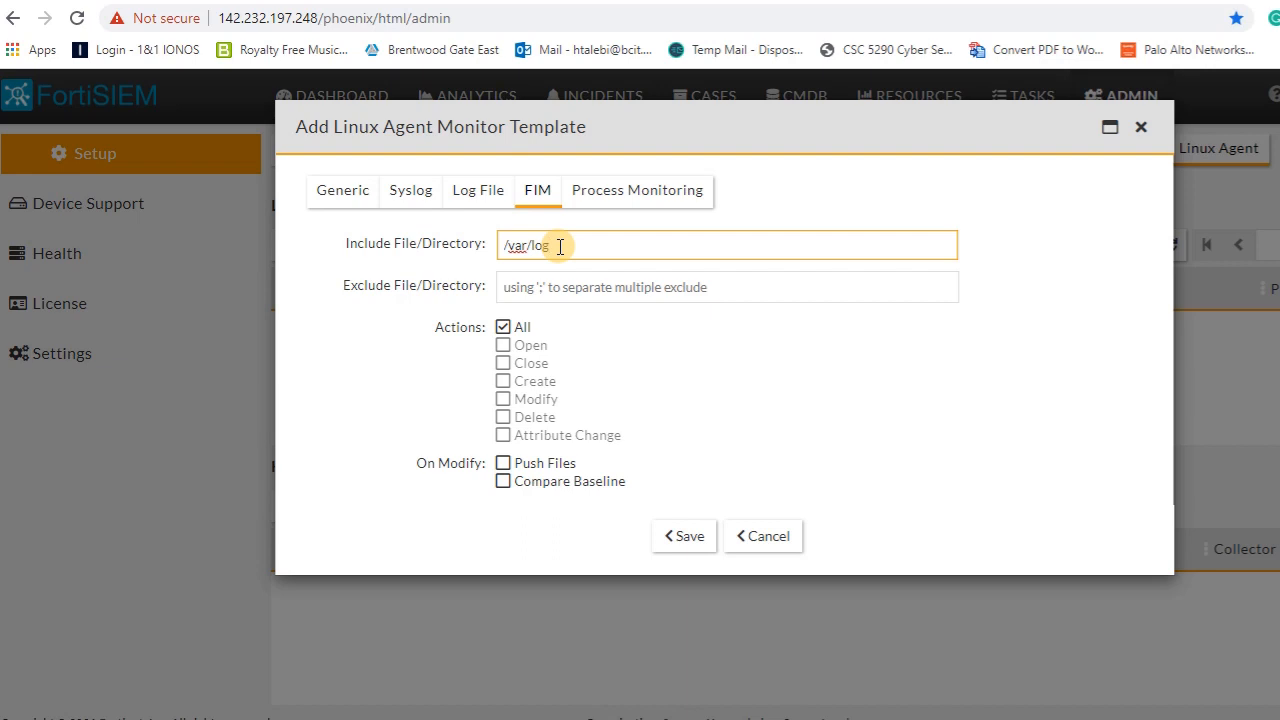
mouse_move(548, 504)
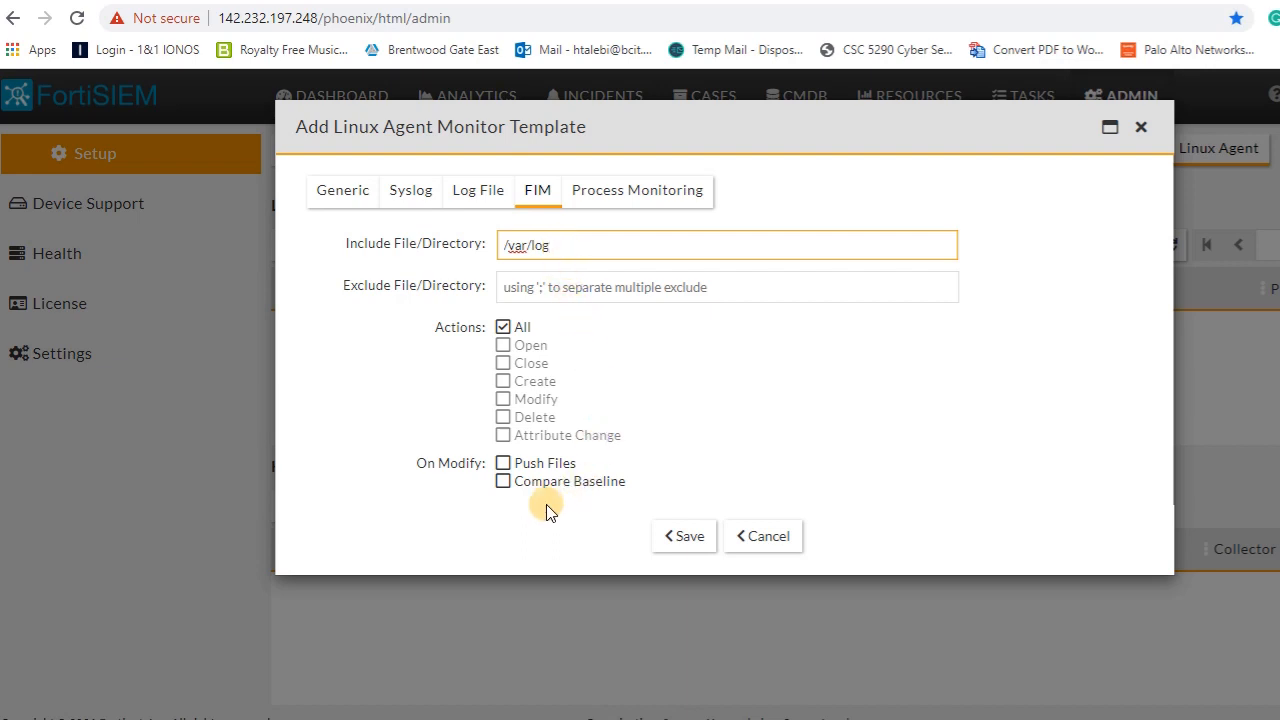
mouse_move(572, 408)
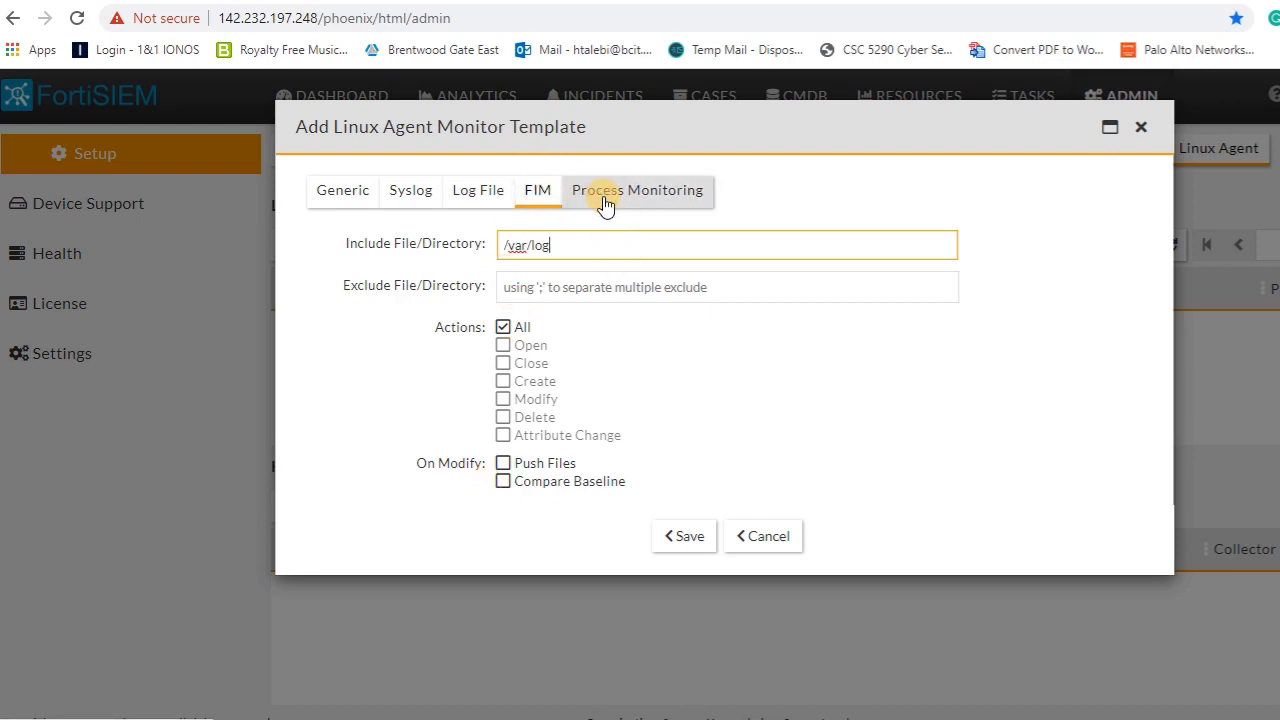
- Verify the /var/log FIM entry, enable Process Monitoring, and save LinuxTemplate
click(636, 190)
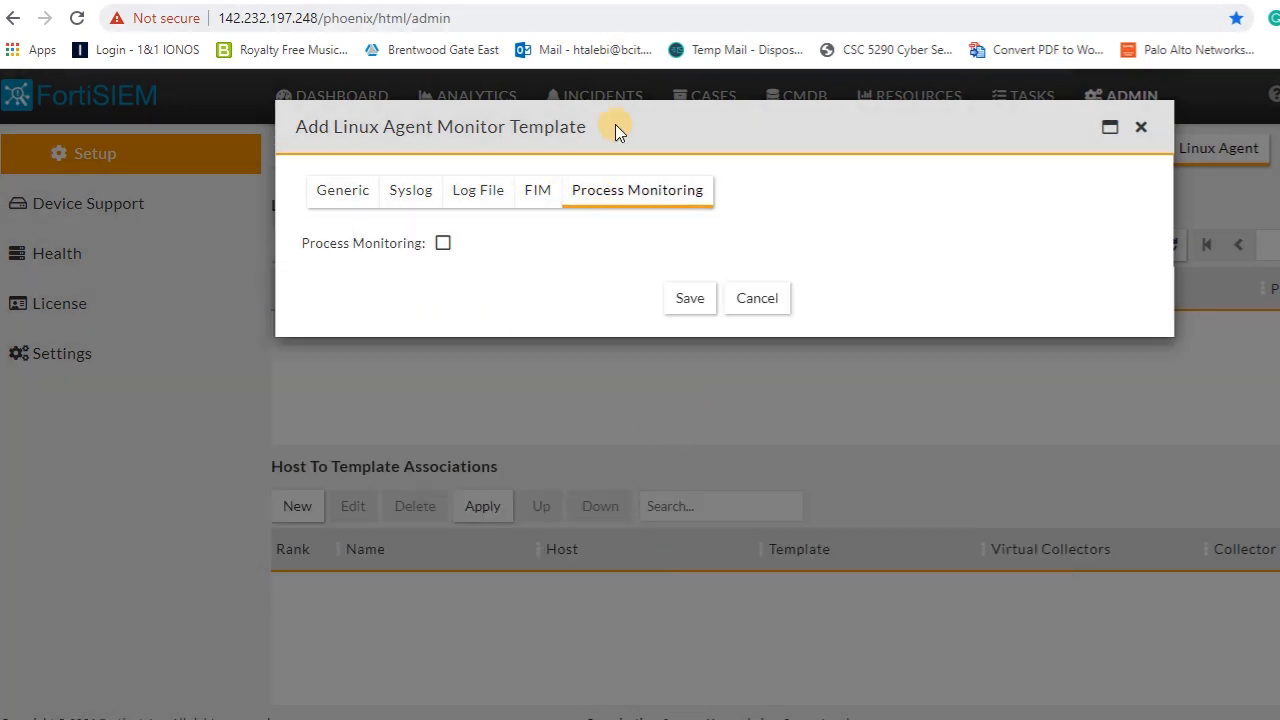
click(536, 190)
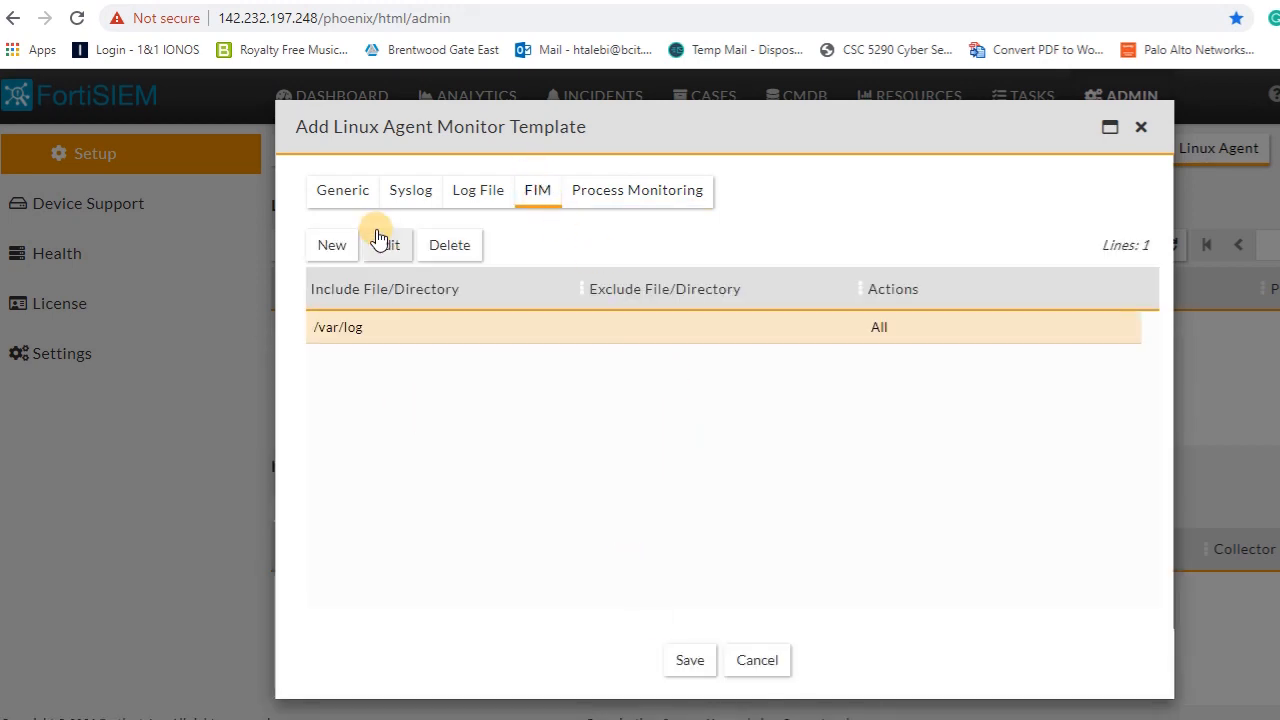
mouse_move(430, 556)
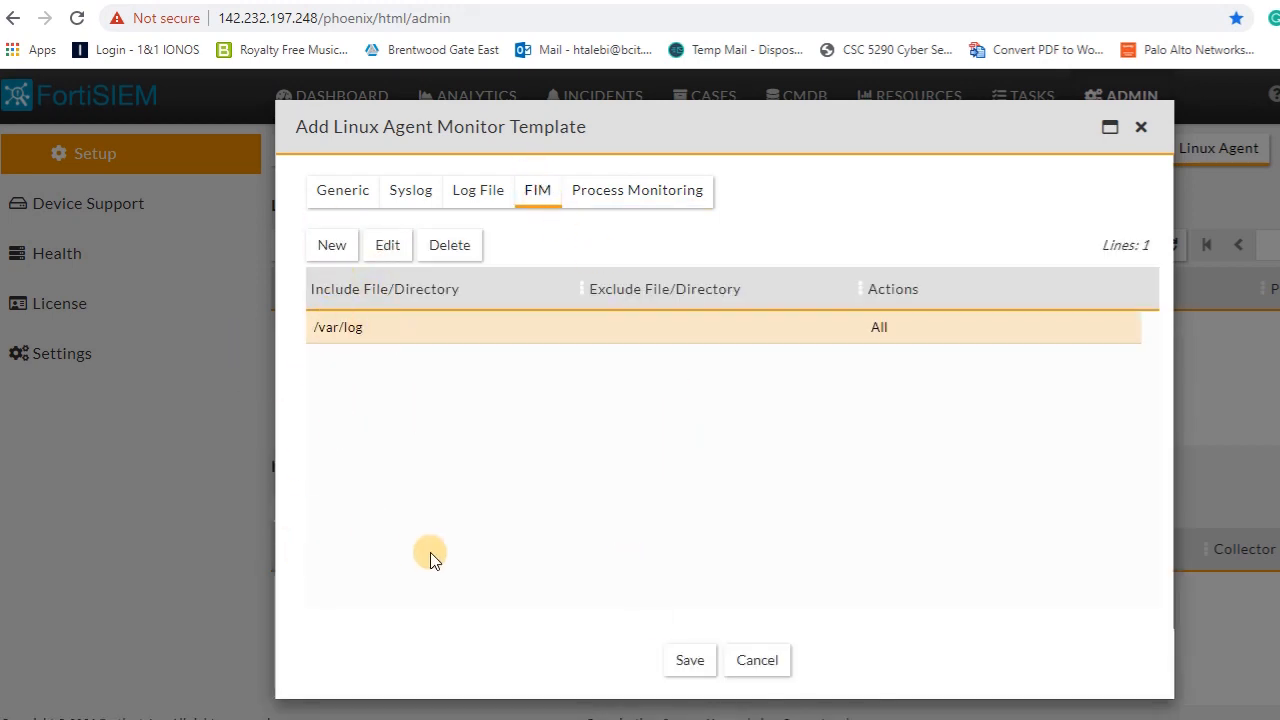
mouse_move(484, 388)
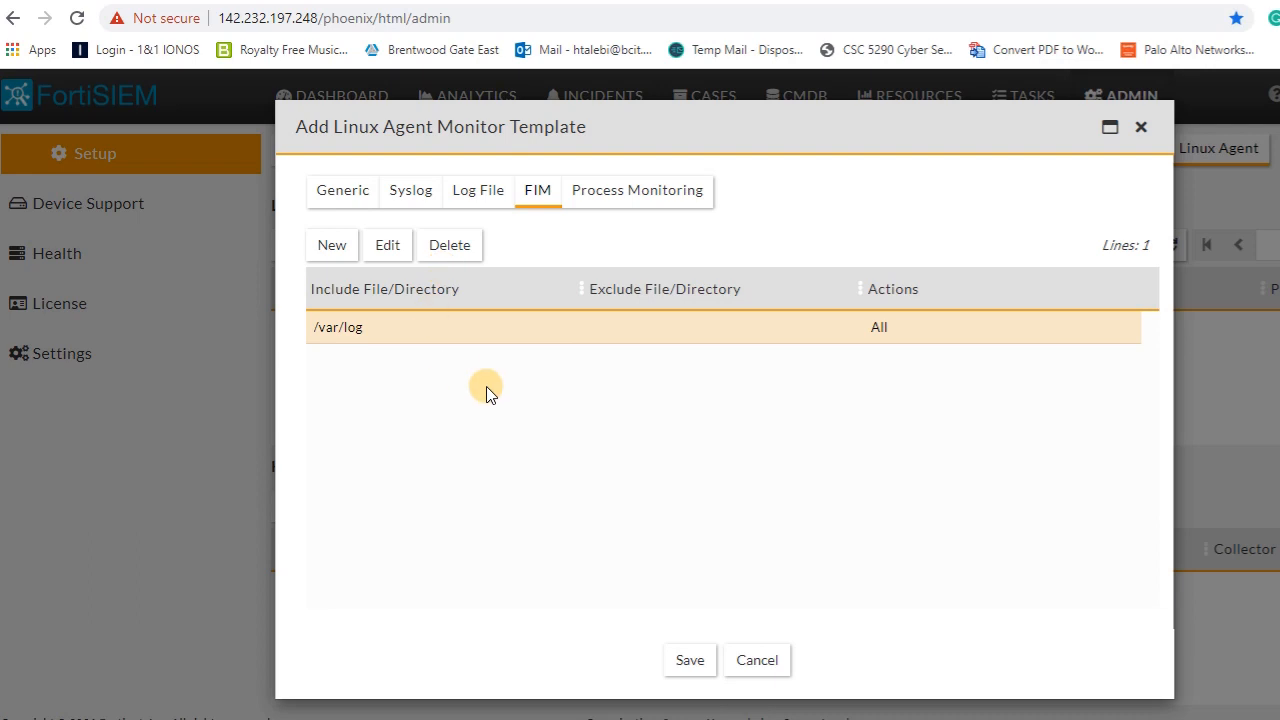
click(636, 190)
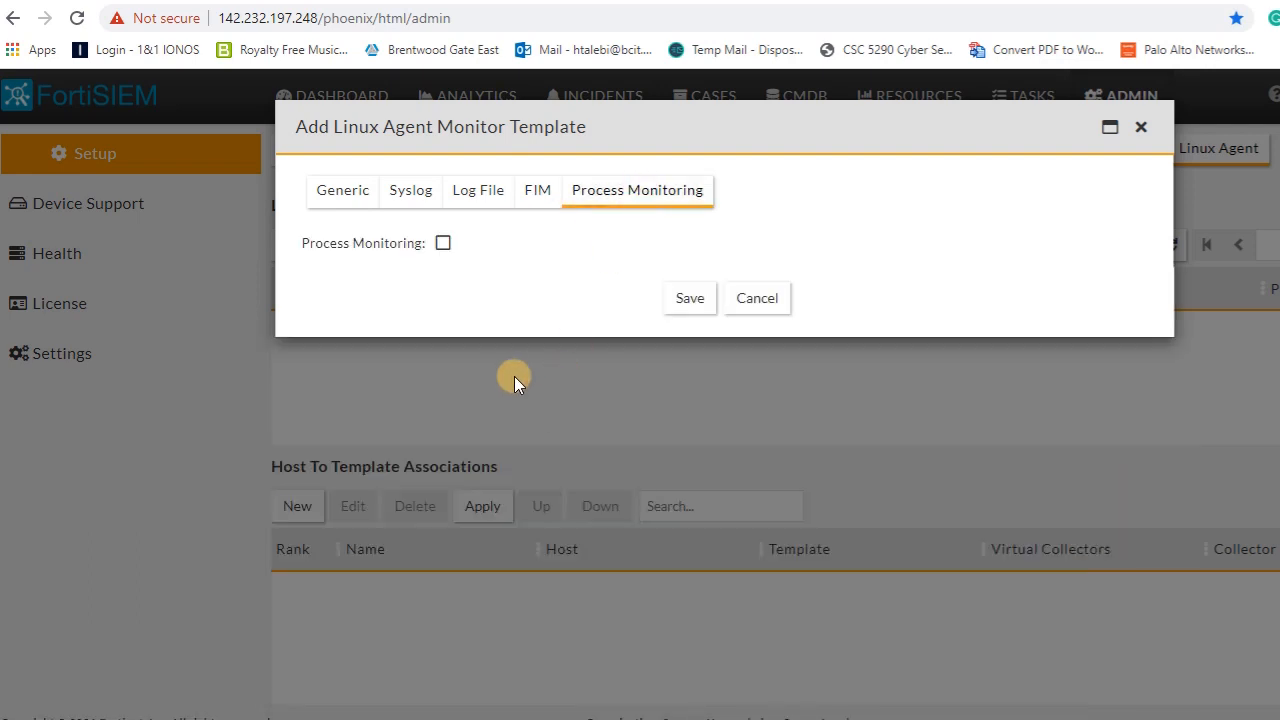
click(444, 242)
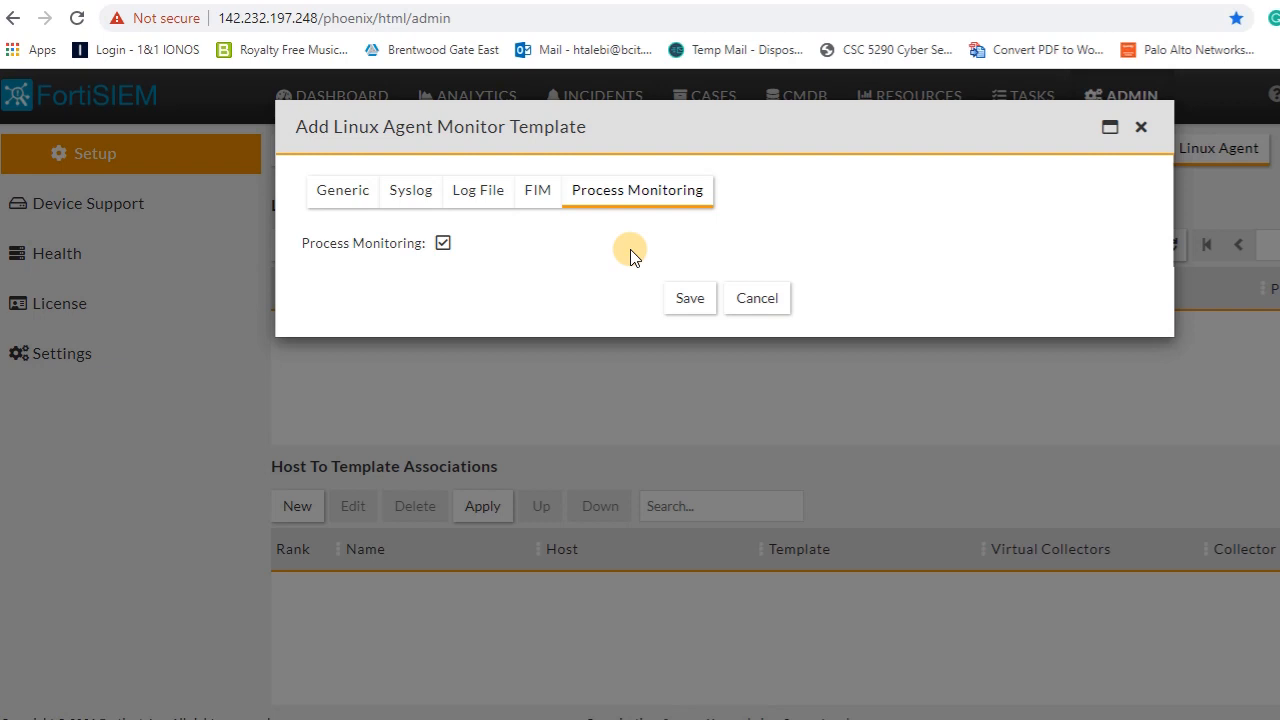
mouse_move(1088, 700)
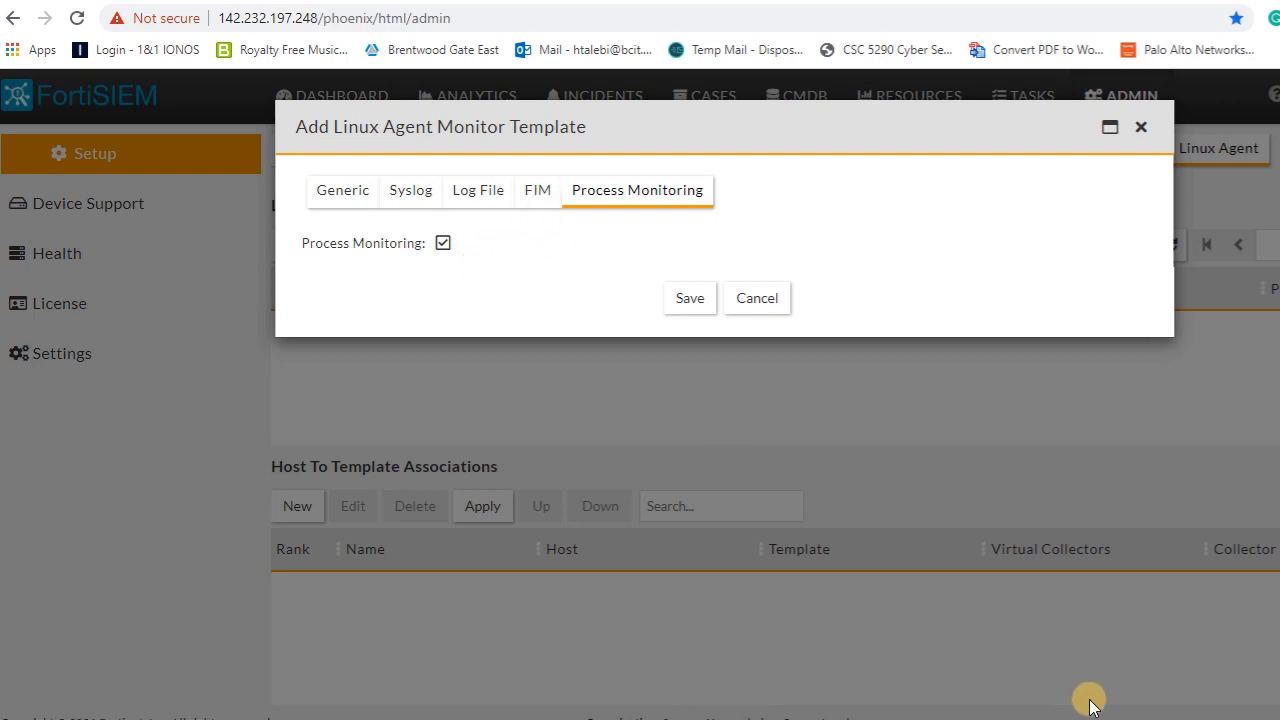
mouse_move(1092, 688)
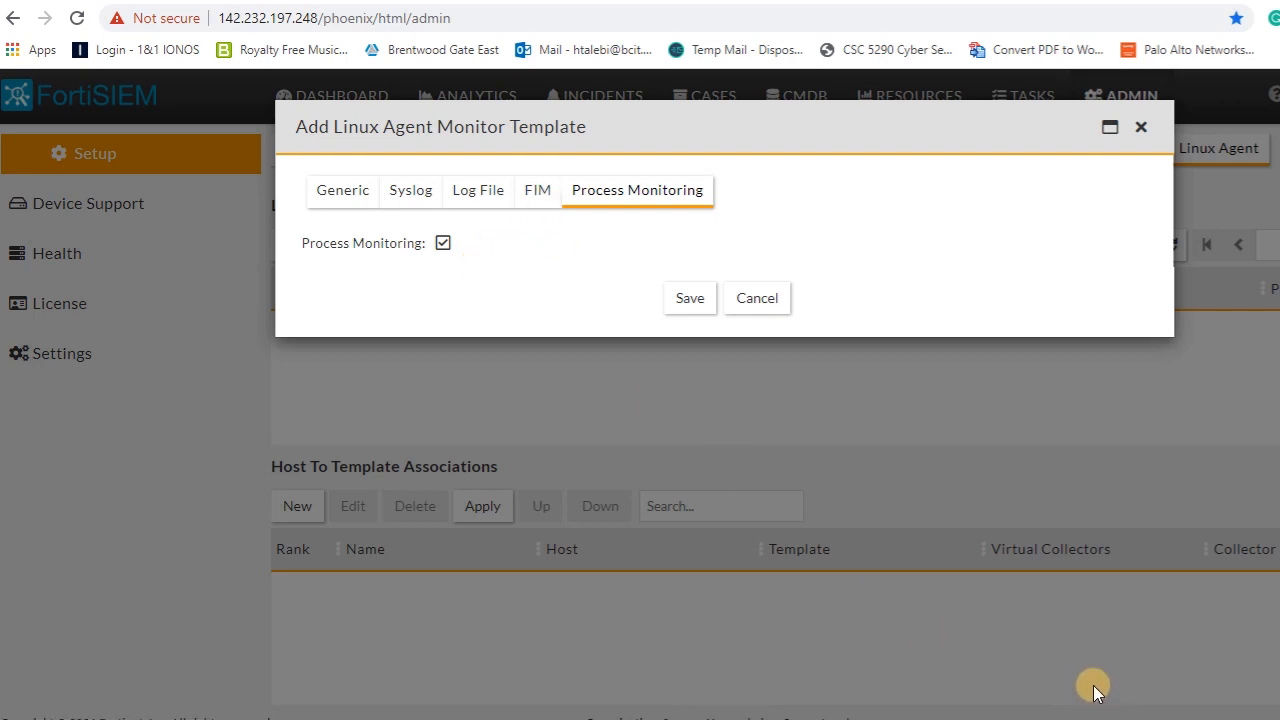
mouse_move(456, 146)
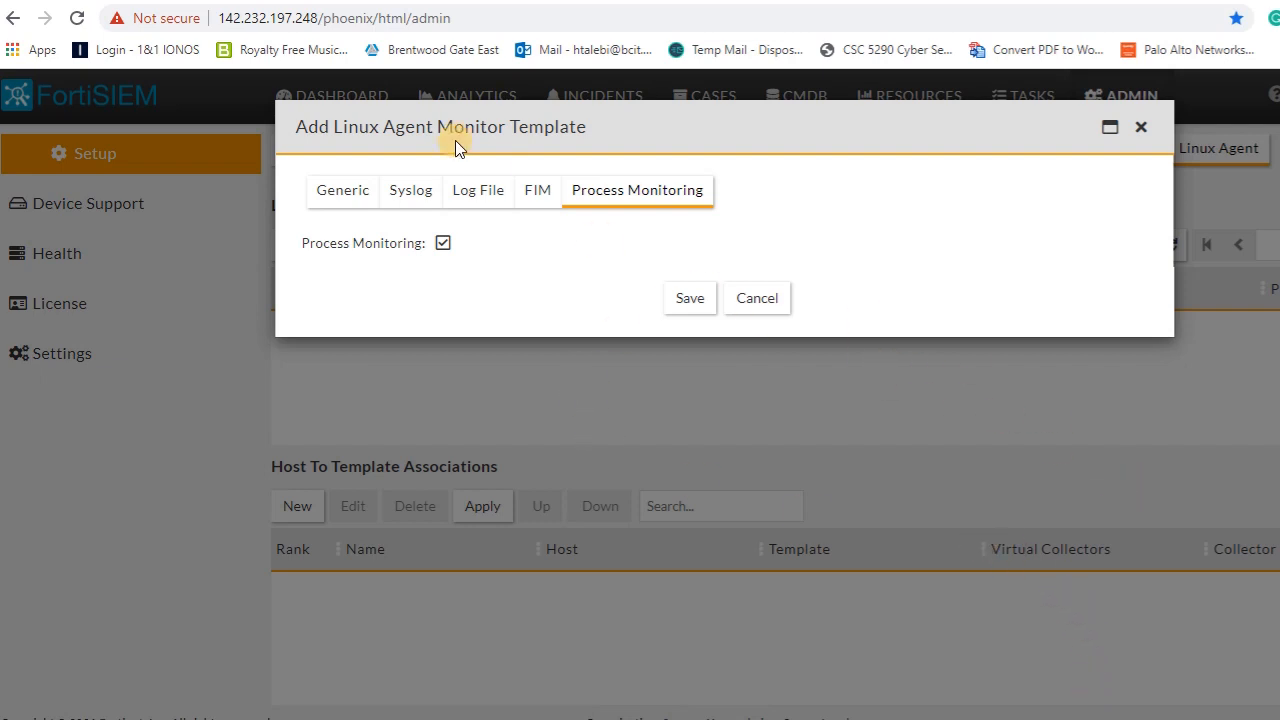
click(688, 298)
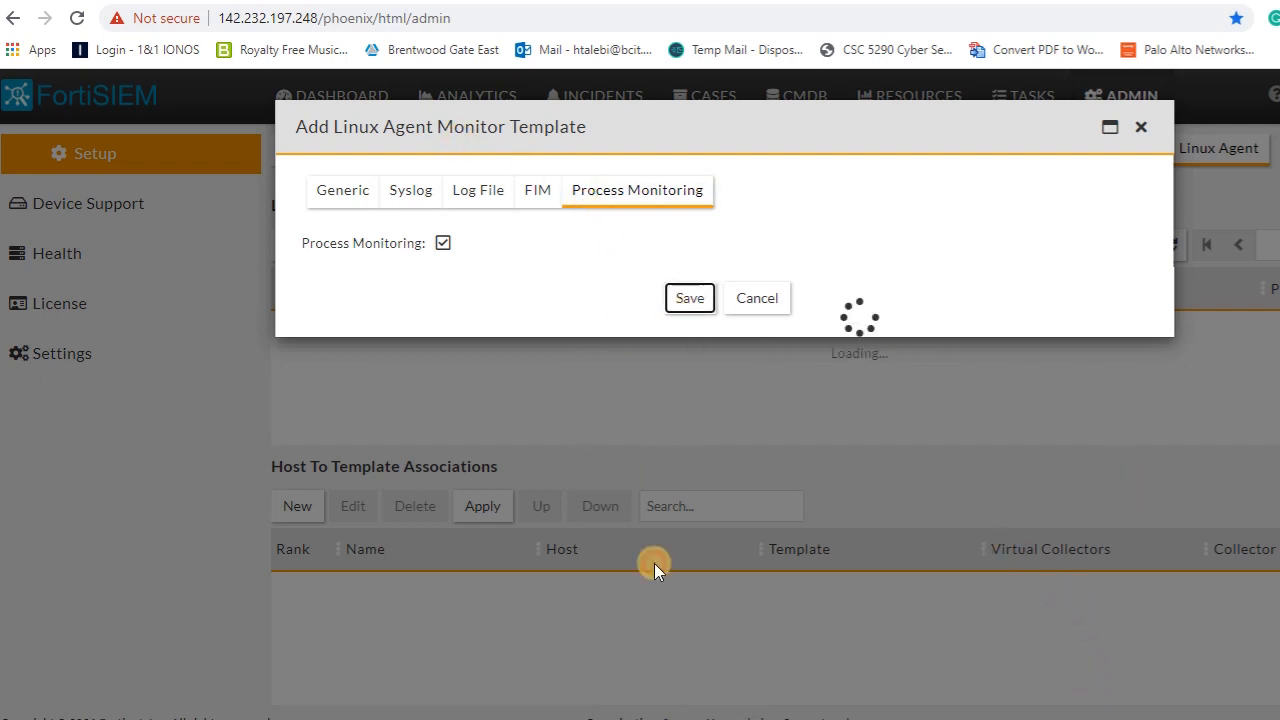
- Add a new host-to-template association and name it LinuxUbuntu18
click(688, 298)
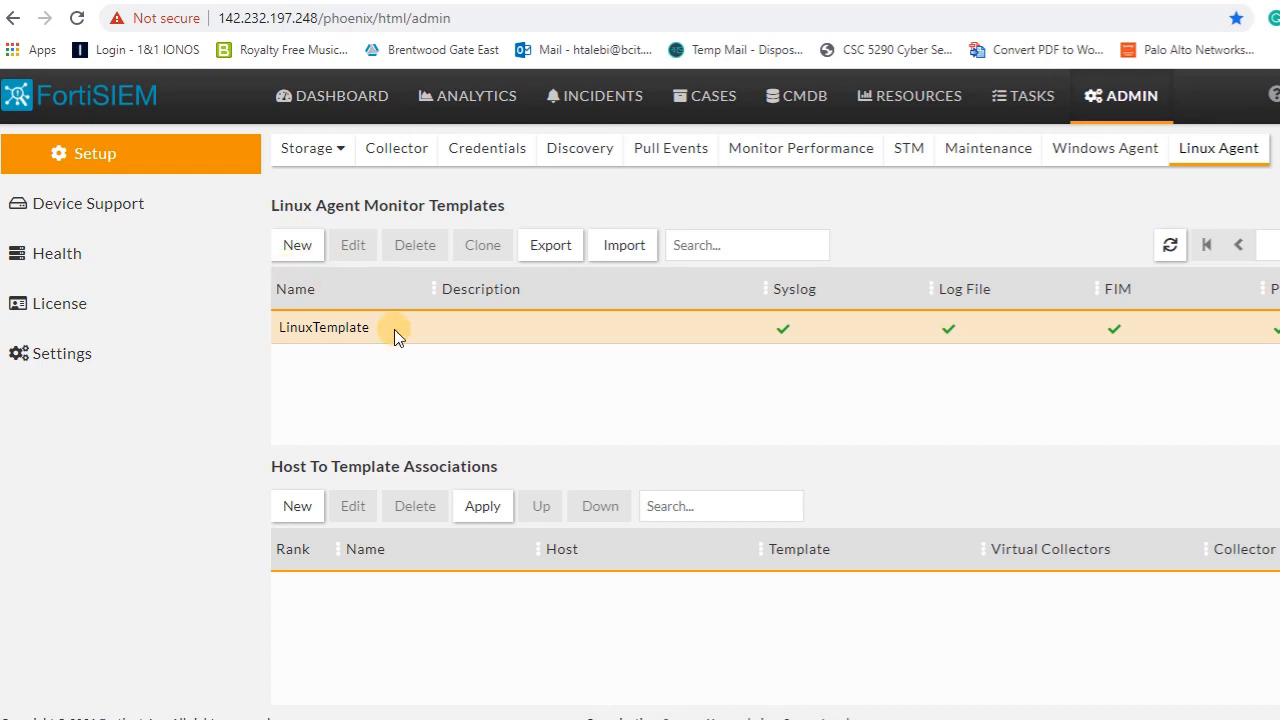
mouse_move(470, 558)
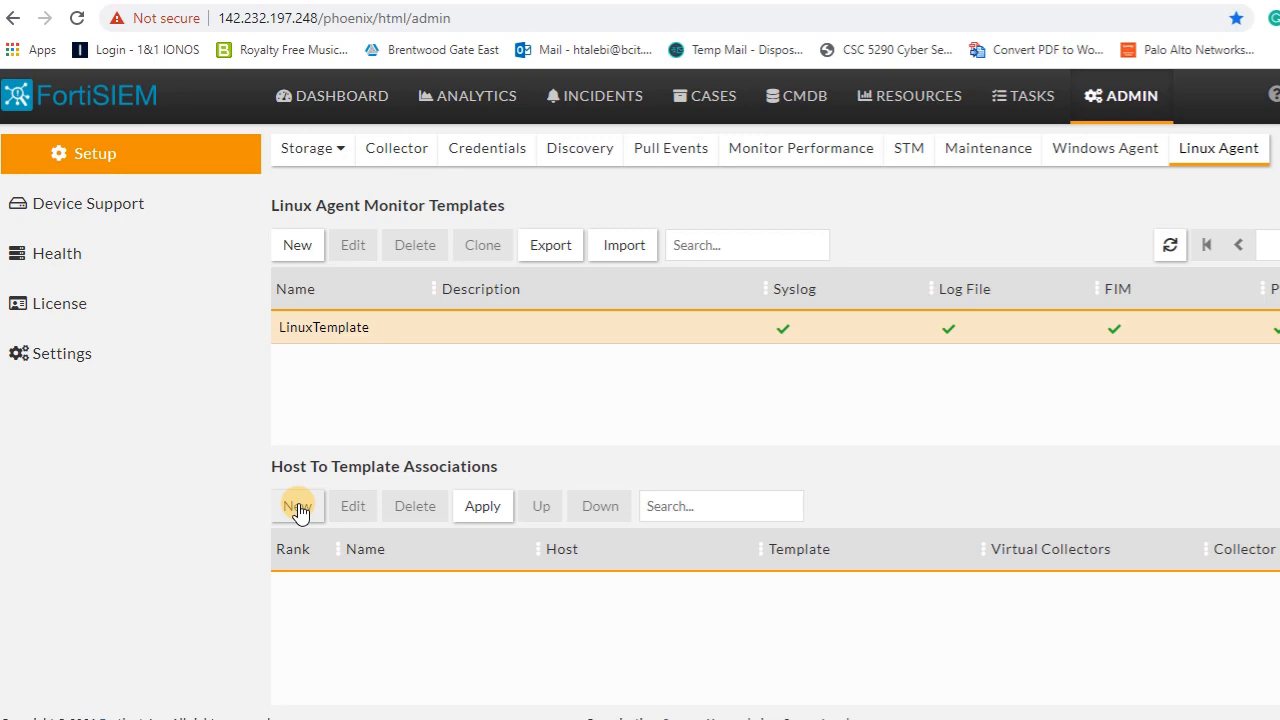
click(296, 504)
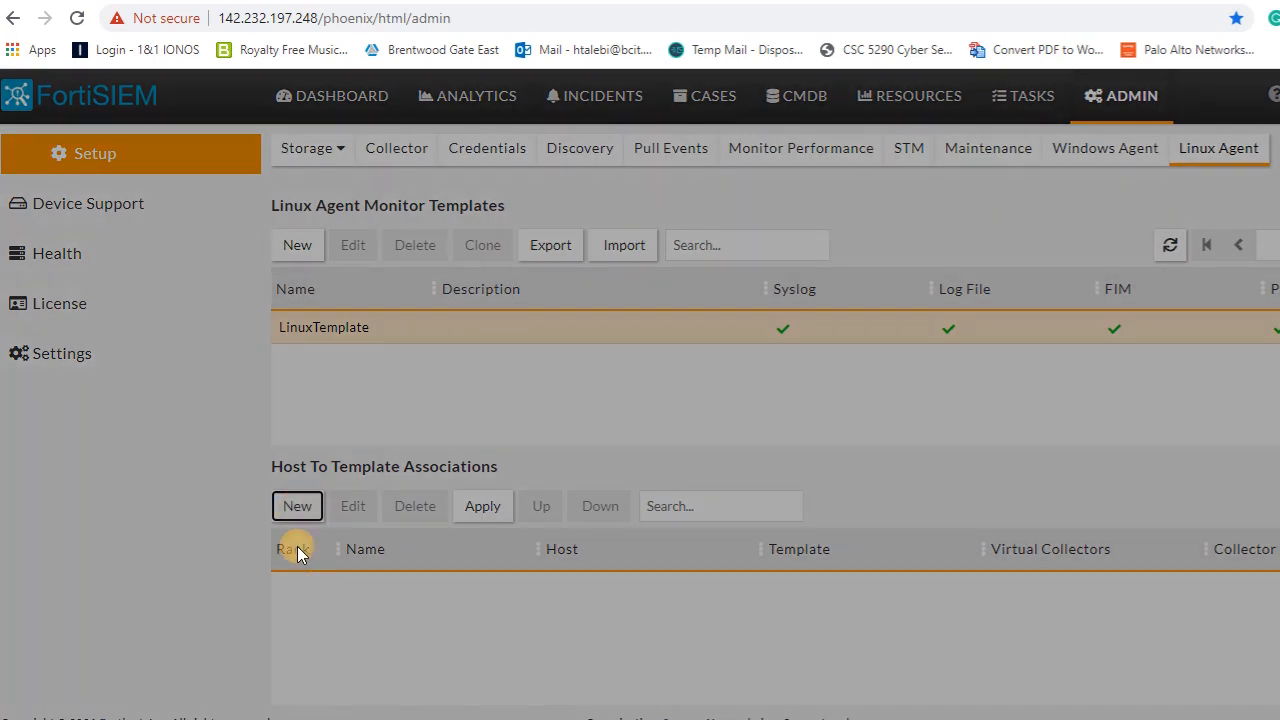
click(296, 504)
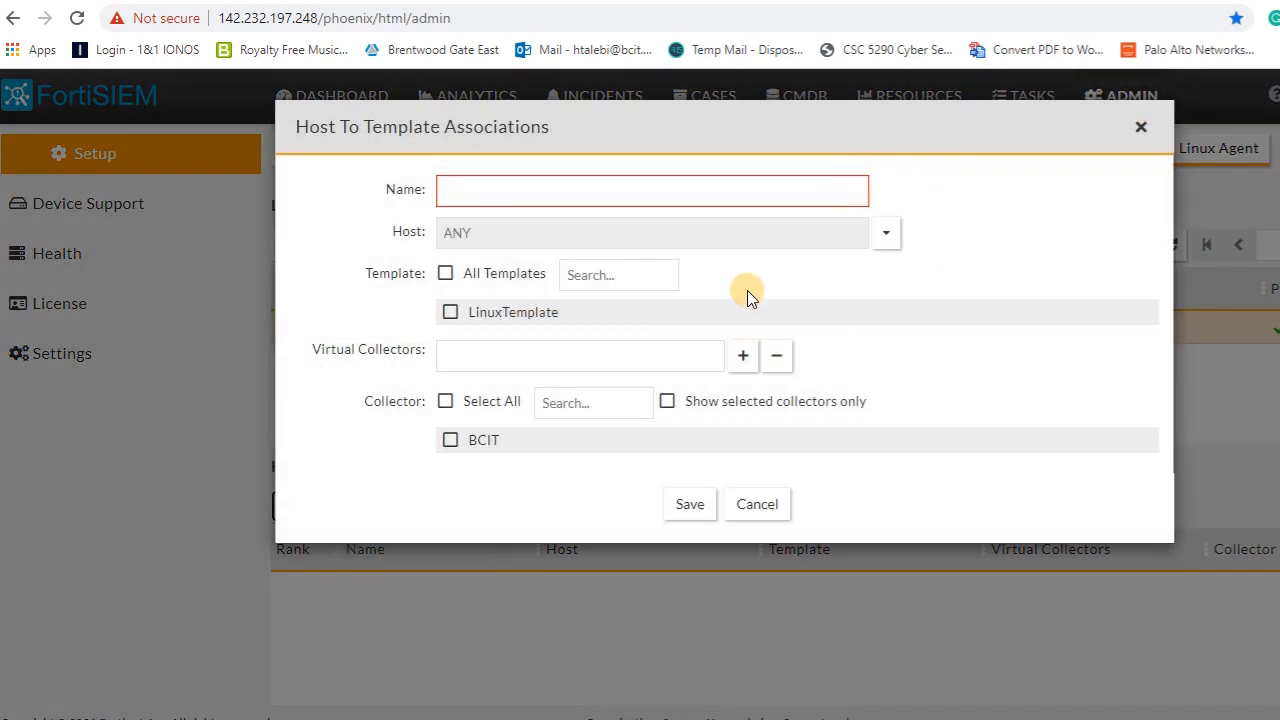
mouse_move(722, 300)
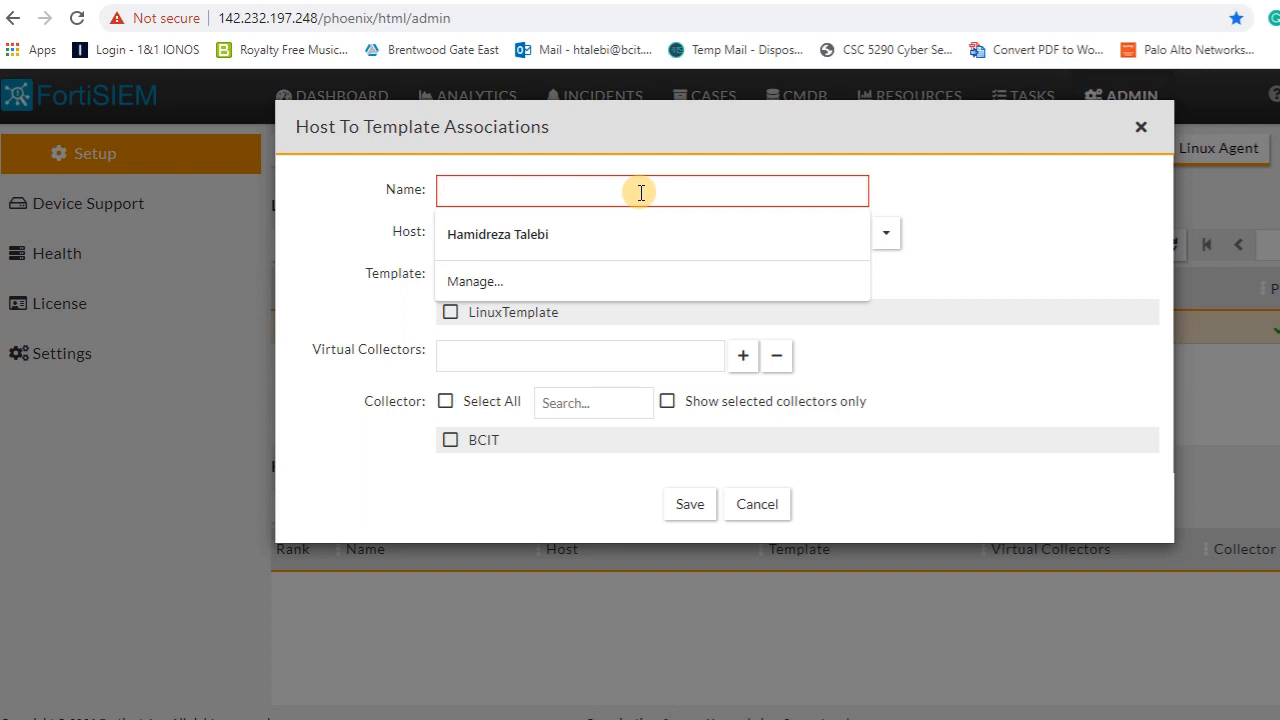
text(Linux)
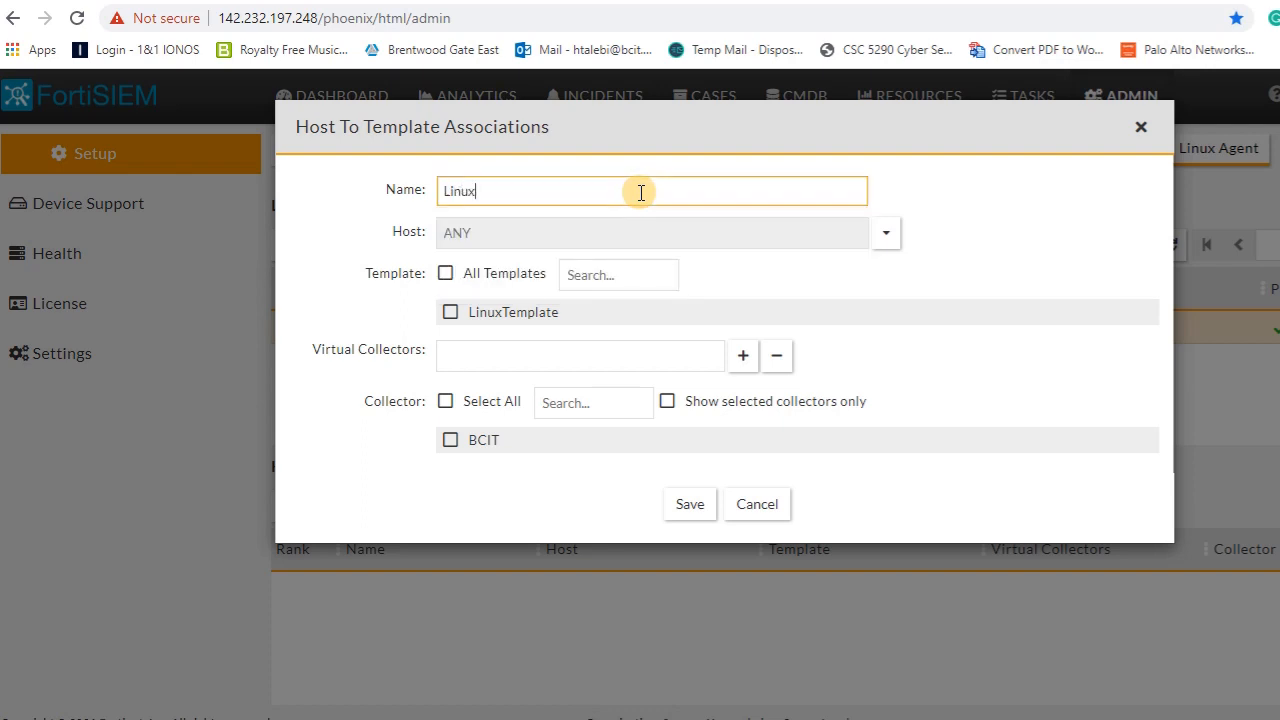
text(Ubuntu18)
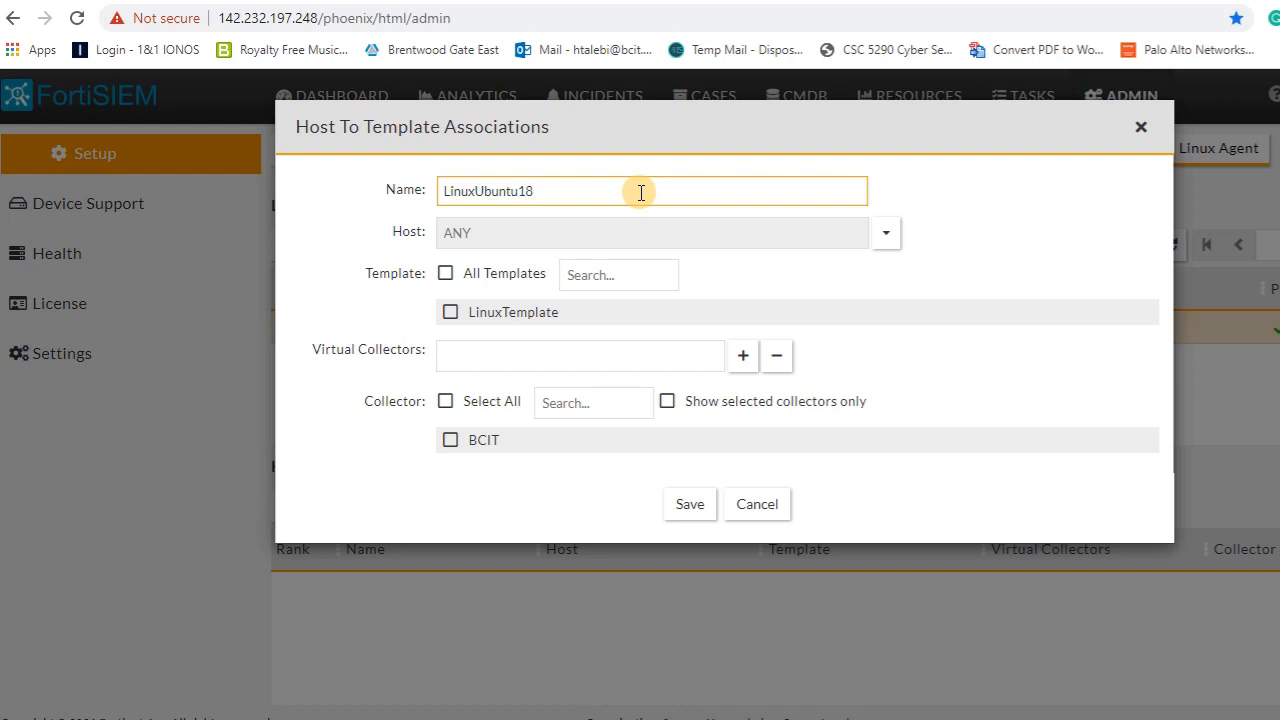
- Choose host Splunk from the Unix folder as the association's host
click(884, 232)
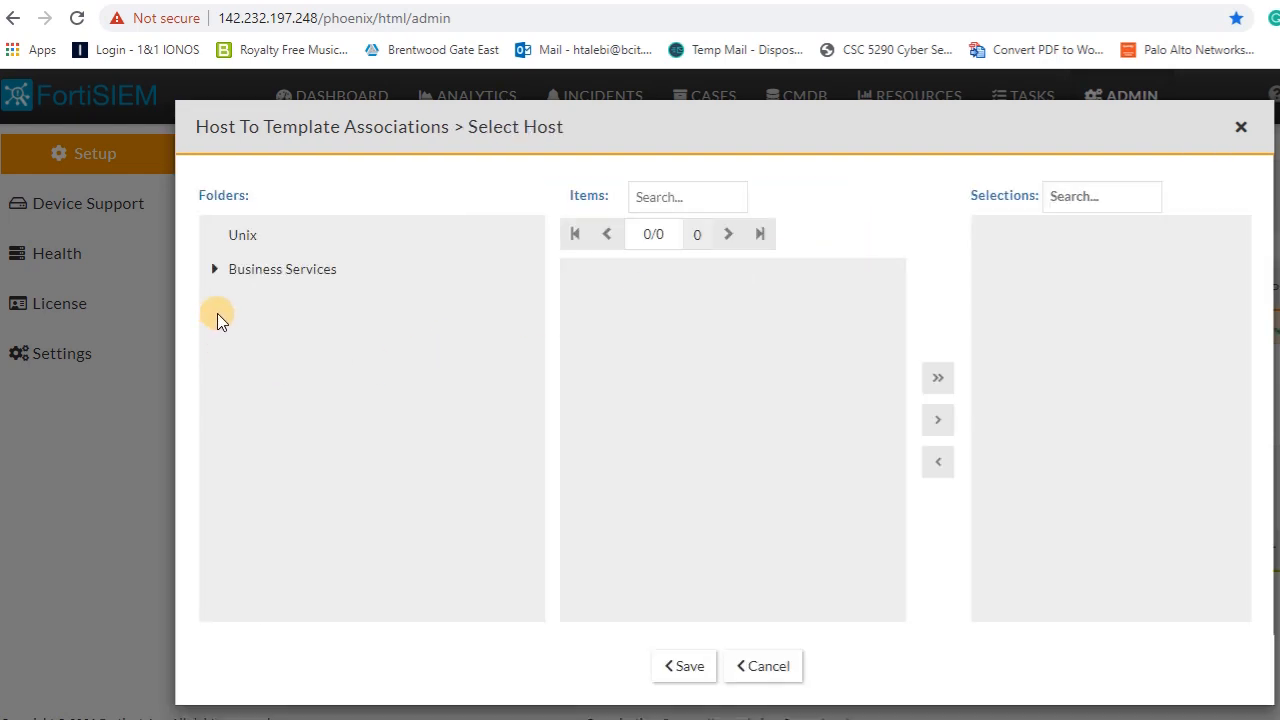
click(242, 236)
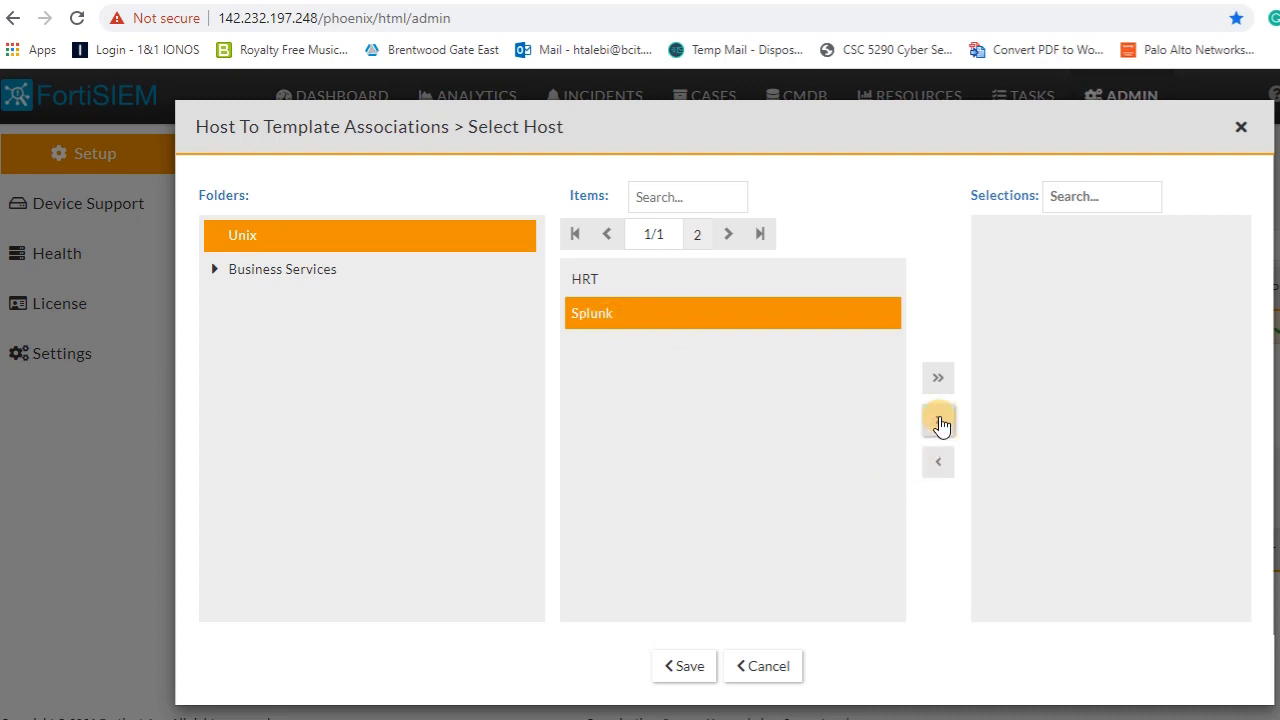
click(938, 420)
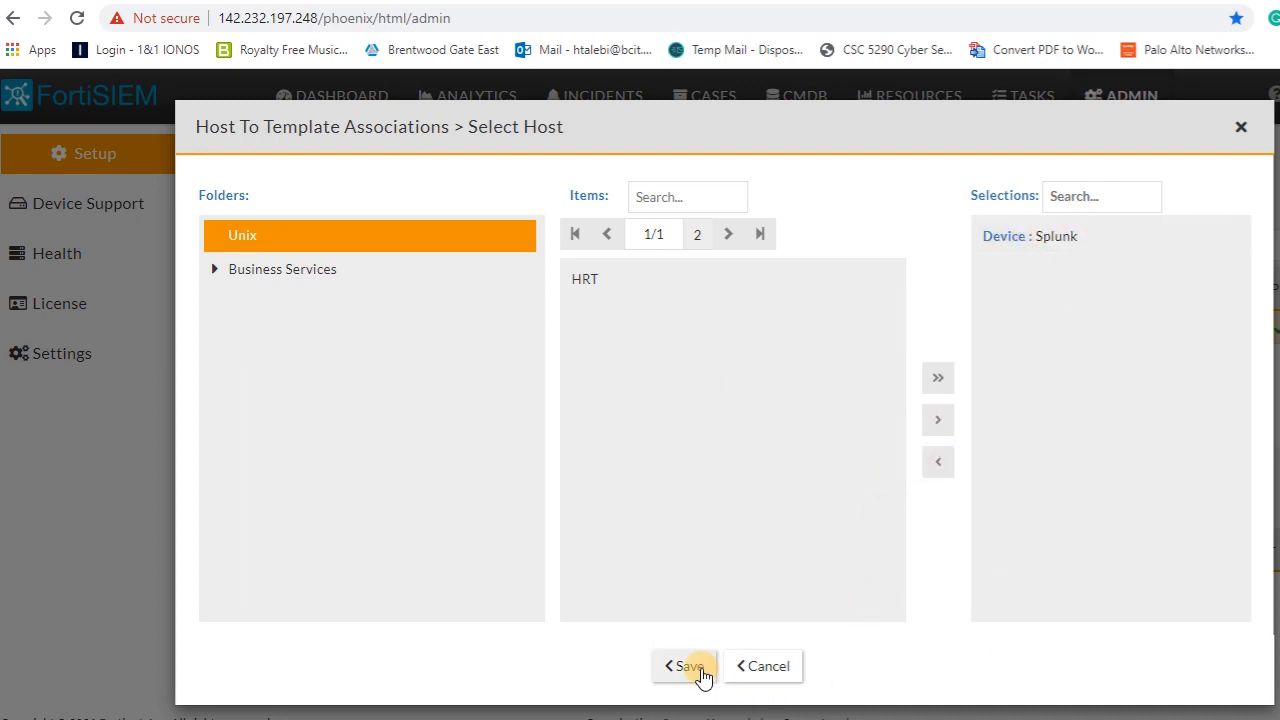
click(688, 666)
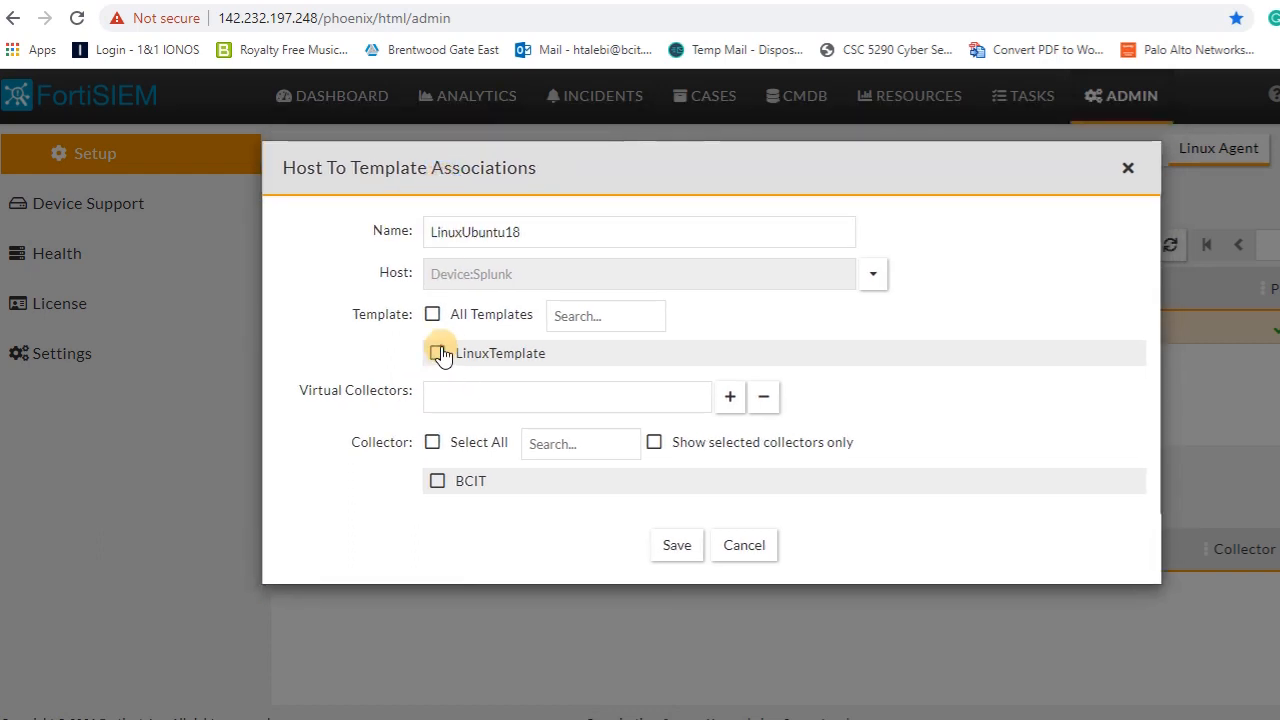
- Assign LinuxTemplate and collector BCIT, save the association, and apply all changes
click(436, 352)
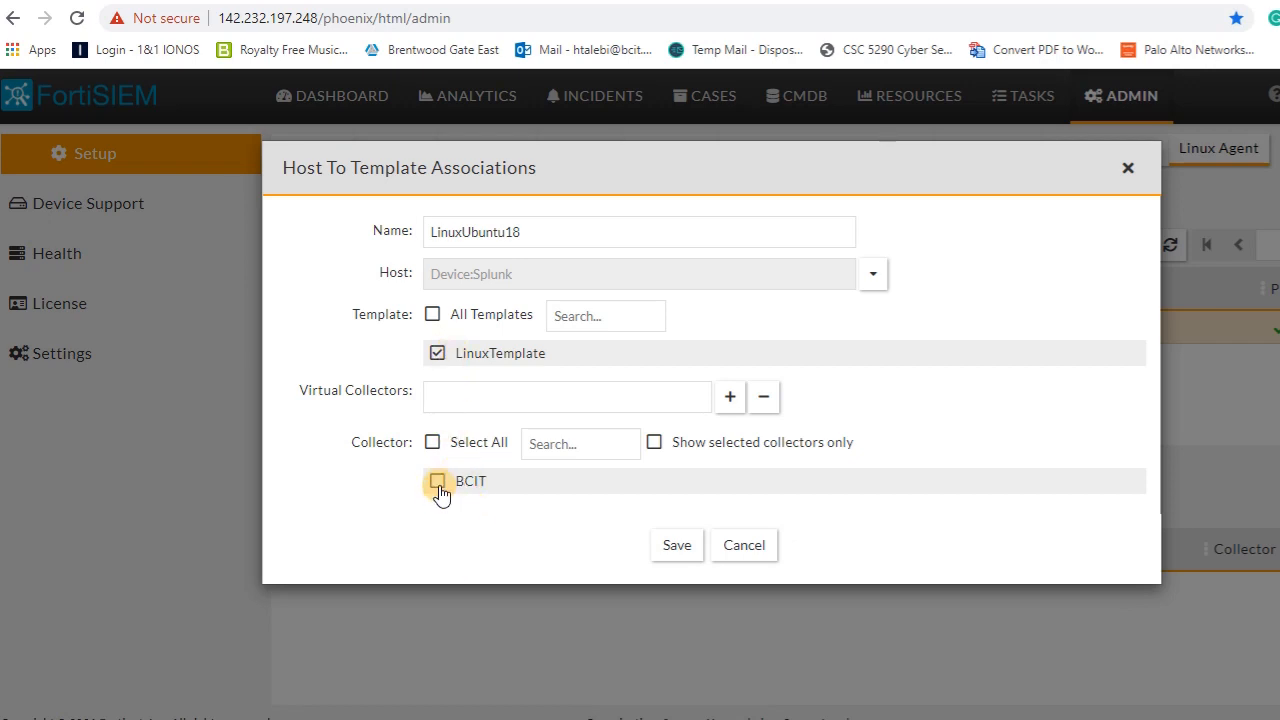
click(438, 480)
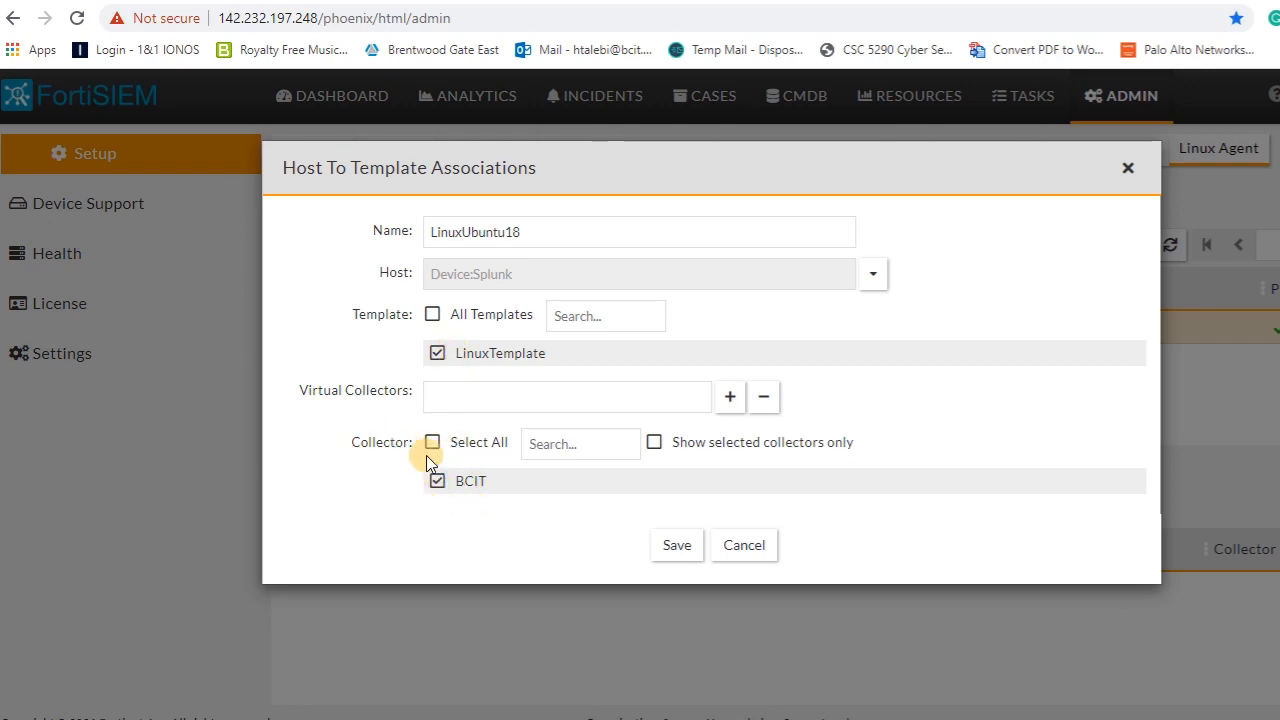
double_click(380, 442)
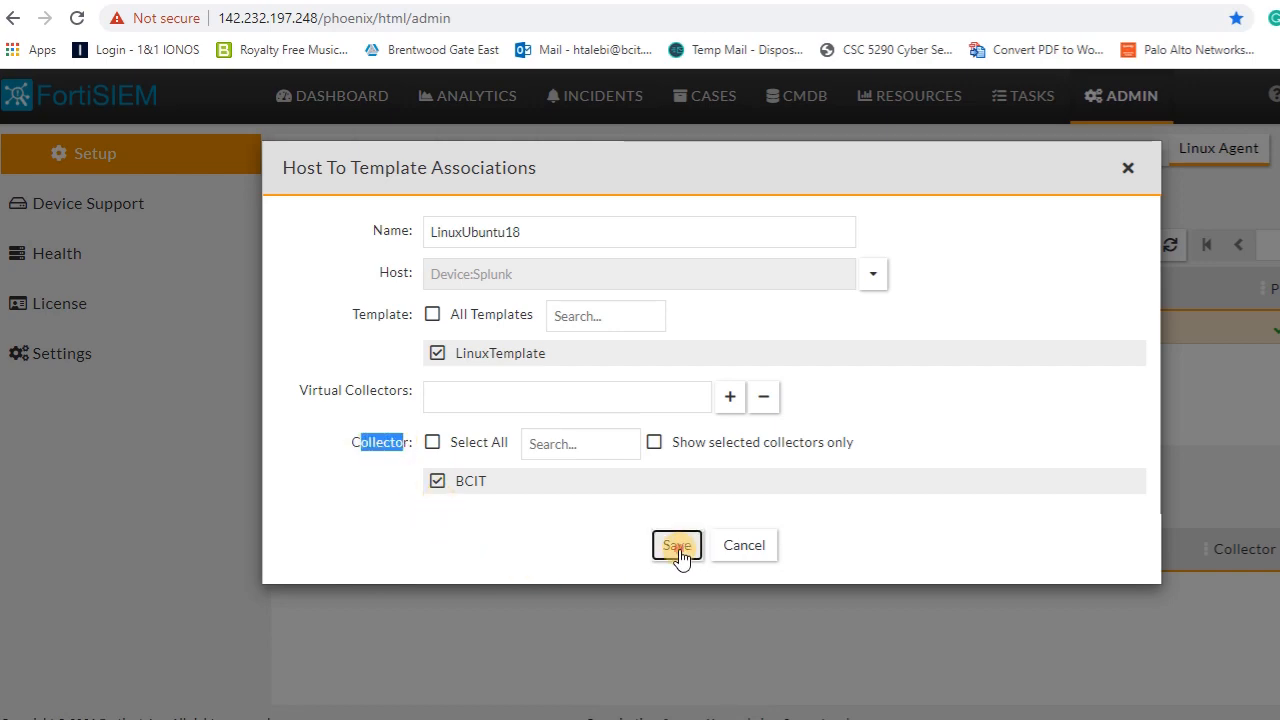
click(676, 544)
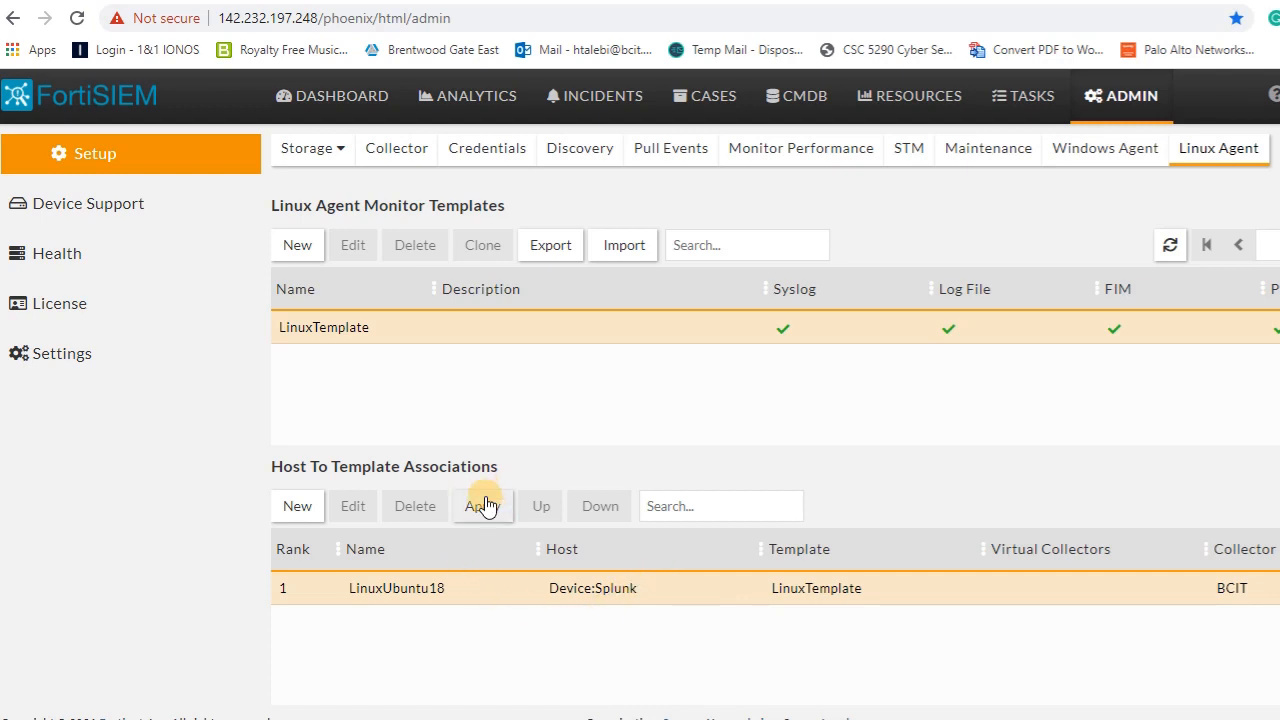
click(484, 504)
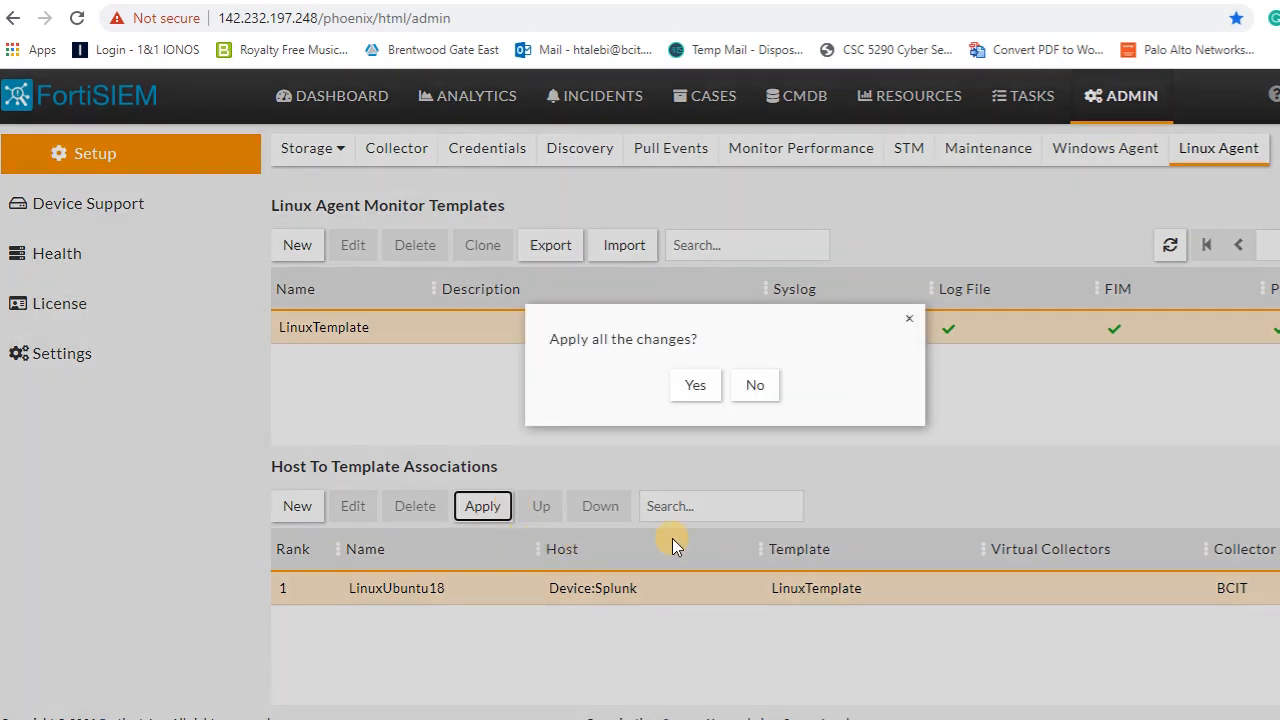
click(696, 384)
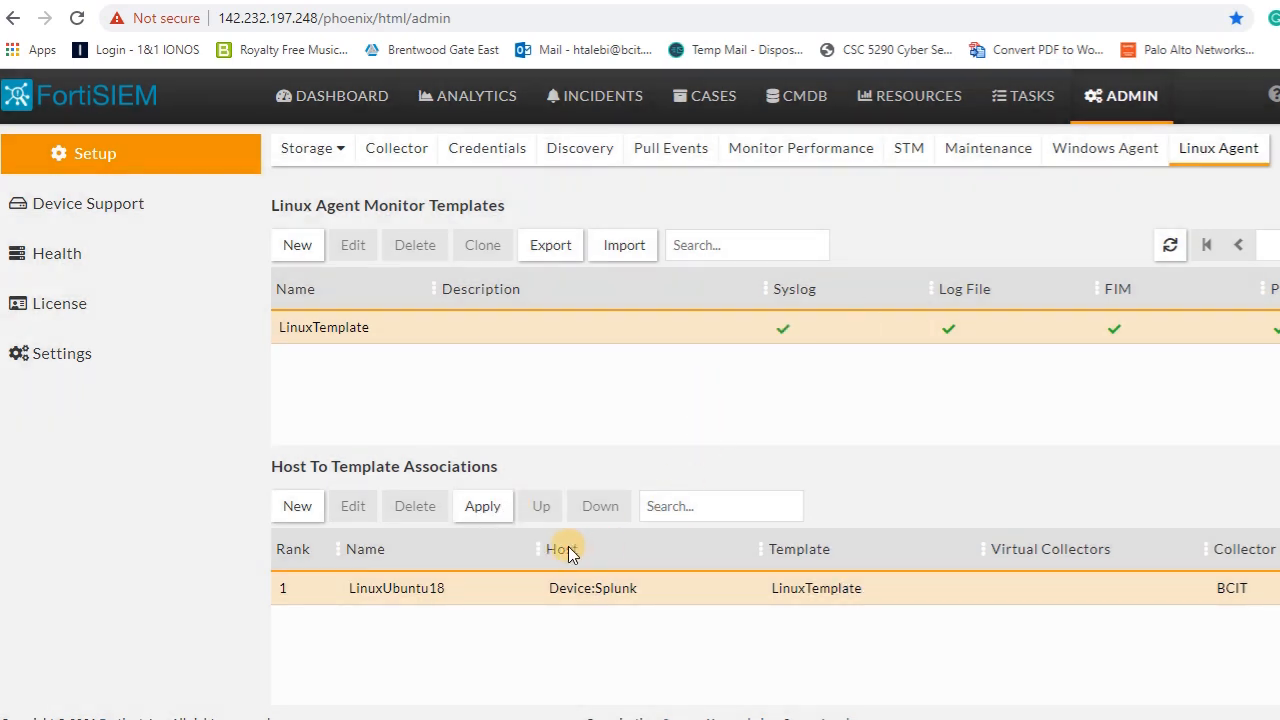
mouse_move(476, 414)
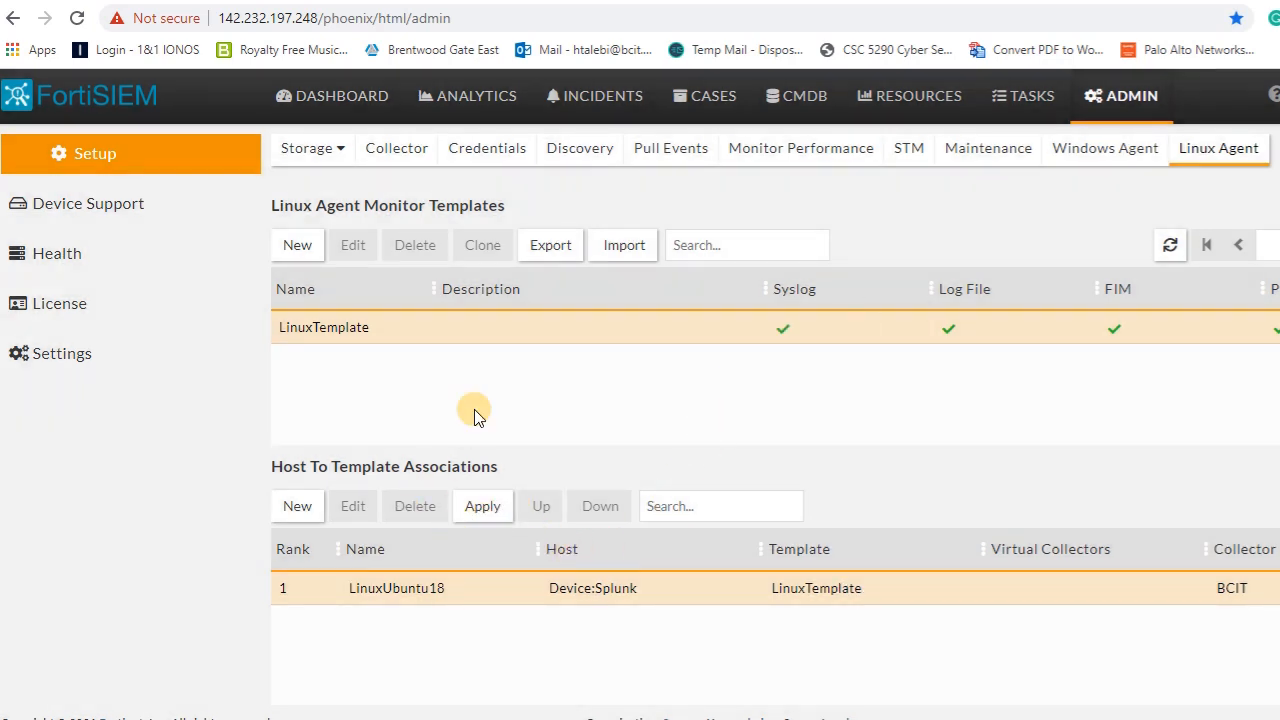
mouse_move(440, 378)
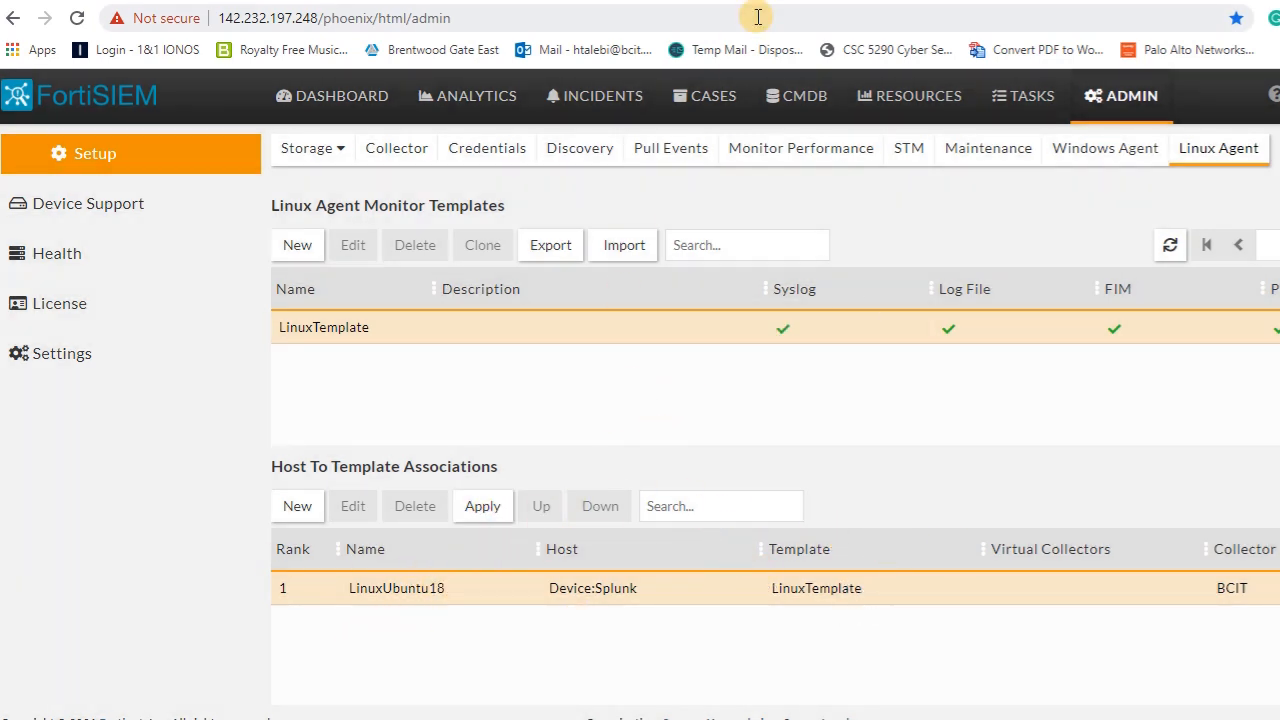
mouse_move(548, 344)
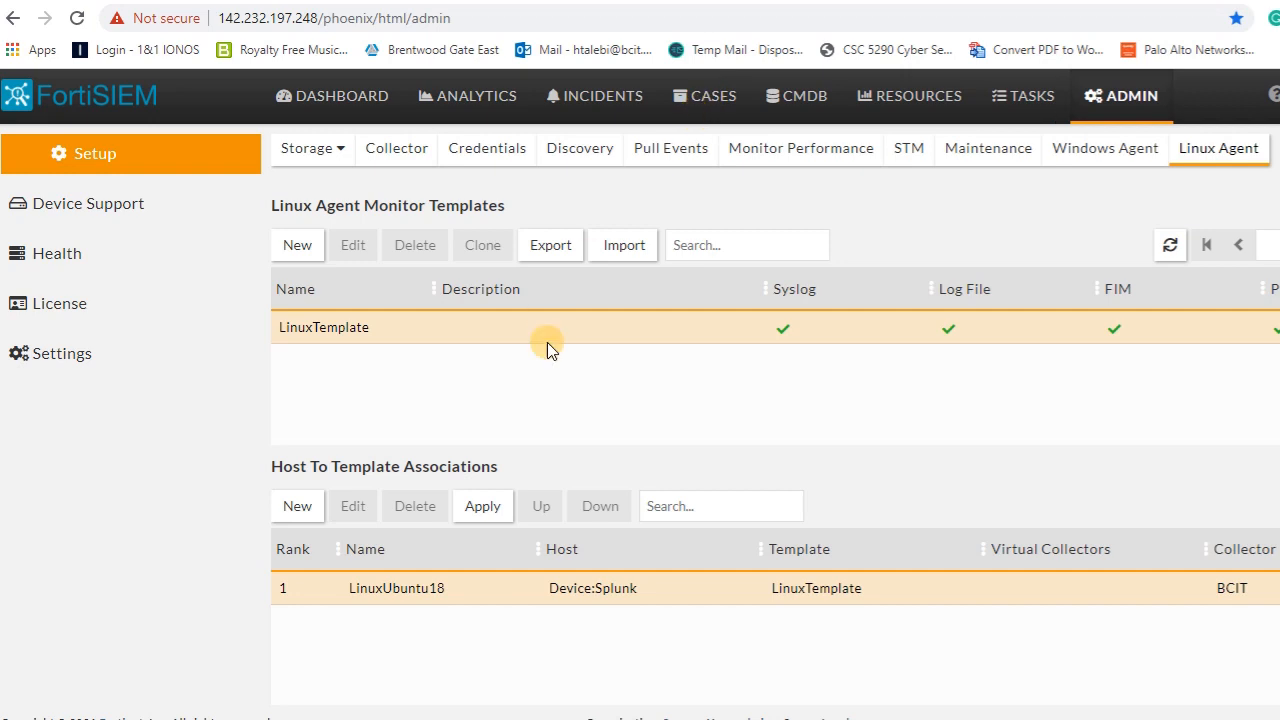
mouse_move(824, 96)
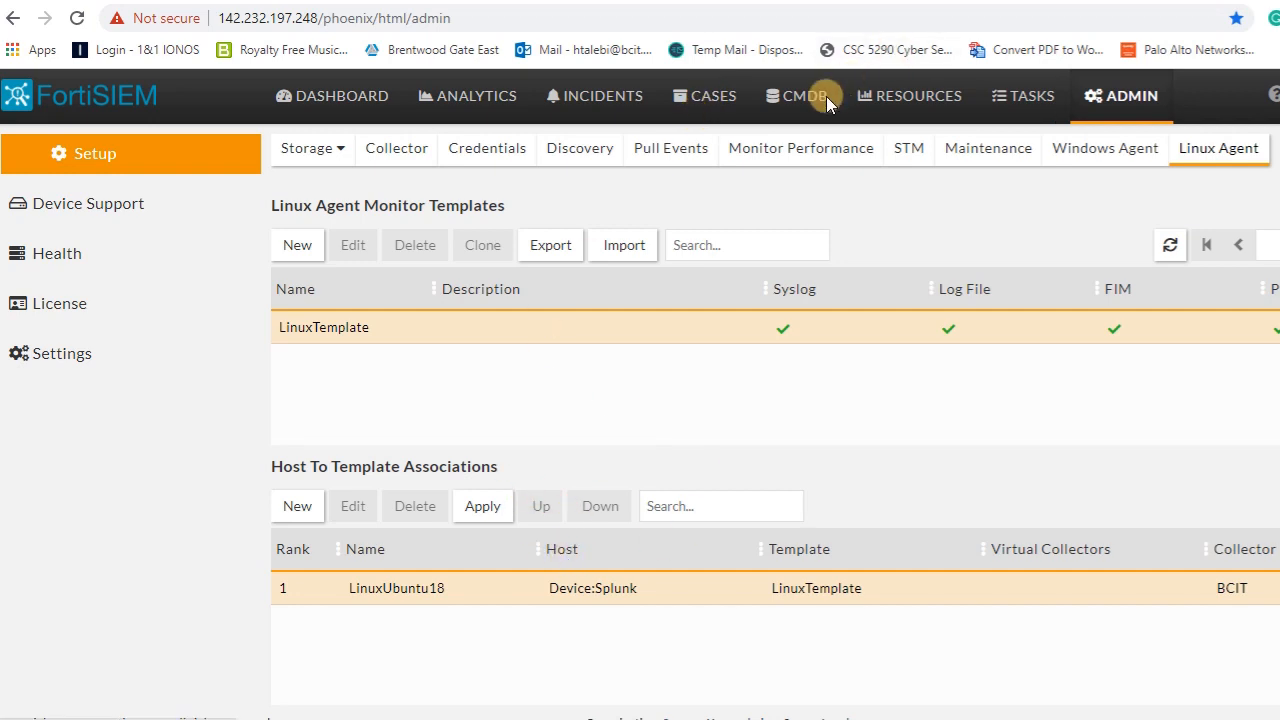
- In CMDB Unix servers, scroll to the Splunk host's agent policy LinuxUbuntu18 and status Running Inactive
click(804, 96)
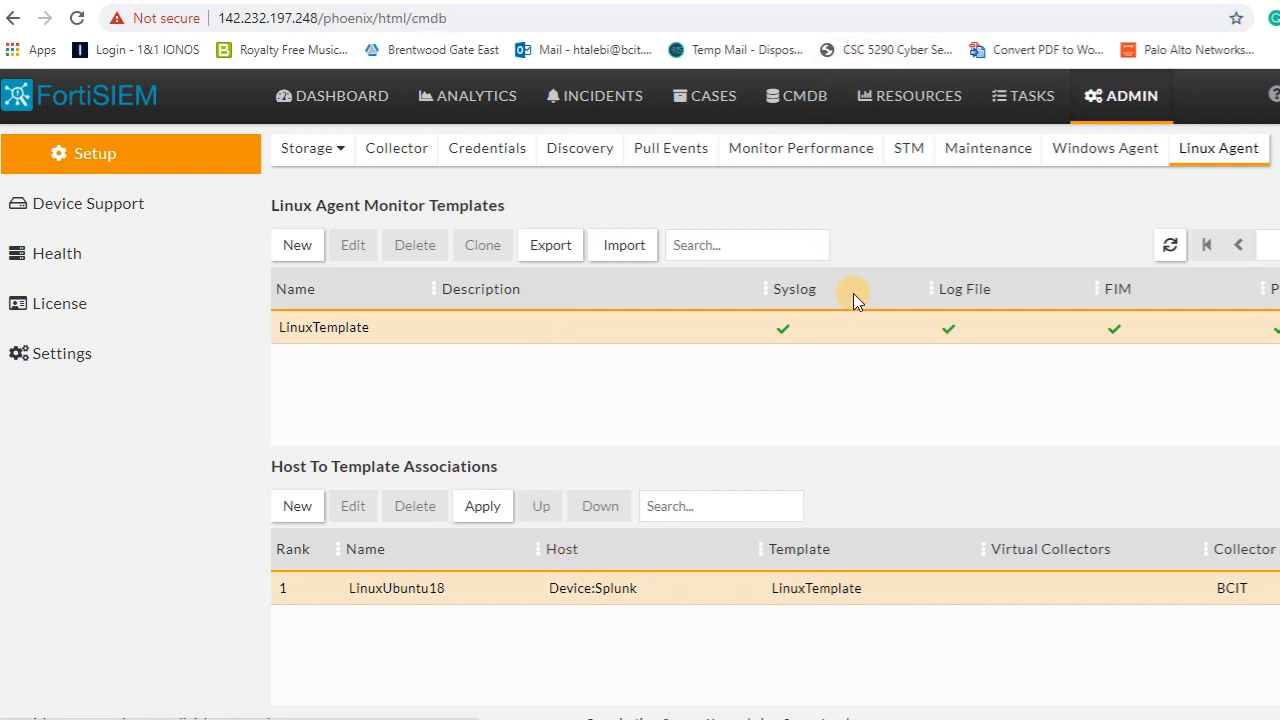
click(796, 96)
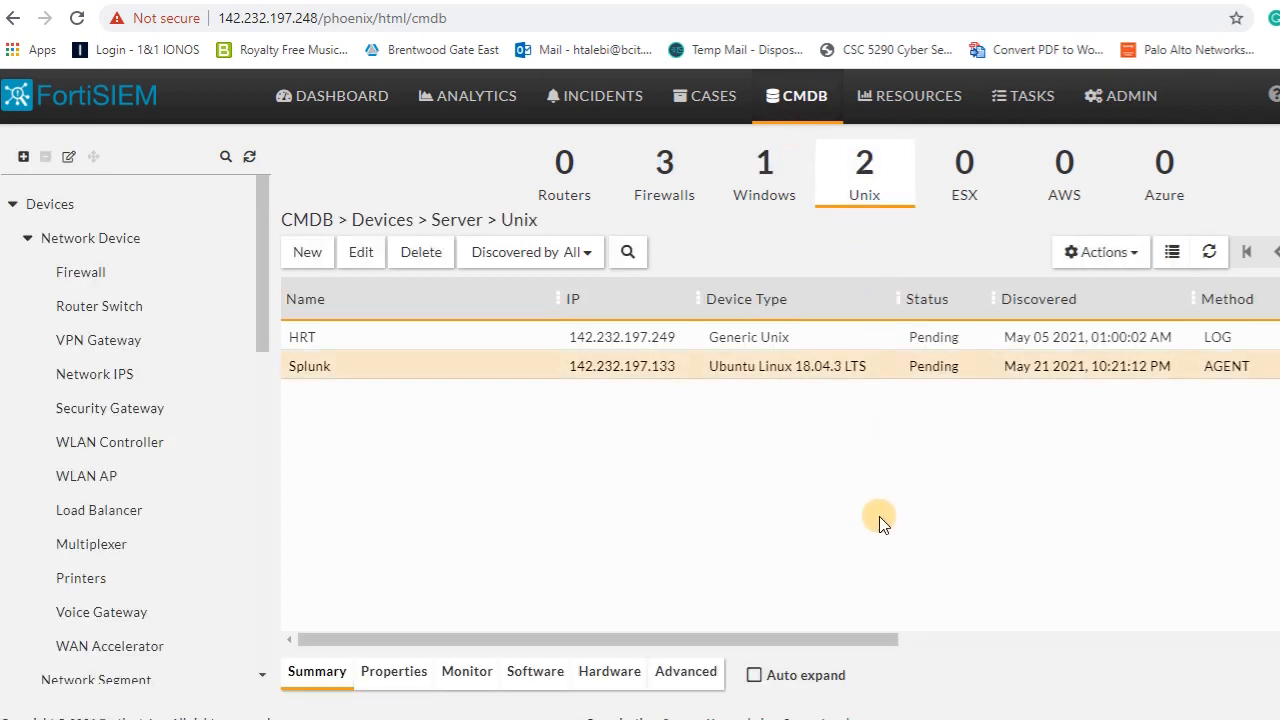
scroll(right, 3)
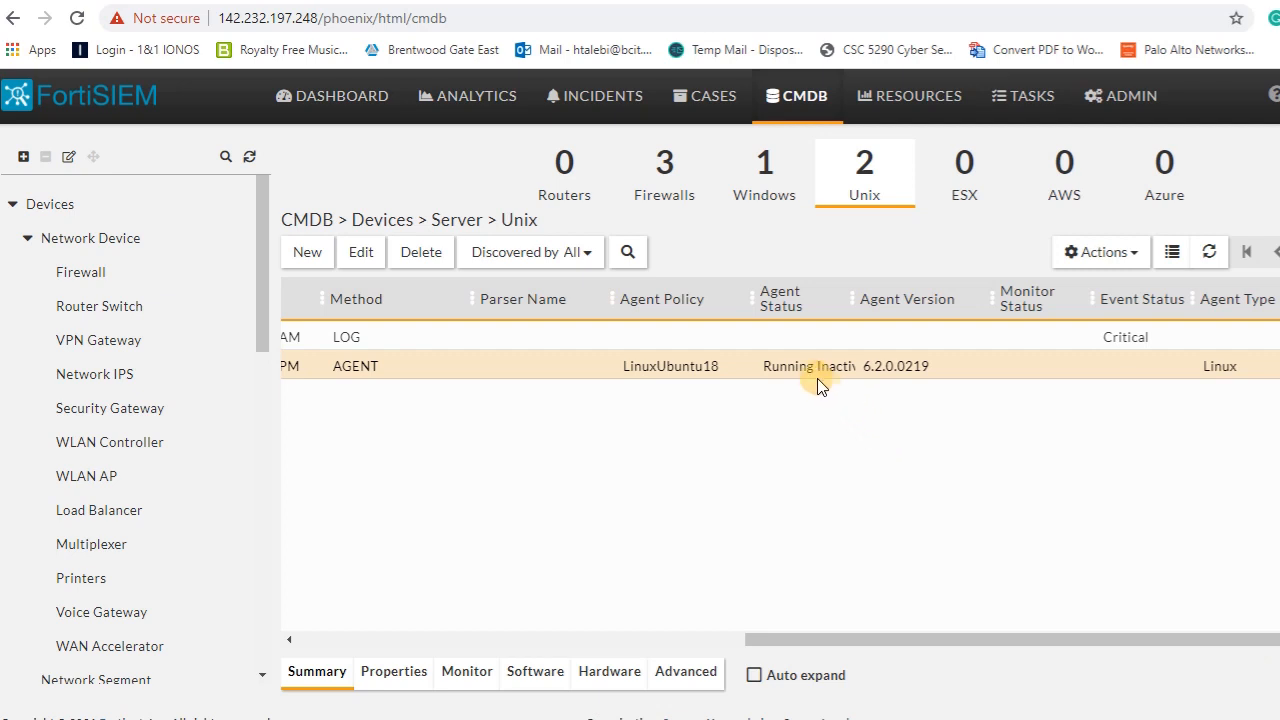
double_click(800, 366)
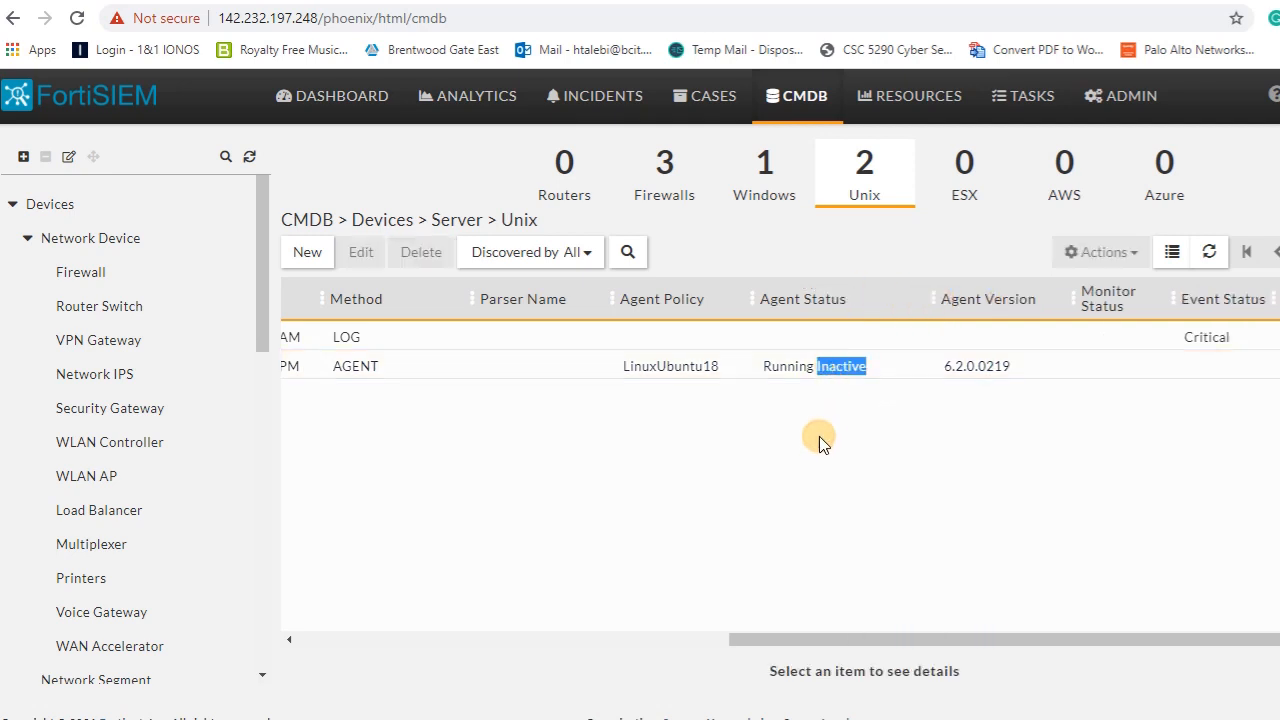
mouse_move(756, 344)
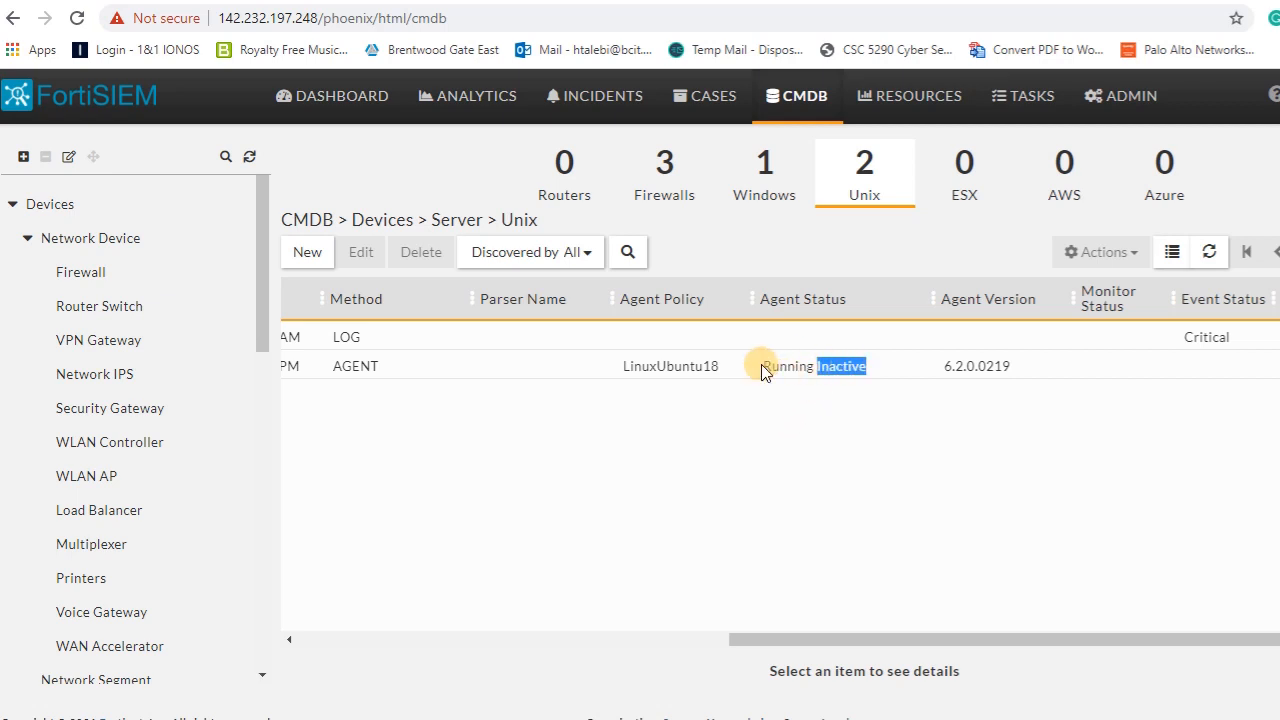
mouse_move(724, 500)
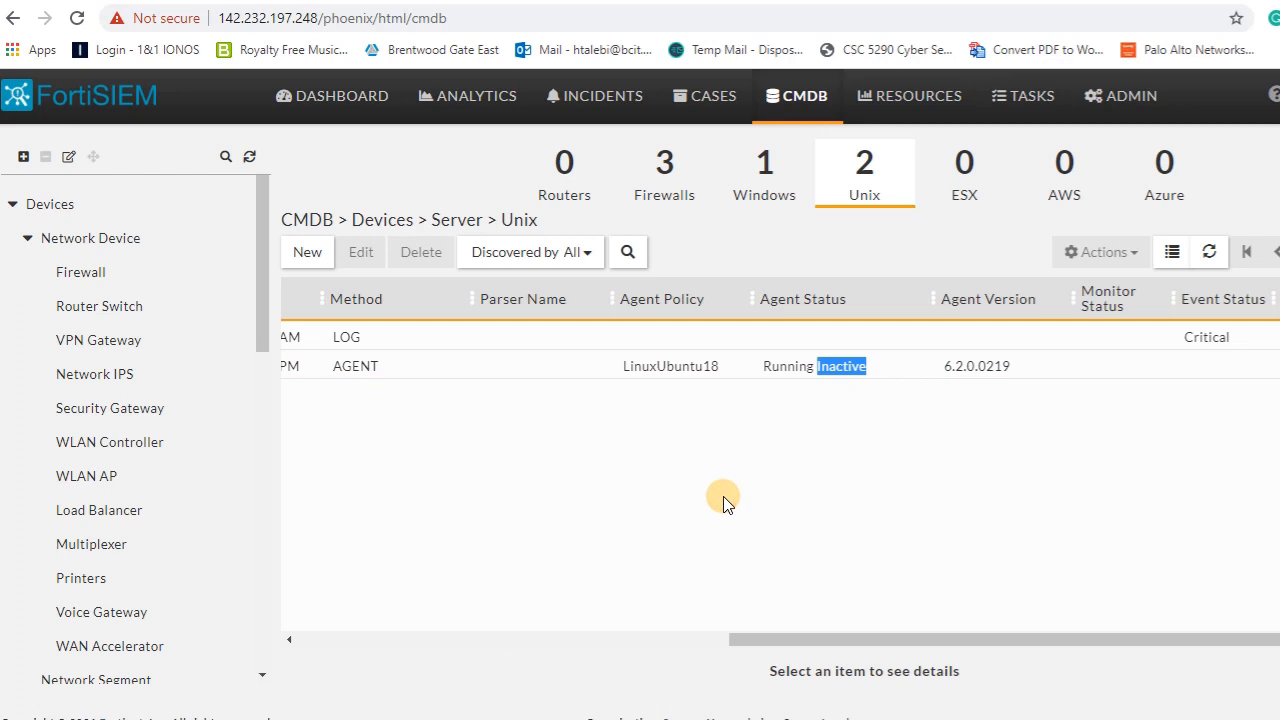
mouse_move(764, 438)
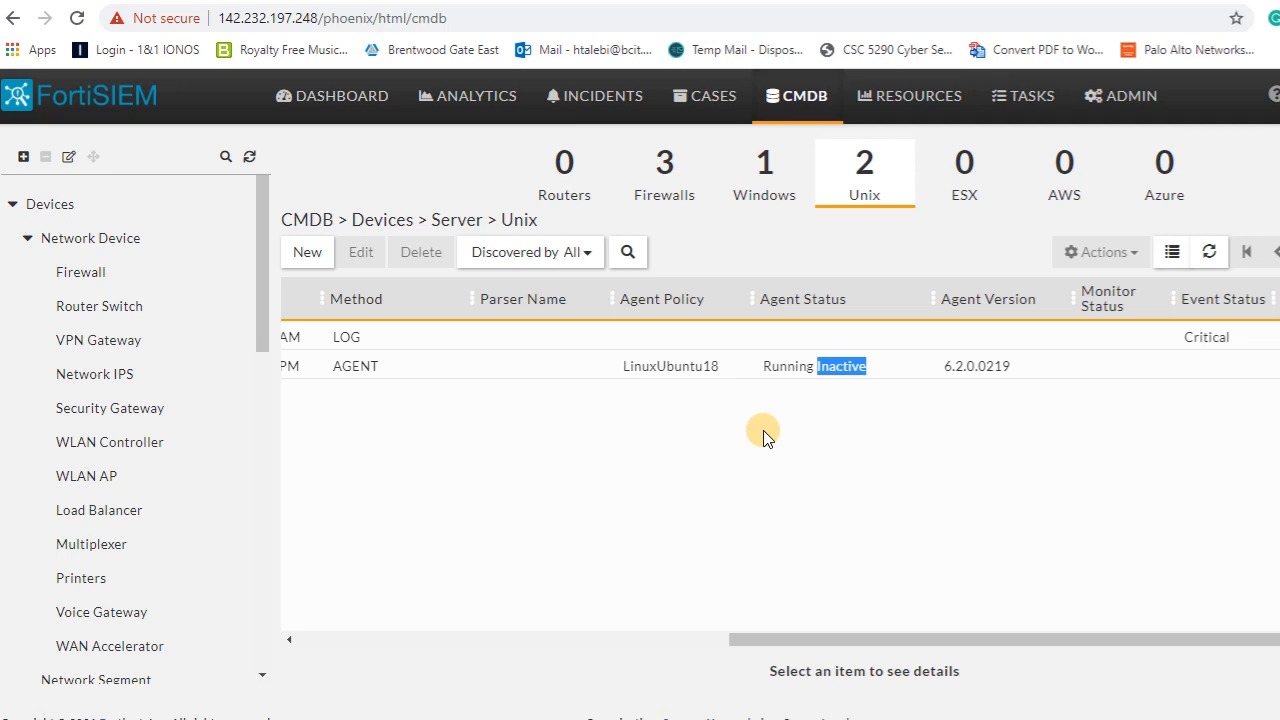
mouse_move(780, 432)
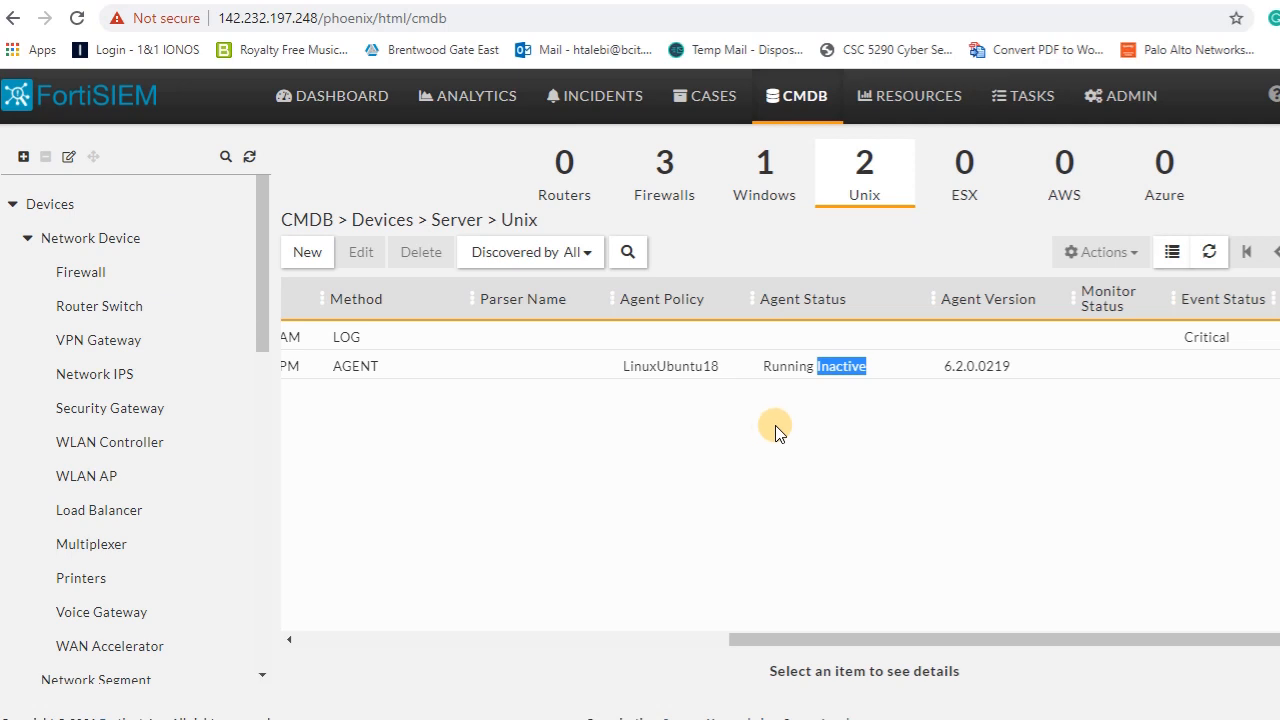
mouse_move(608, 384)
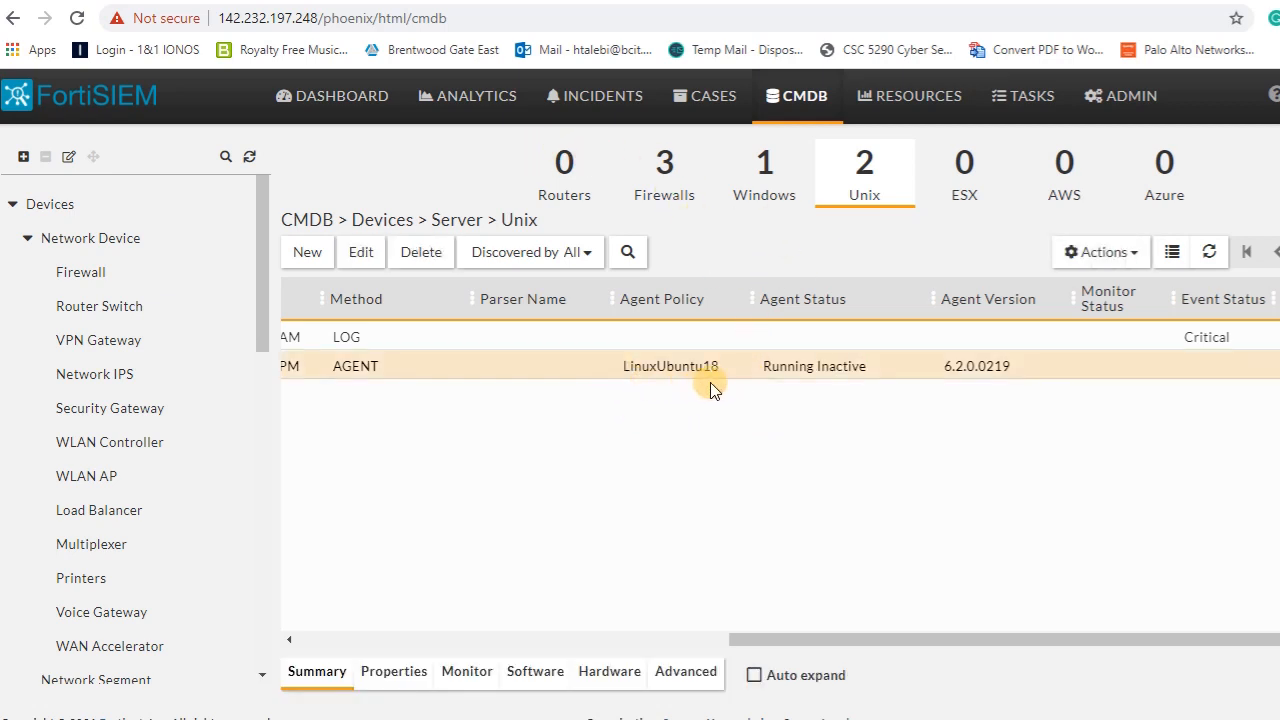
click(1100, 252)
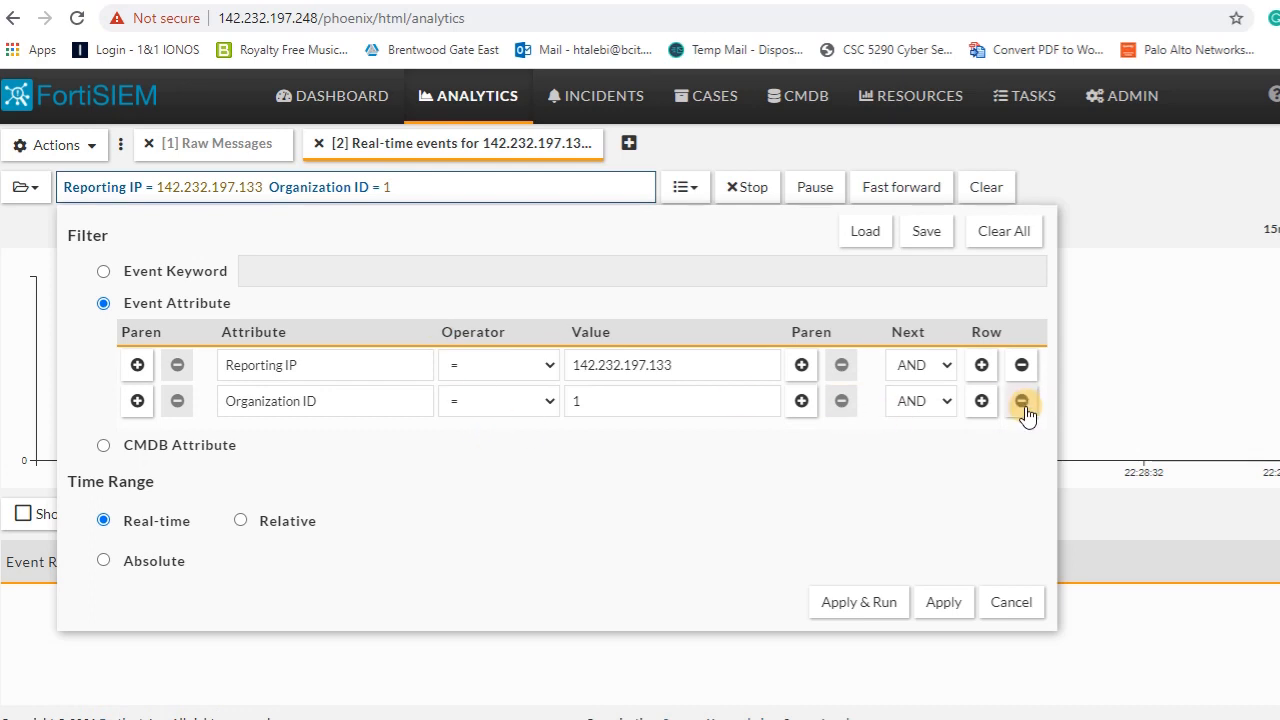
click(1020, 400)
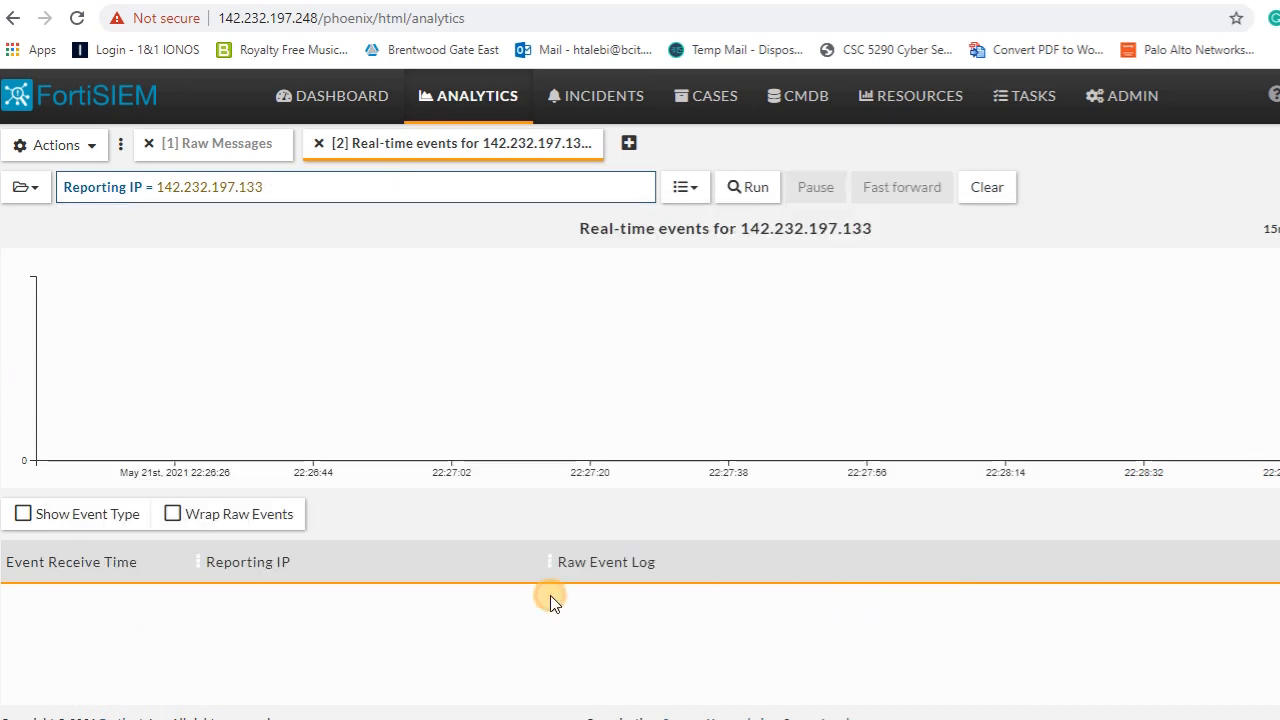
click(748, 188)
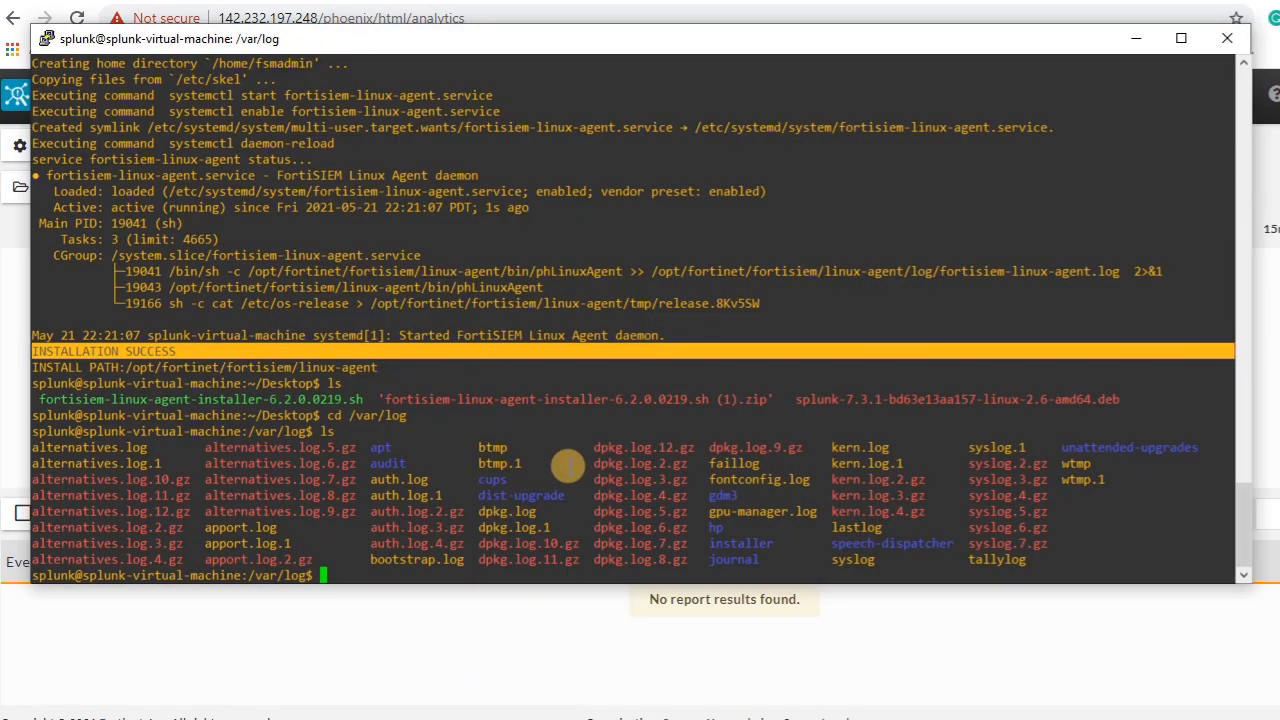
mouse_move(530, 478)
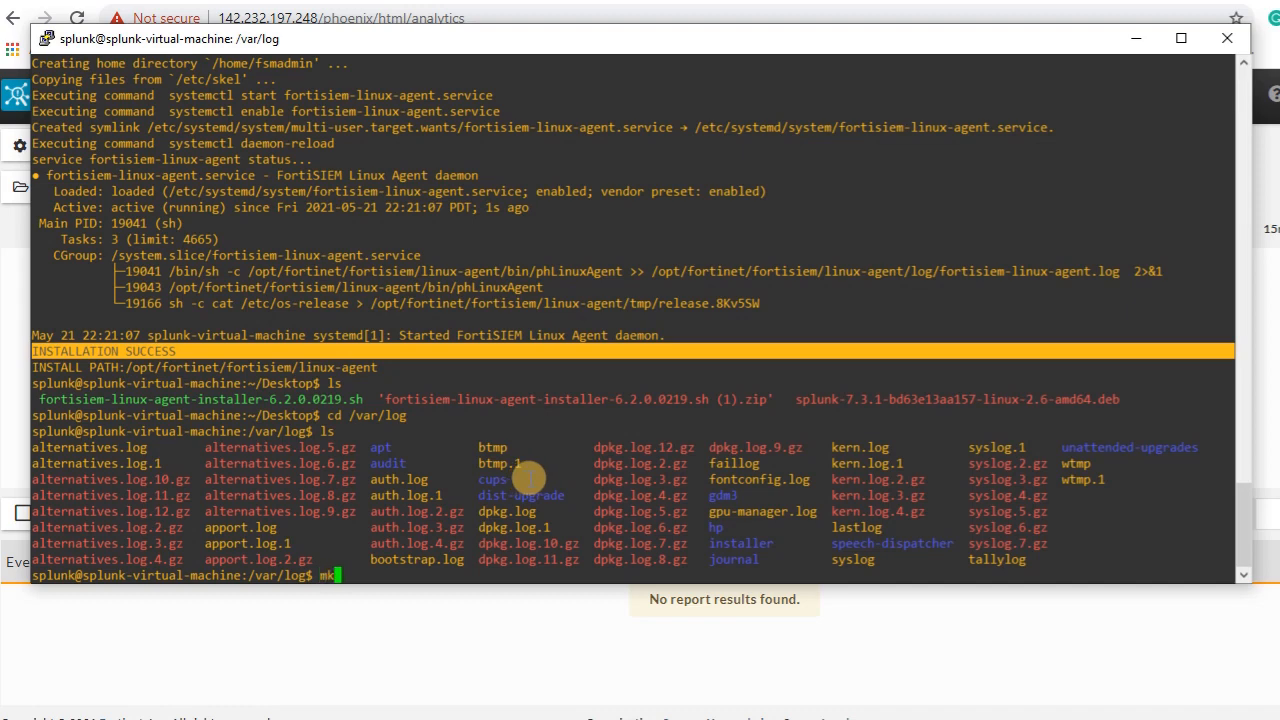
- Create a hamid folder under /var/log with sudo mkdir and change into it
text(dir)
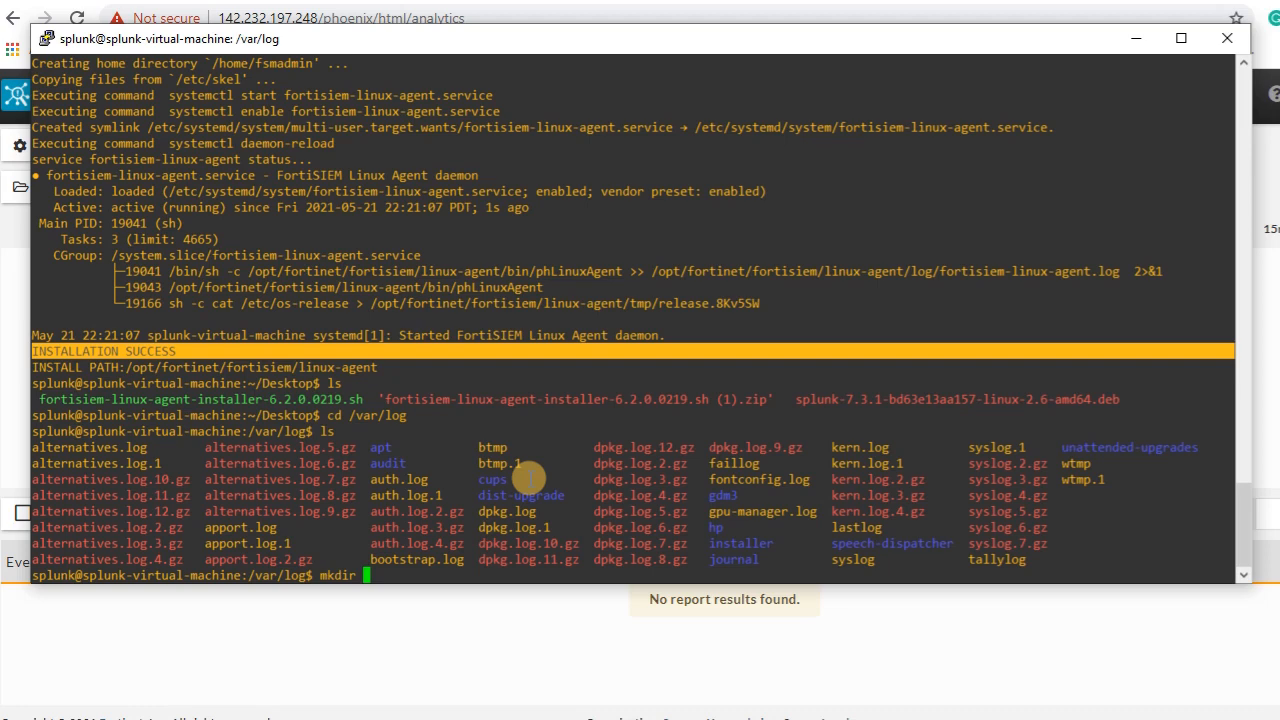
text(hamid)
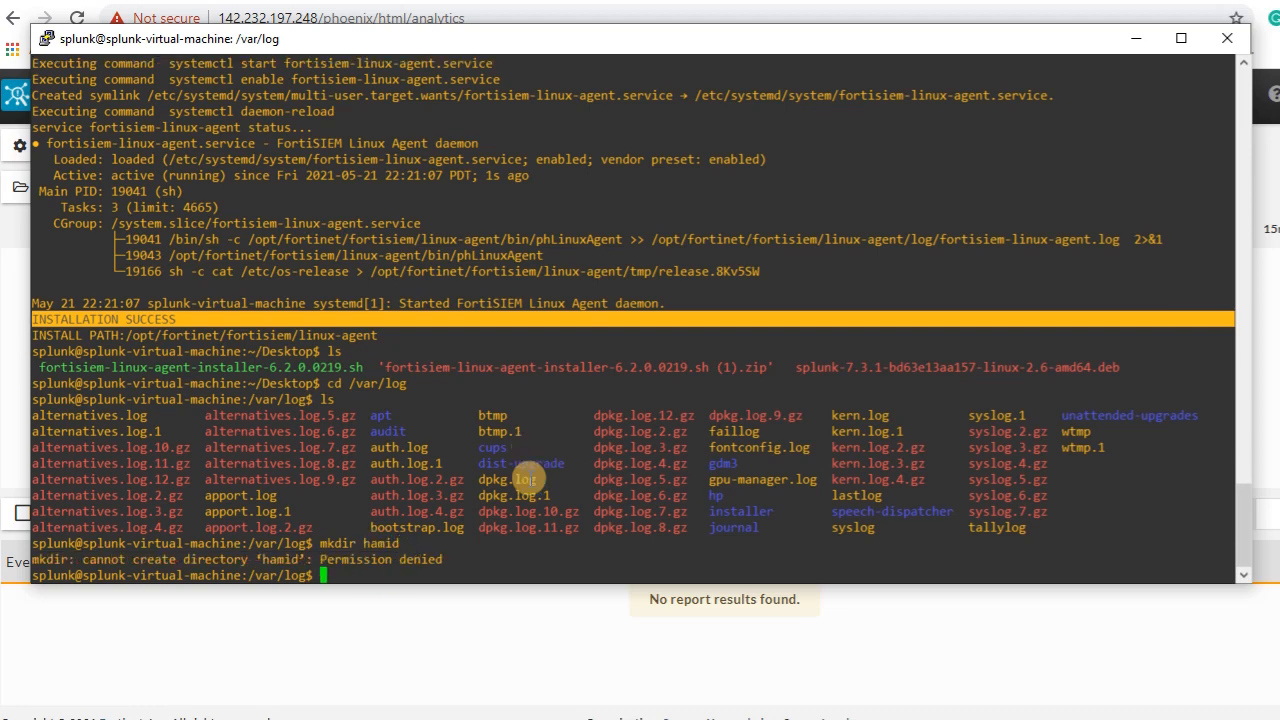
text(sudo ma)
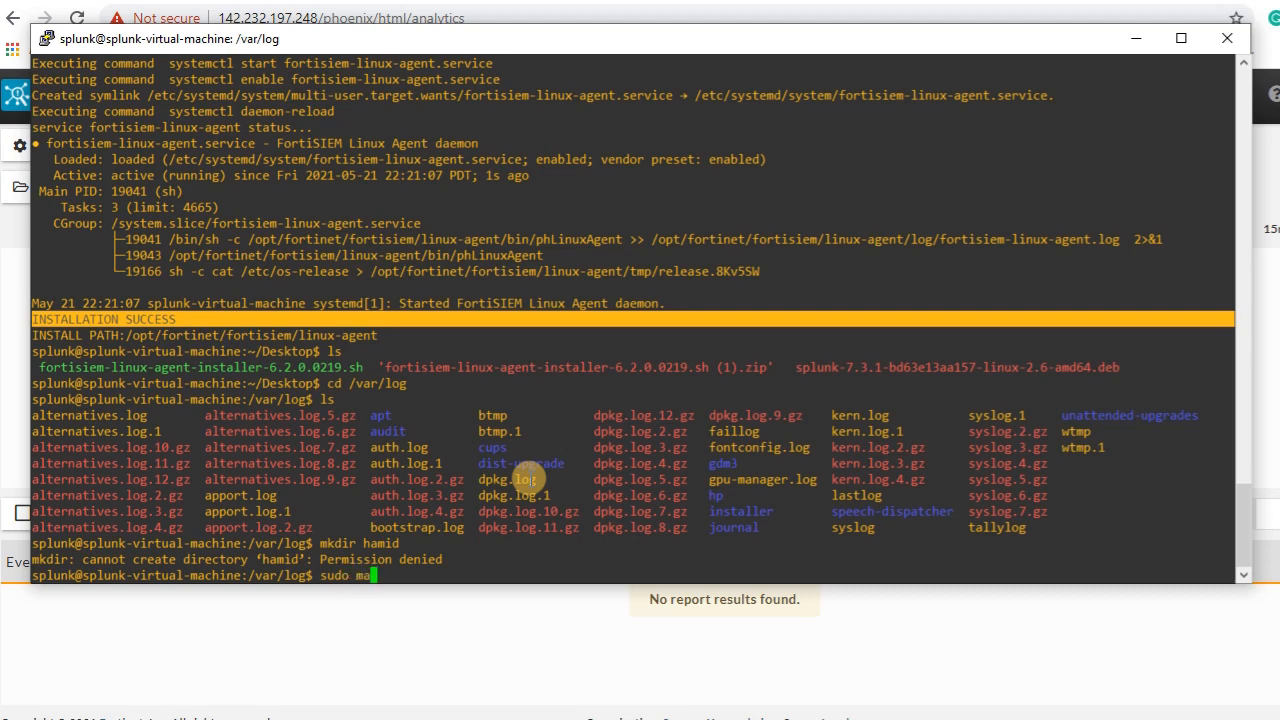
text(kdir hamid)
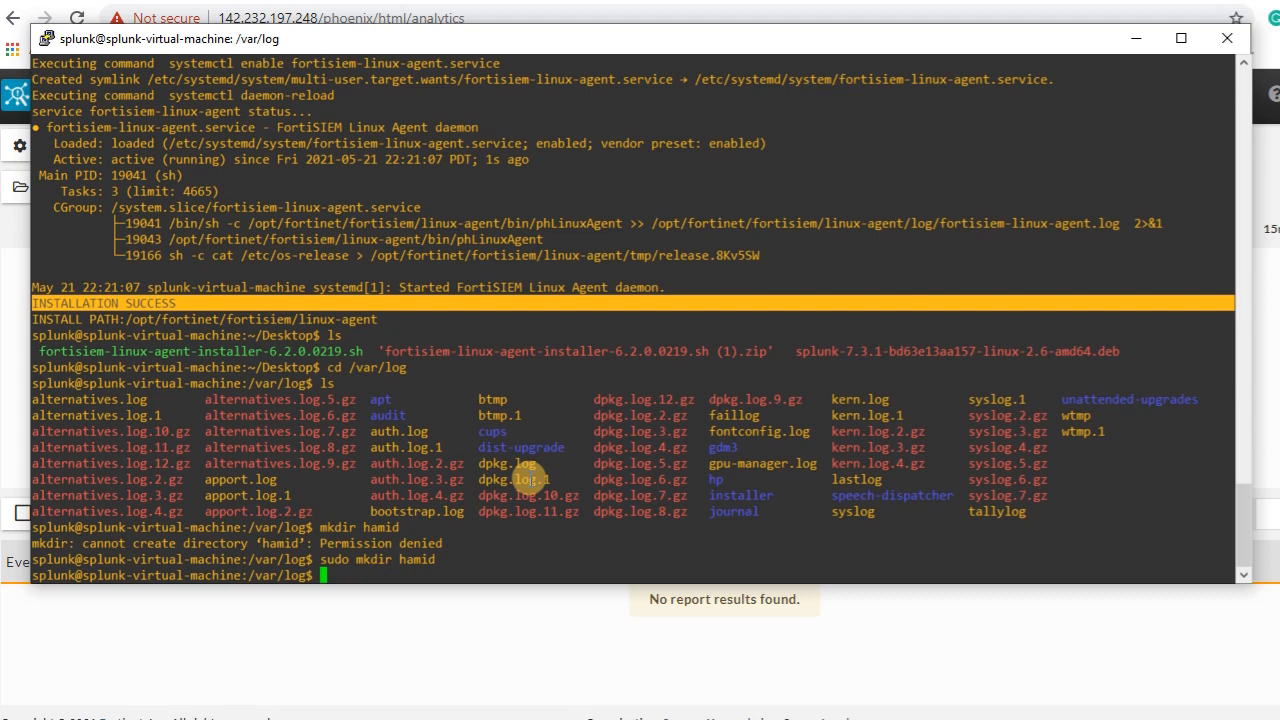
text(cd hamid)
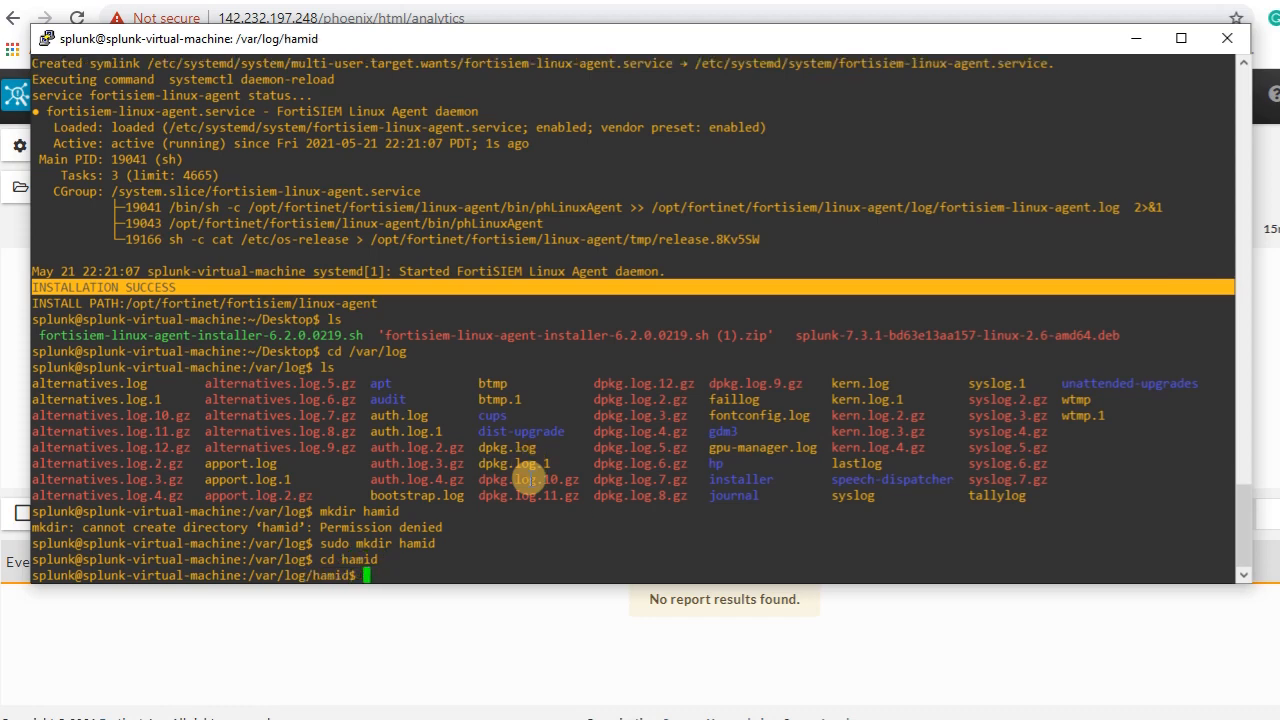
- Create 1.txt with sudo touch in the hamid folder, then remove it with rm 1.txt
text(touch)
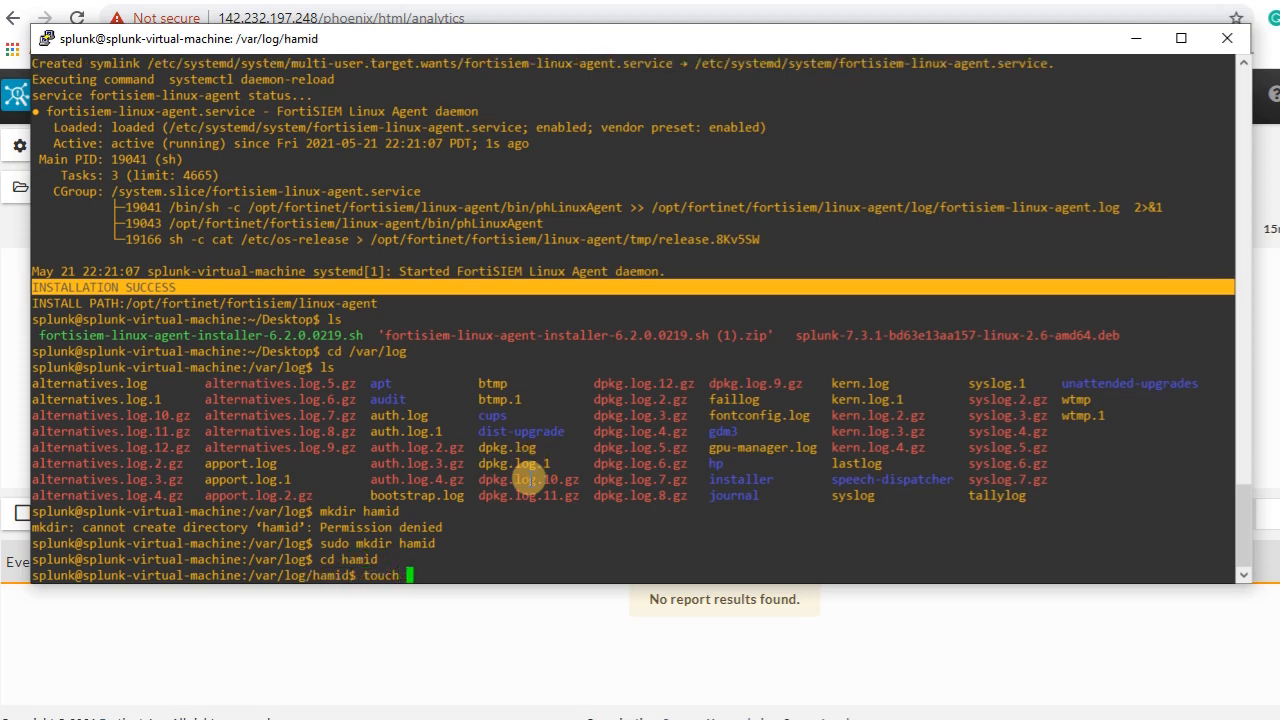
text(1.txt)
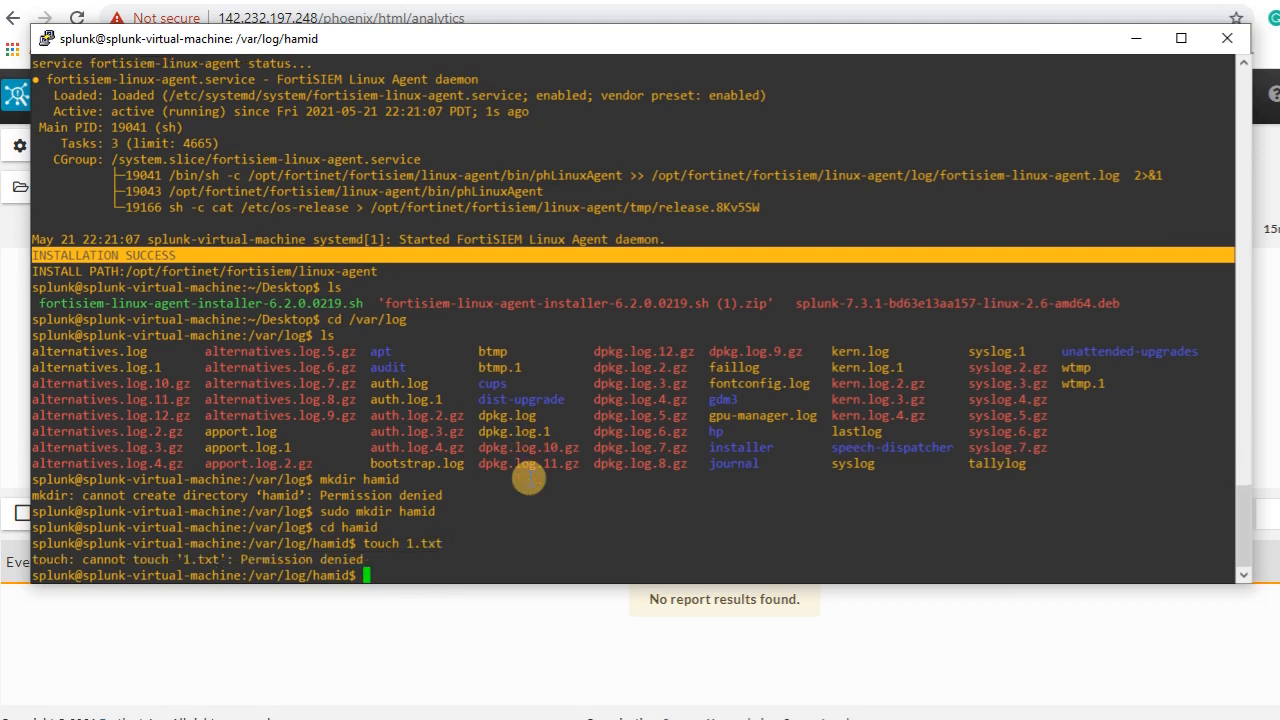
text(sudo)
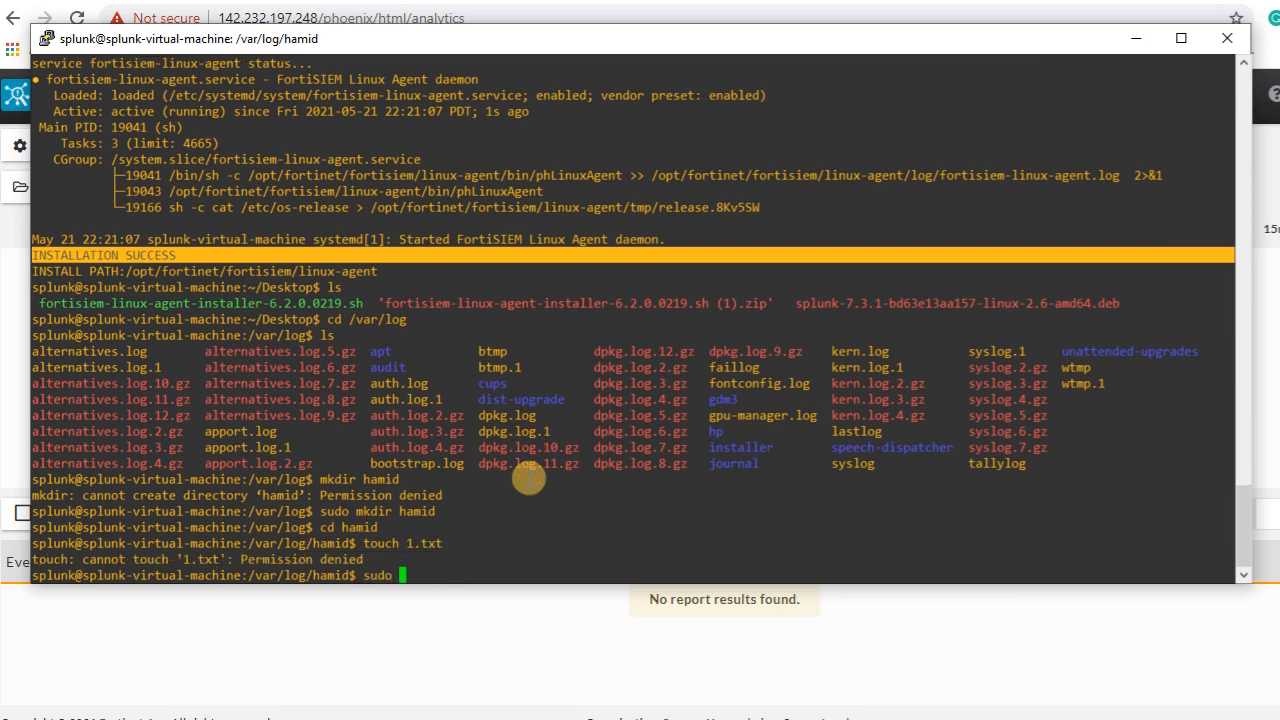
text(touh)
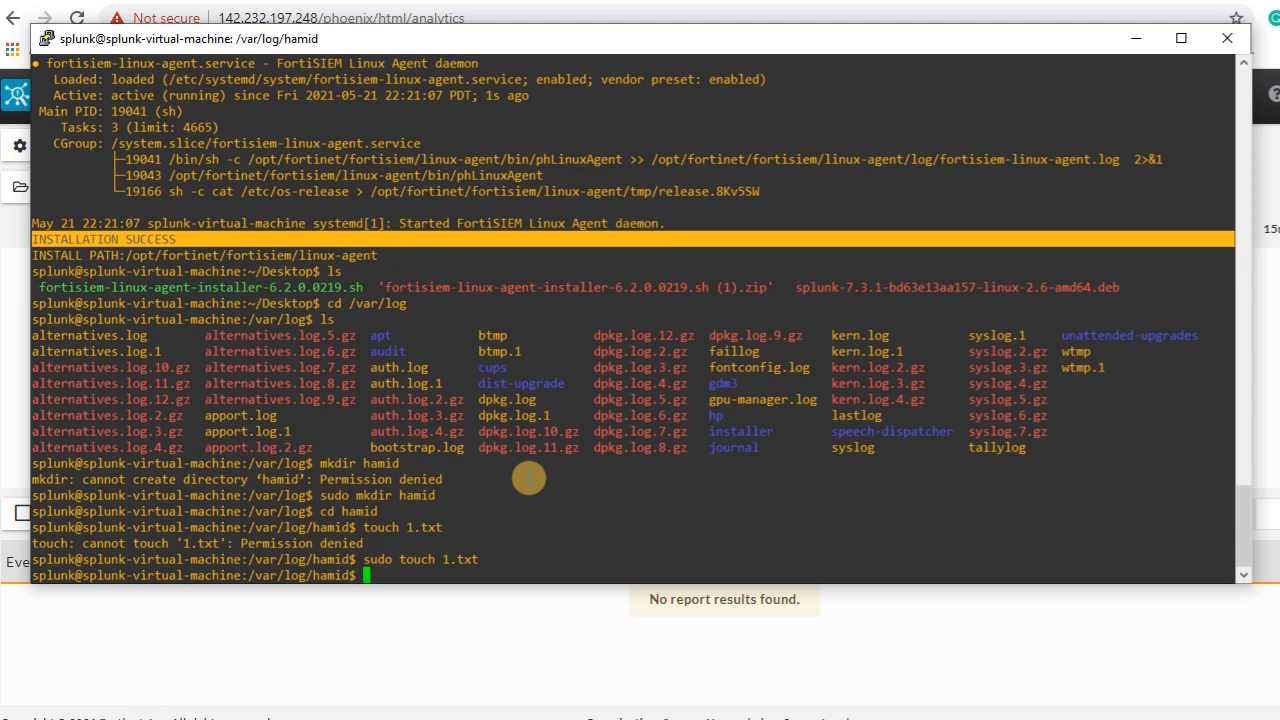
text(rm)
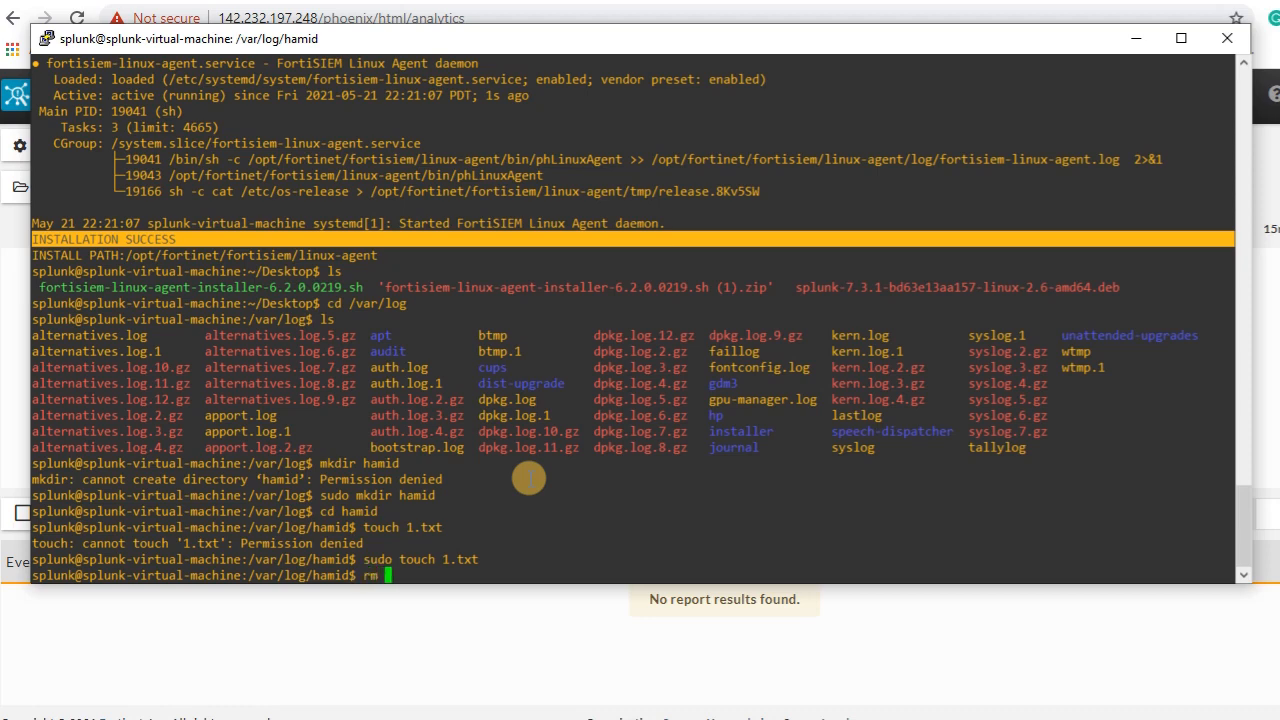
text(1.txt)
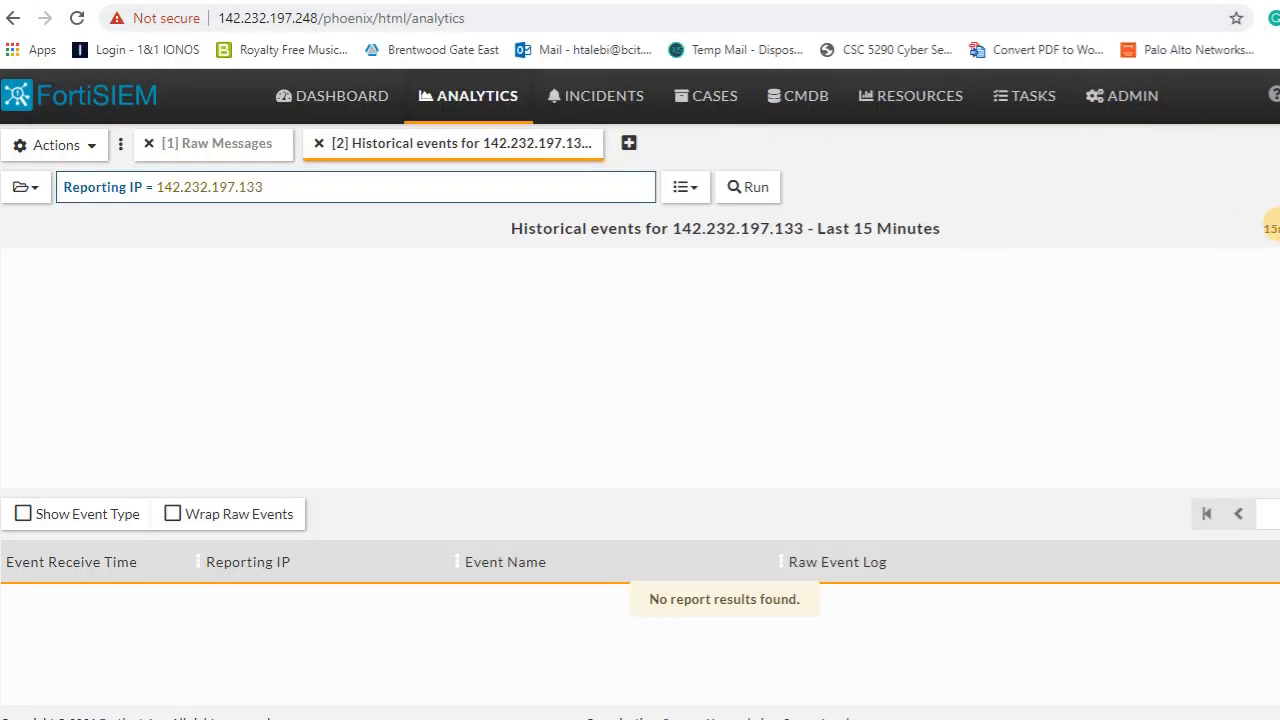
- Run the last-15-minutes historical search for 142.232.197.133 and scroll the watched-file event results
click(748, 188)
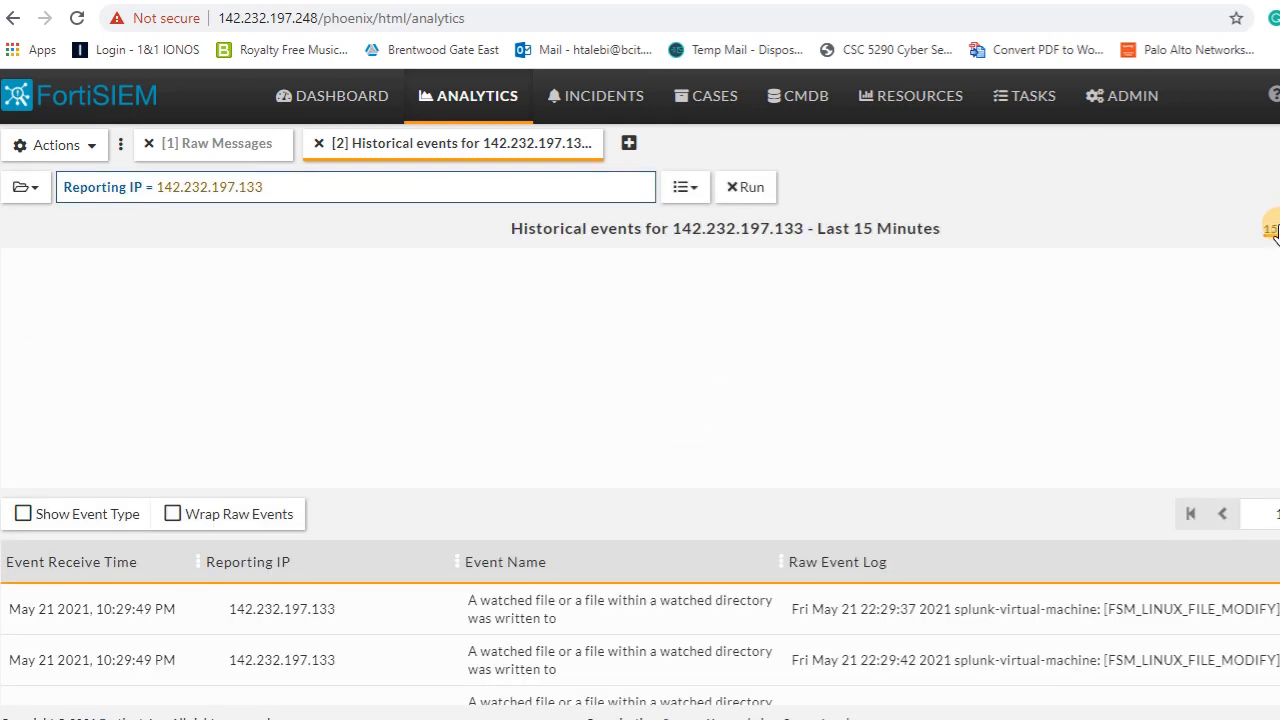
click(744, 188)
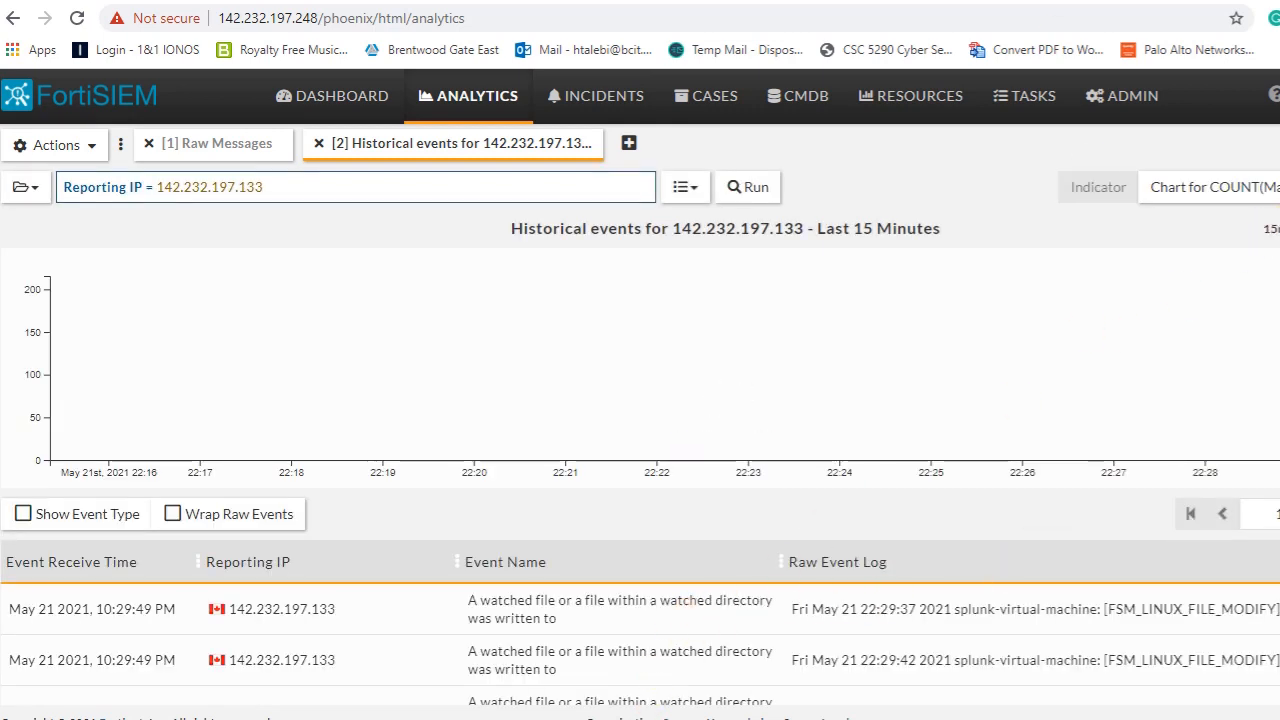
scroll(down, 3)
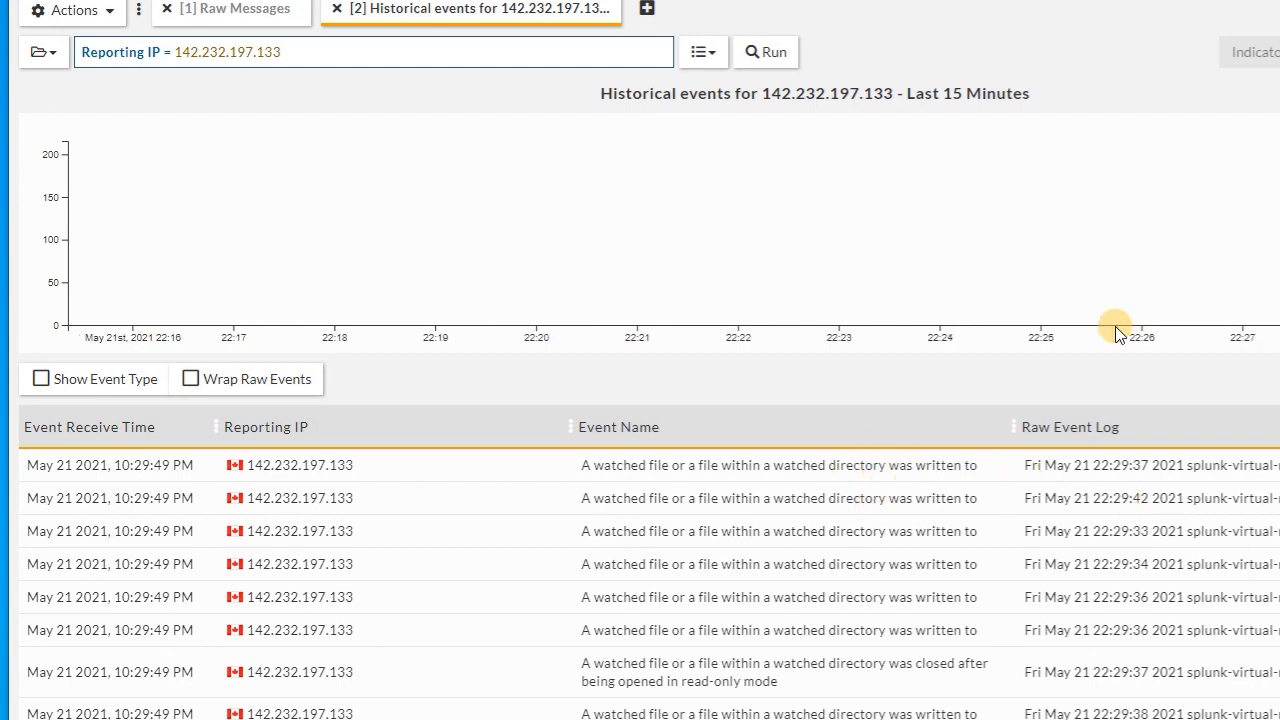
mouse_move(876, 414)
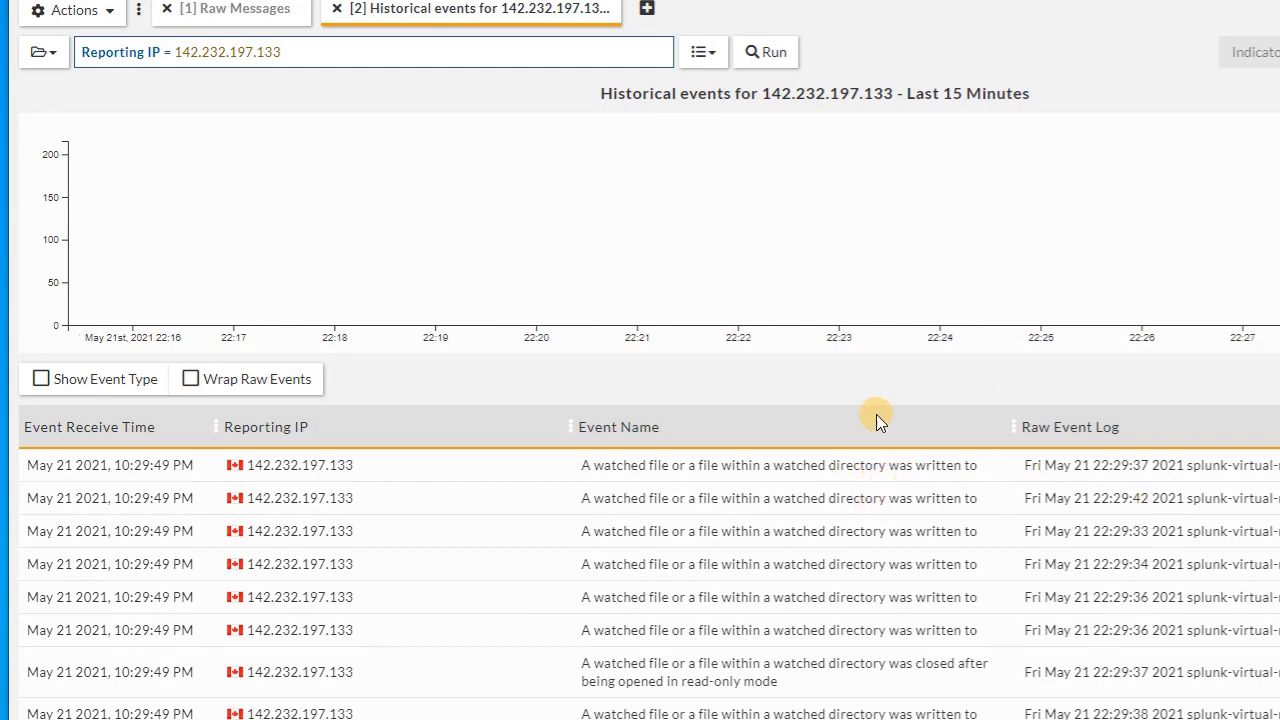
mouse_move(666, 482)
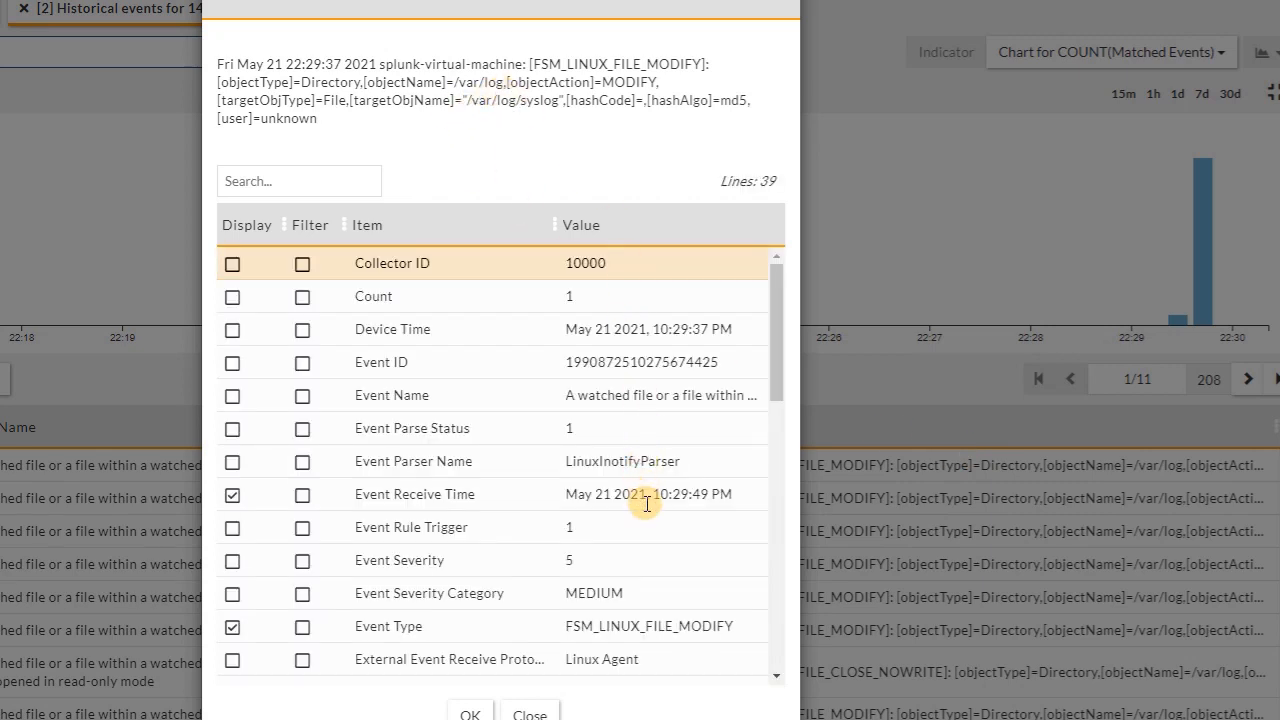
- Review the FSM_LINUX_FILE_MODIFY event attributes for /var/log/syslog from the Linux Agent, then close the details
scroll(down, 3)
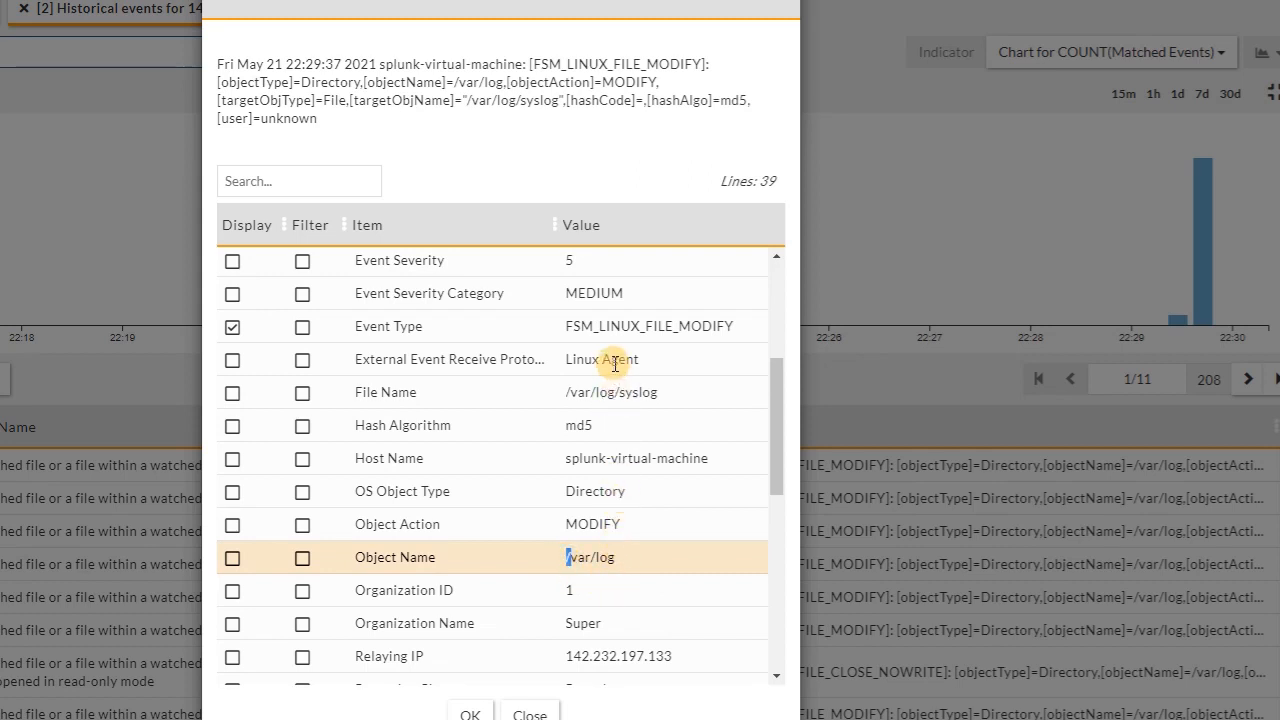
scroll(down, 3)
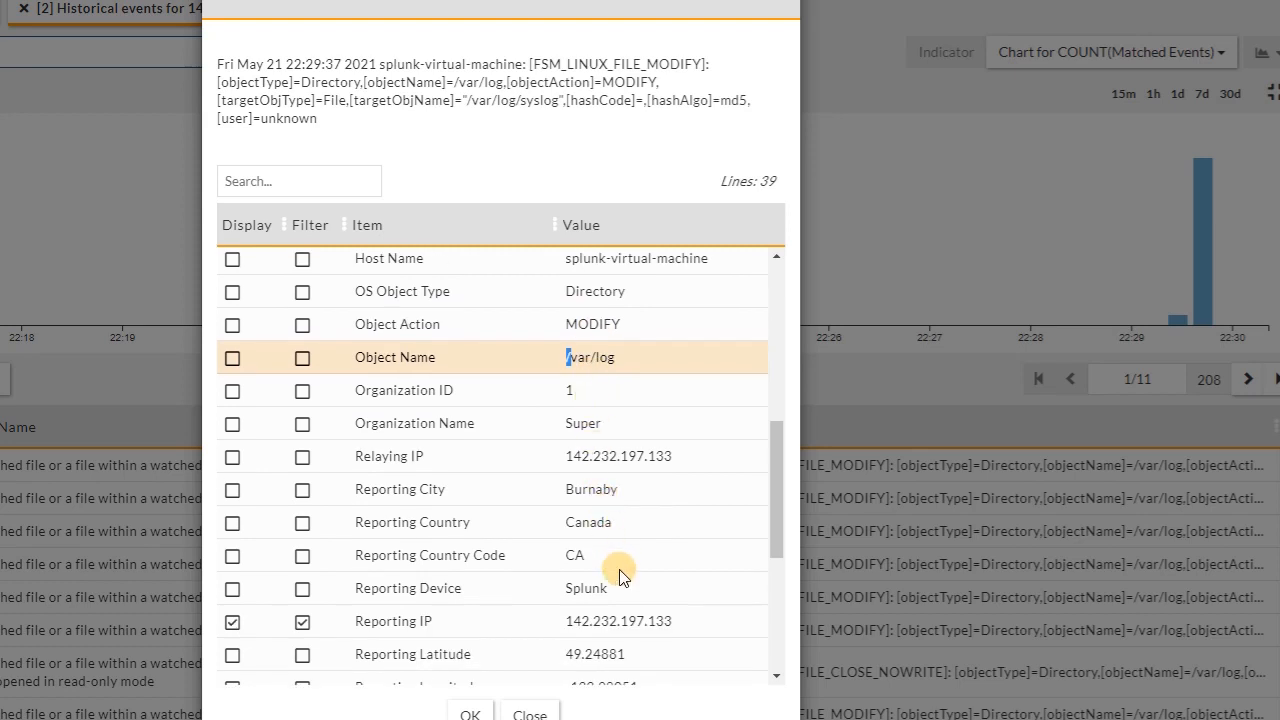
scroll(down, 3)
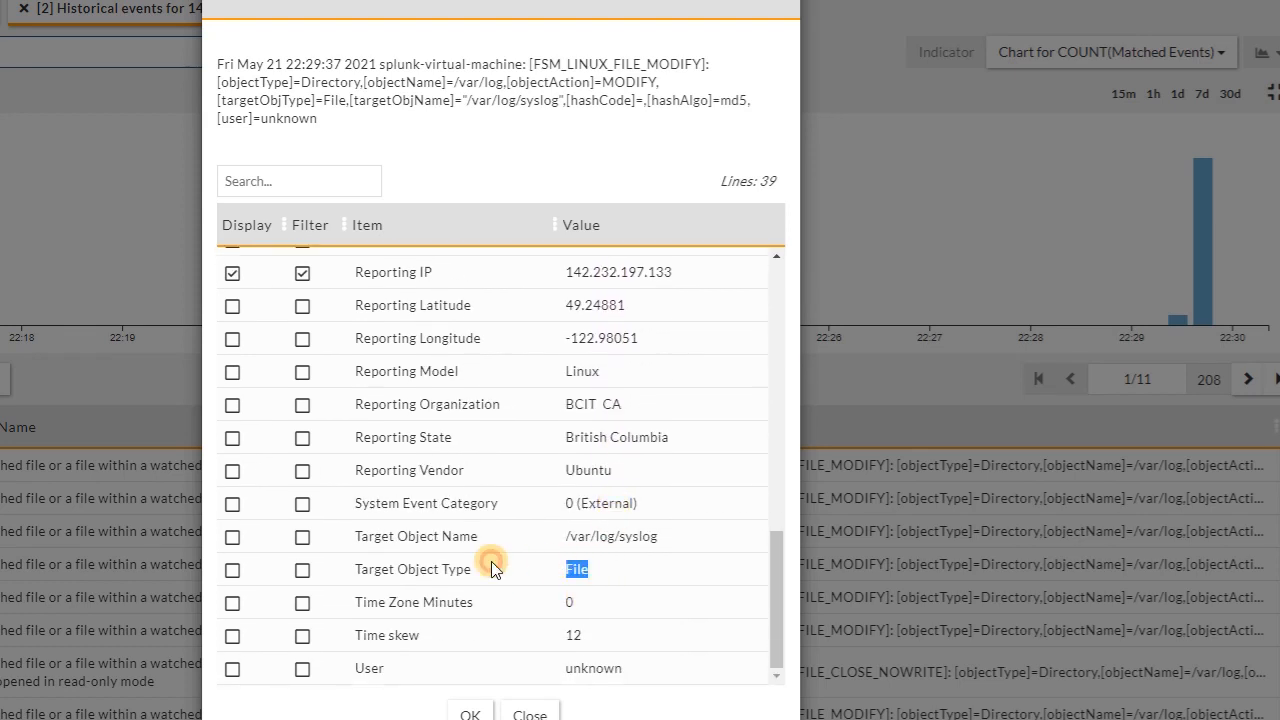
click(528, 714)
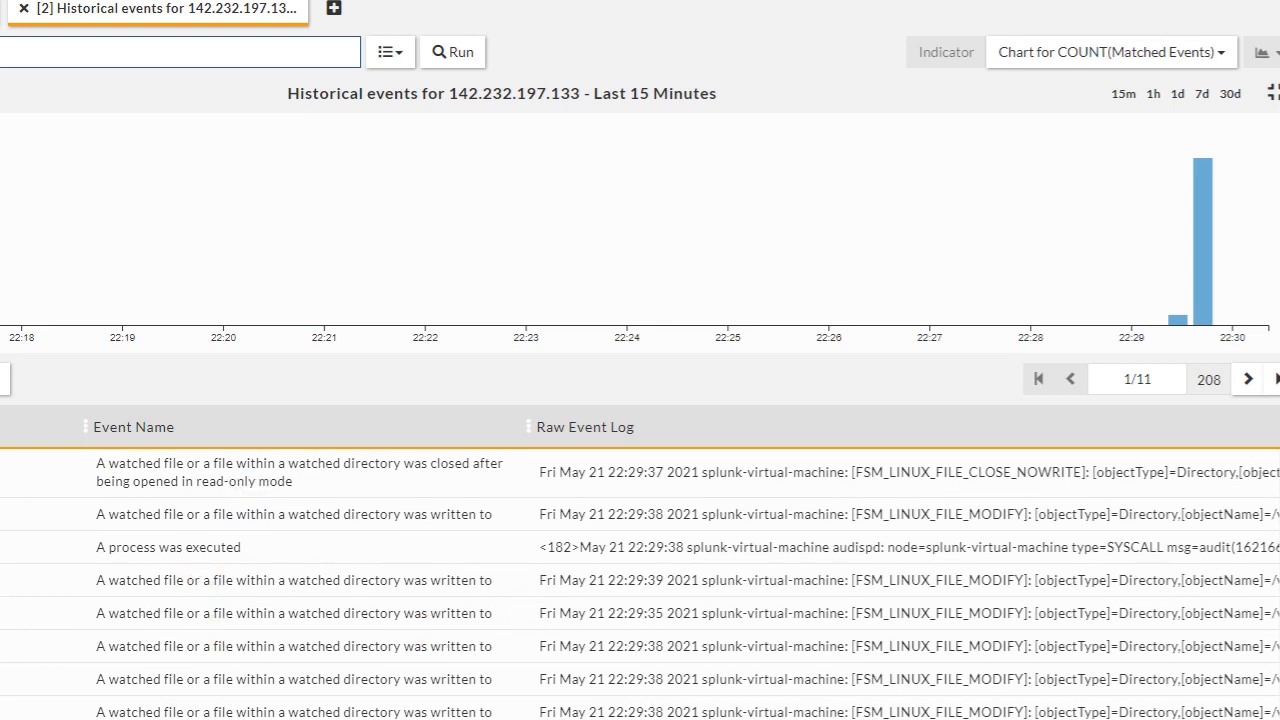
scroll(down, 3)
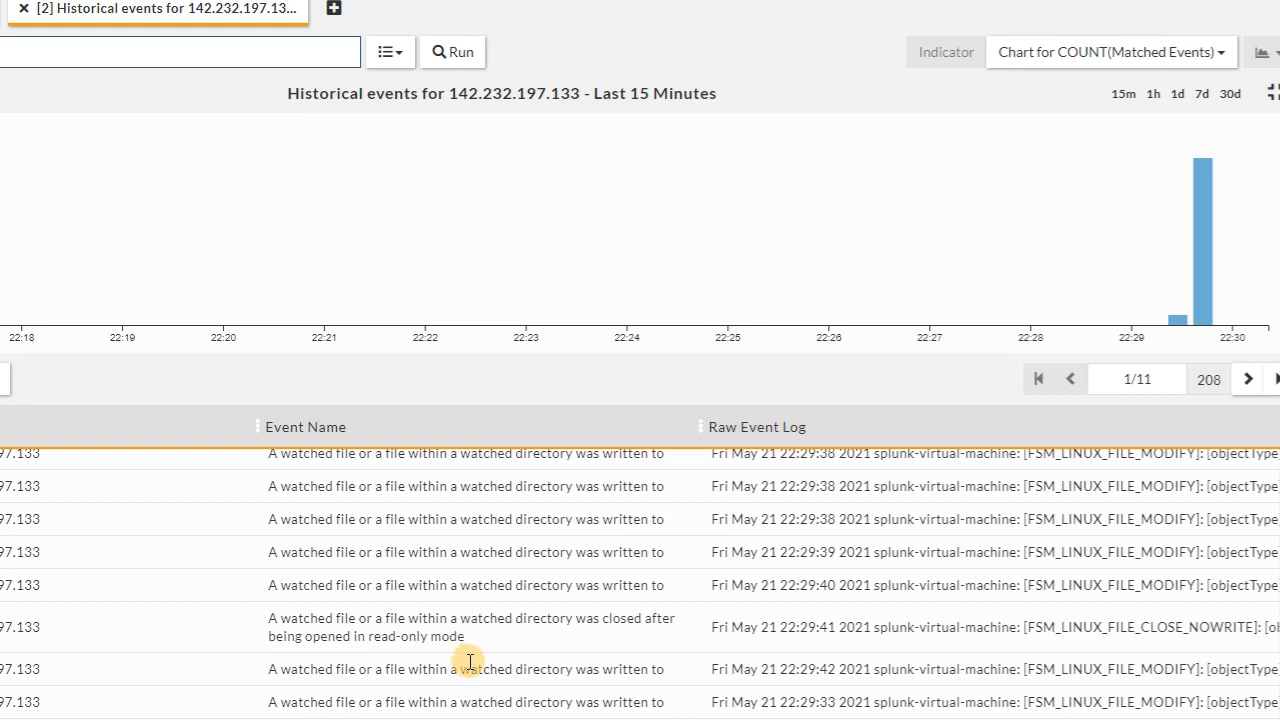
mouse_move(404, 478)
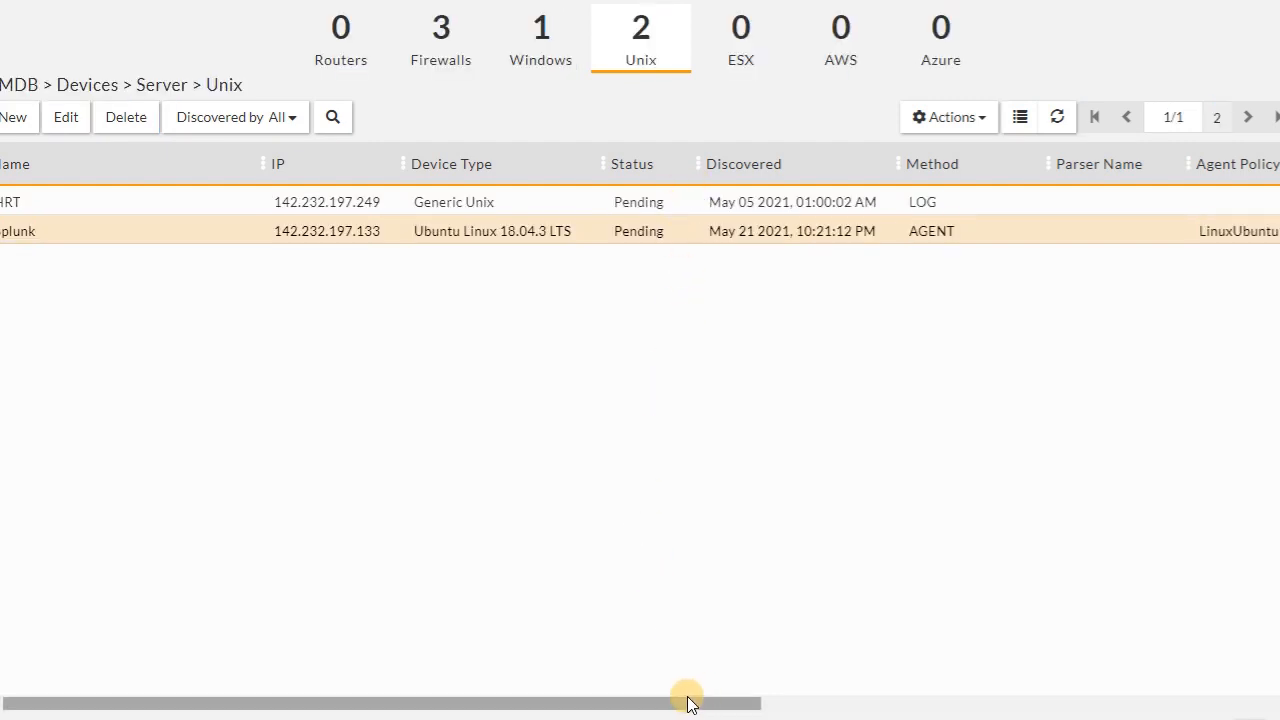
- Reveal the Splunk host's Agent Status column showing Running Active under LinuxUbuntu18
scroll(right, 3)
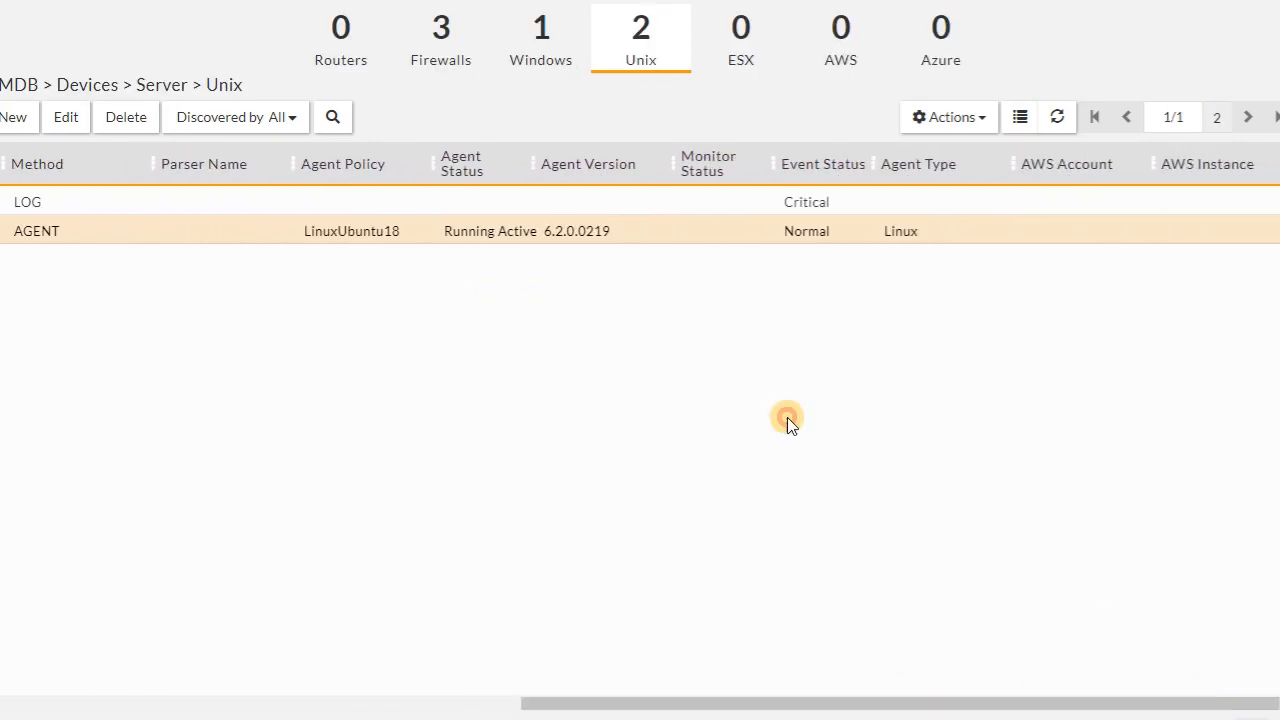
double_click(466, 232)
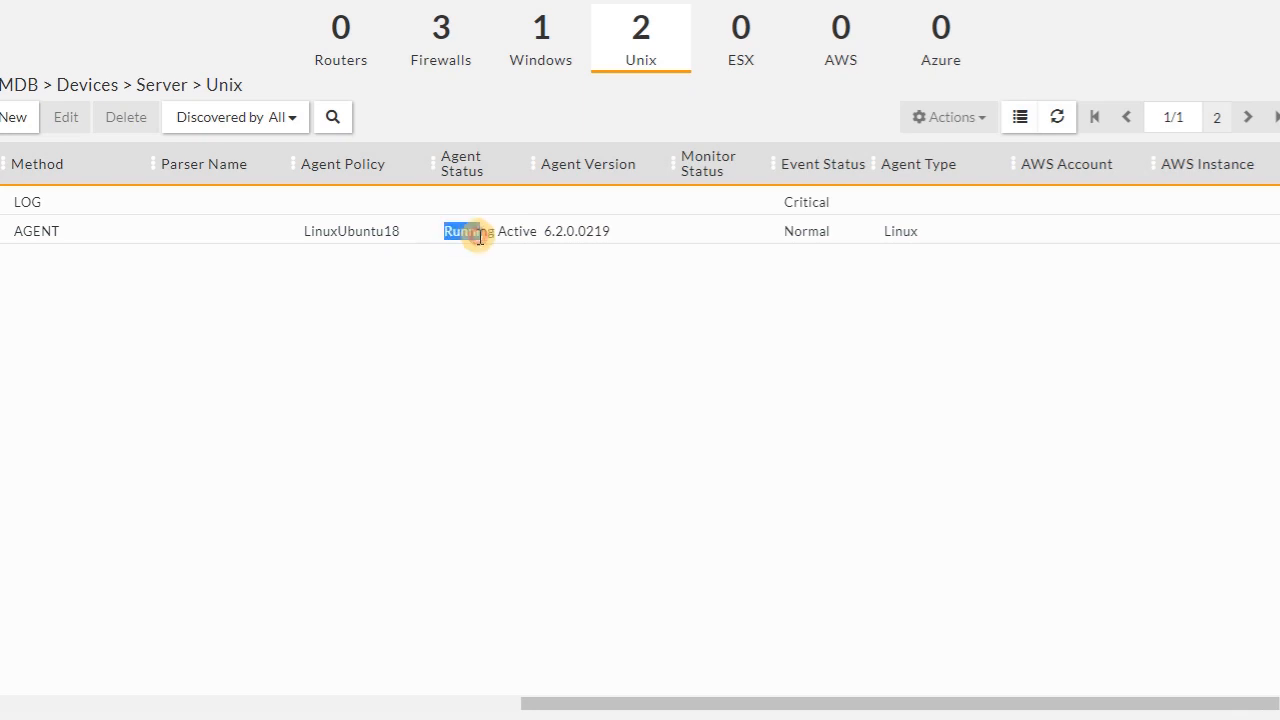